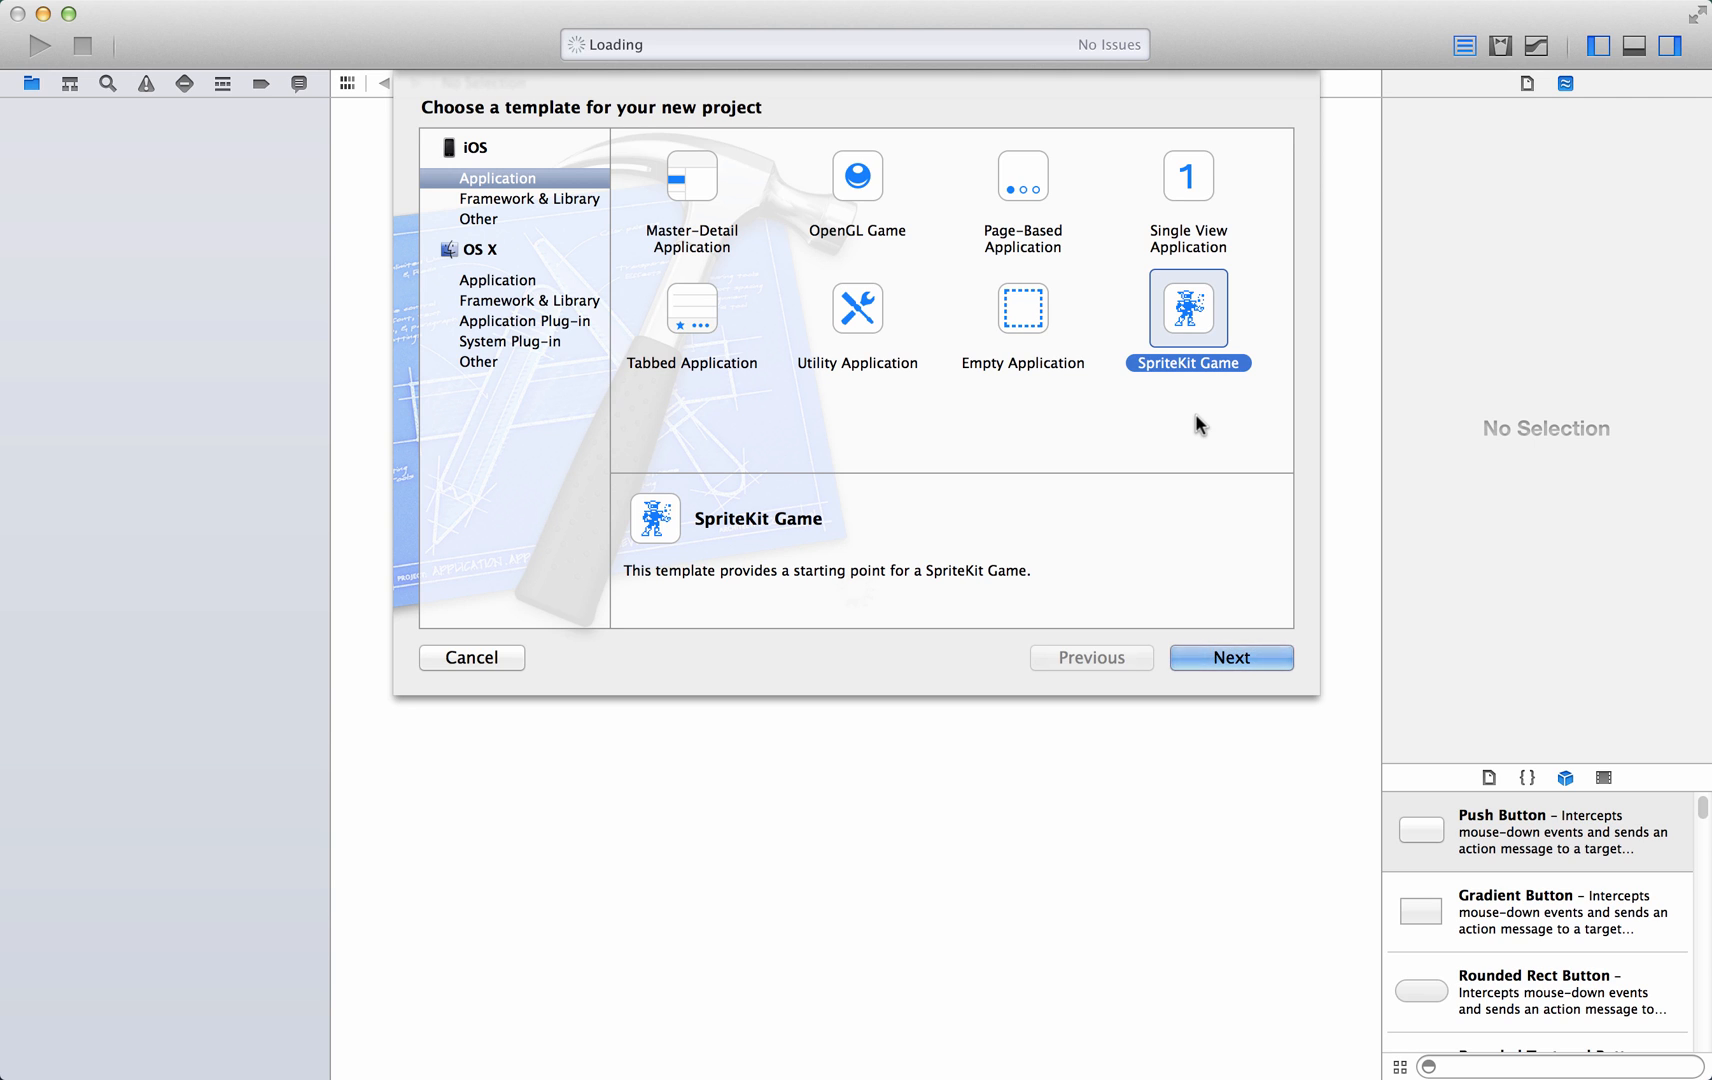
mouse_move(1188, 618)
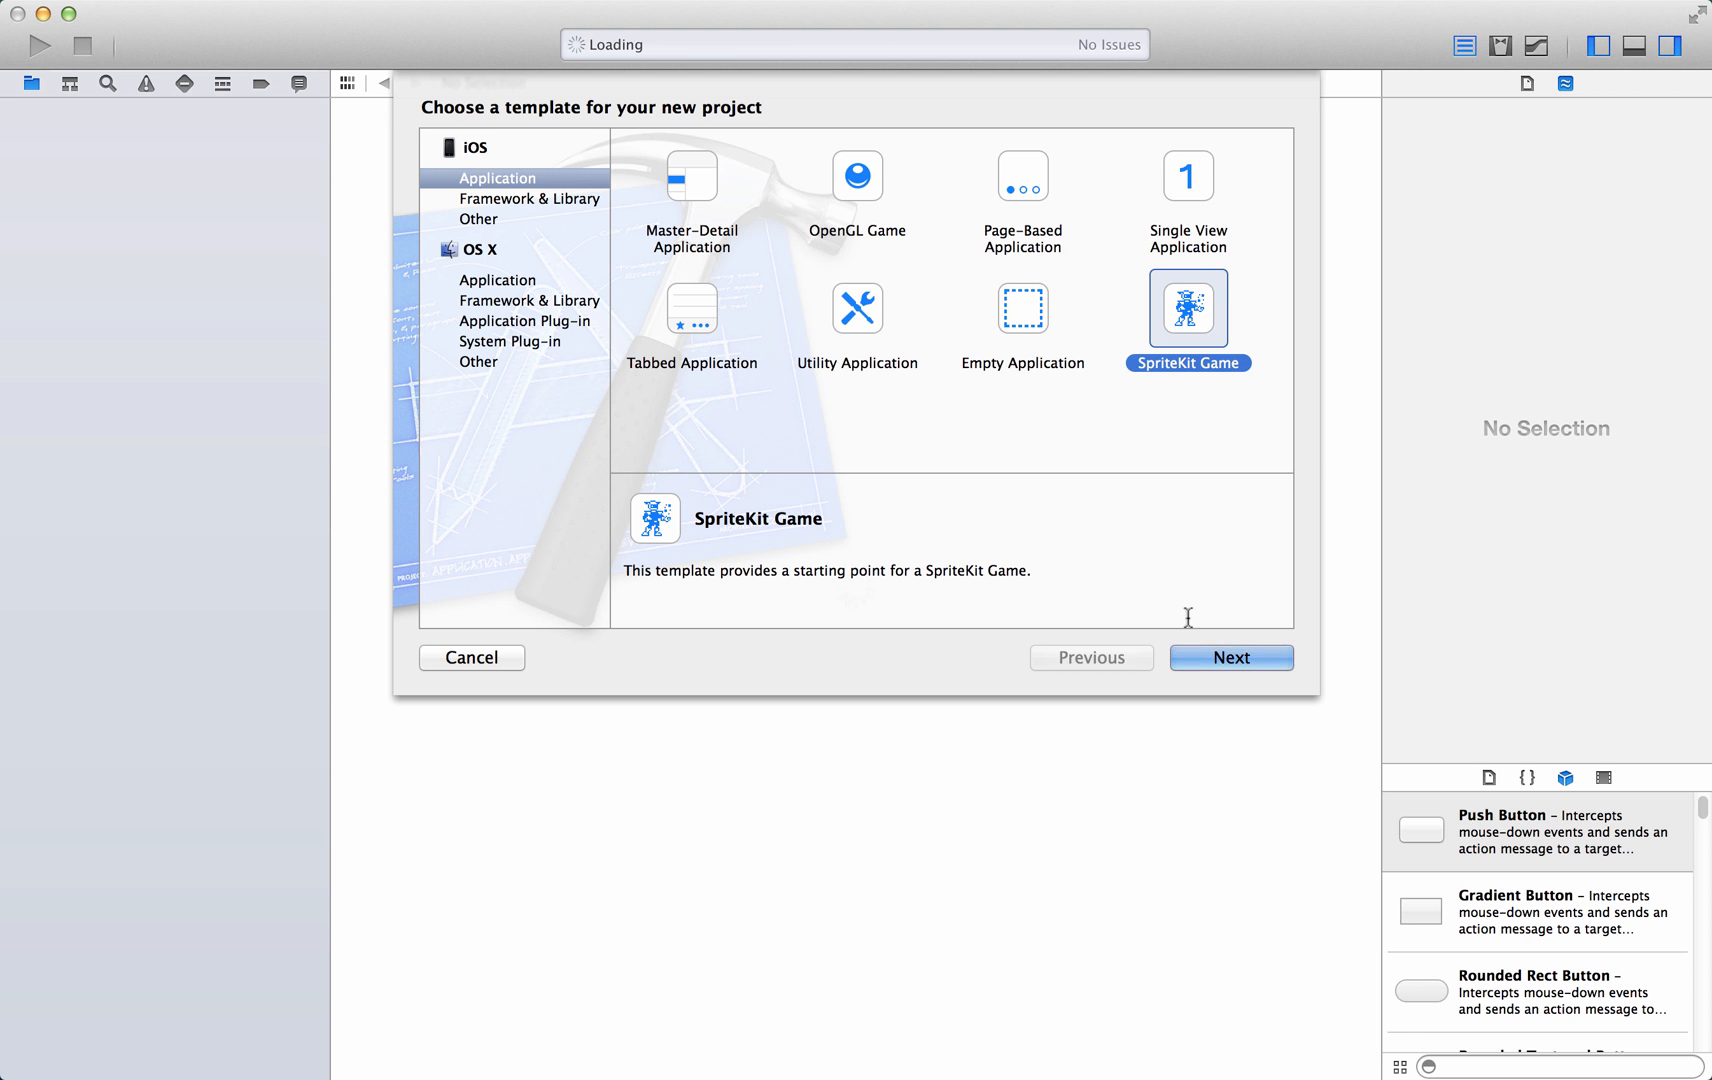
Step: Choose the iOS SpriteKit Game template for the new project
left_click(1232, 658)
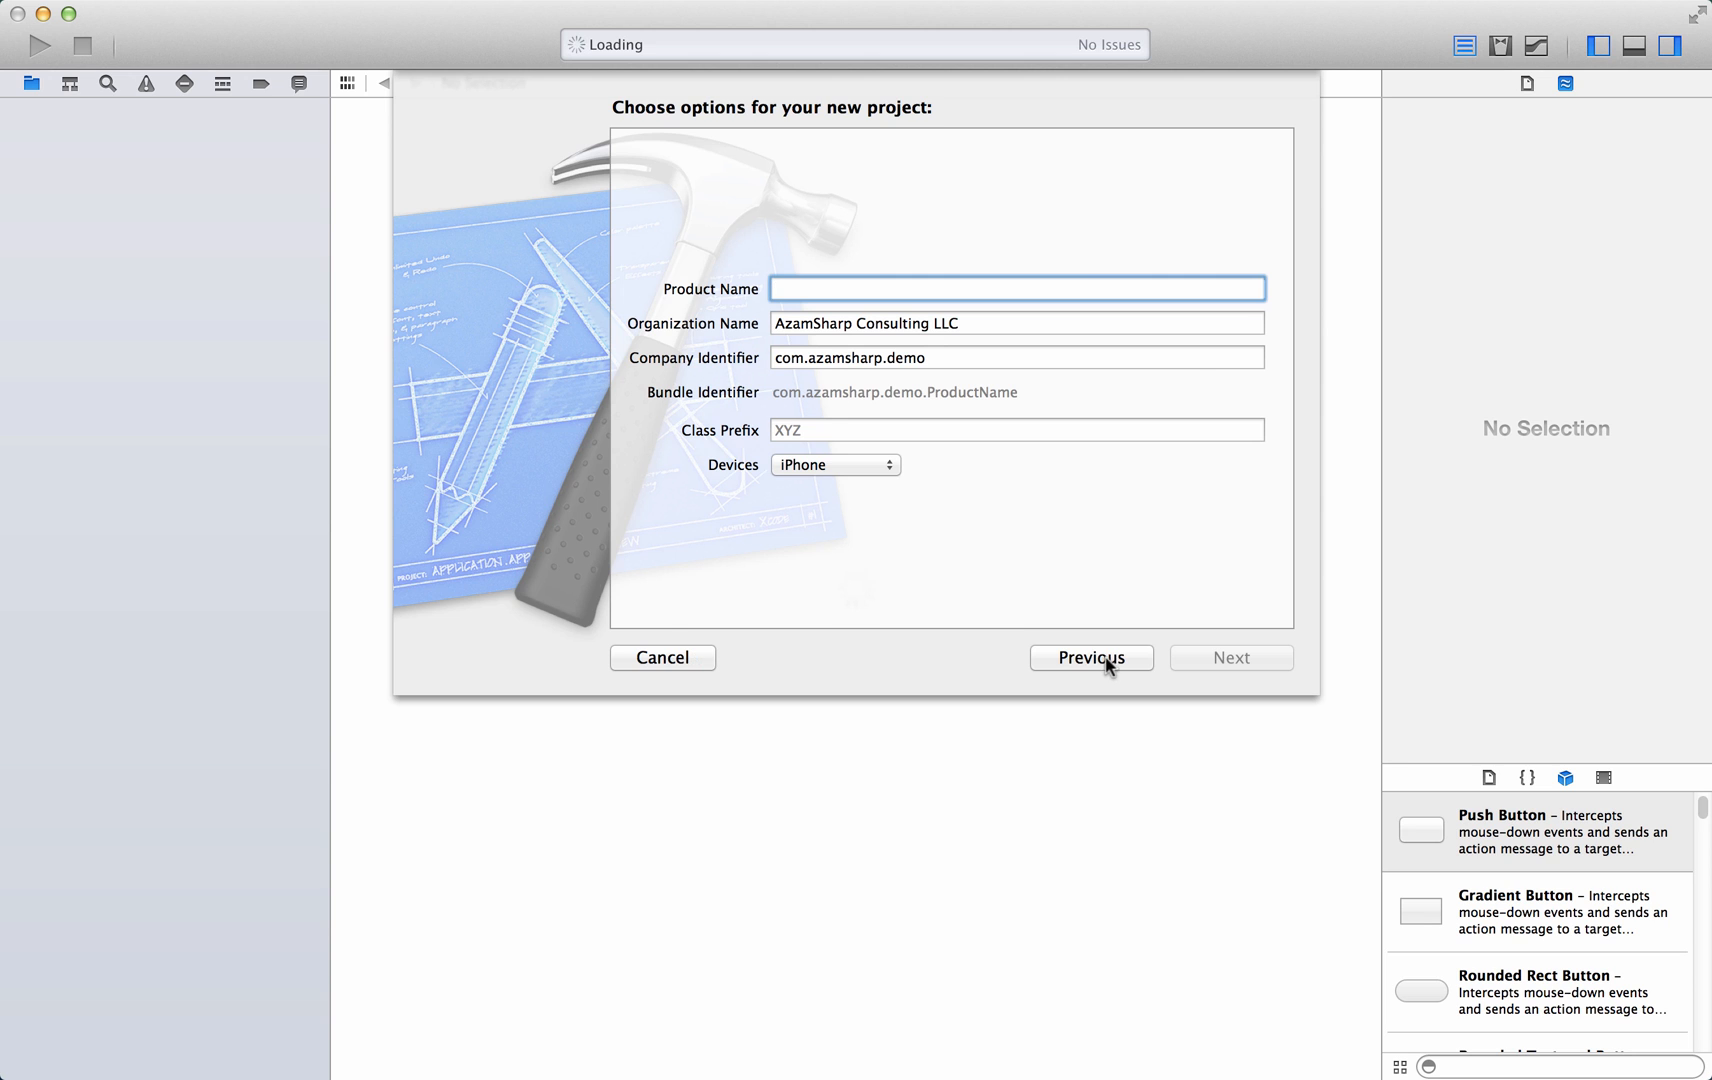
left_click(1092, 658)
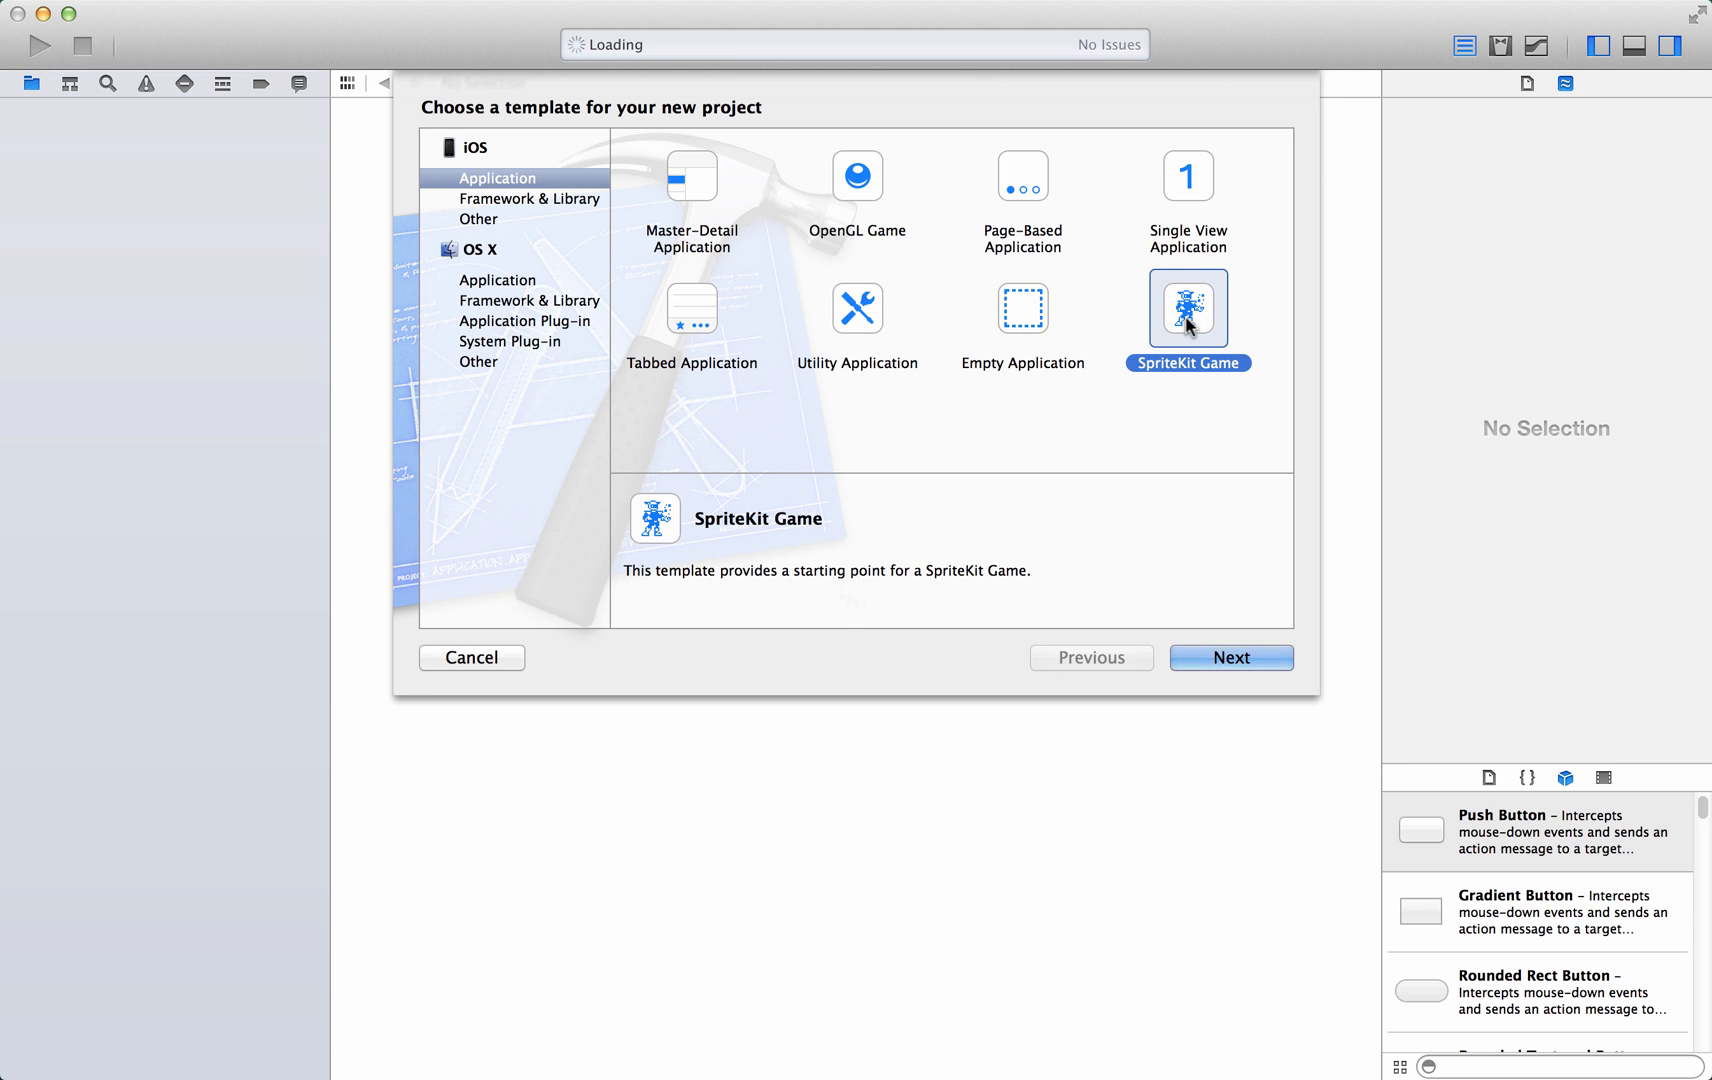
left_click(1232, 658)
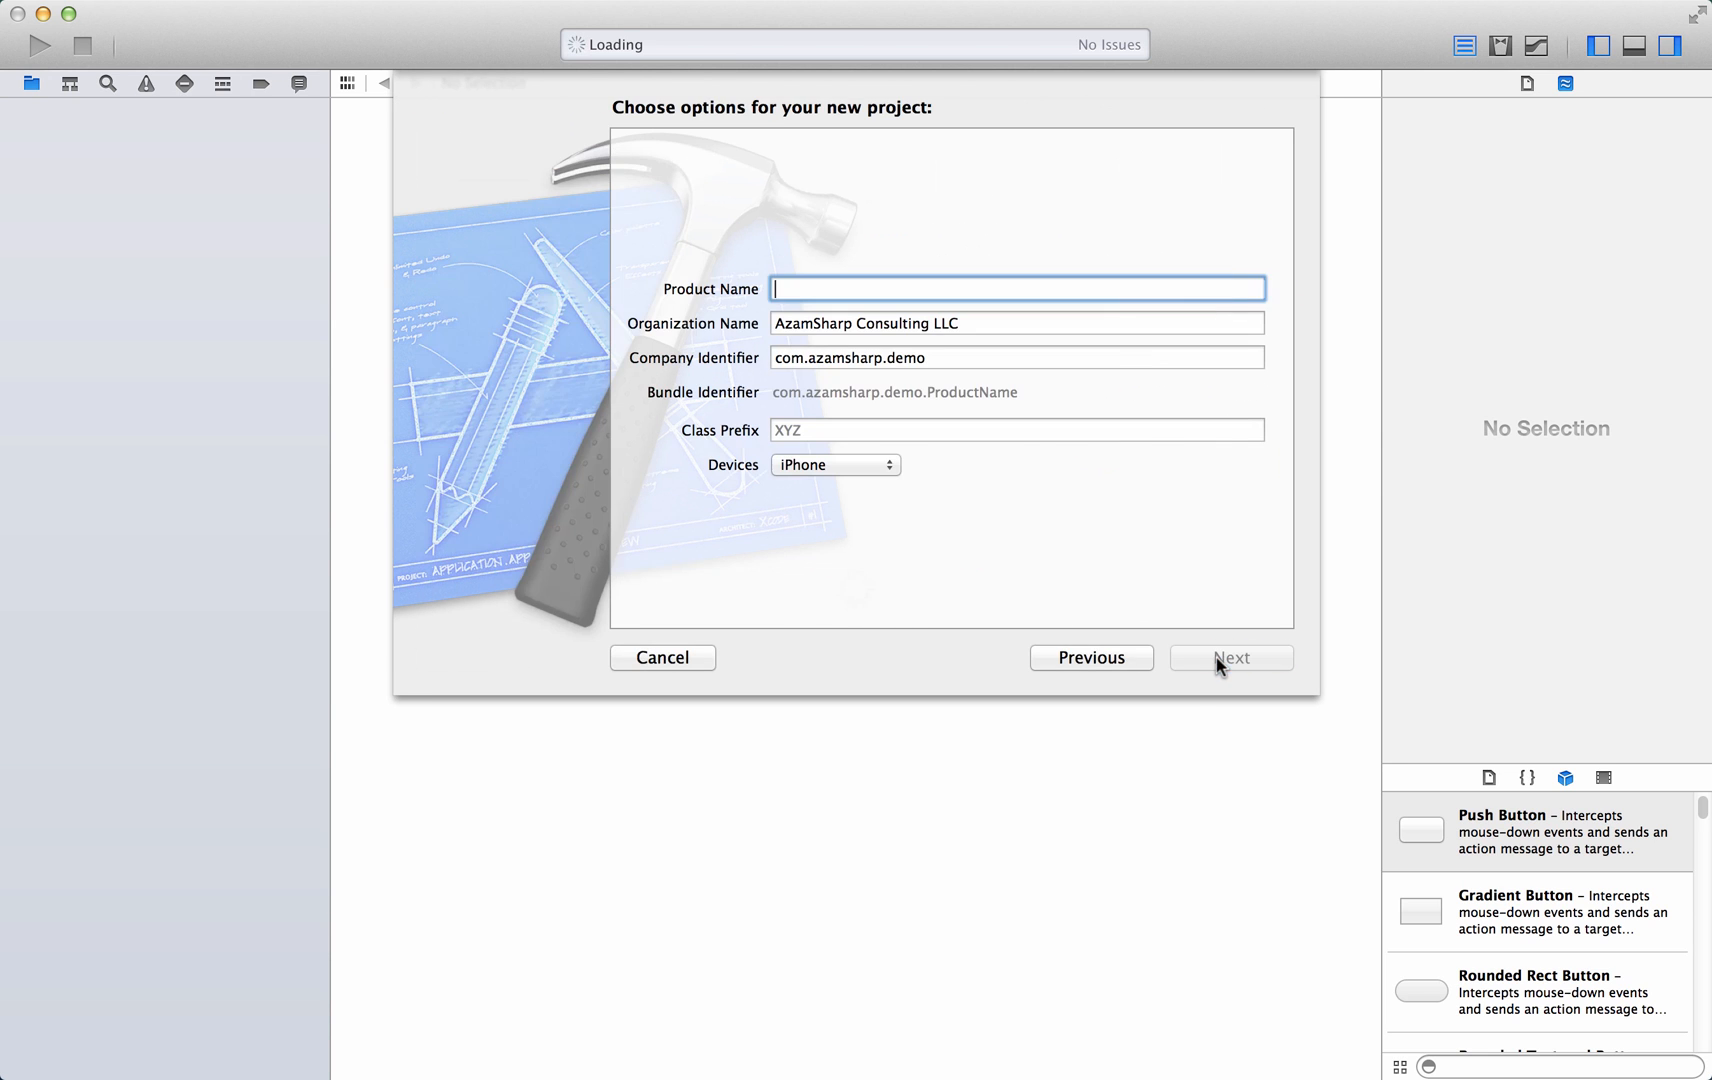
Step: Name the project LearningSpriteKit and create it in the chosen folder
type("Learning")
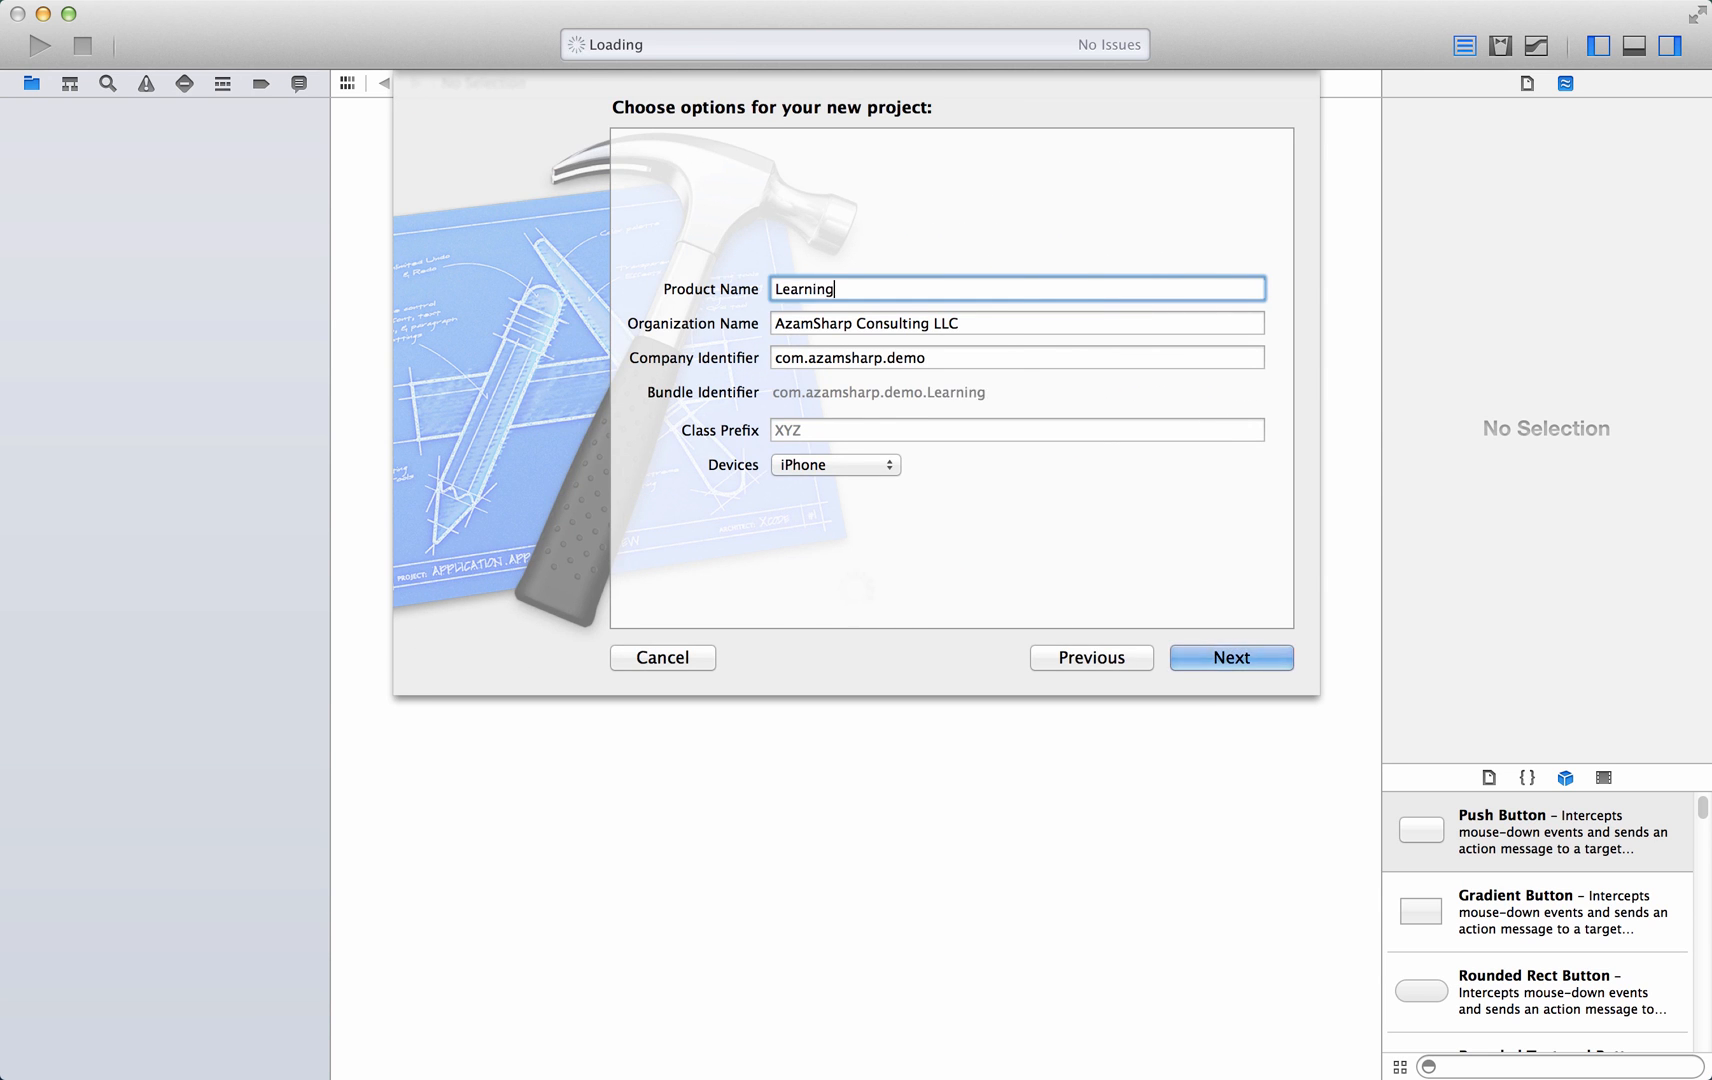
type("SpriteKit")
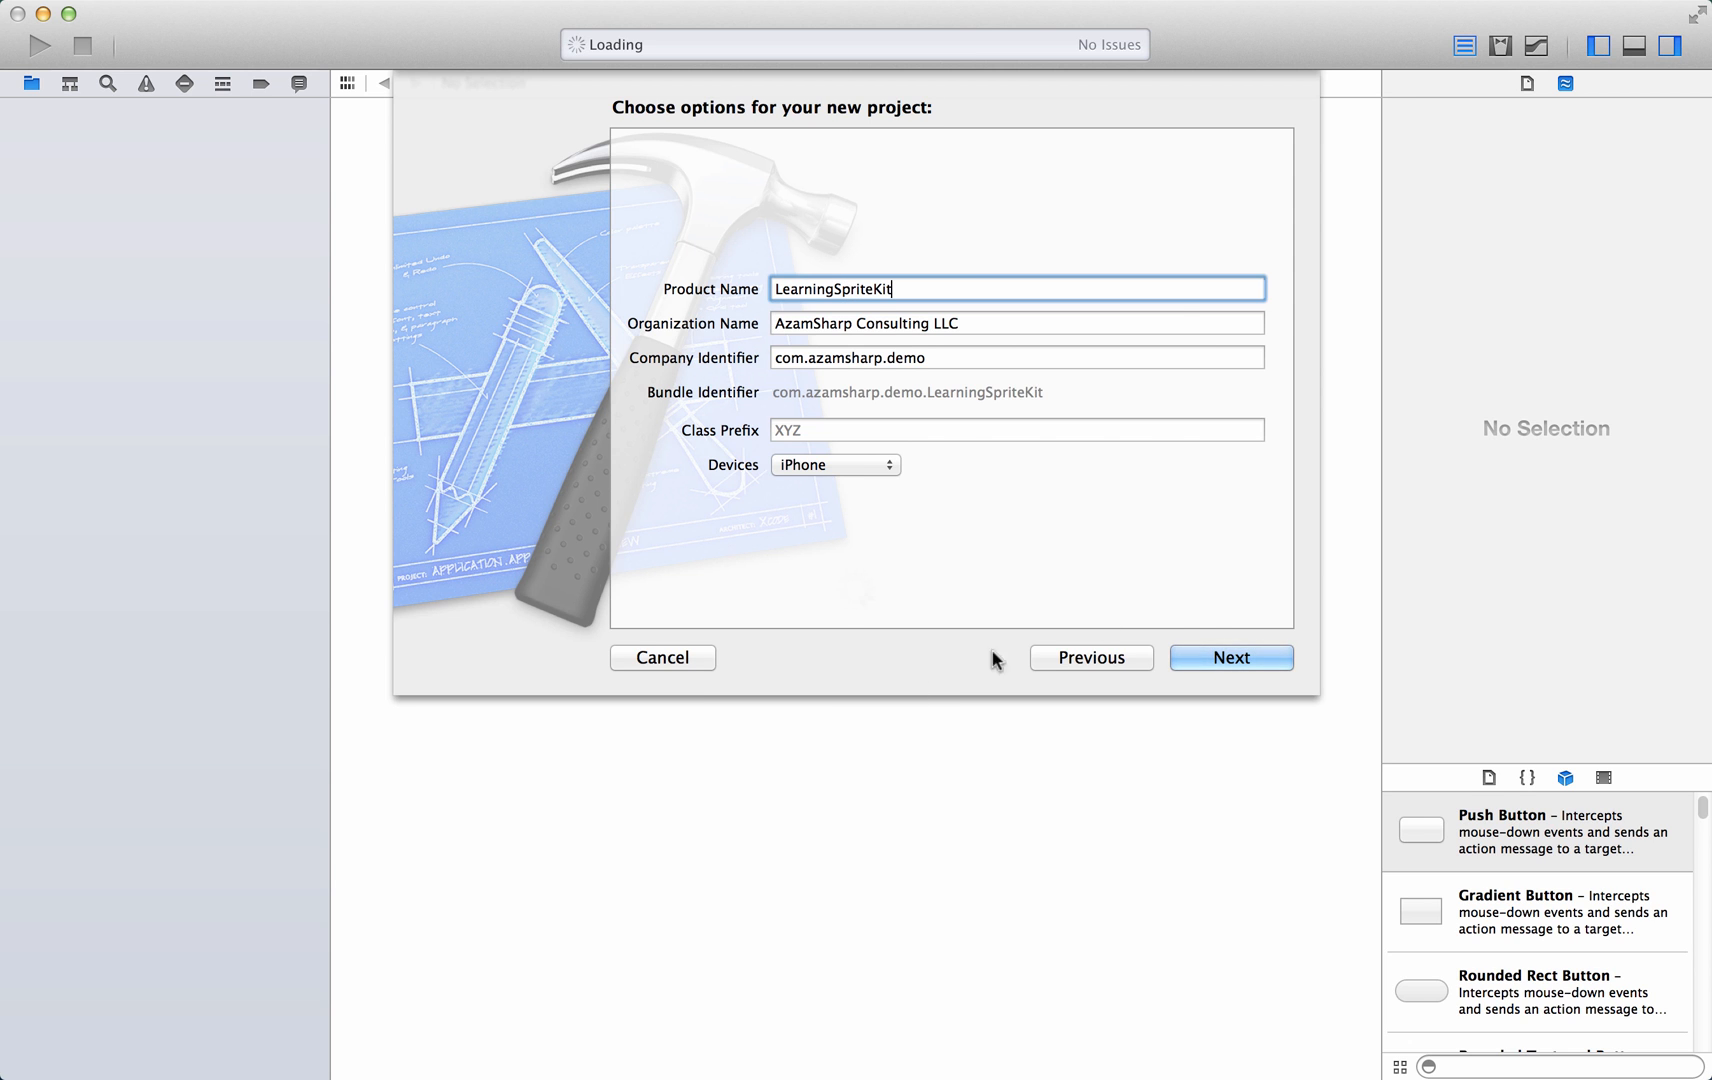
left_click(1232, 658)
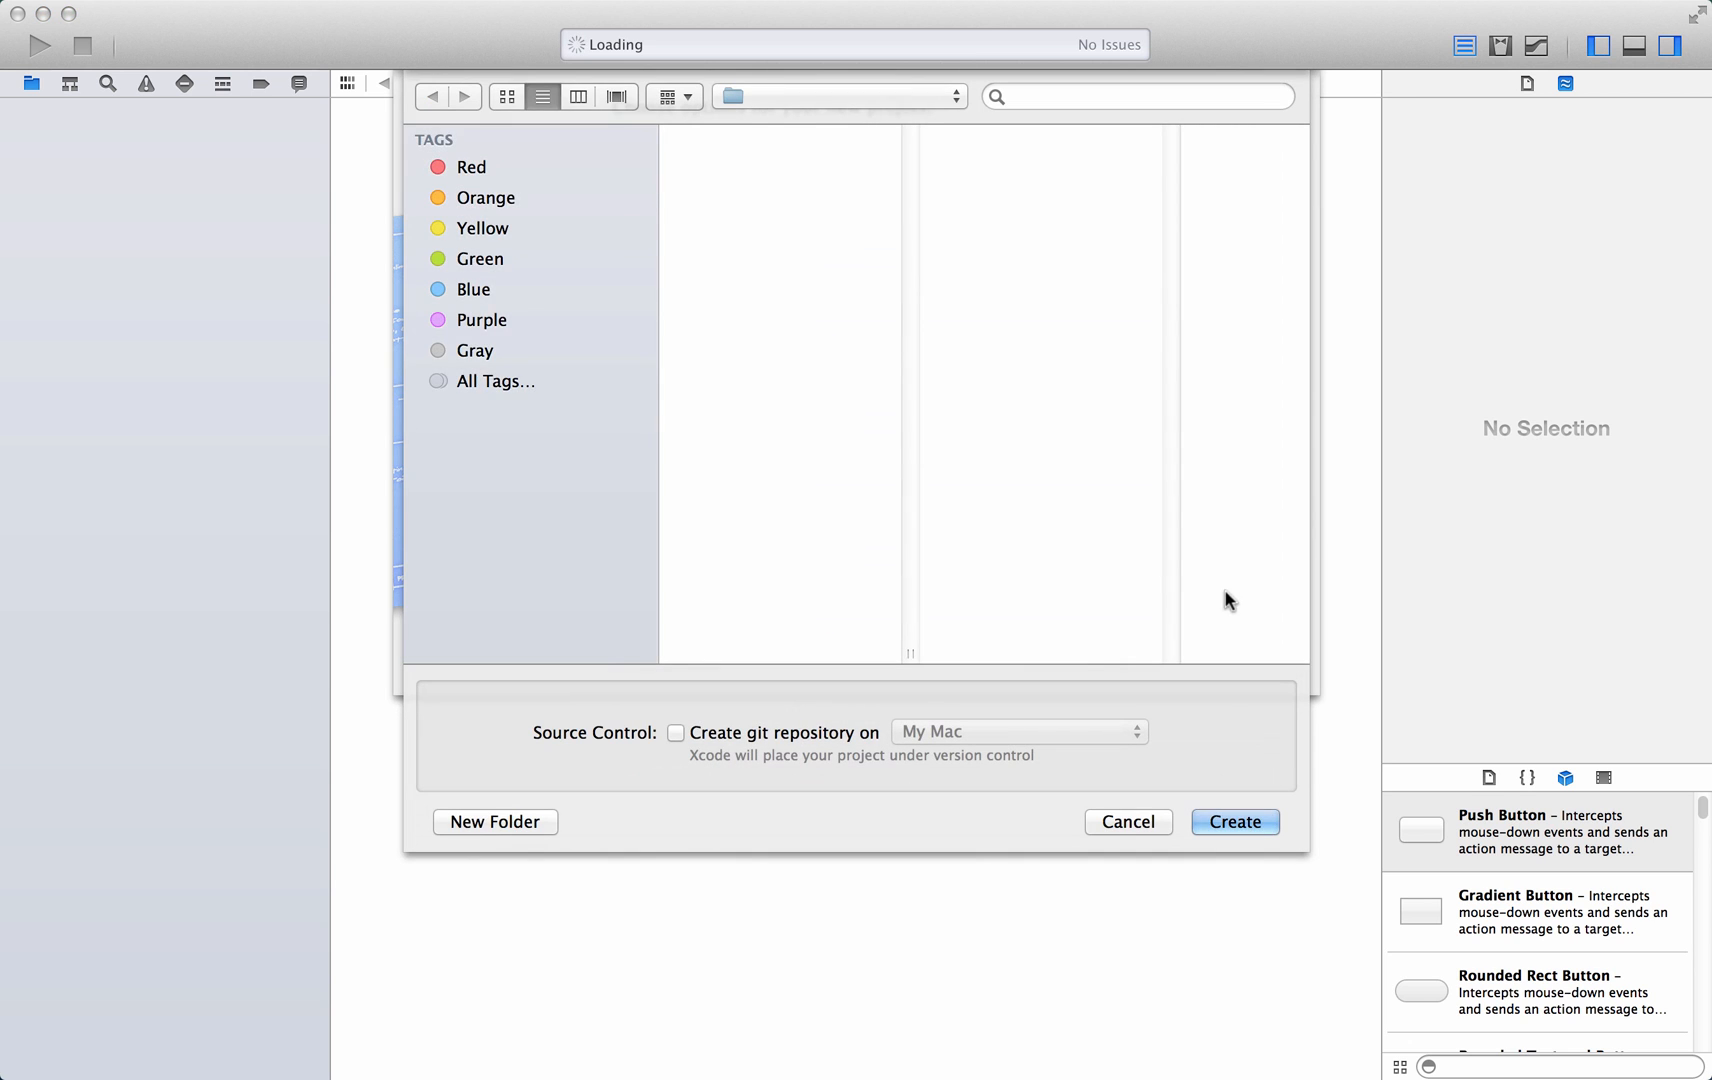
left_click(1236, 822)
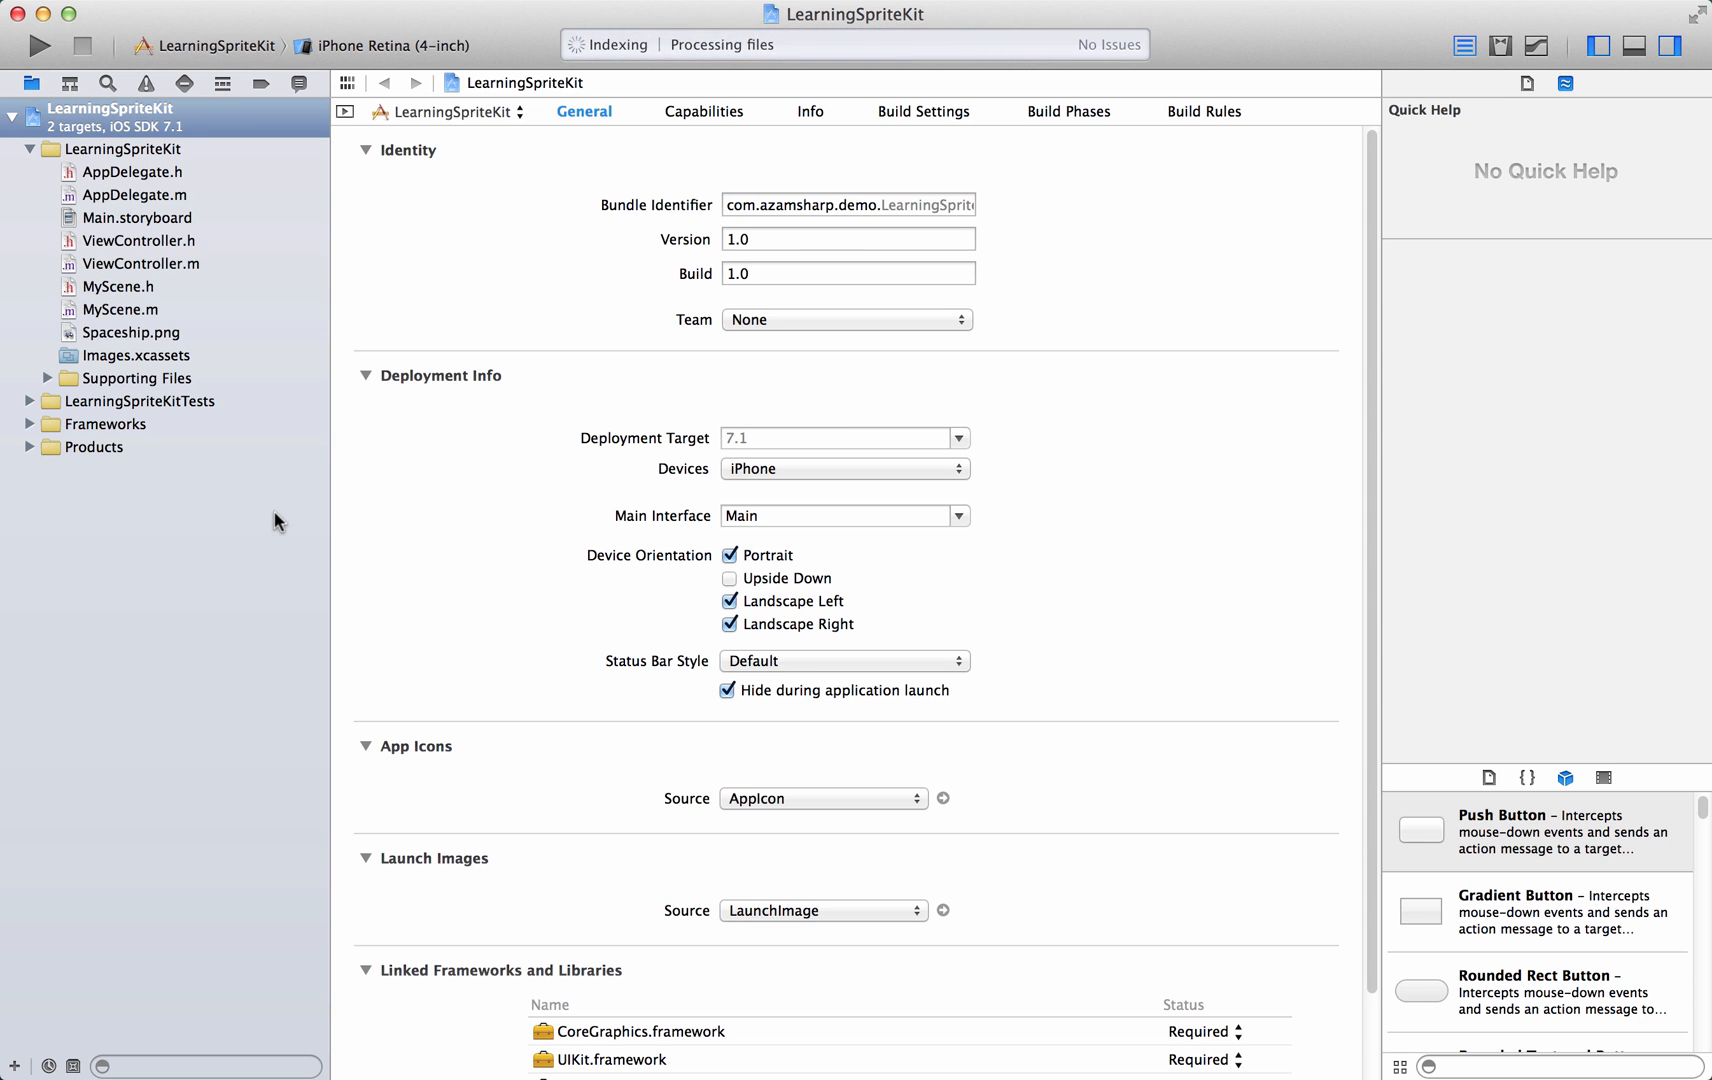
left_click(36, 42)
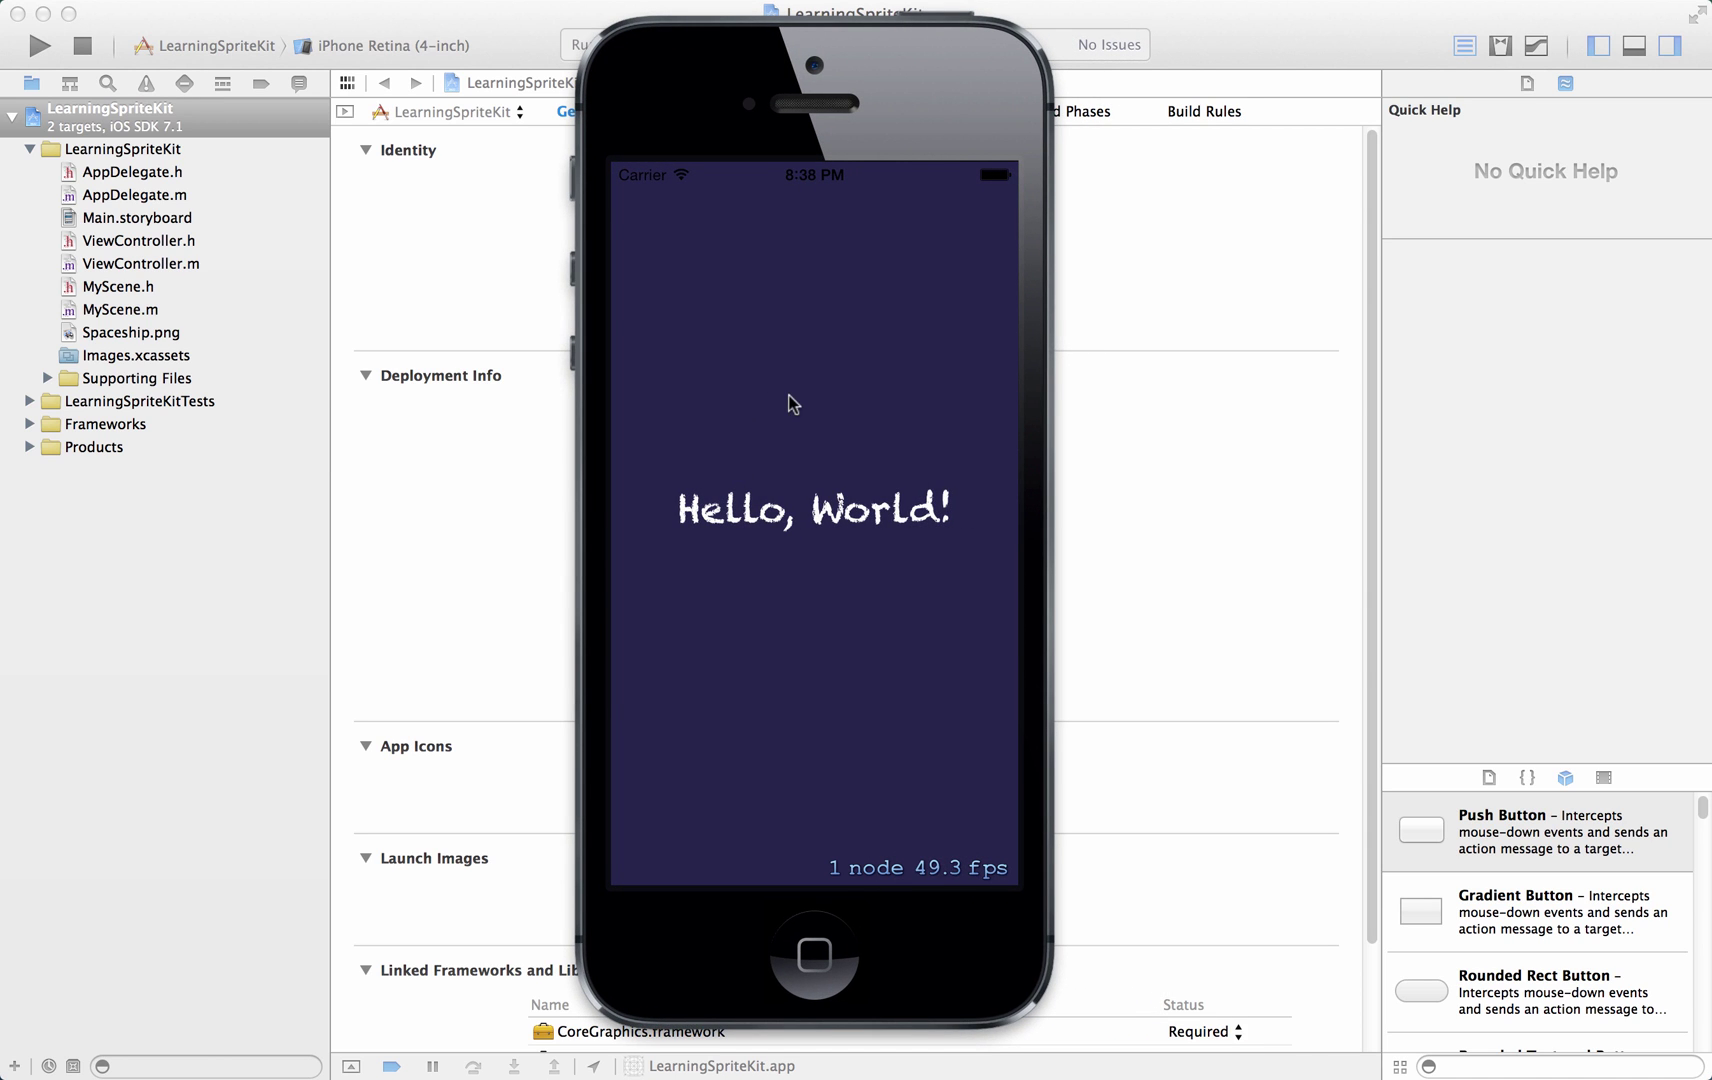
mouse_move(824, 336)
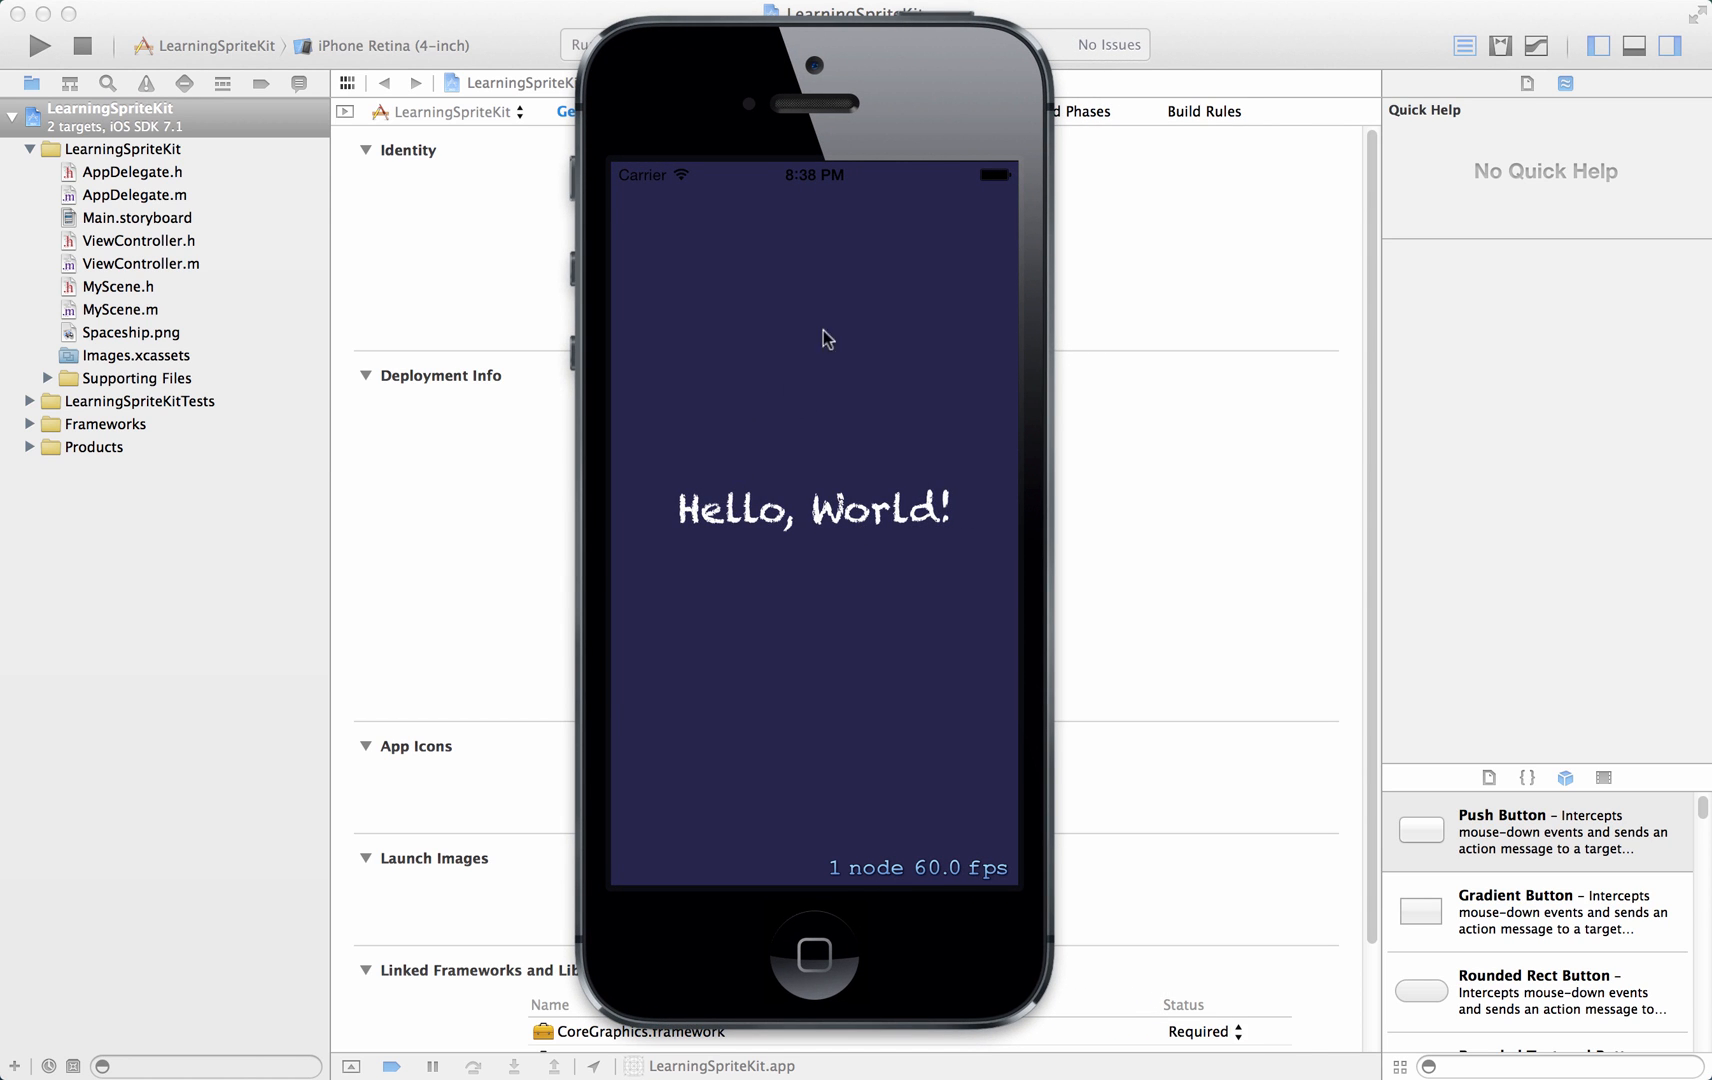
mouse_move(814, 306)
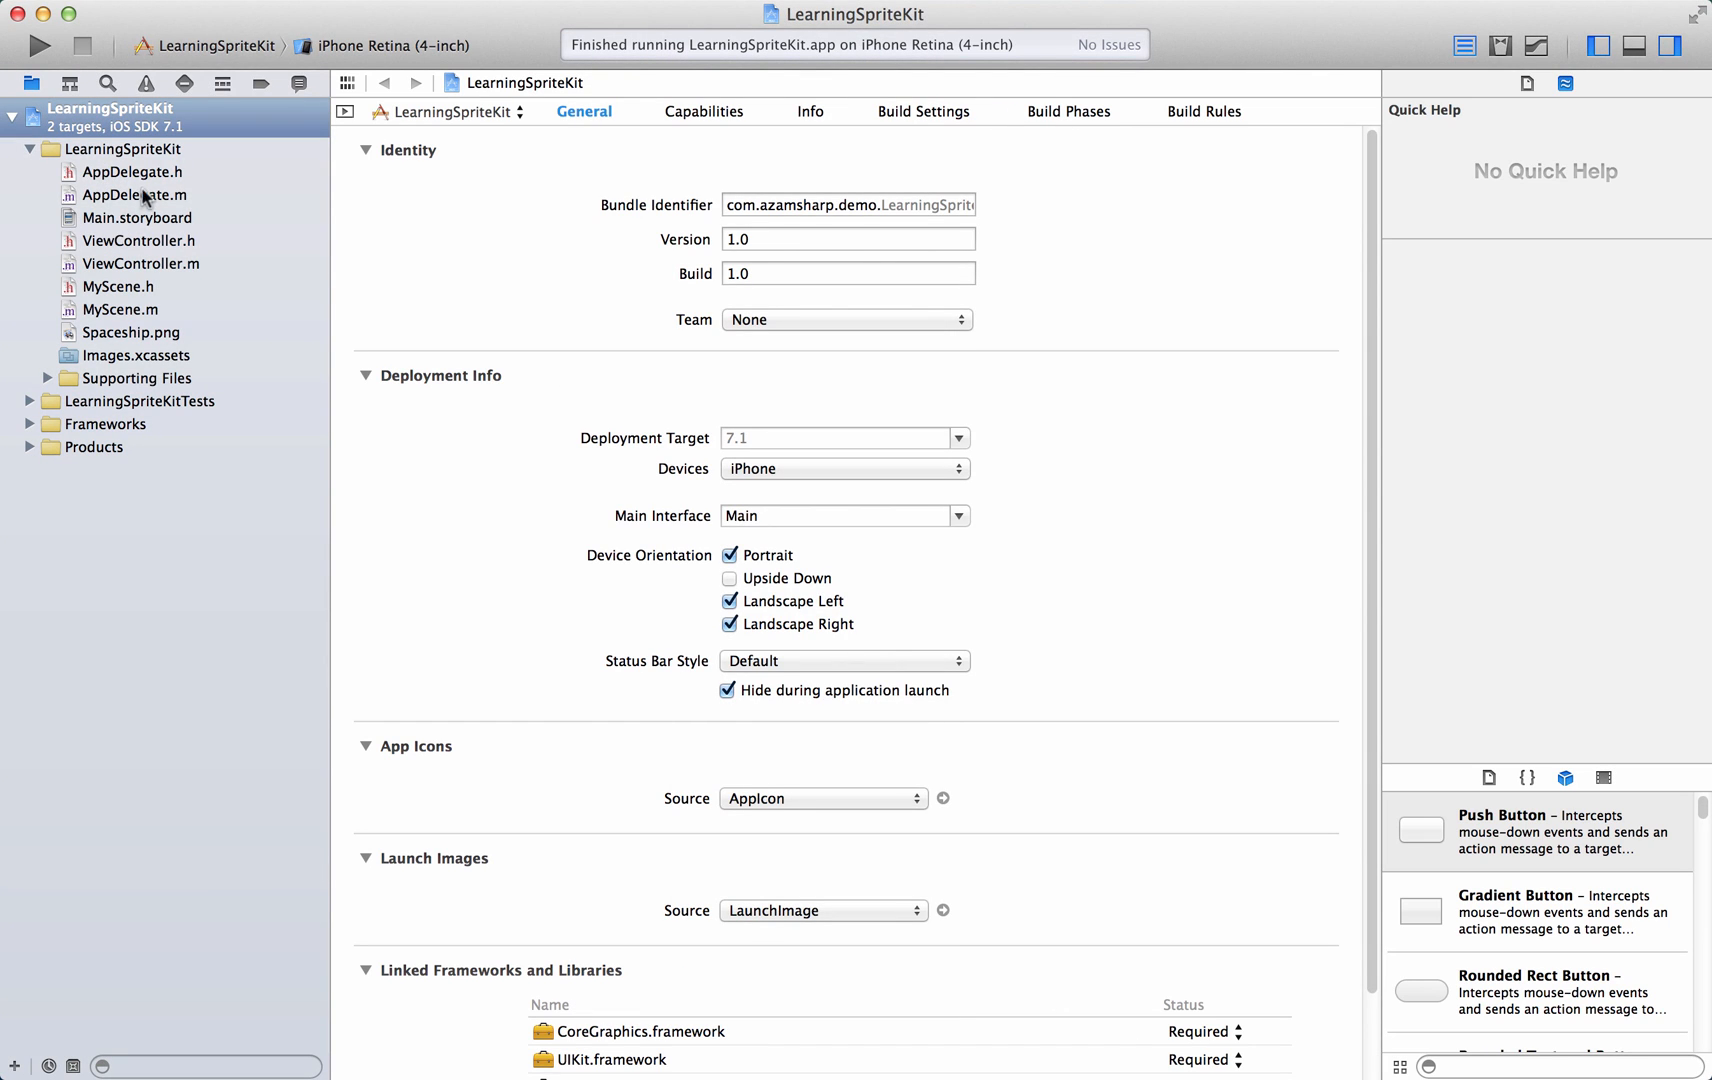
Step: Review the ViewController files and add a new Scenes group to the project
left_click(116, 286)
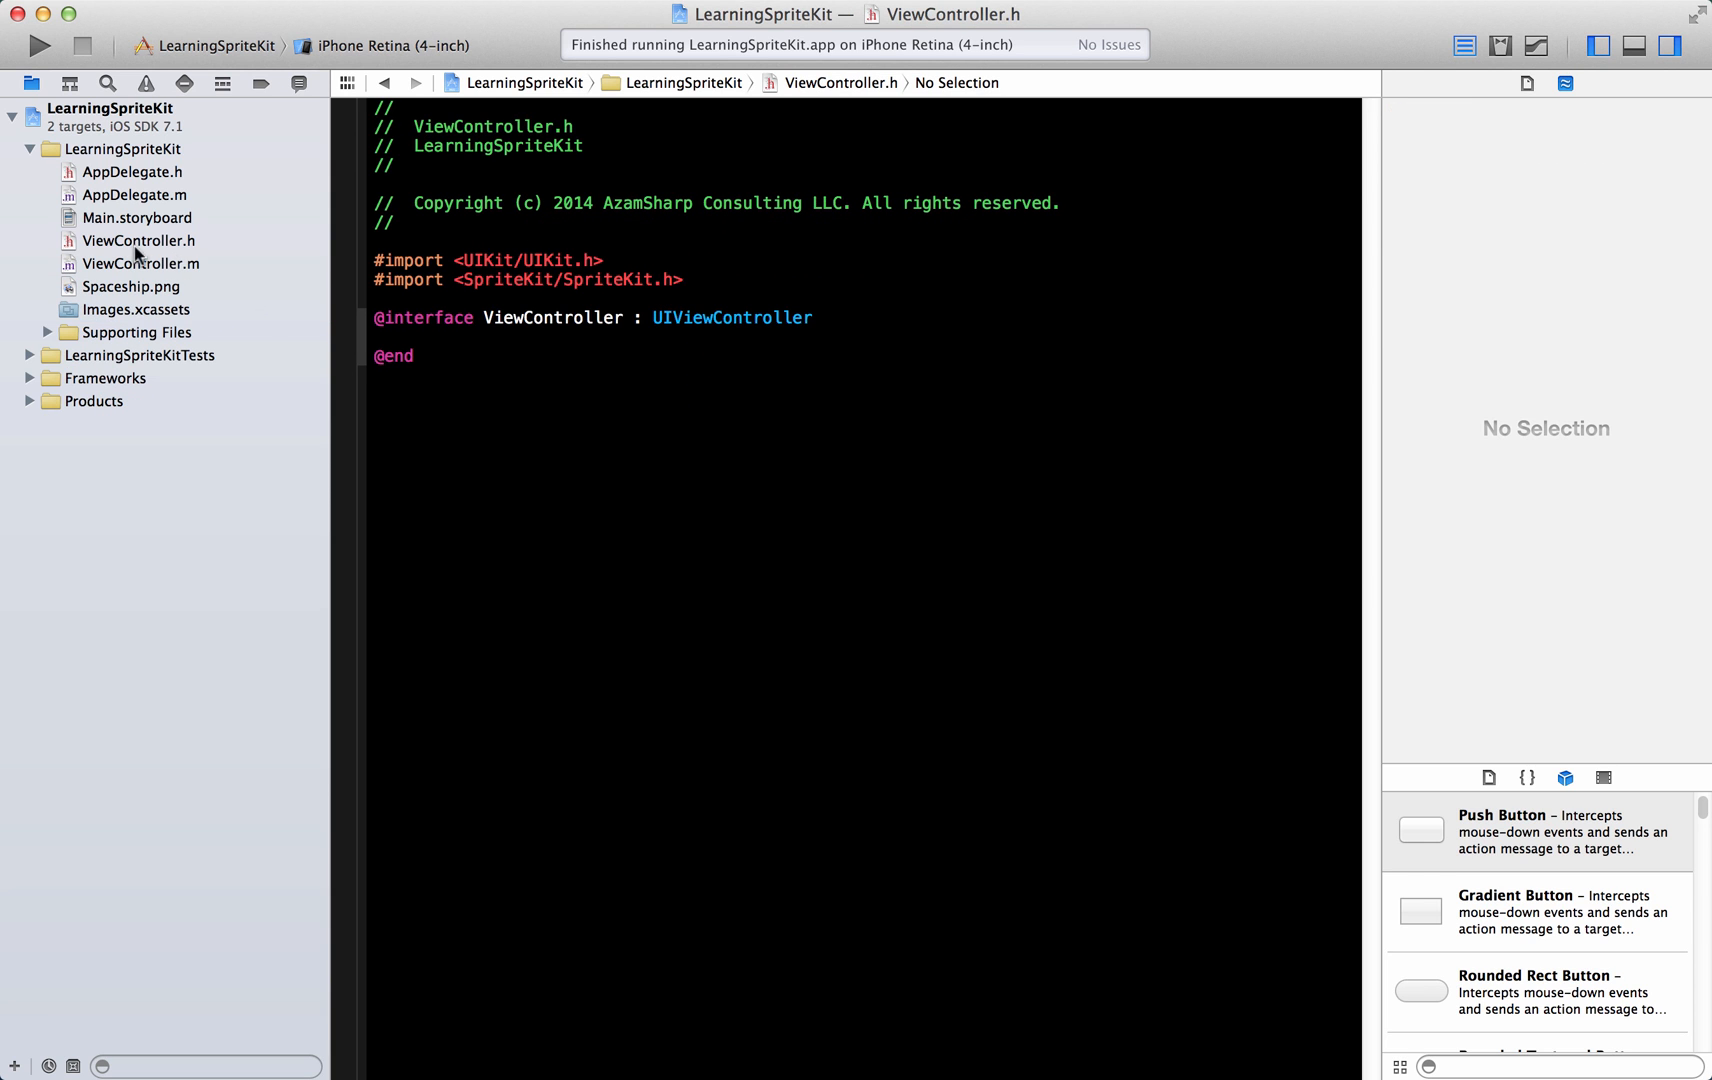
left_click(136, 264)
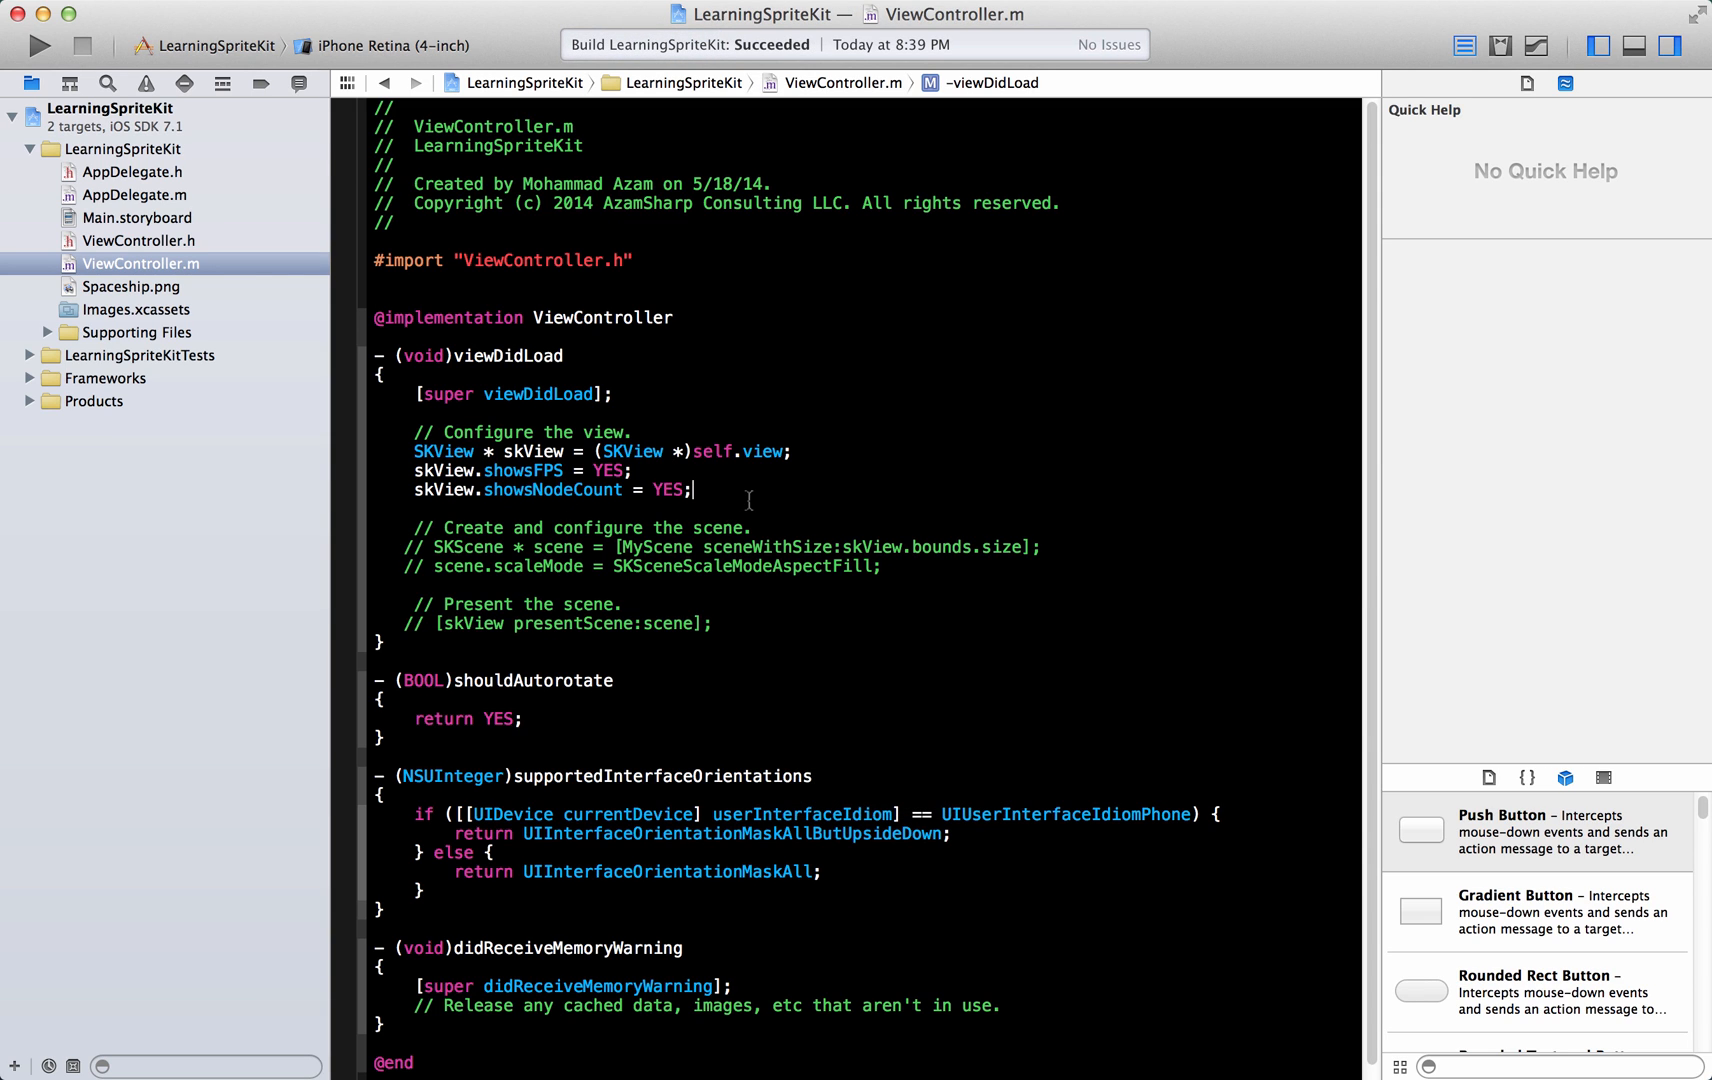
left_click(122, 150)
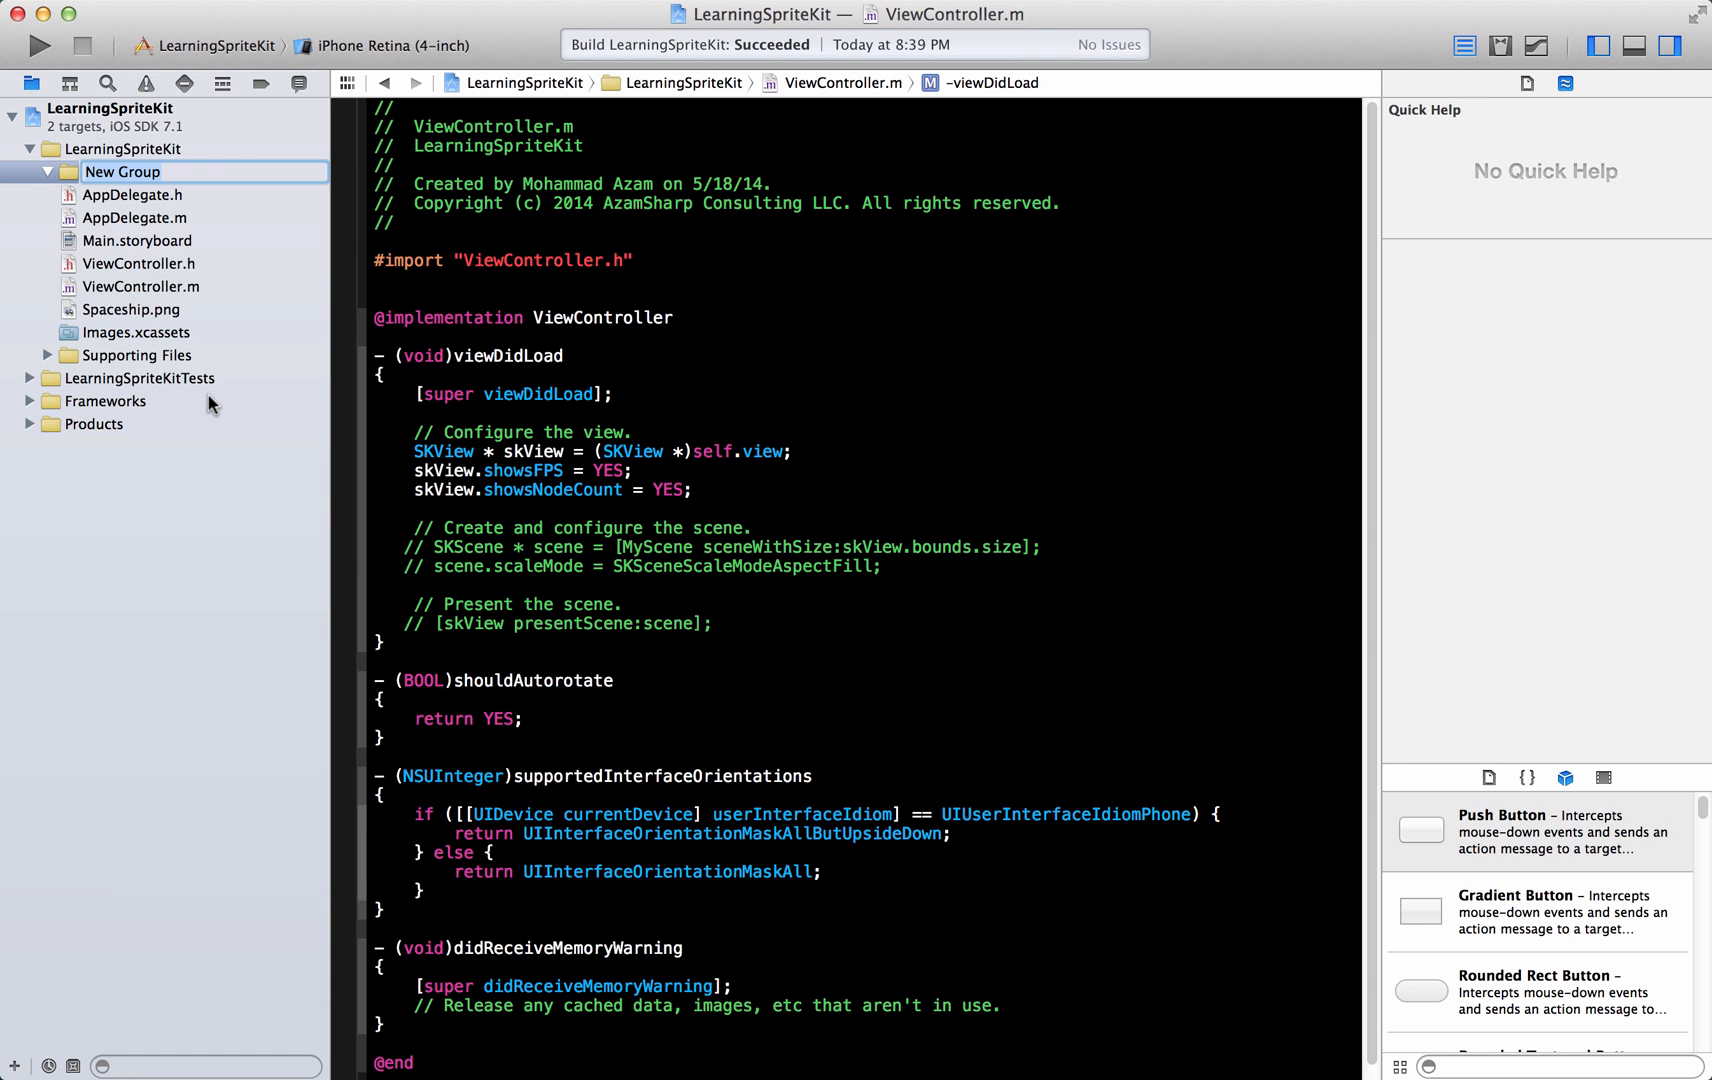
type("Scenes")
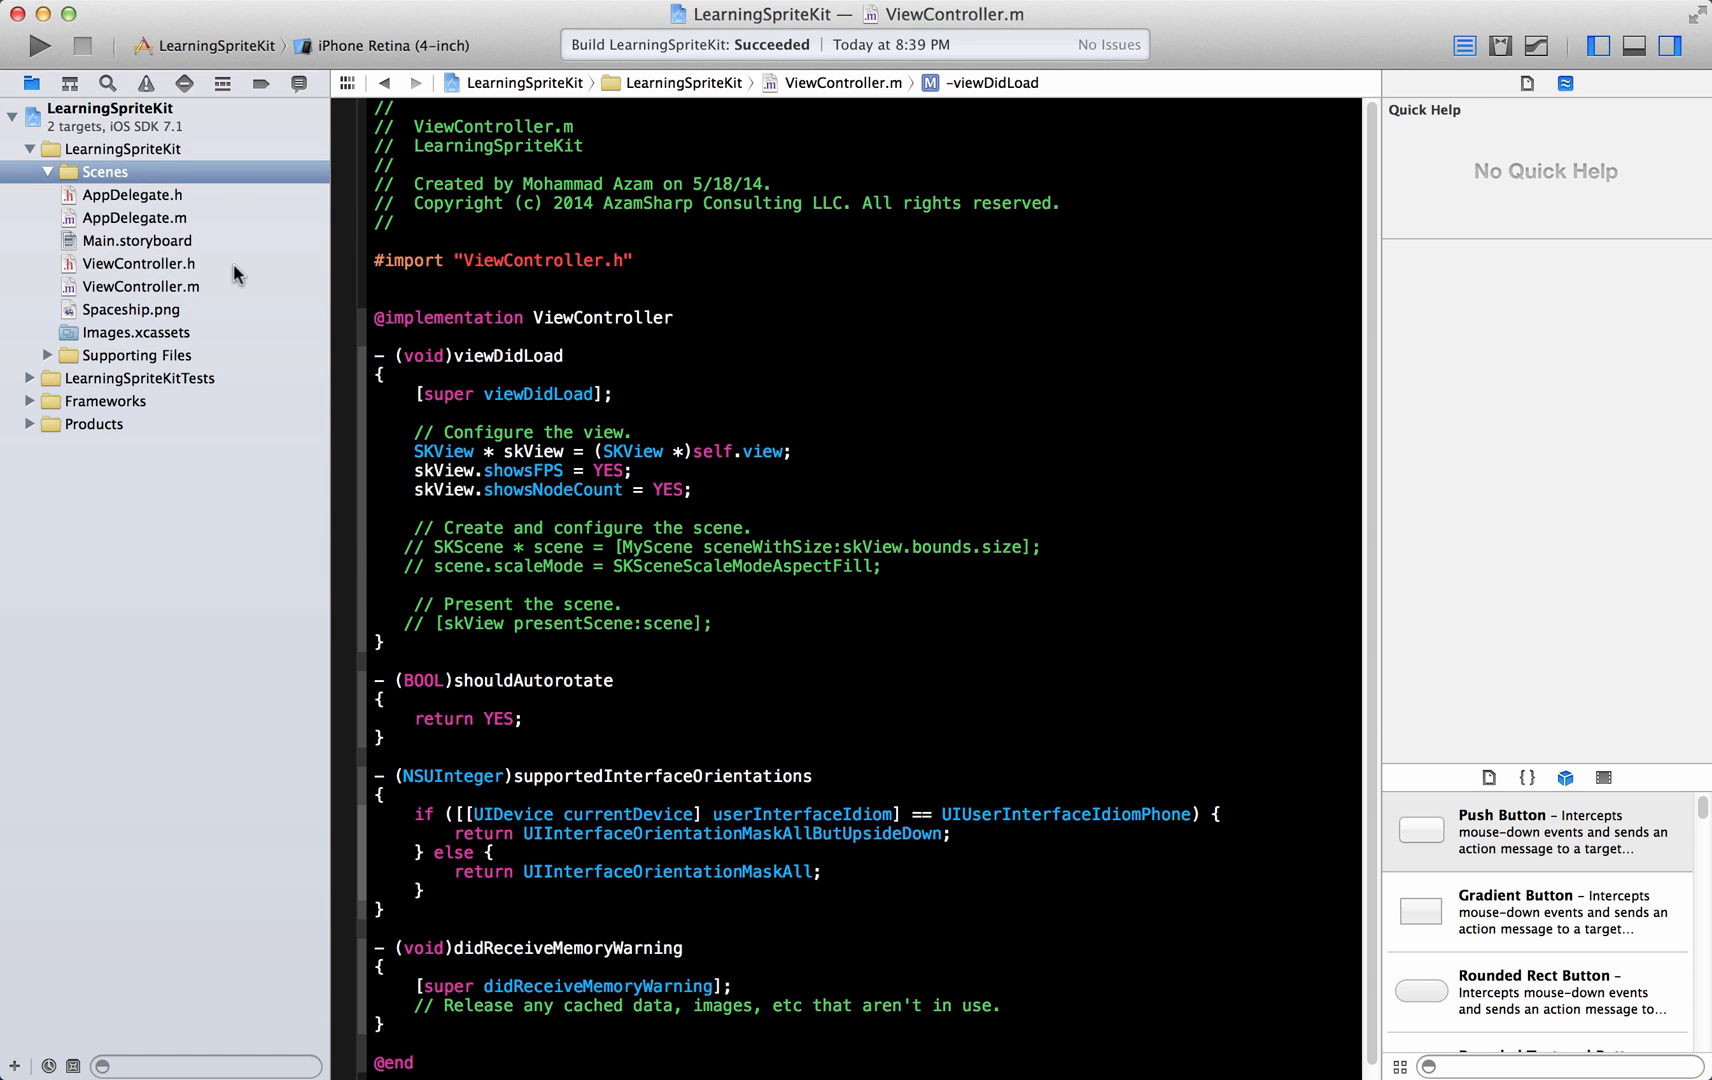
Step: Add a Controllers group, move the ViewController files into it, and start a new file in Scenes
right_click(96, 150)
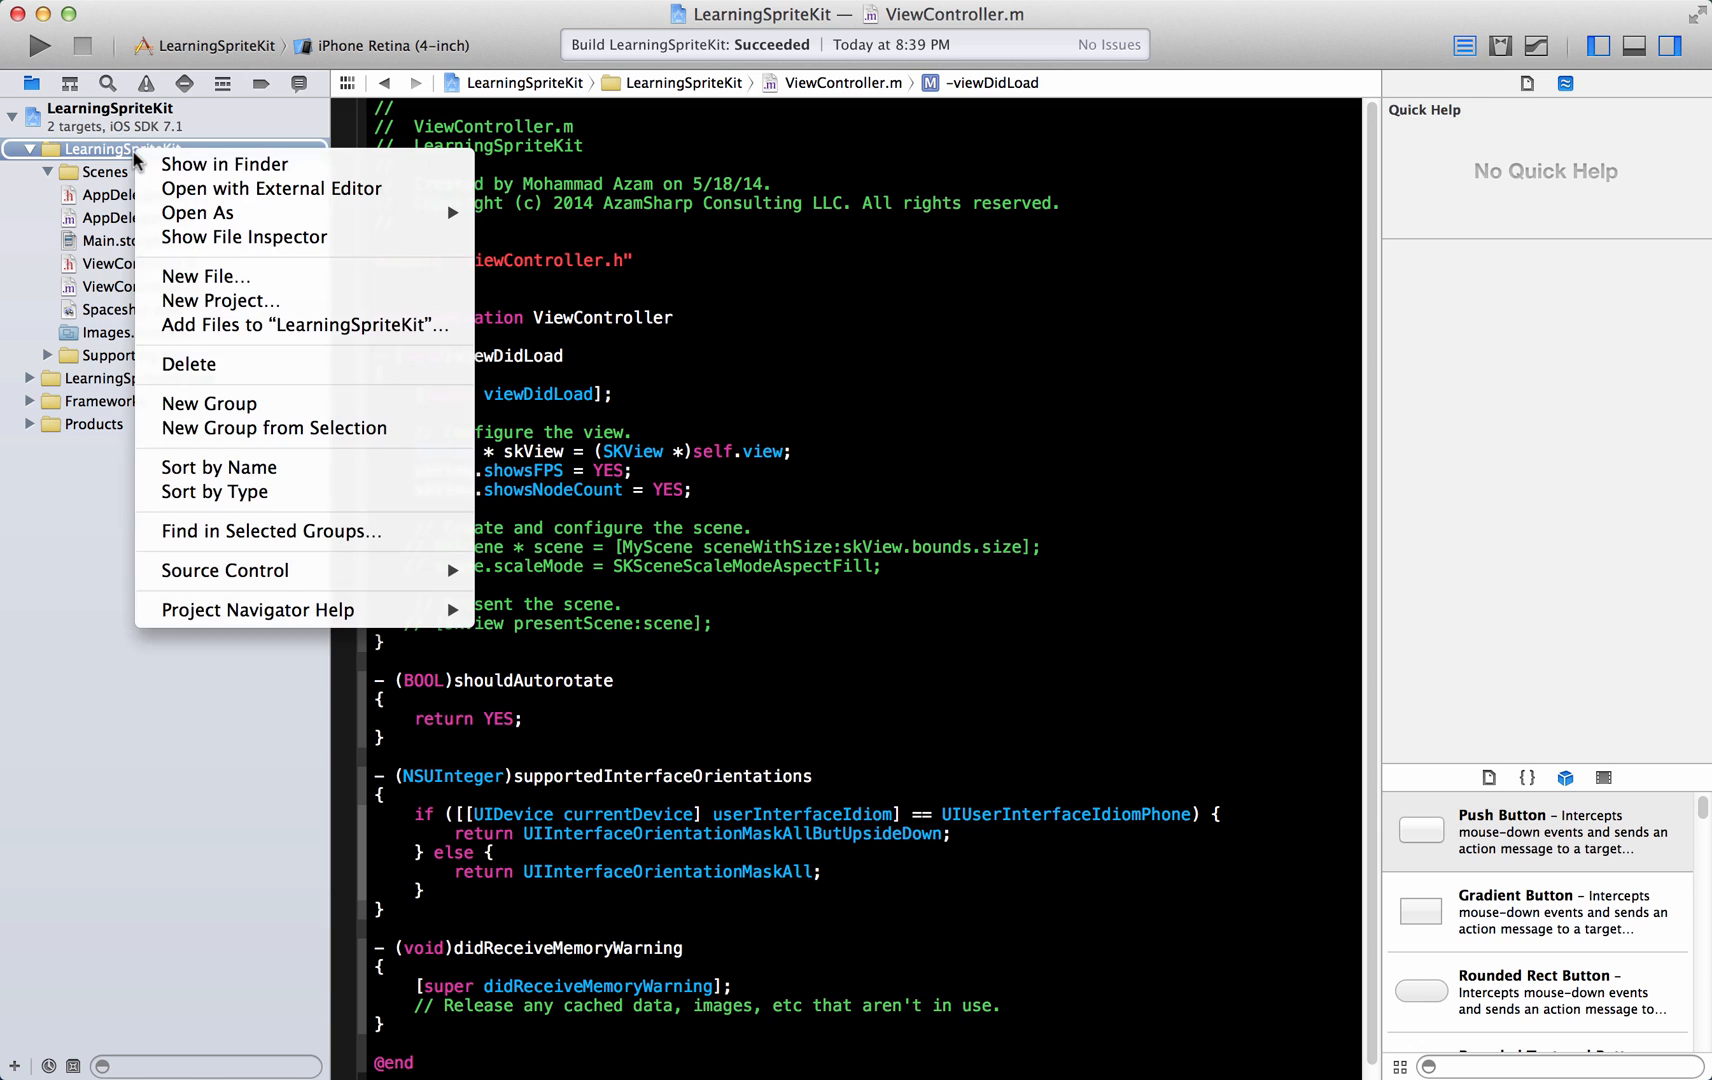
left_click(208, 404)
type("Controllers")
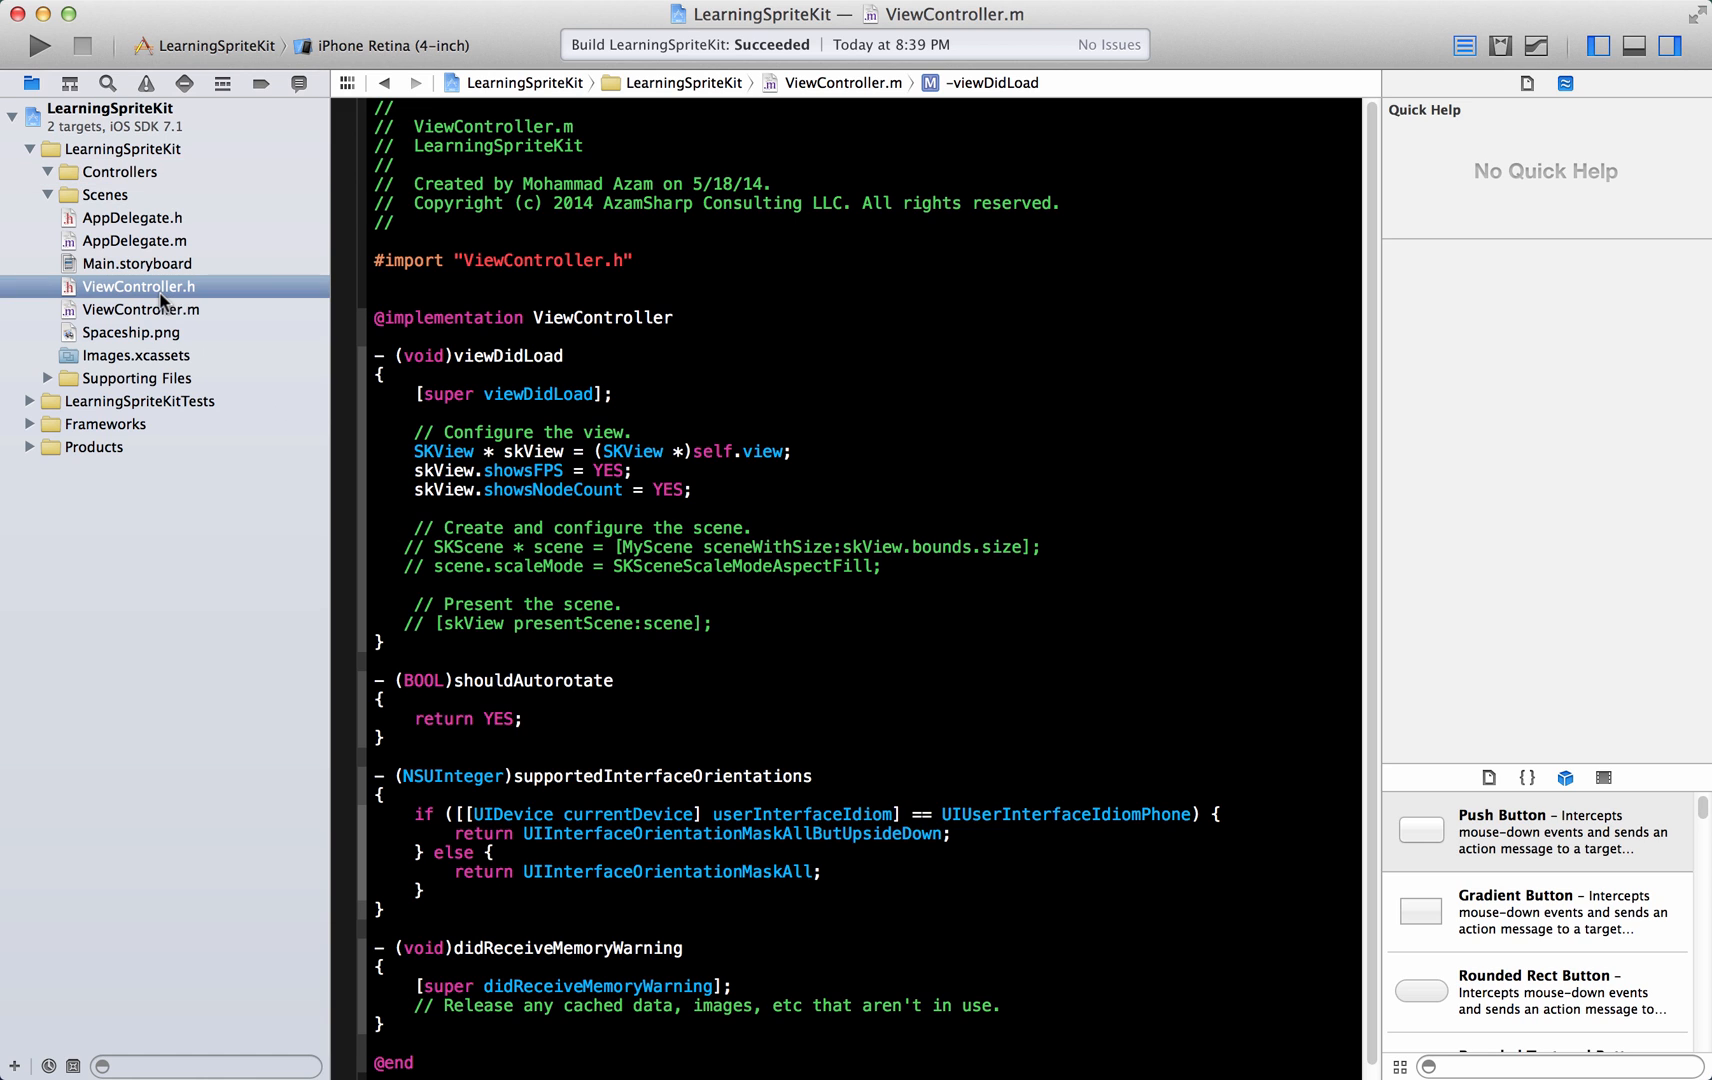
left_click(138, 286)
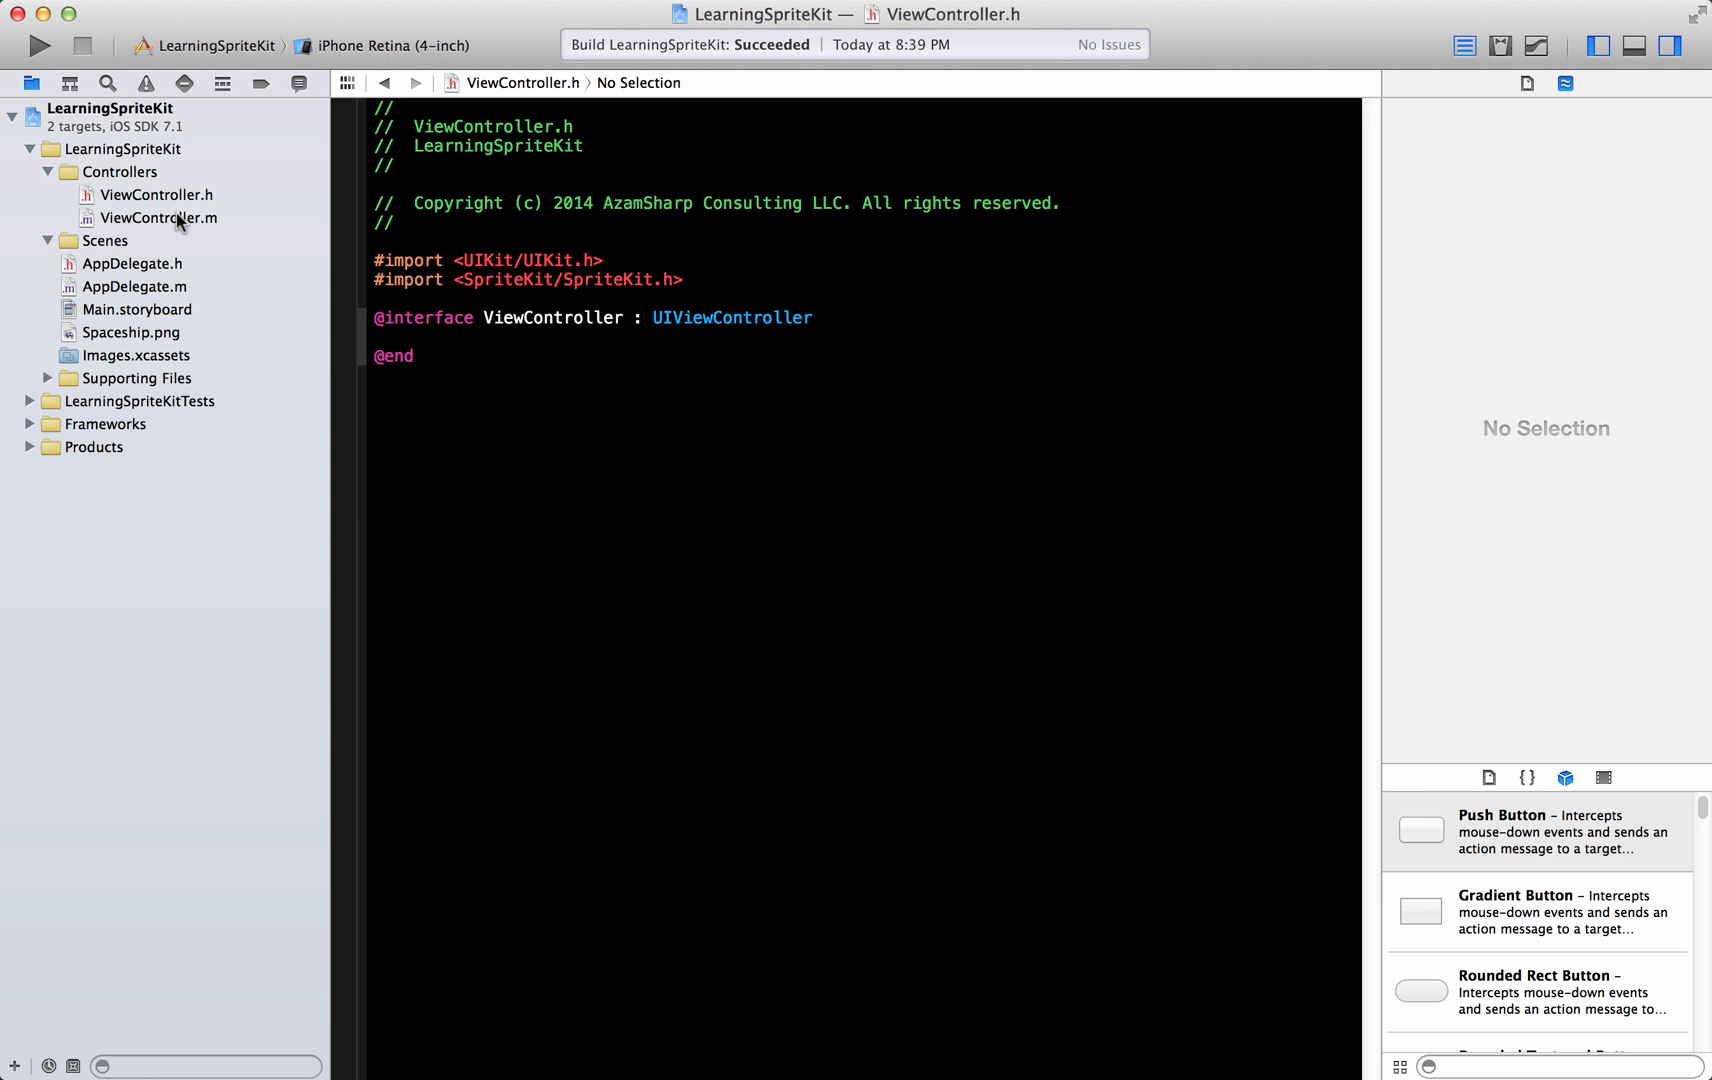
right_click(90, 240)
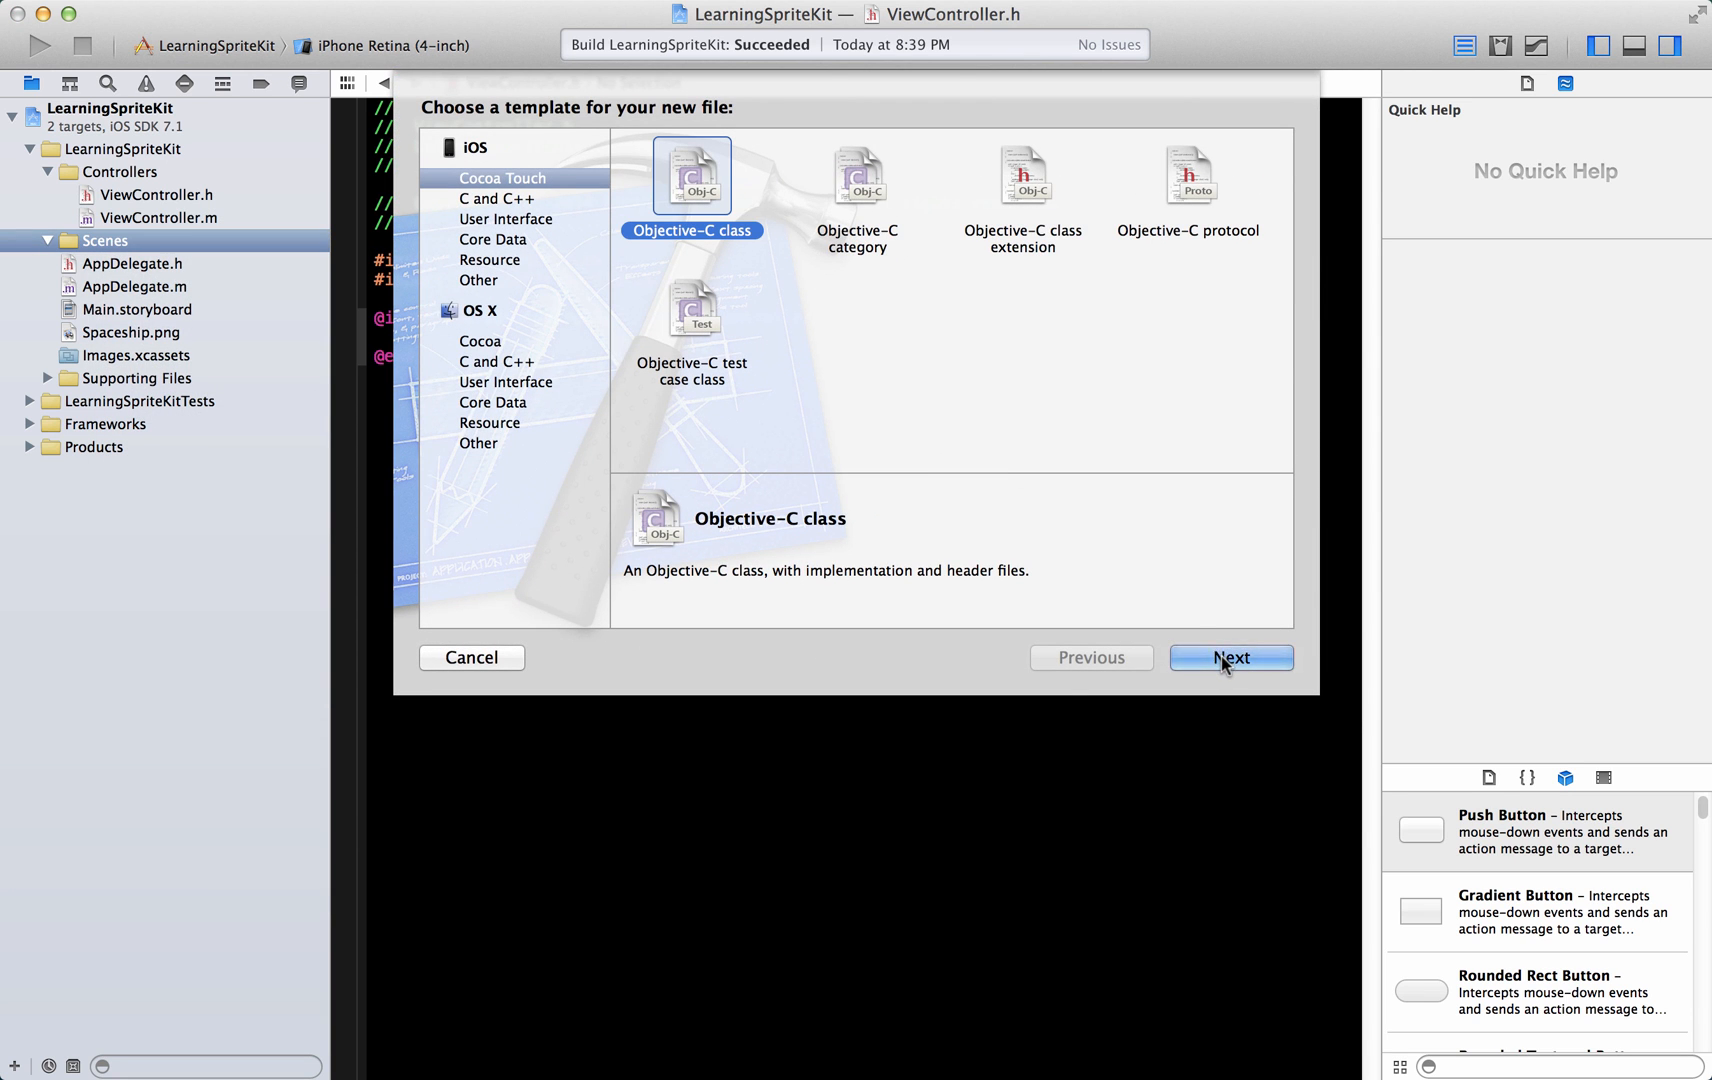
Step: Create an Objective-C class GameScene subclassing SKScene in the Scenes group
left_click(1232, 658)
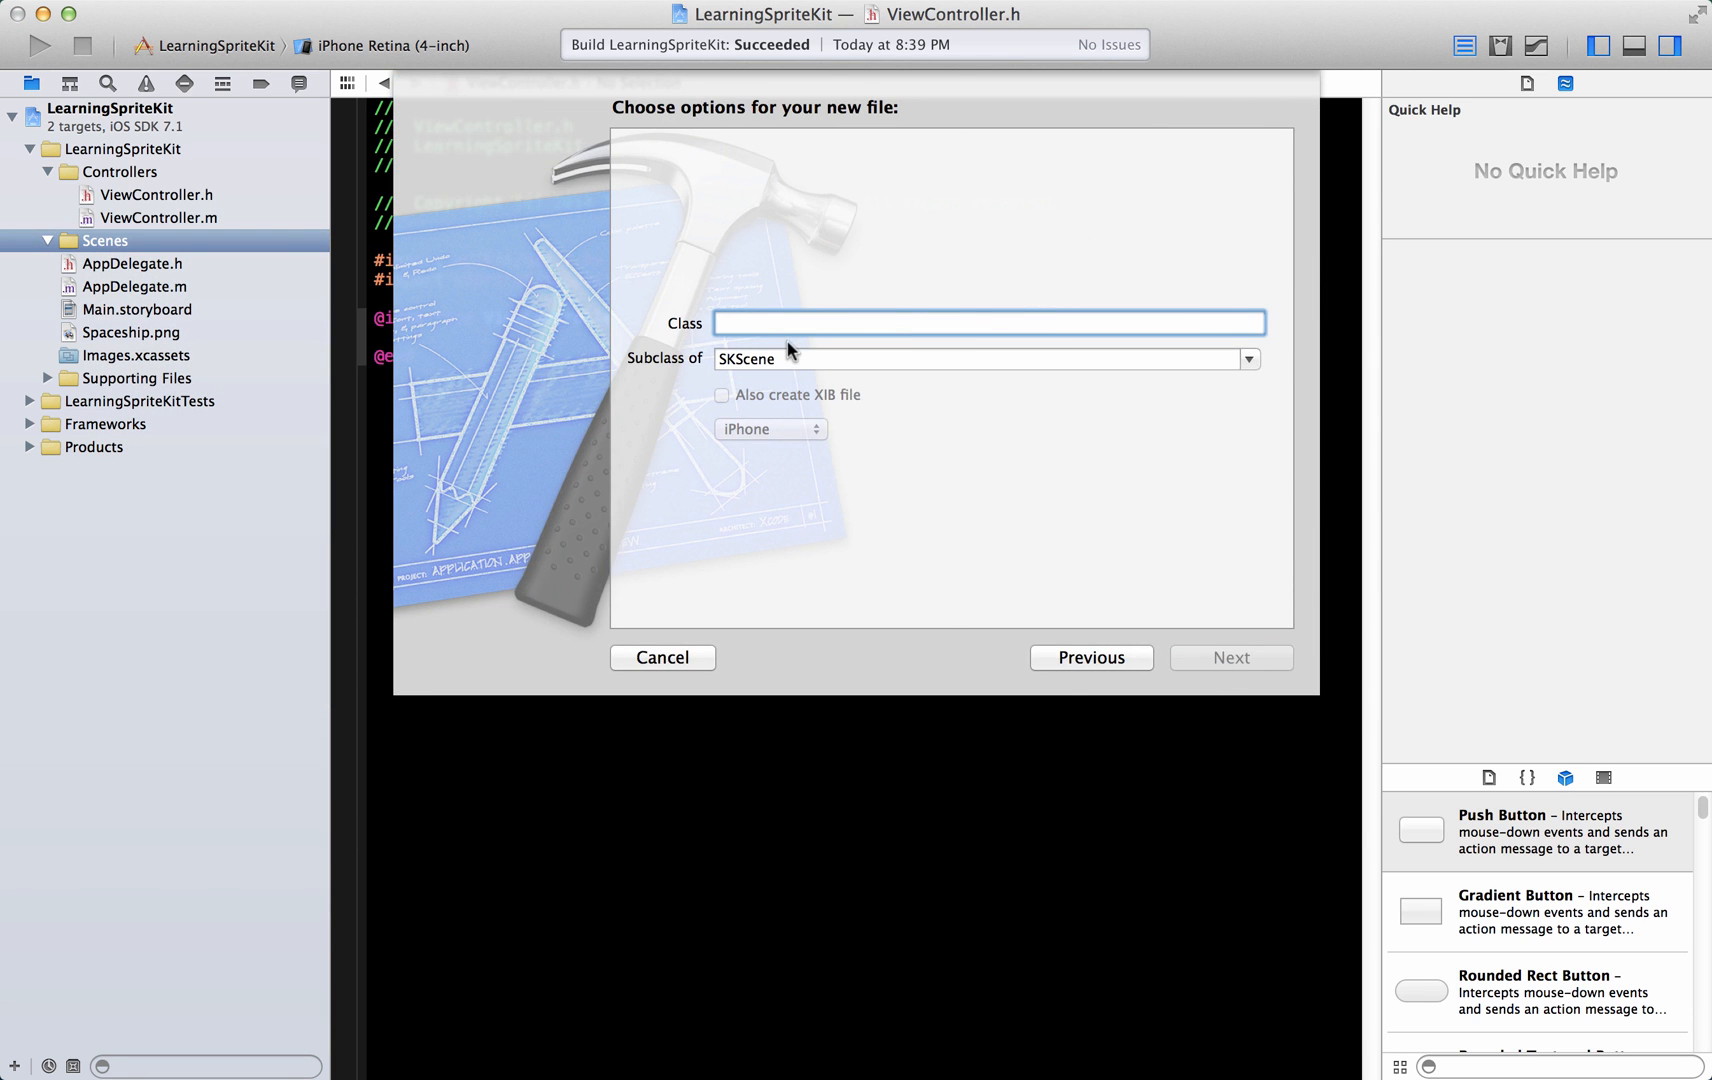
type("GameScene")
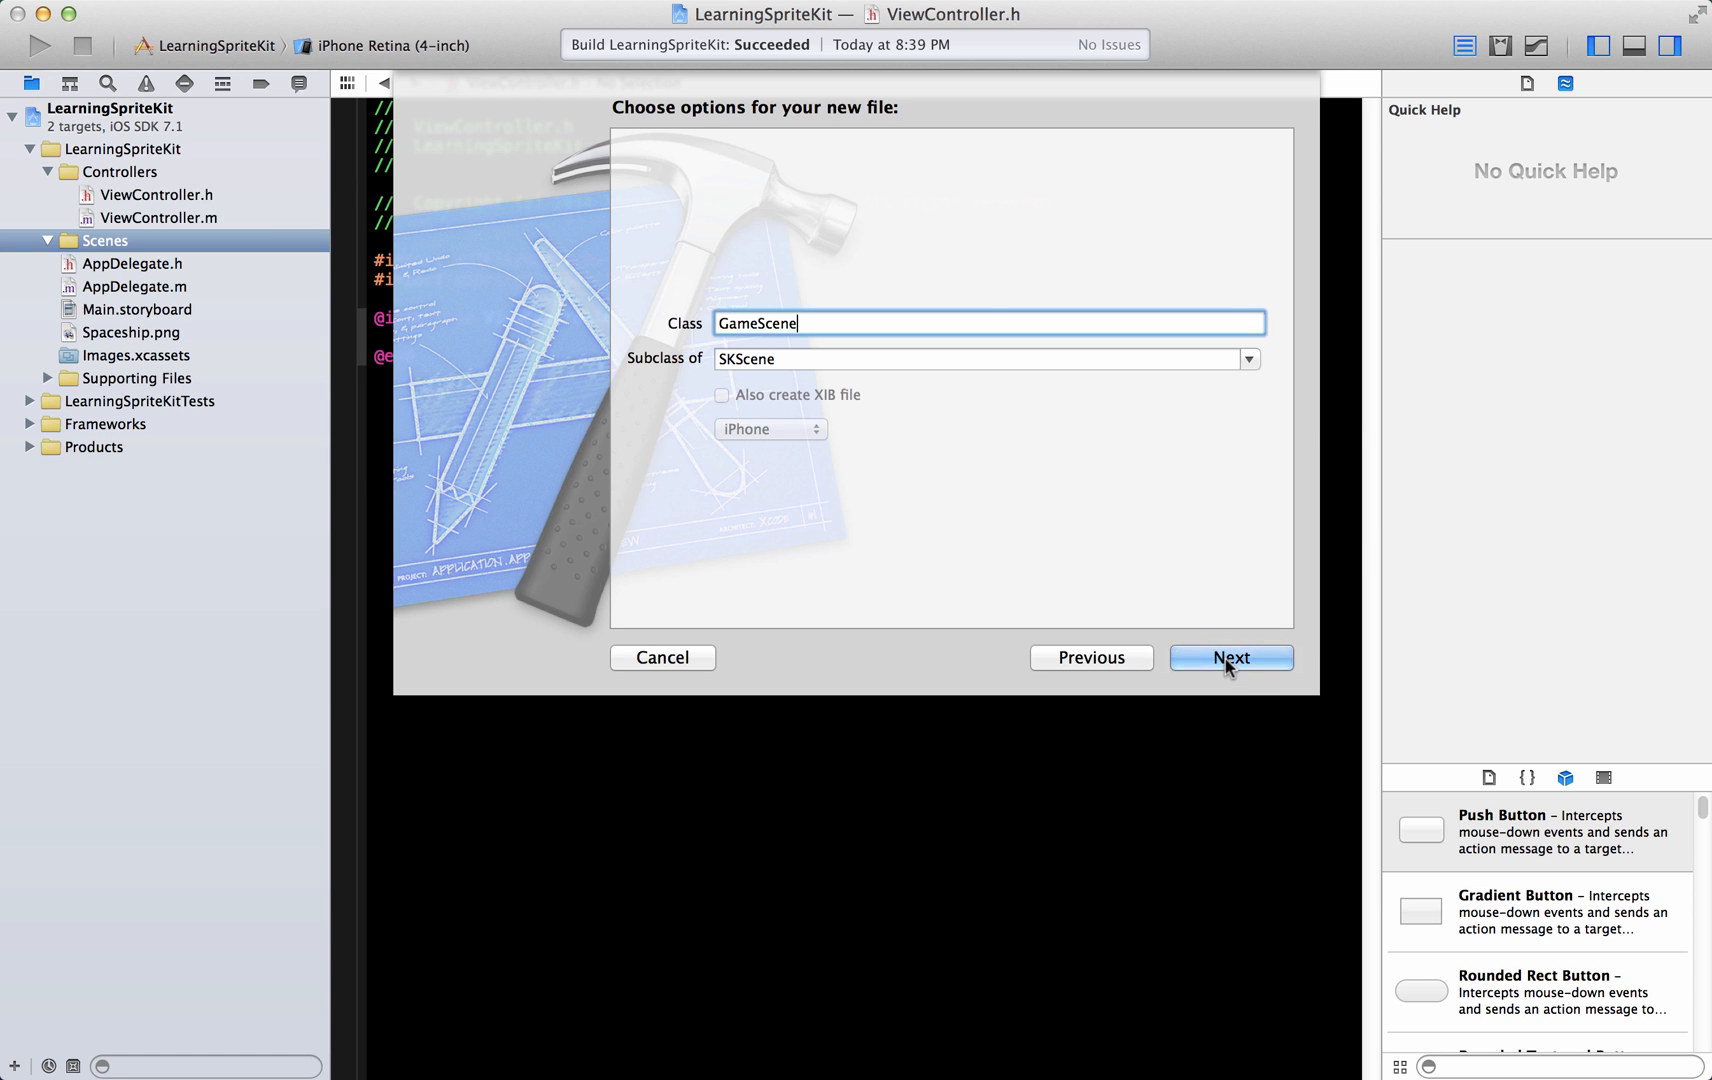
left_click(1232, 658)
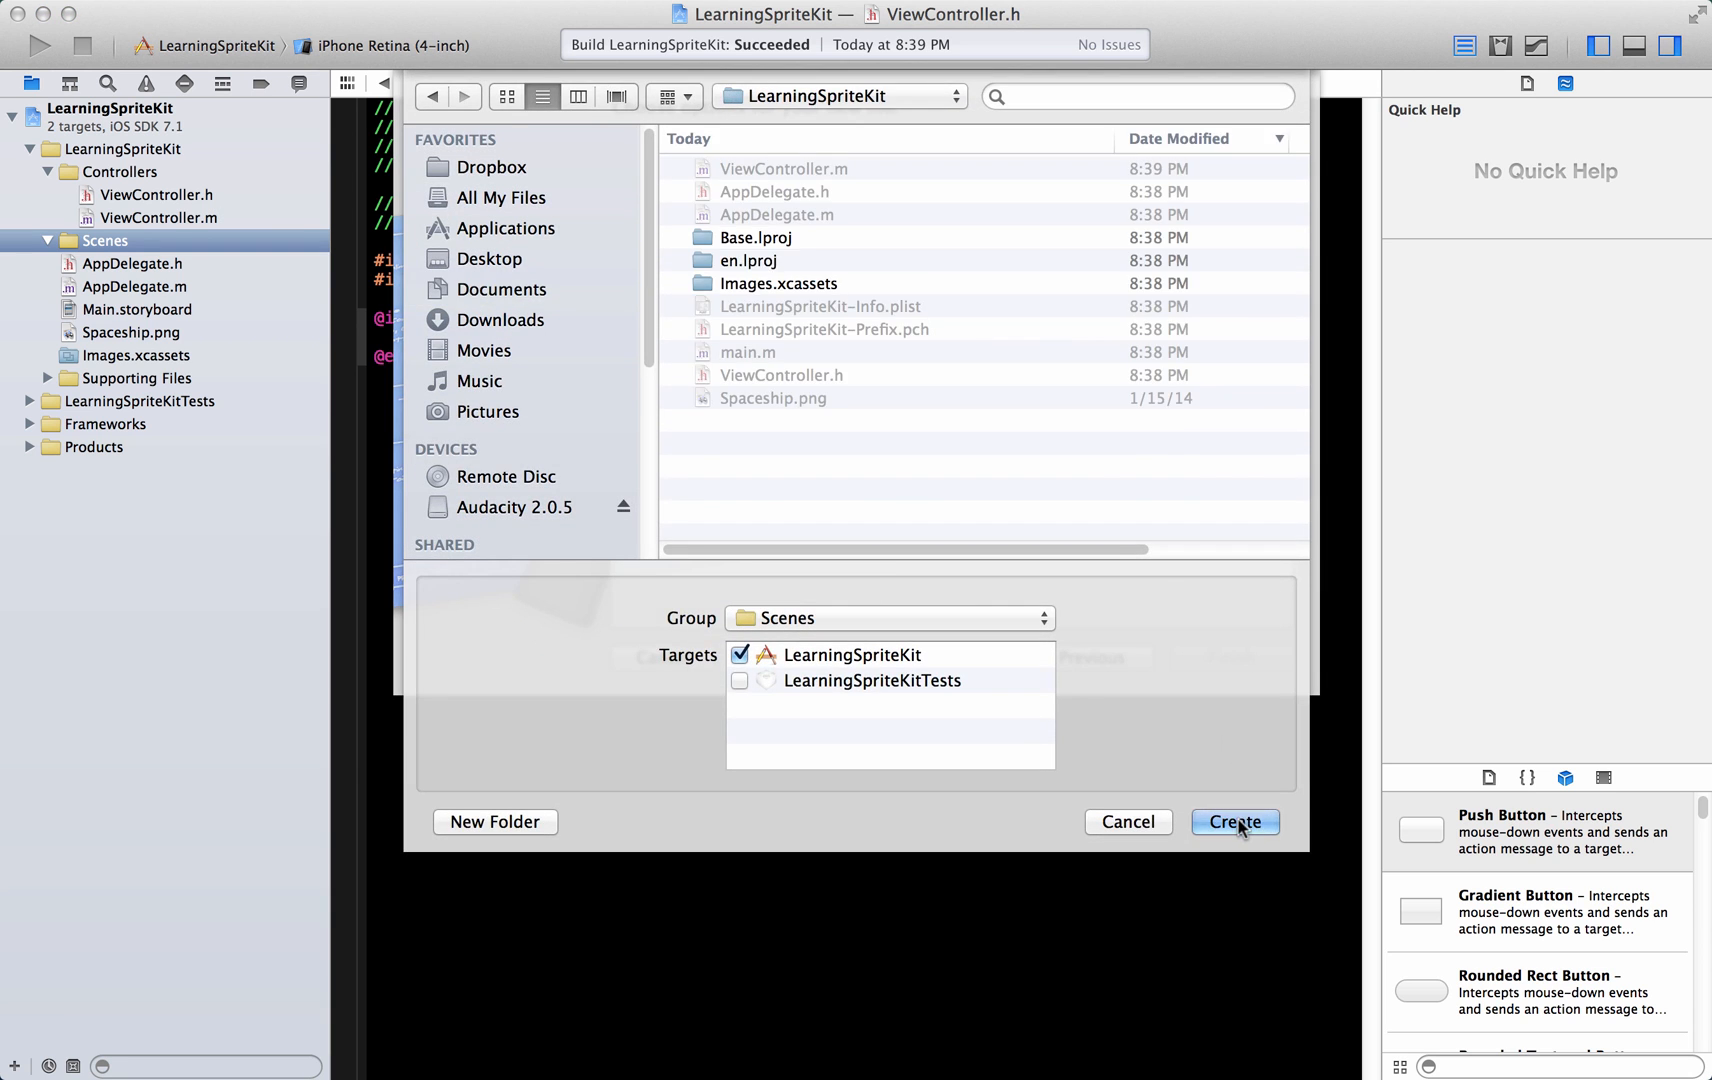
left_click(1234, 822)
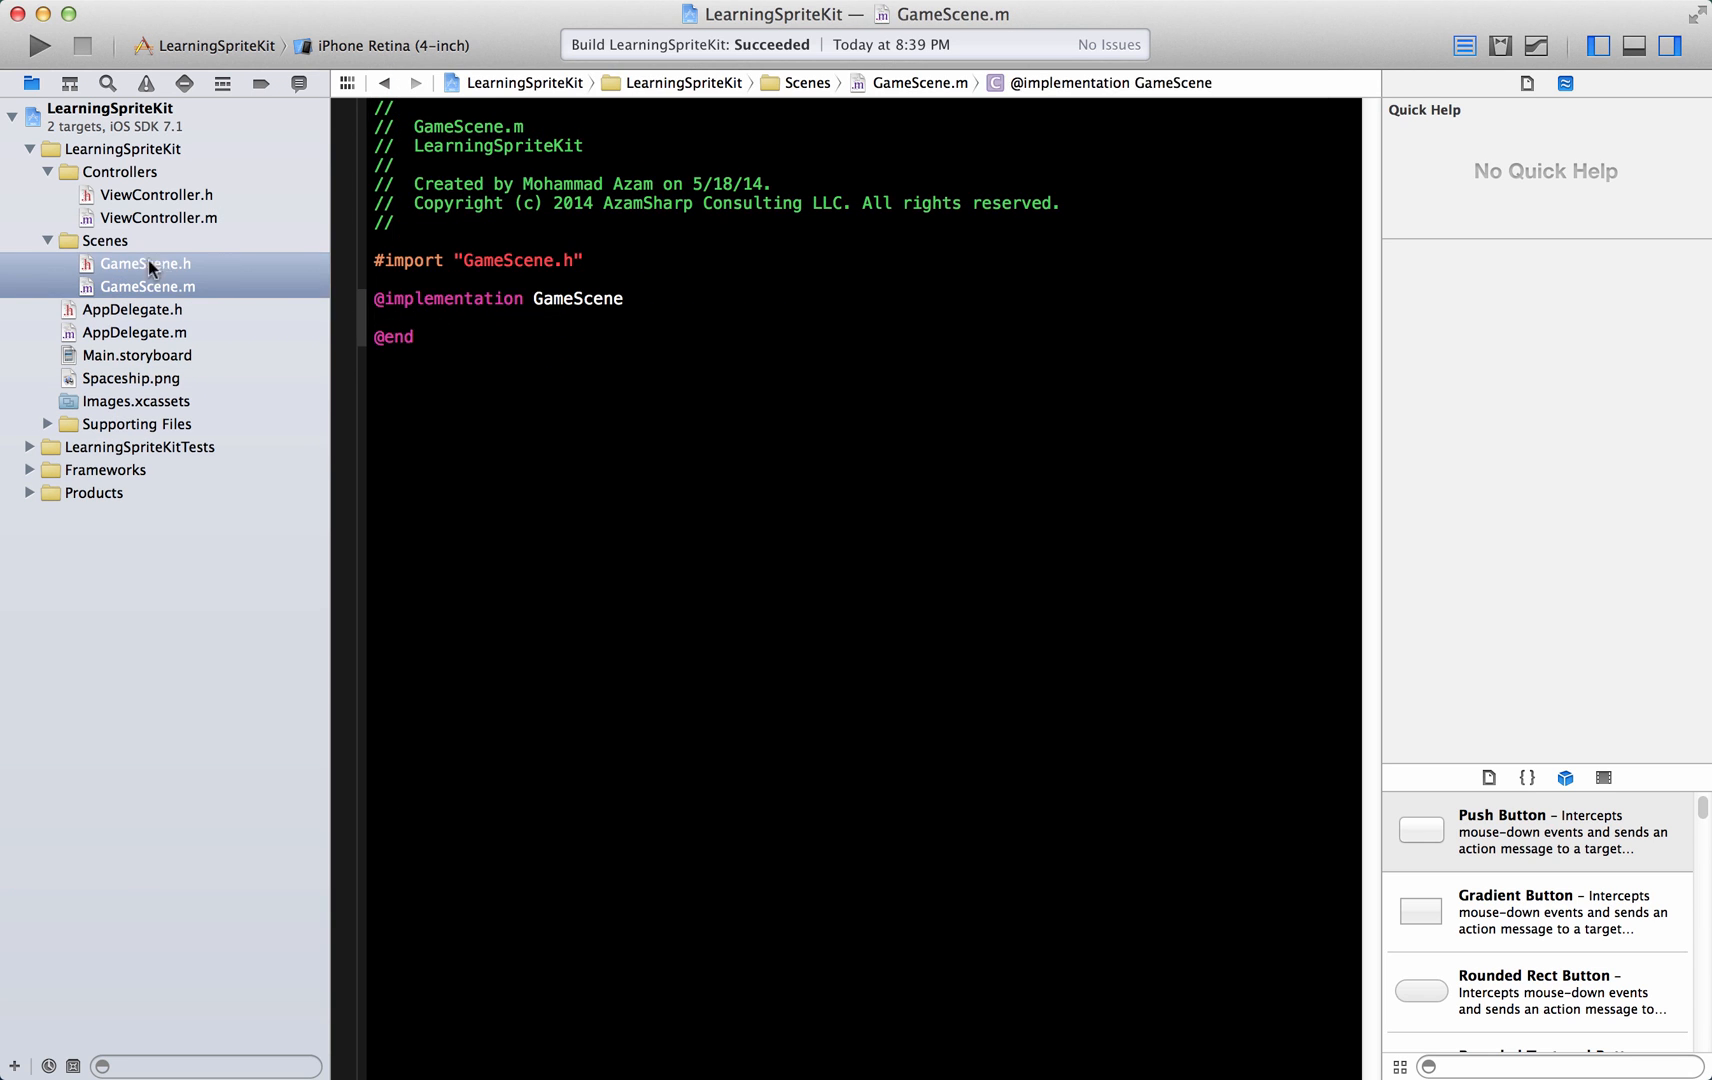
Step: Add an empty ivar block to GameScene.h and switch to GameScene.m
left_click(140, 264)
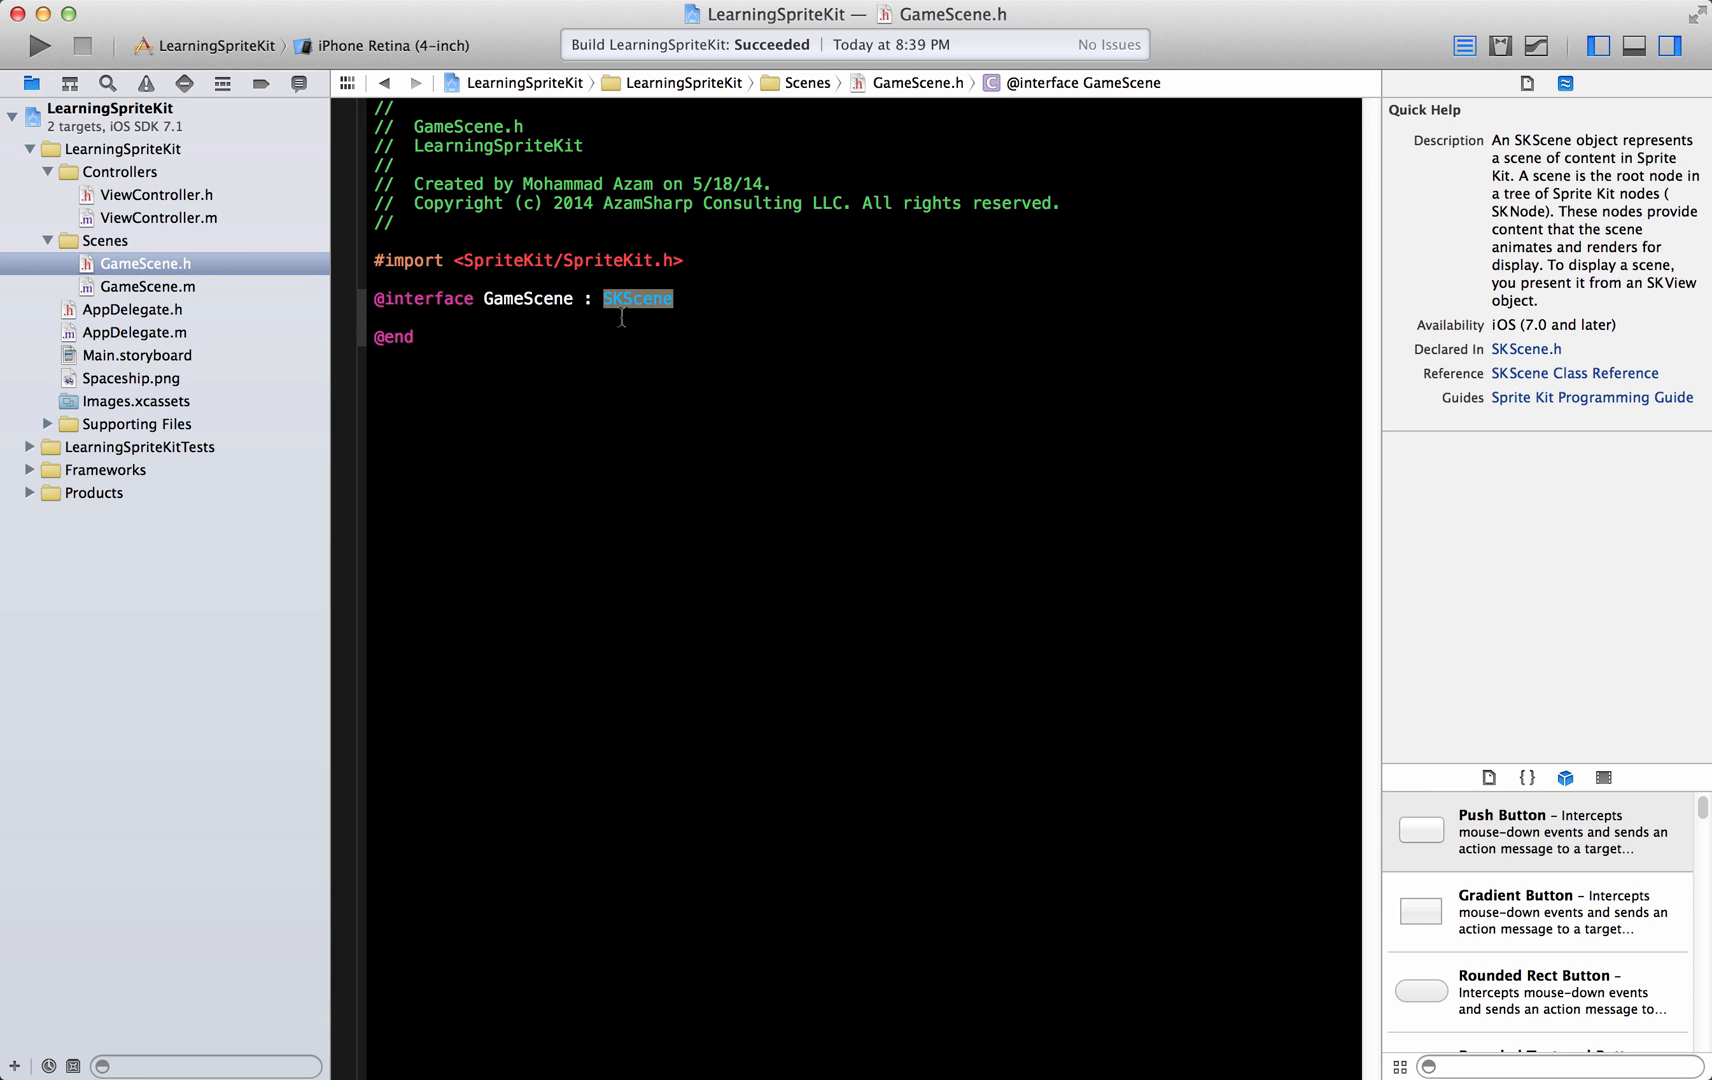
type("{")
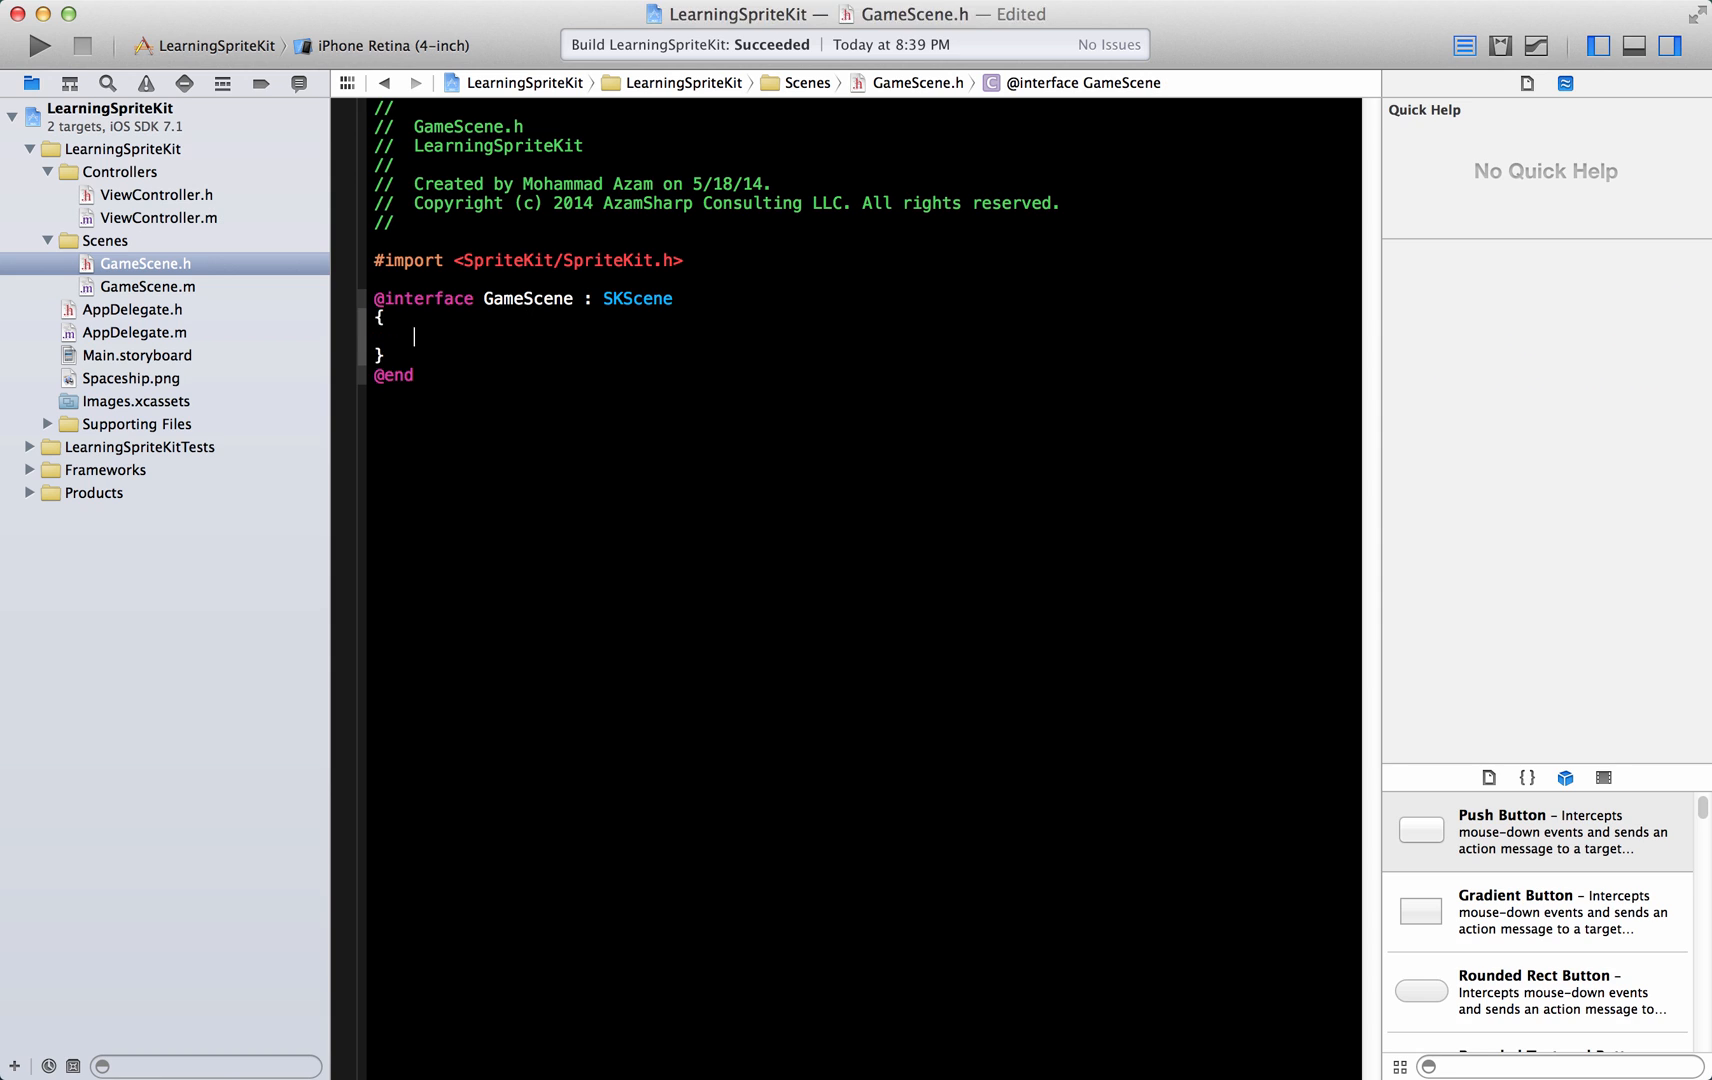
left_click(146, 286)
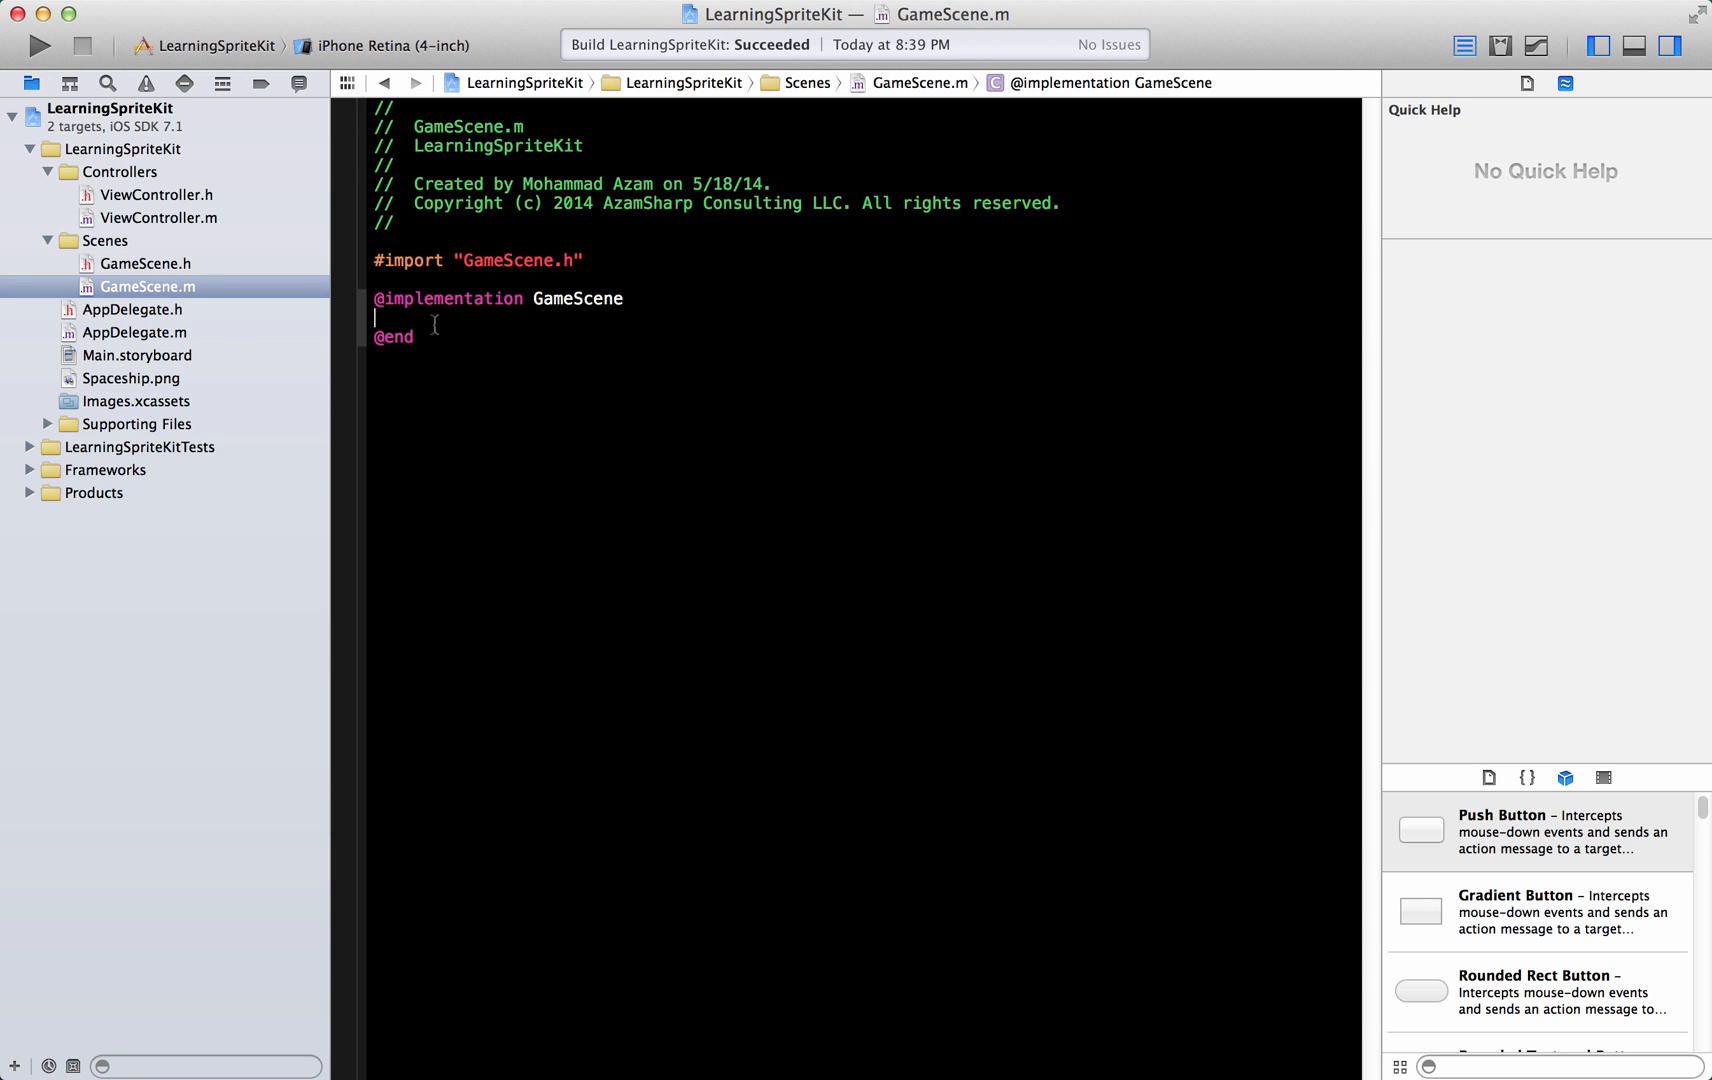
Step: Write initWithSize: calling [super initWithSize:size] and returning self
type("-(")
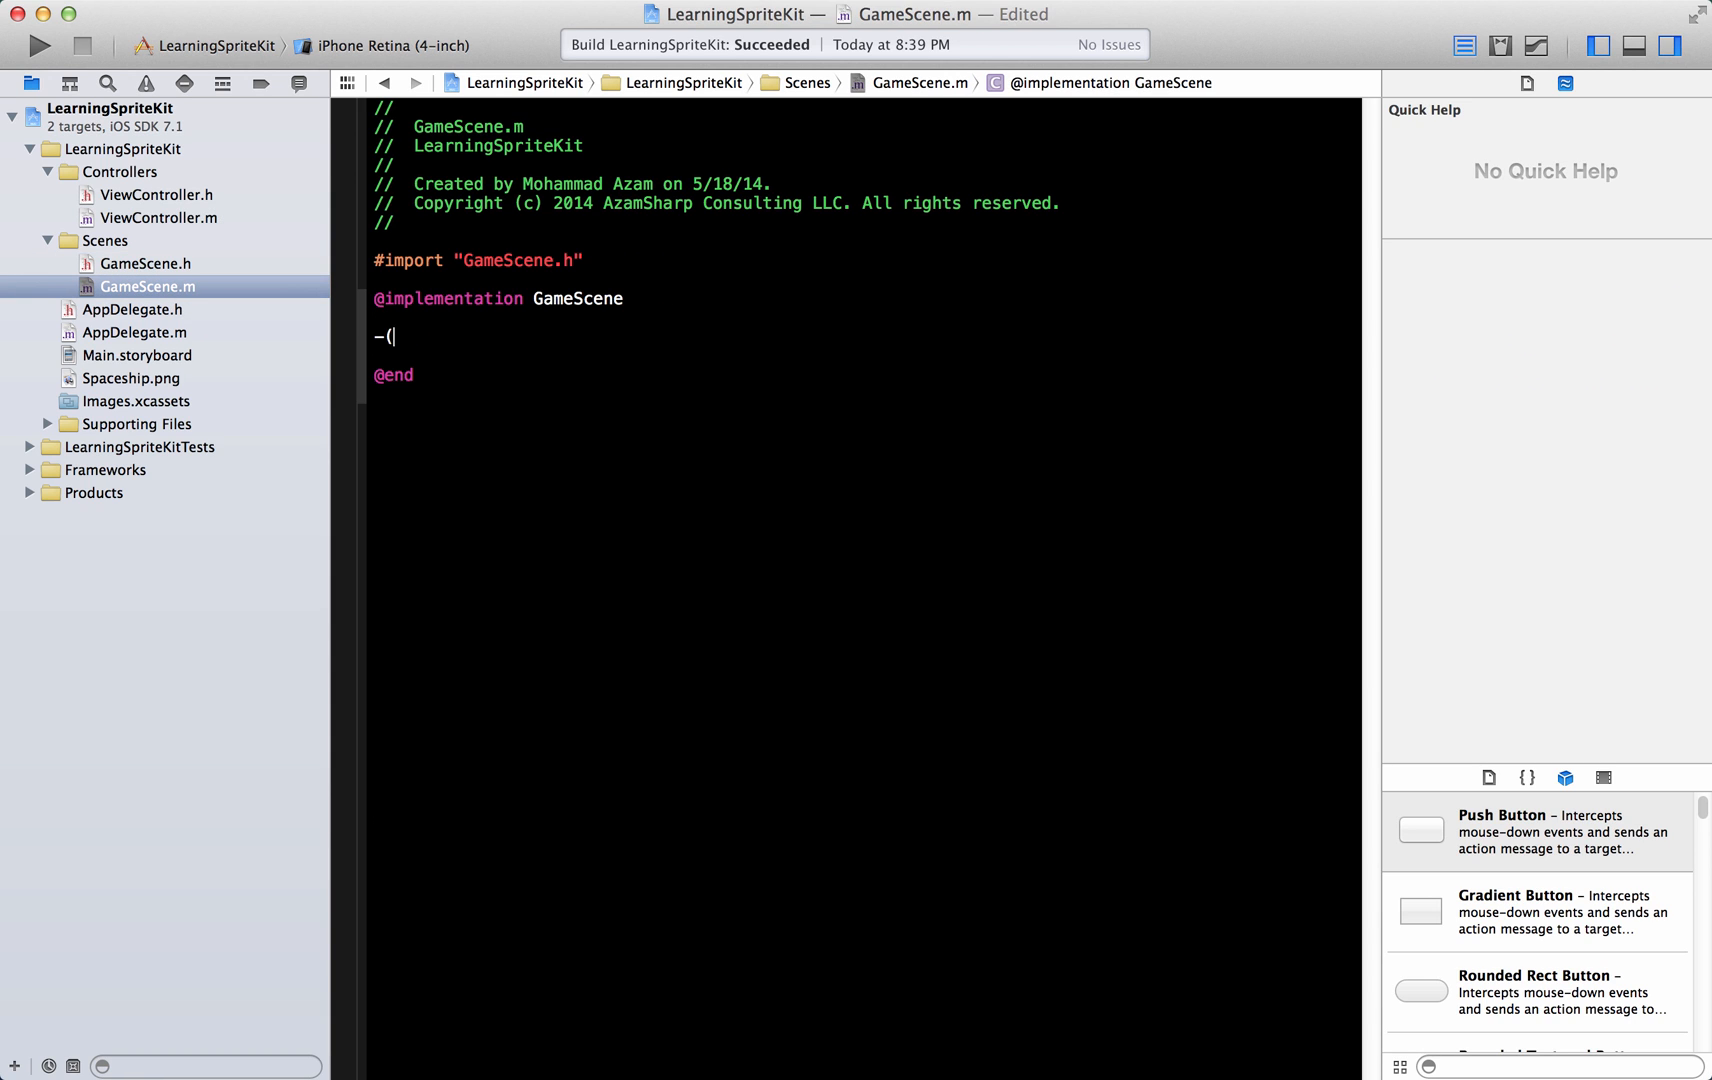
type("instancetype) initWithSize:(CGSize)size")
type("self = [super")
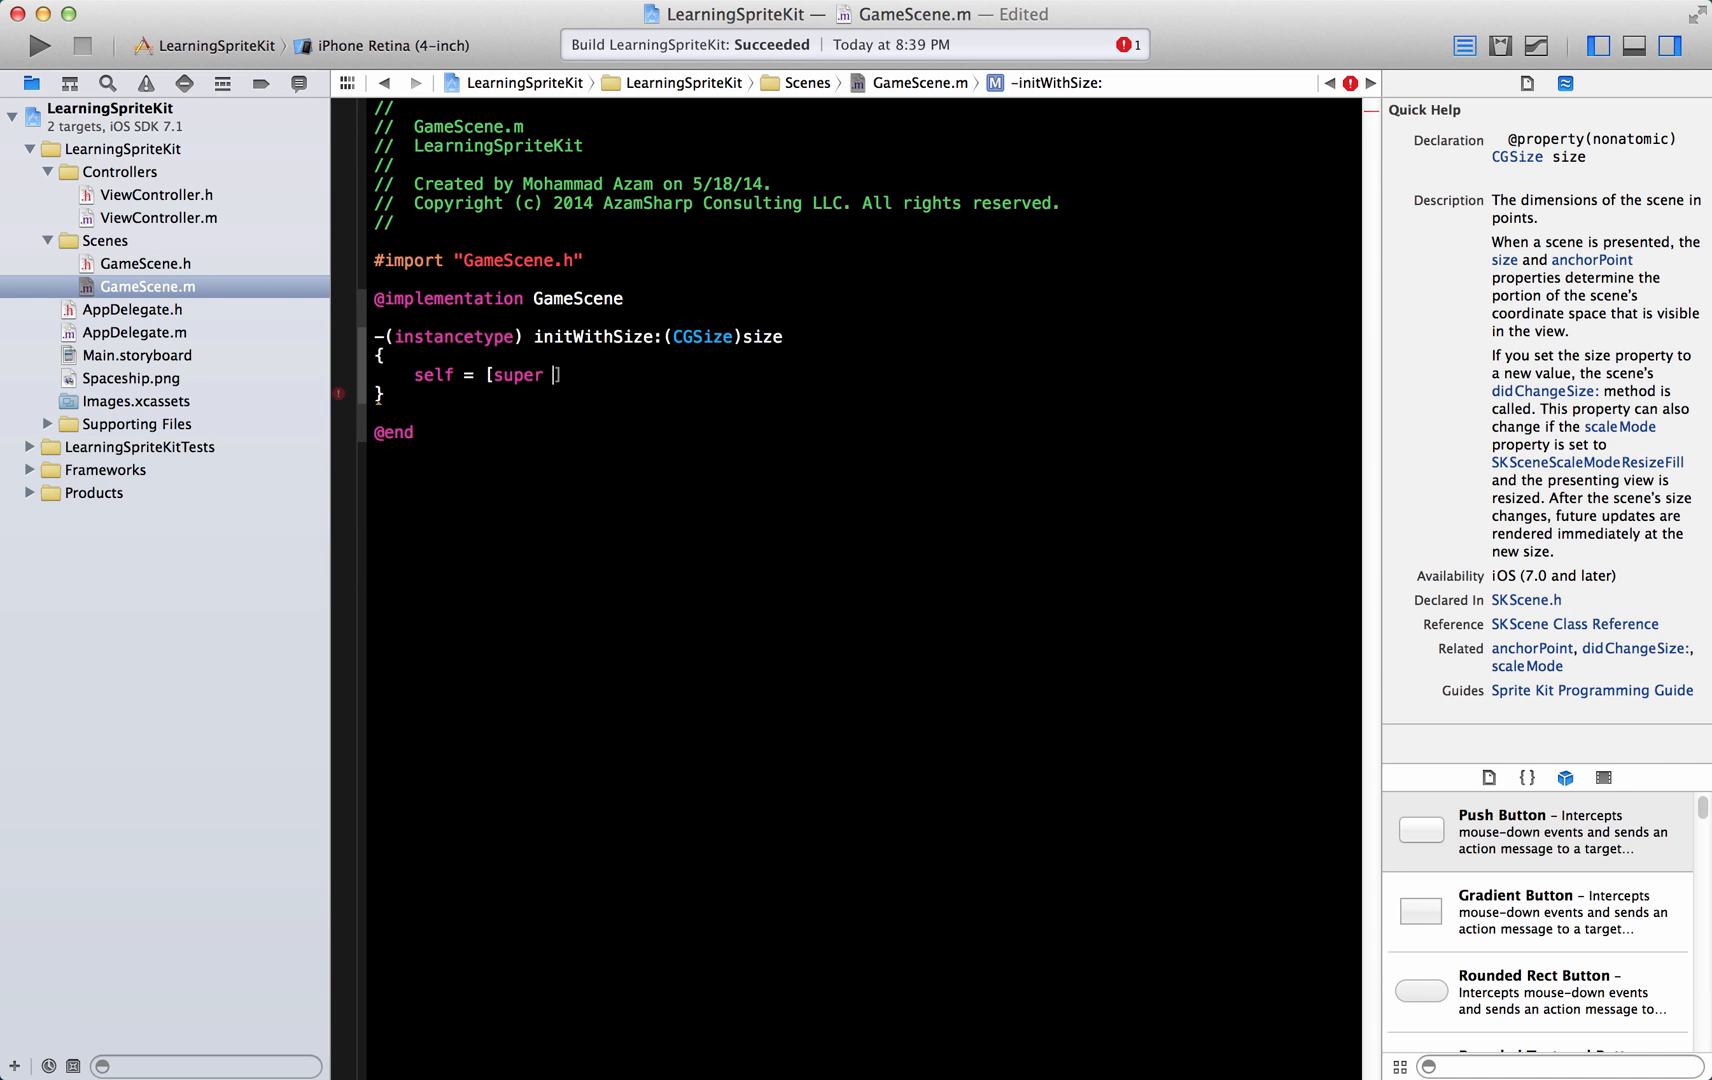
type("initWithSize:size")
type("return s")
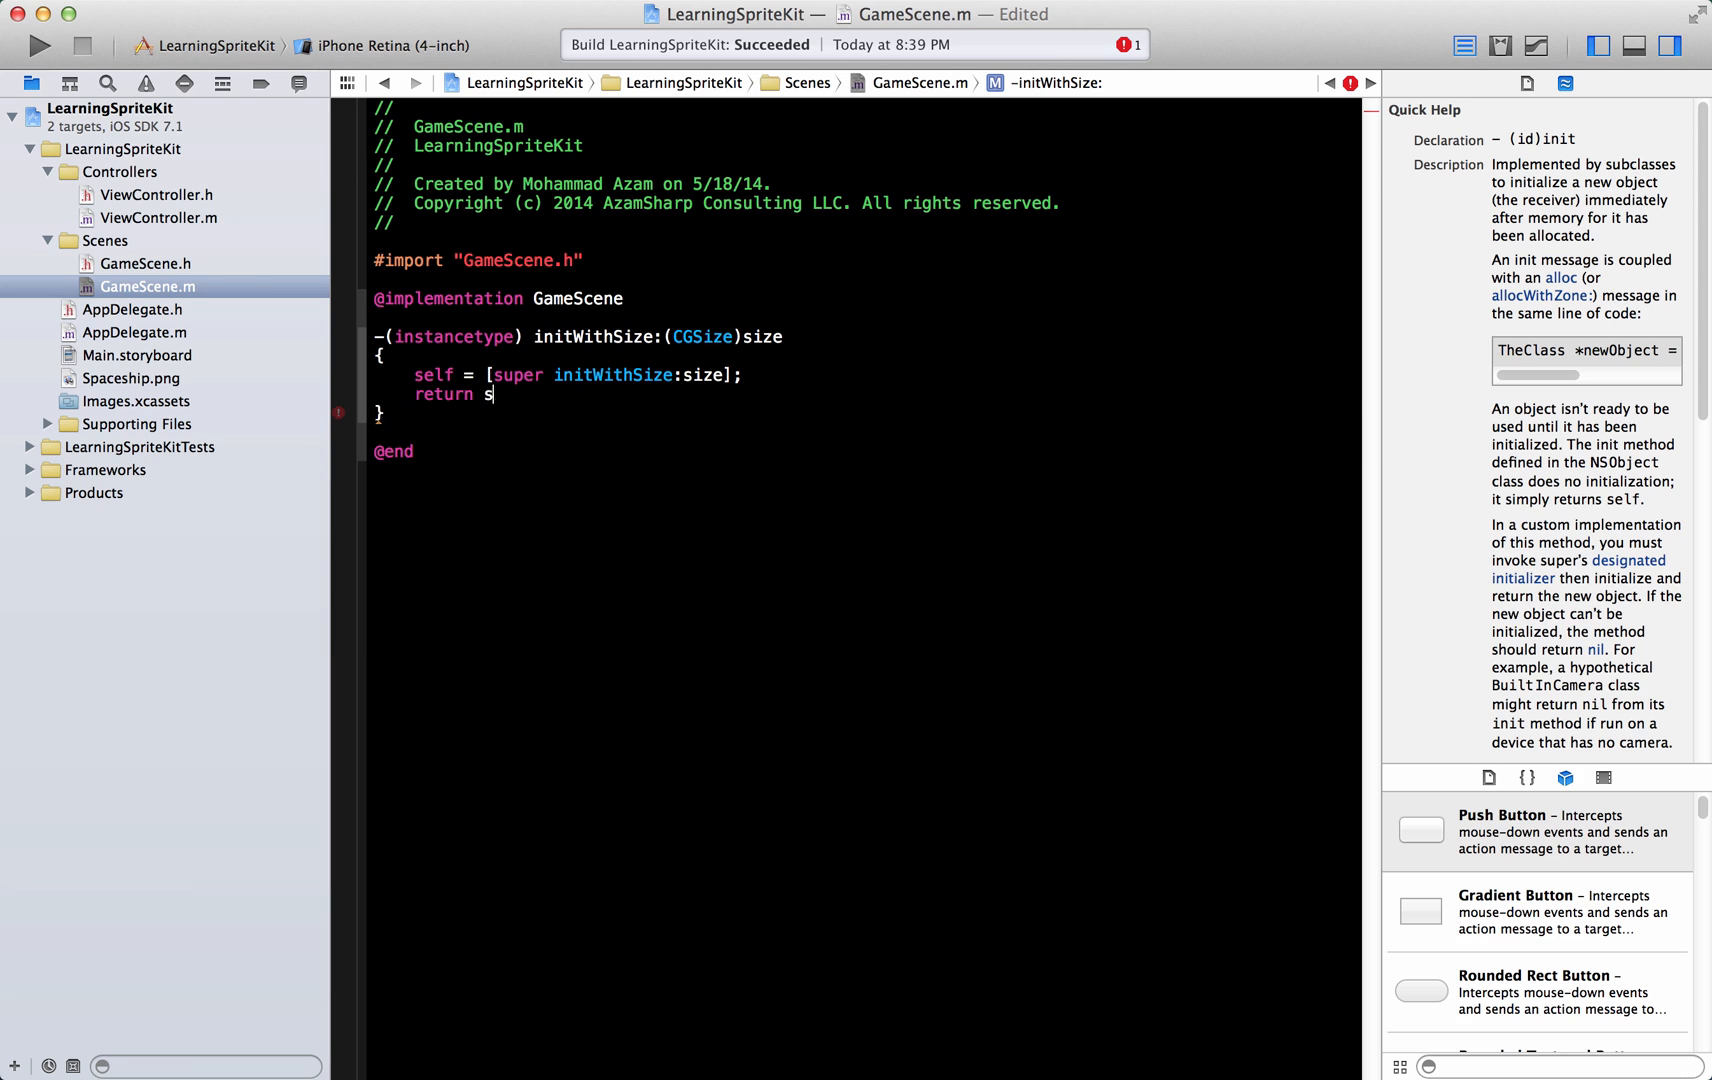
type("elf;")
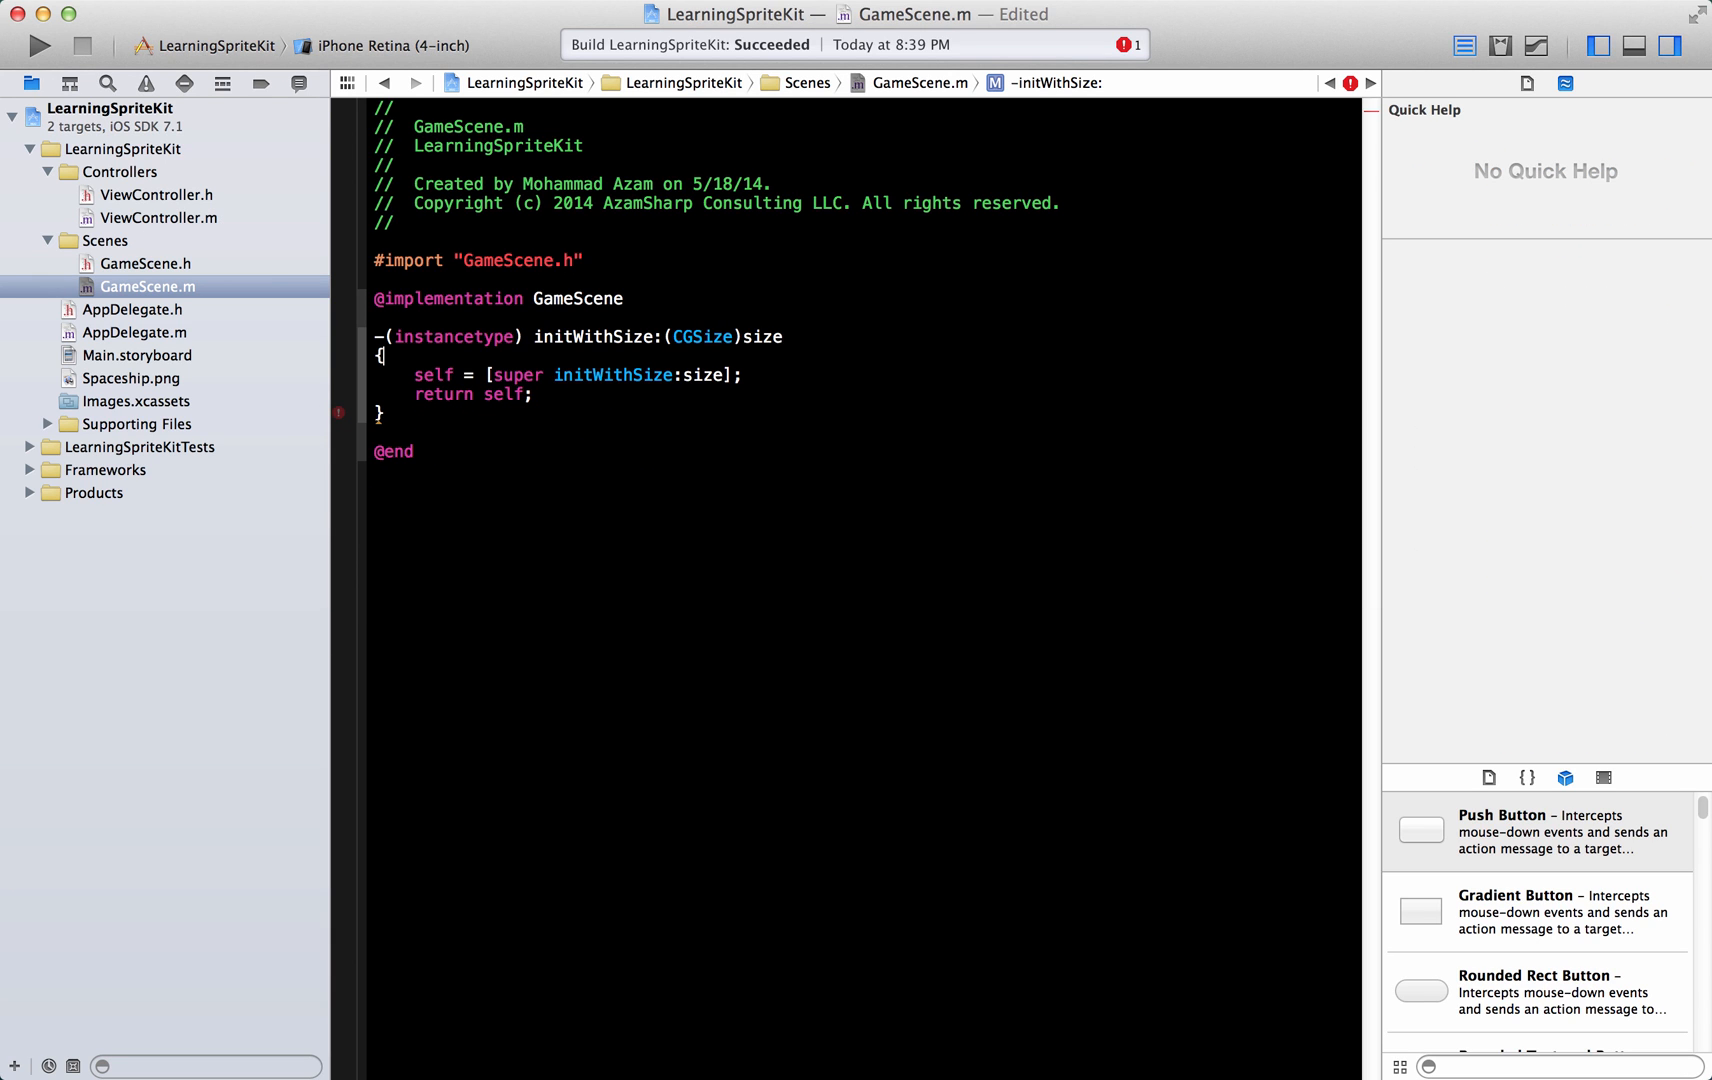
mouse_move(340, 358)
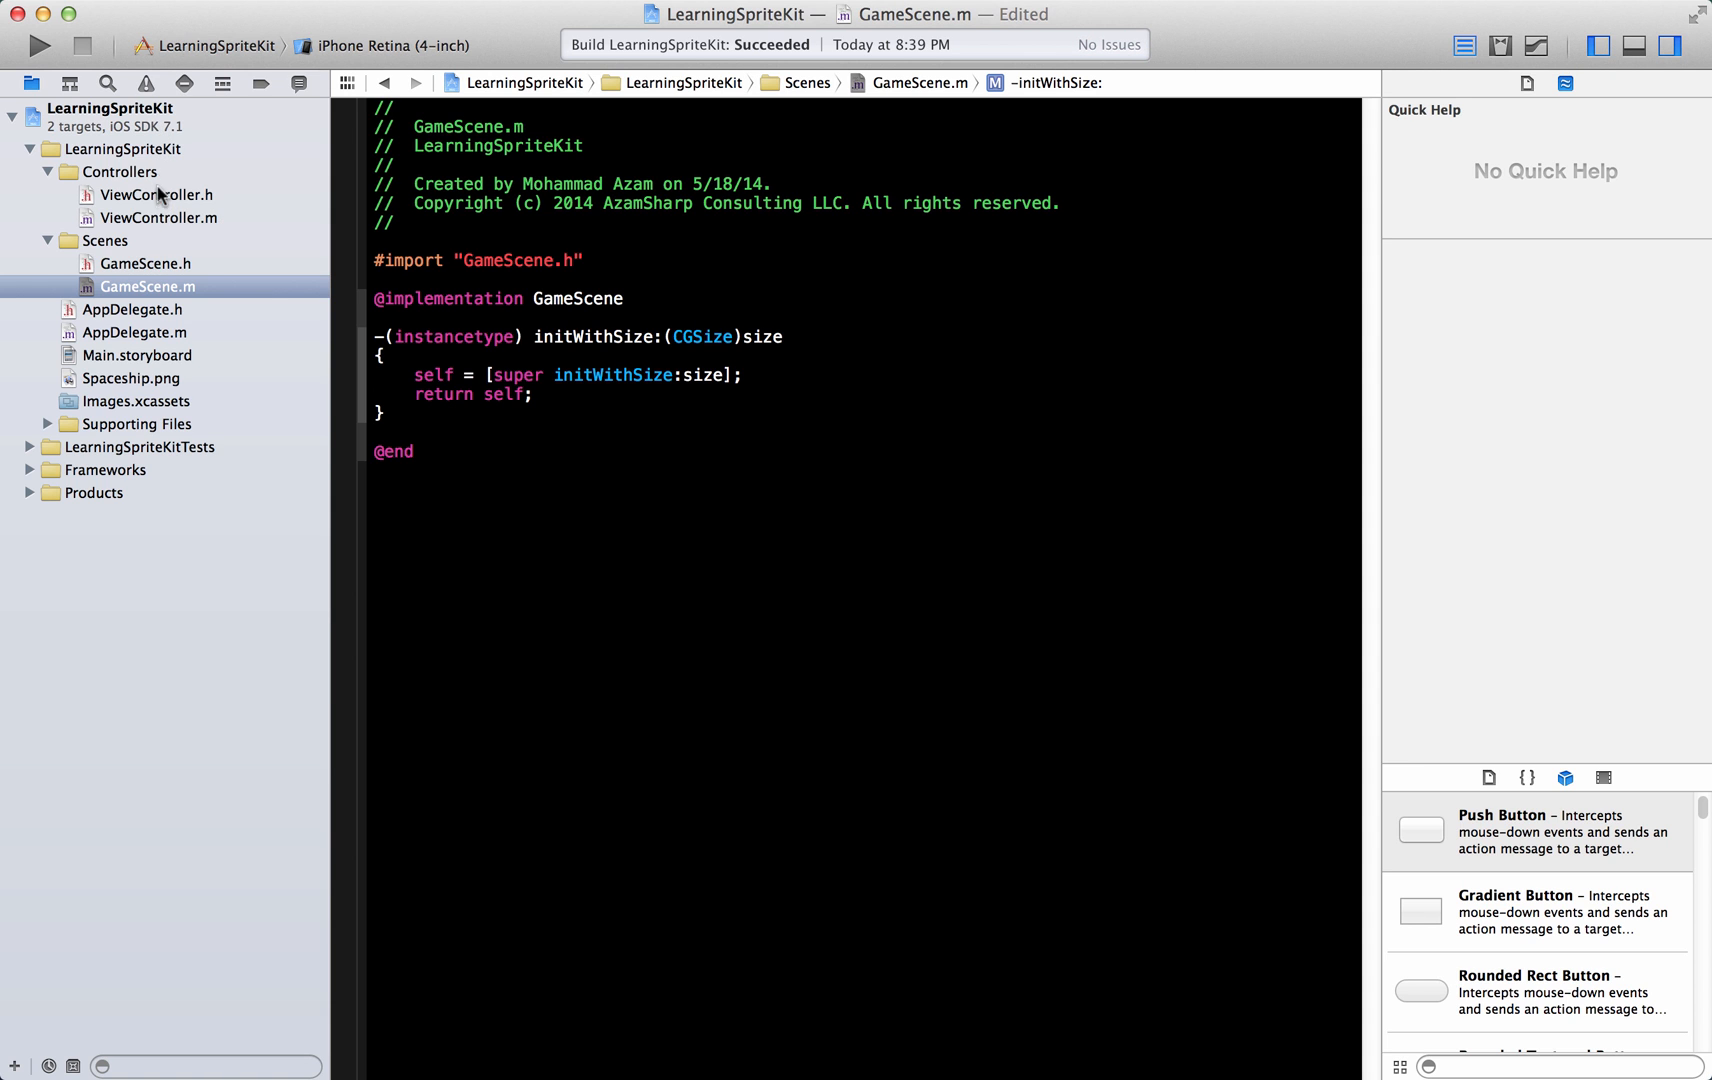
Step: Import GameScene.h in ViewController.m, uncomment the scene setup using GameScene, and check aspect-fill docs
left_click(152, 218)
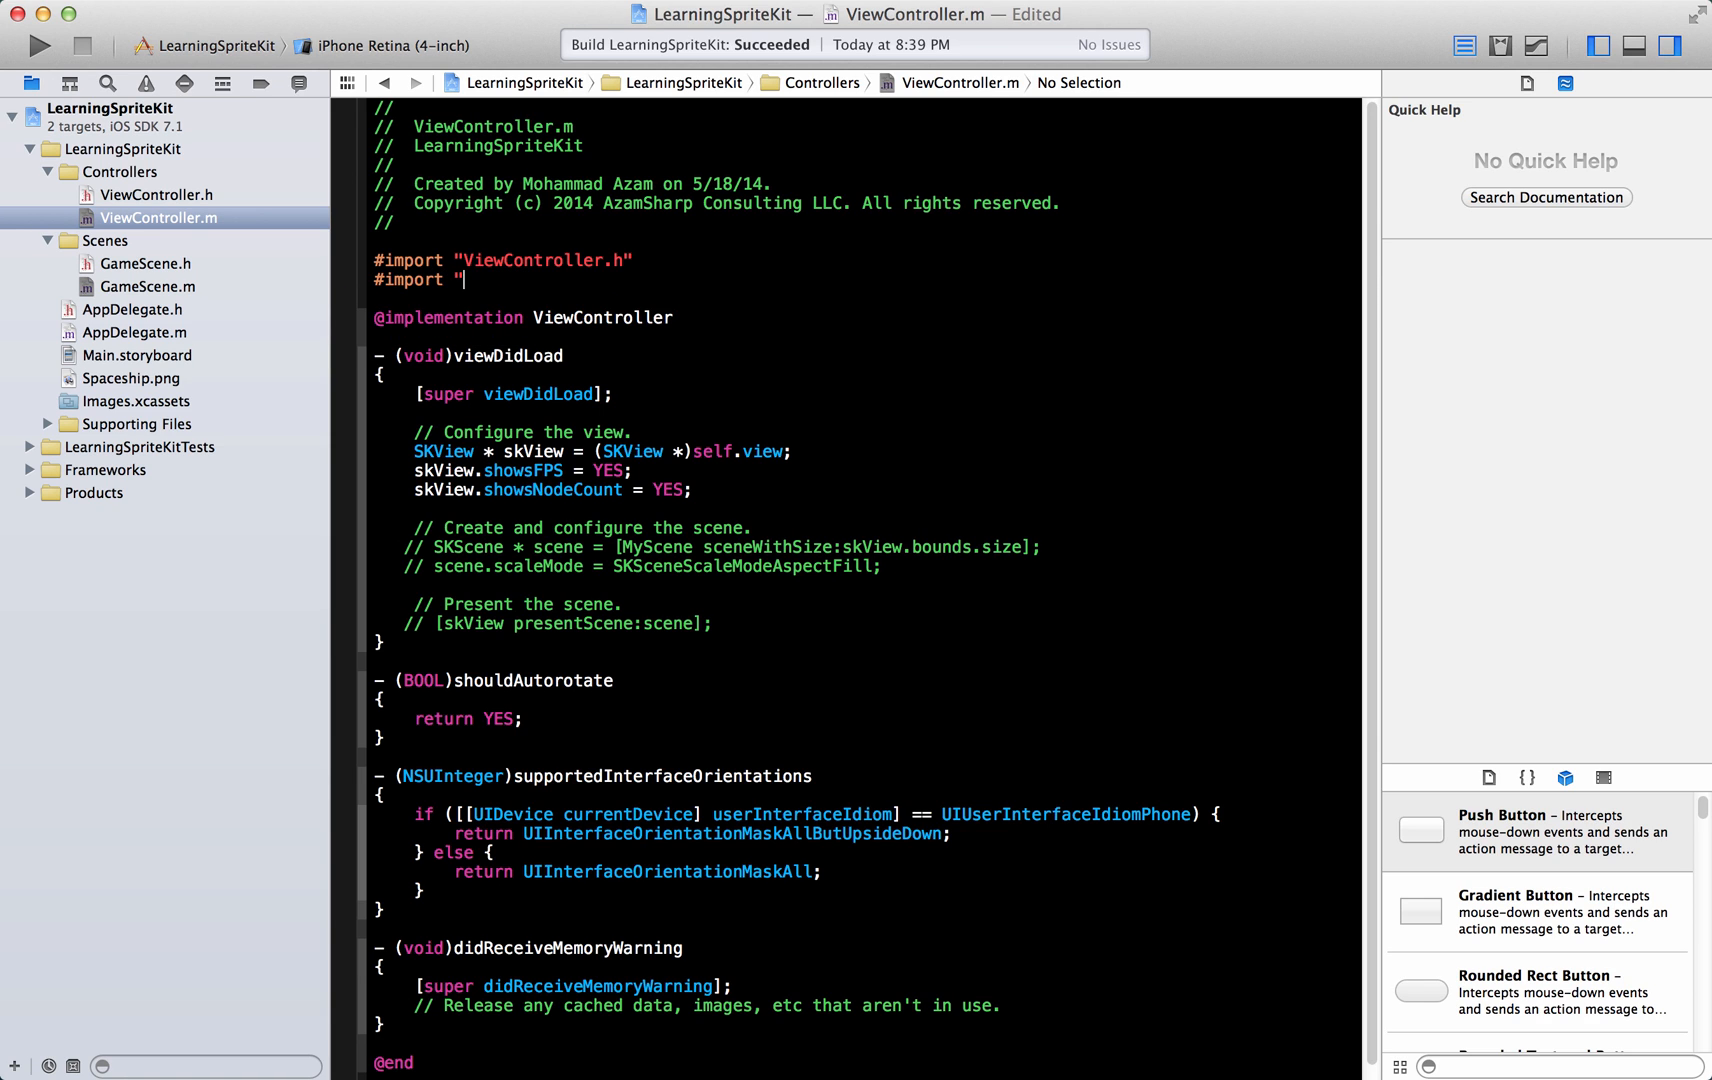
type("GameScene.h\"")
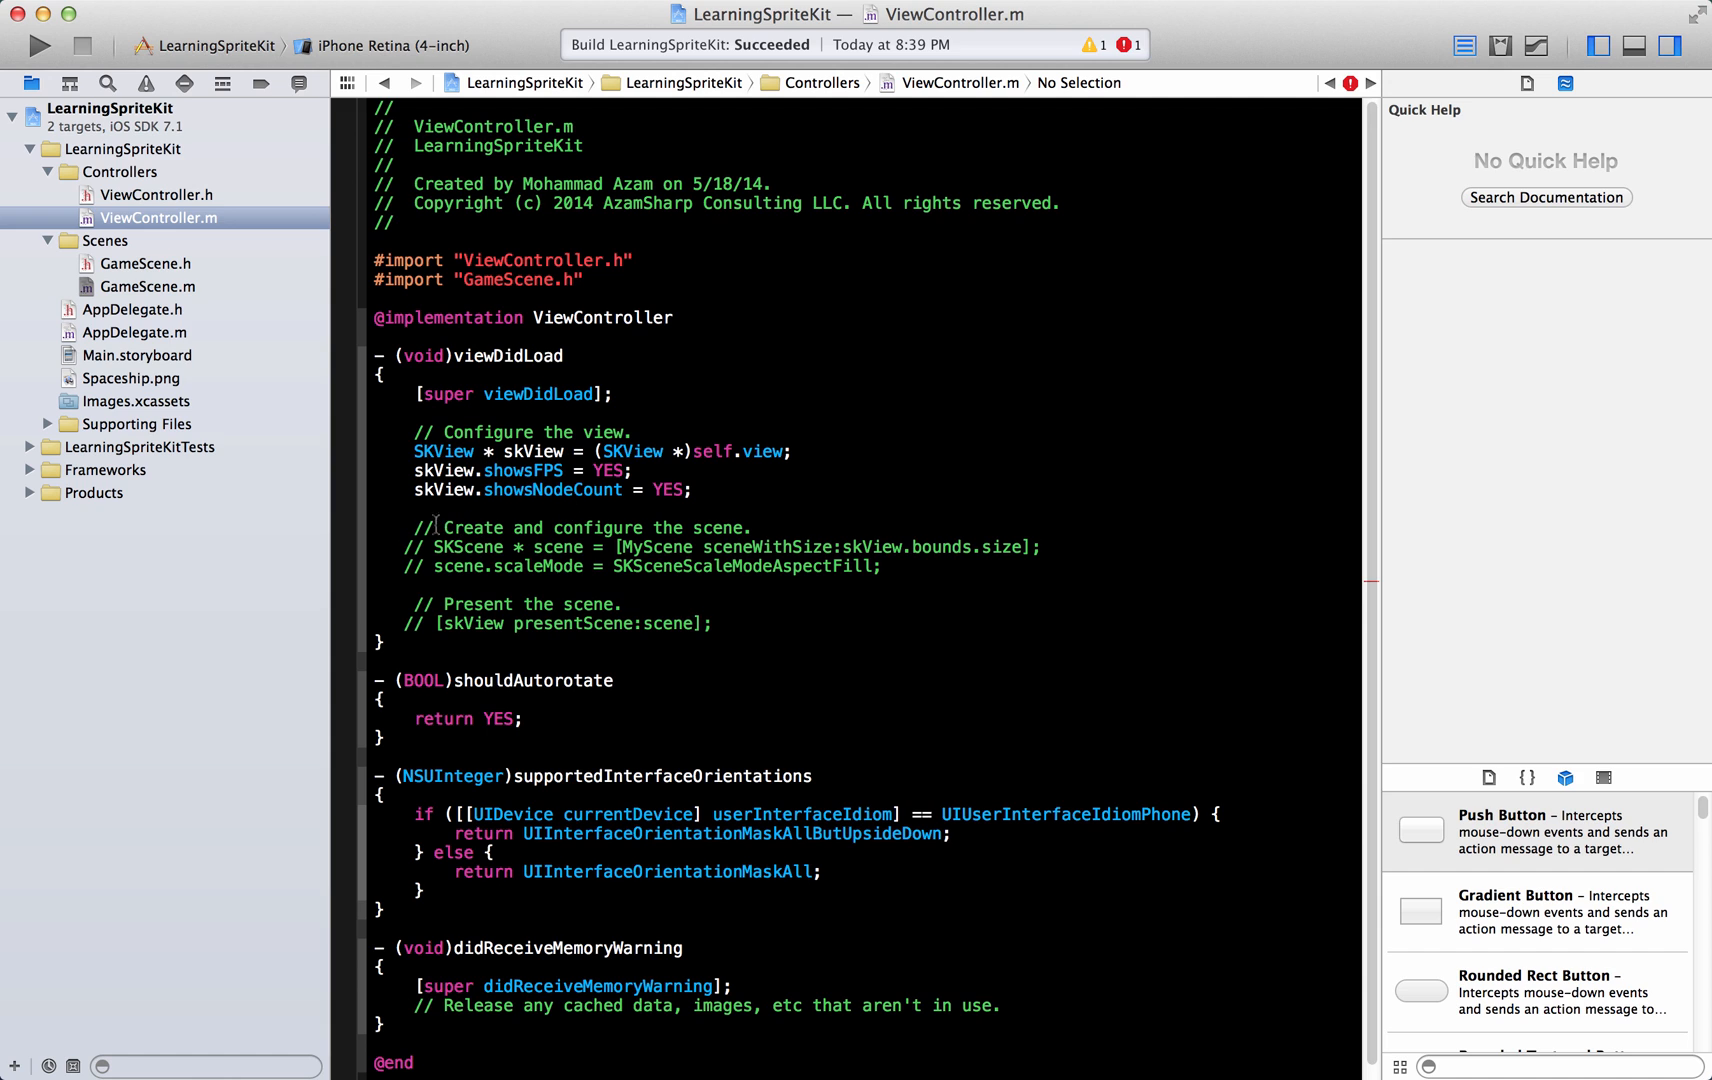
left_click(432, 528)
type("Game")
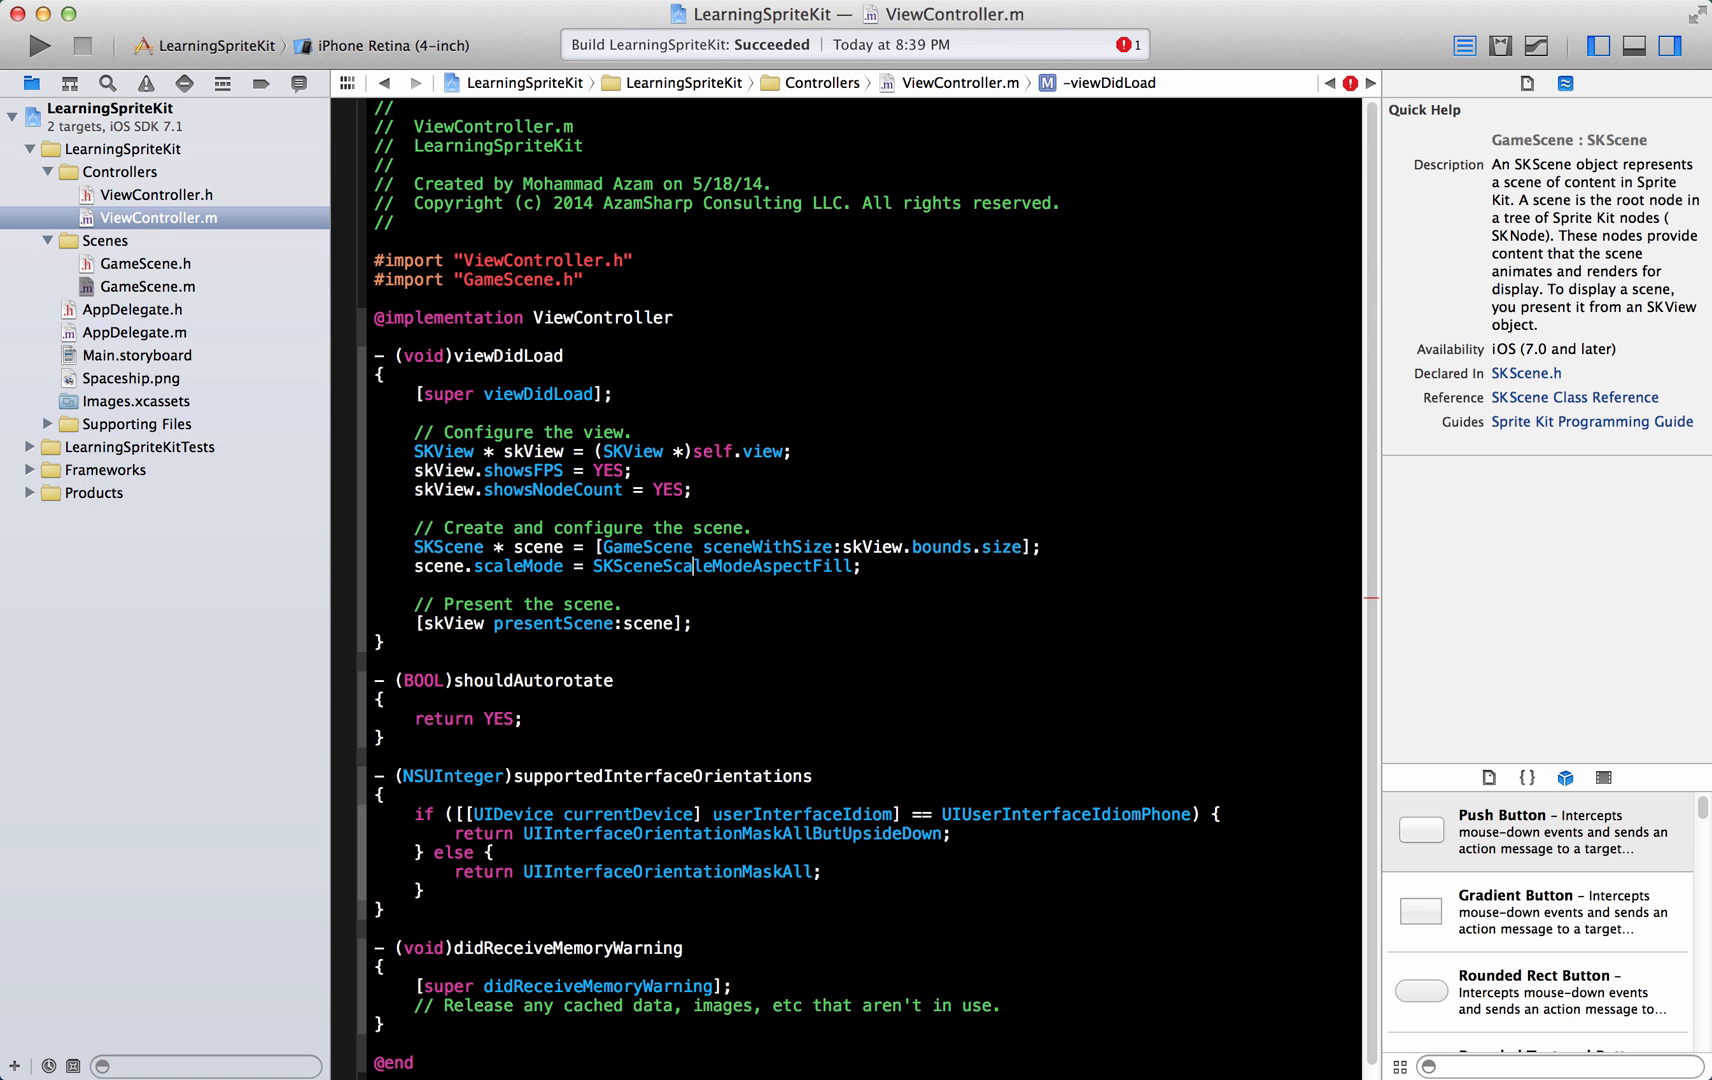
left_click(38, 40)
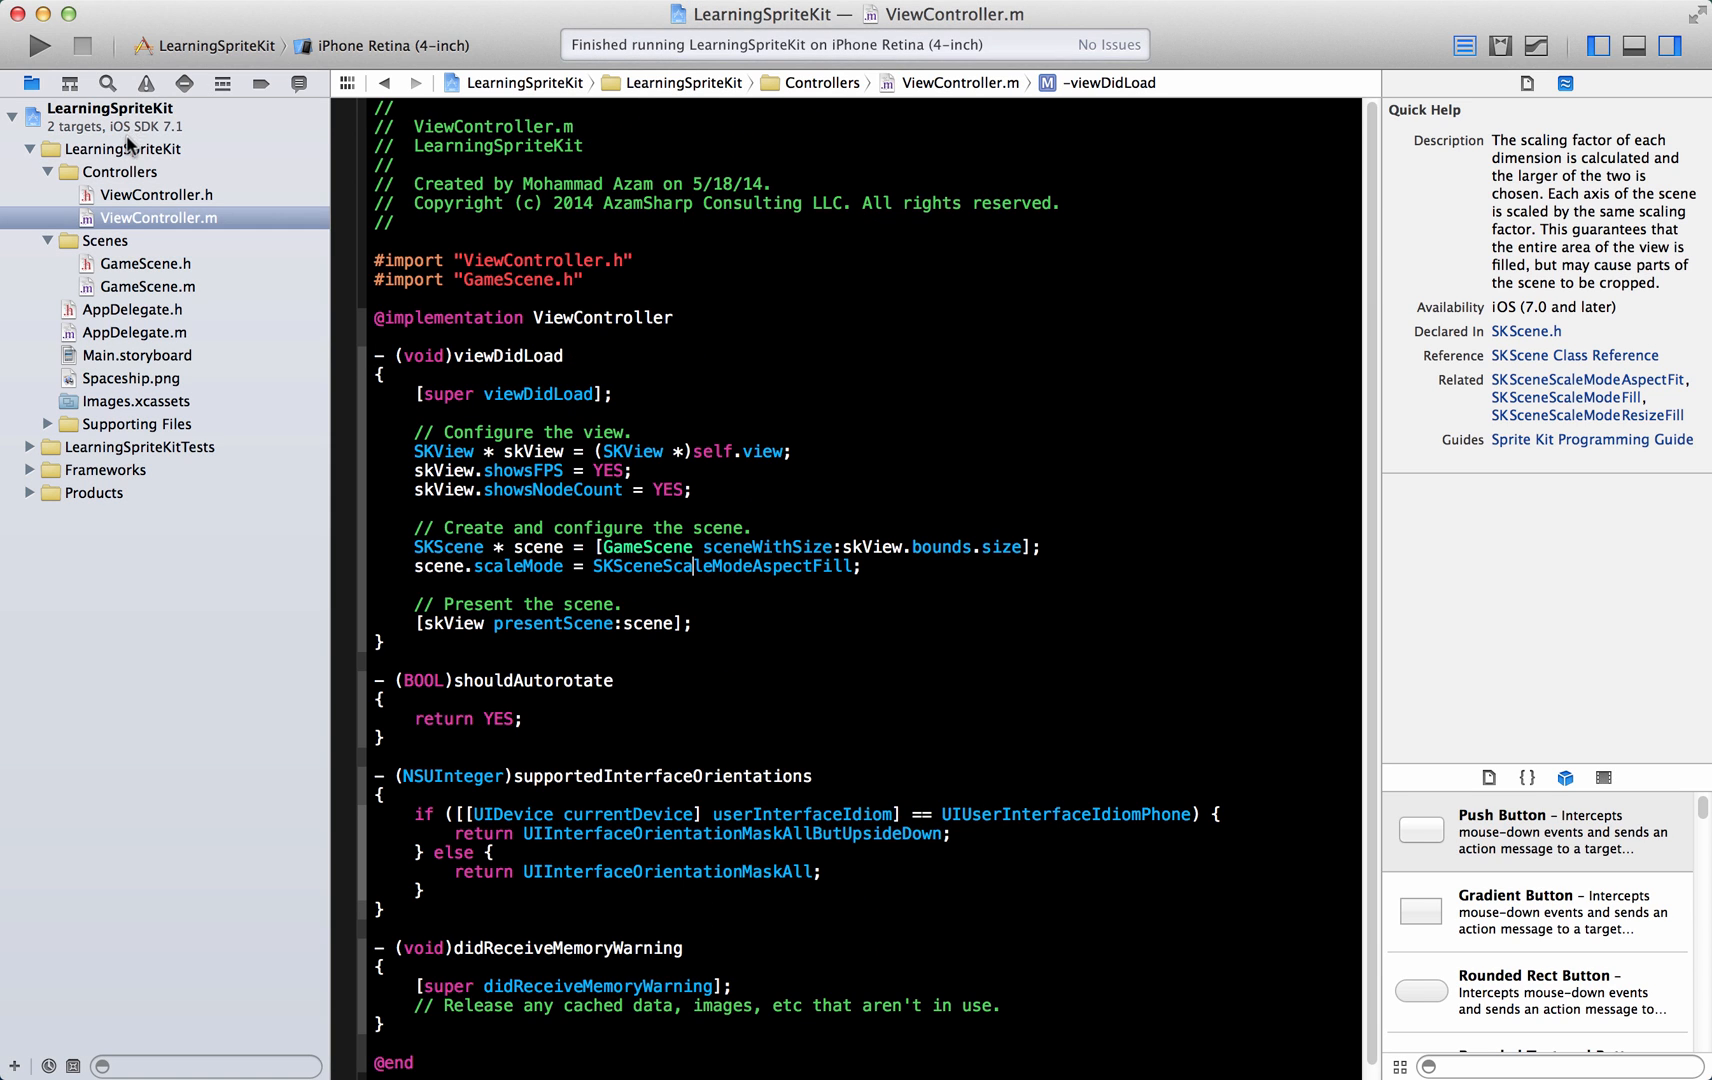
Step: Untick Portrait in Device Orientation and run the landscape-only app in the simulator
left_click(98, 118)
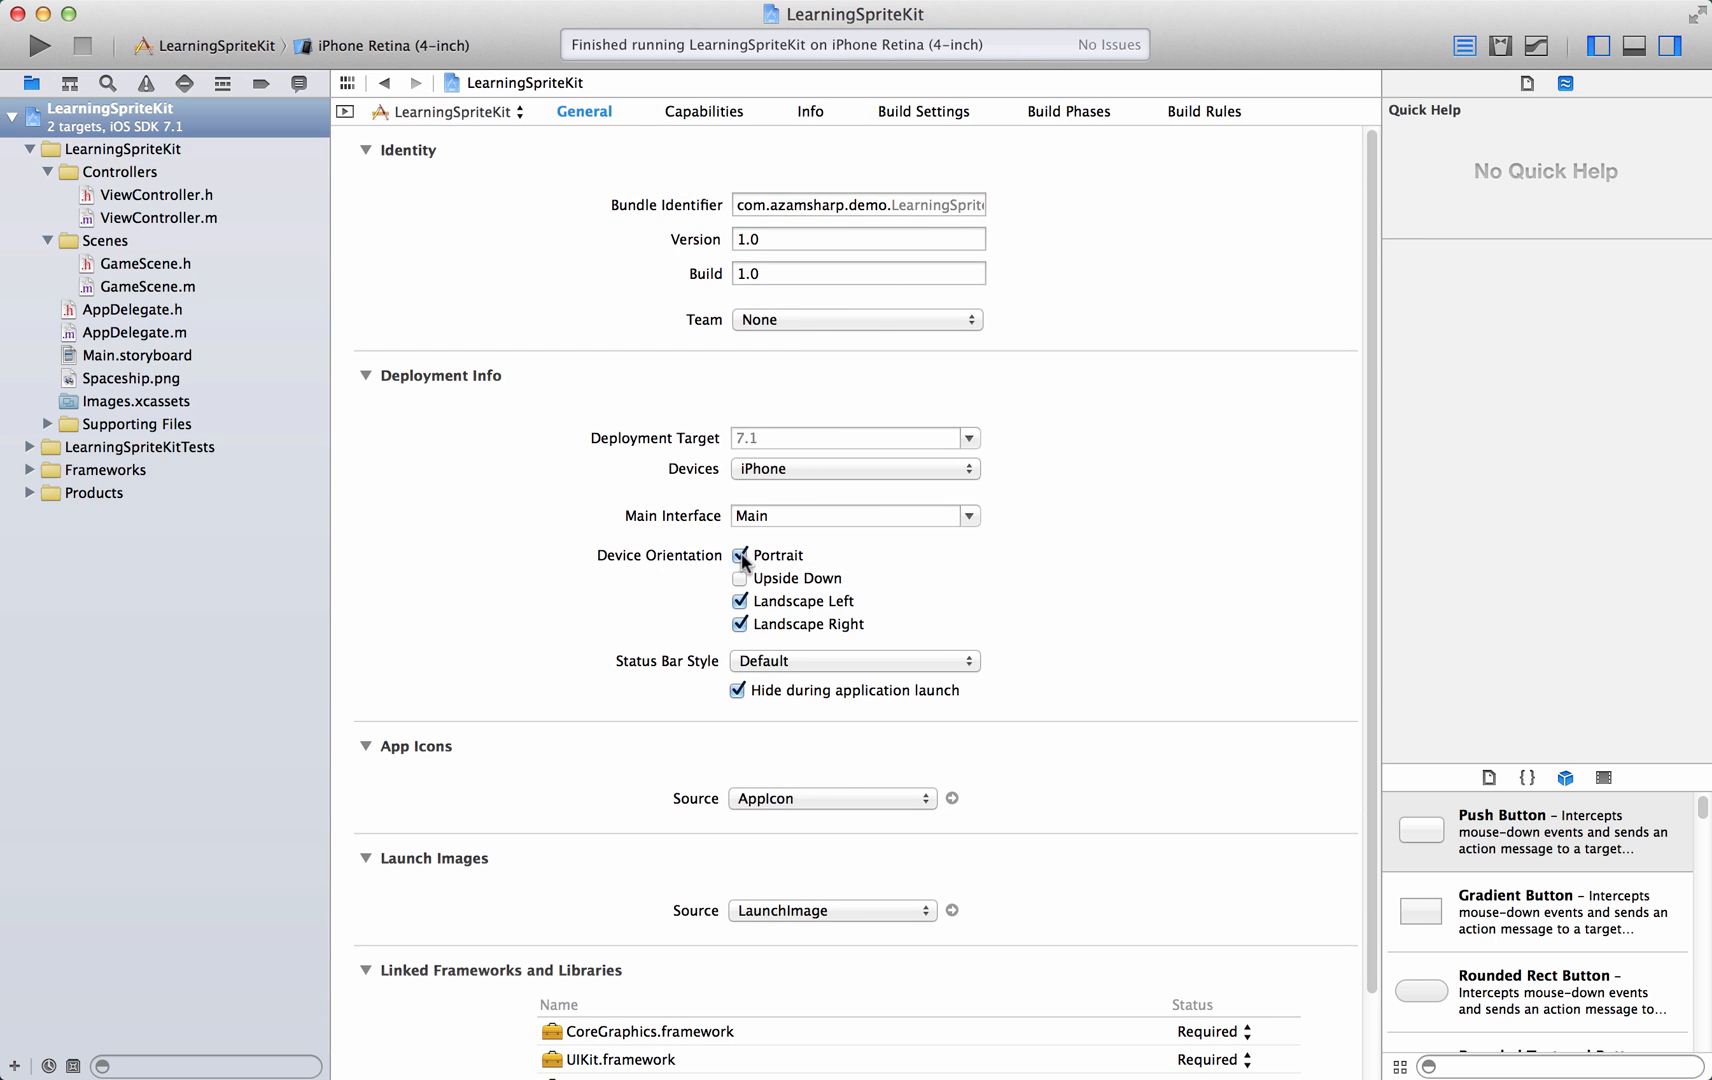
left_click(738, 556)
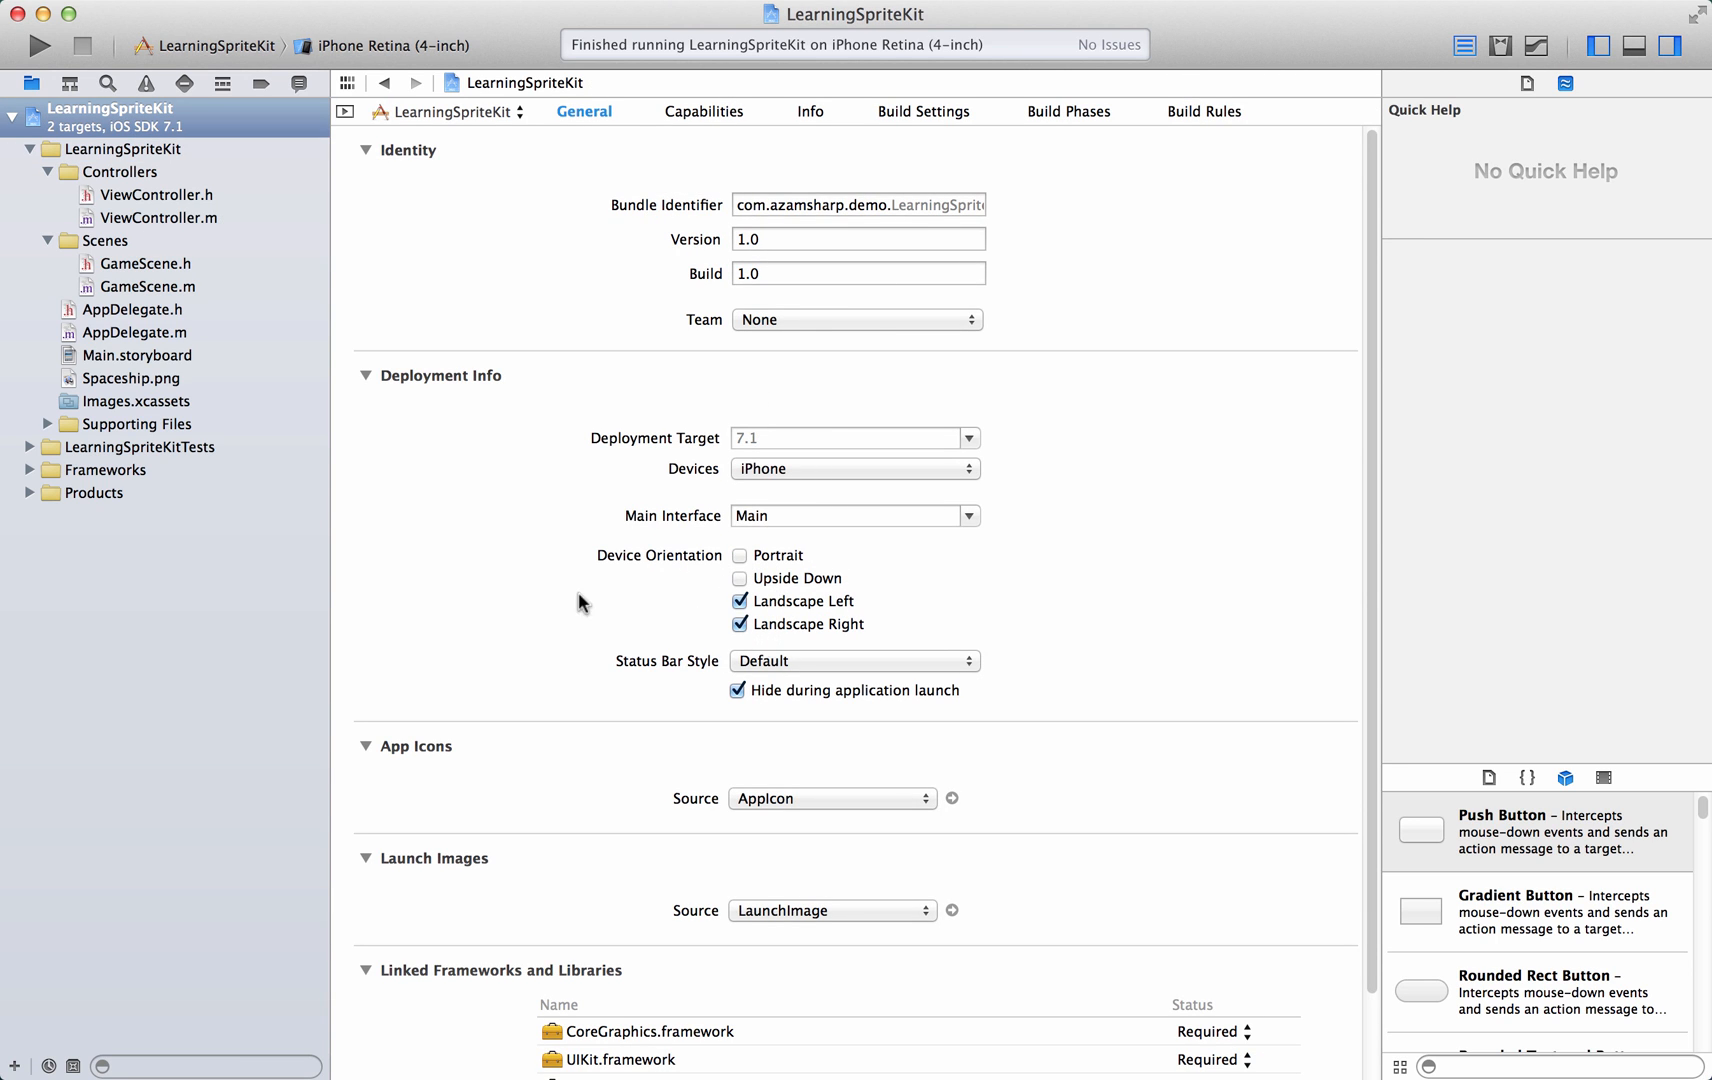
left_click(36, 42)
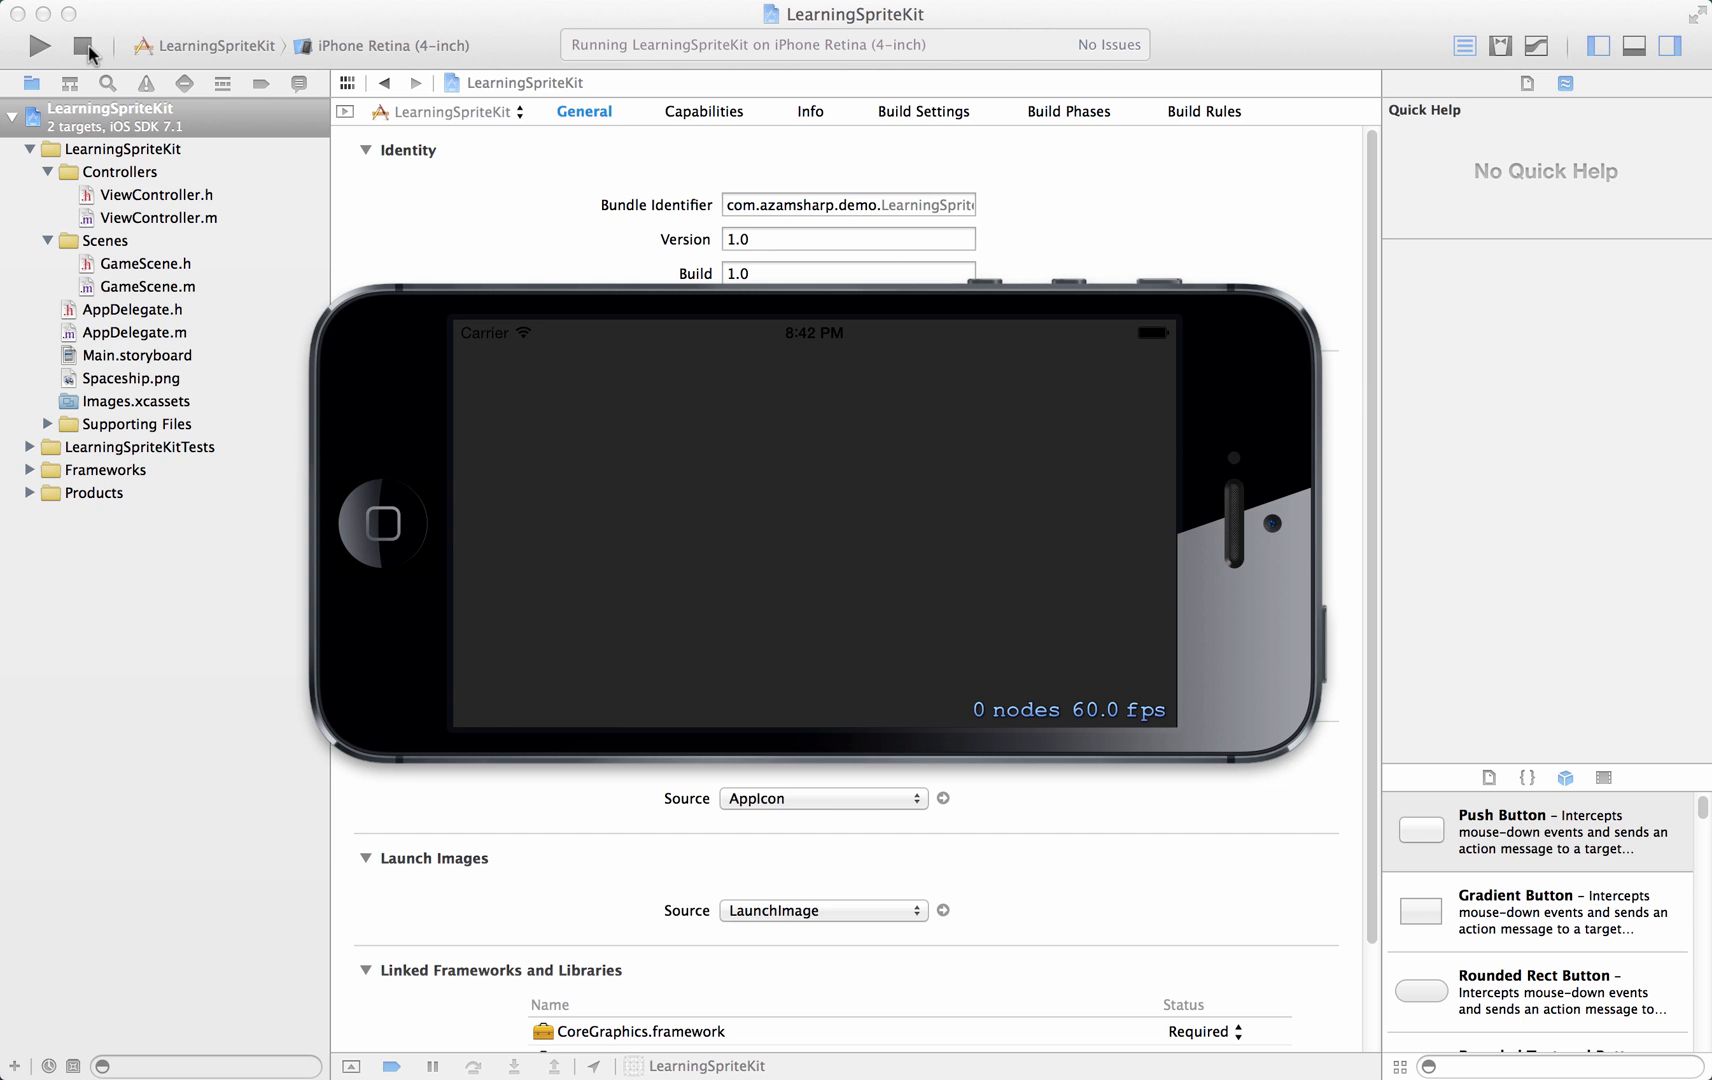
left_click(84, 40)
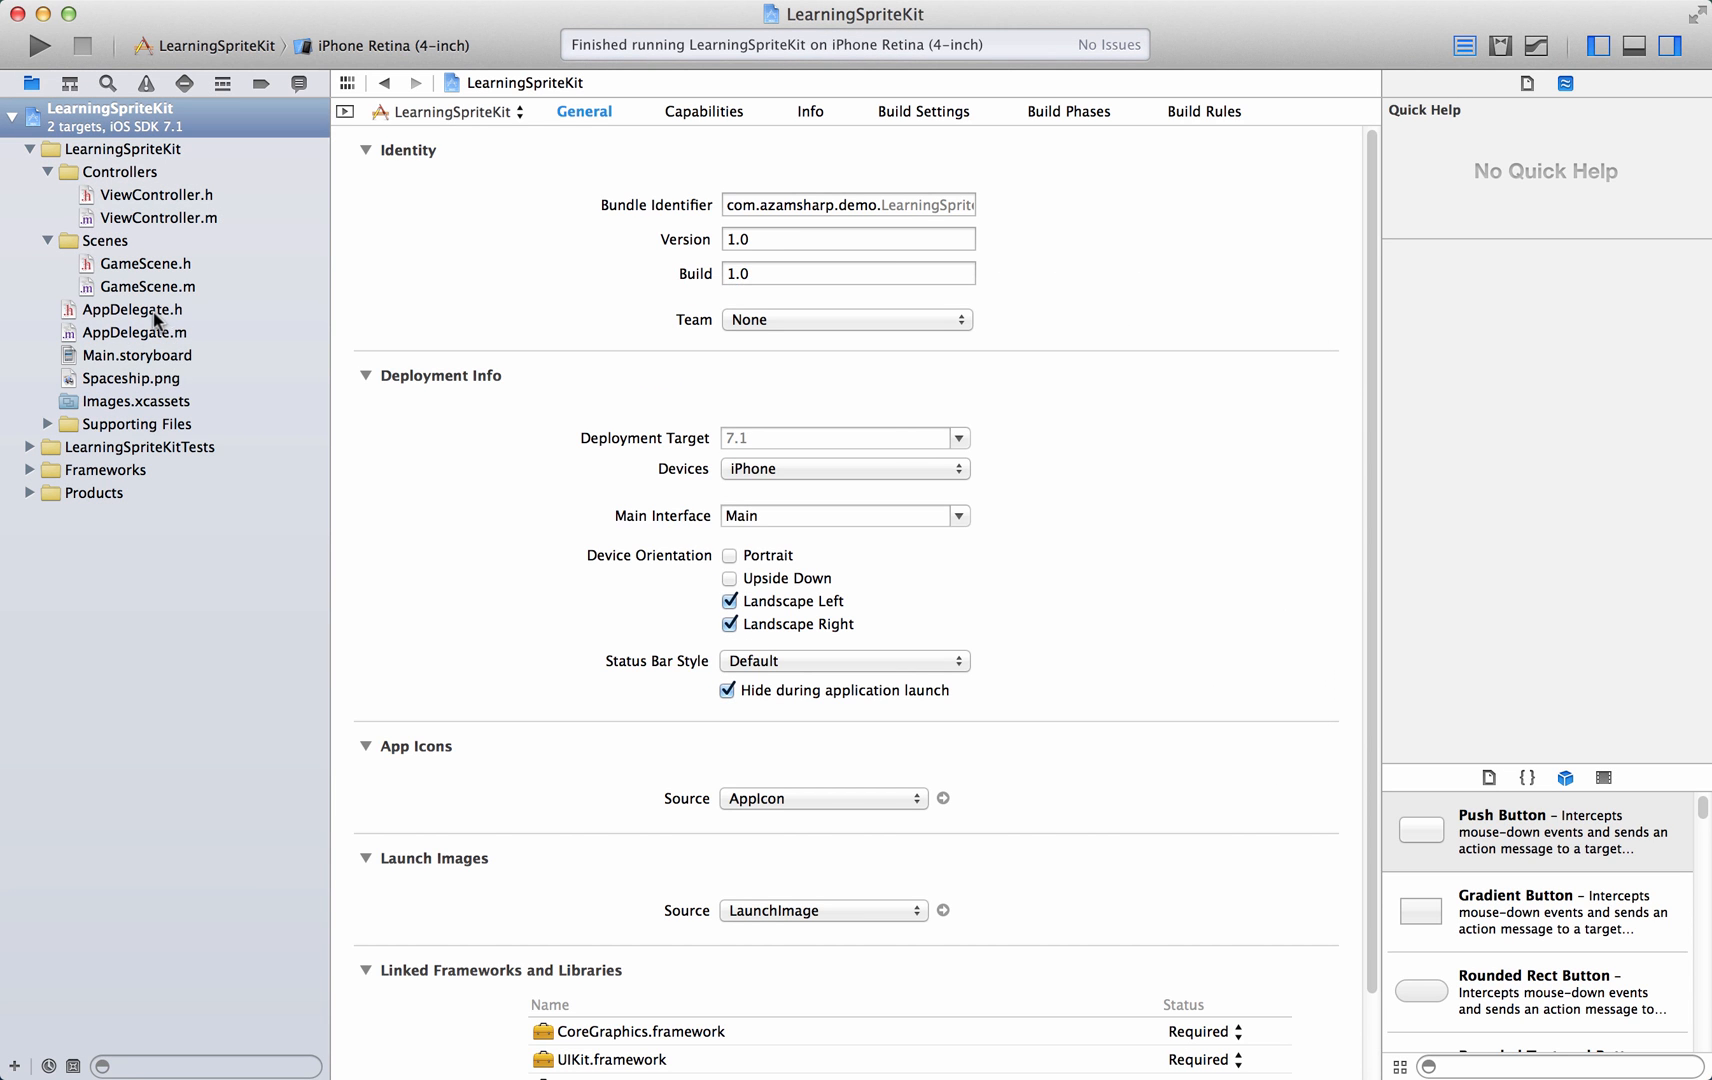
Step: View AppDelegate.h and AppDelegate.m in the editor
left_click(120, 310)
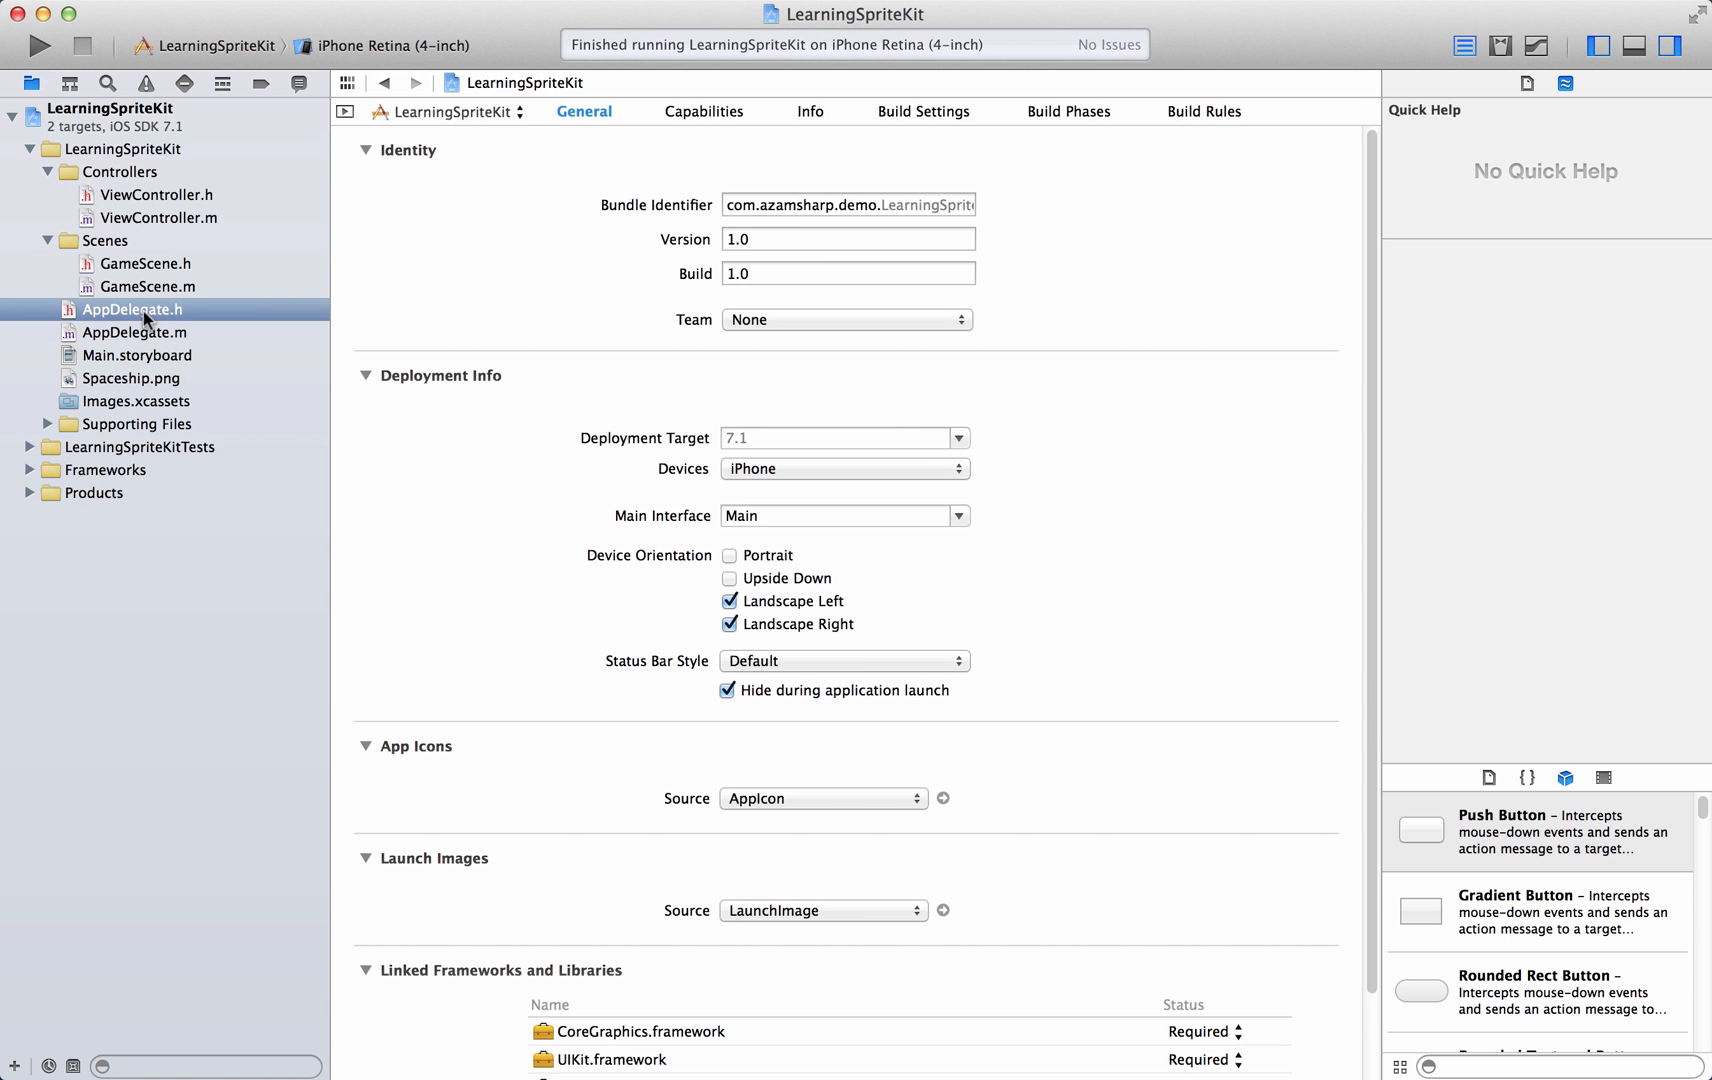
left_click(132, 332)
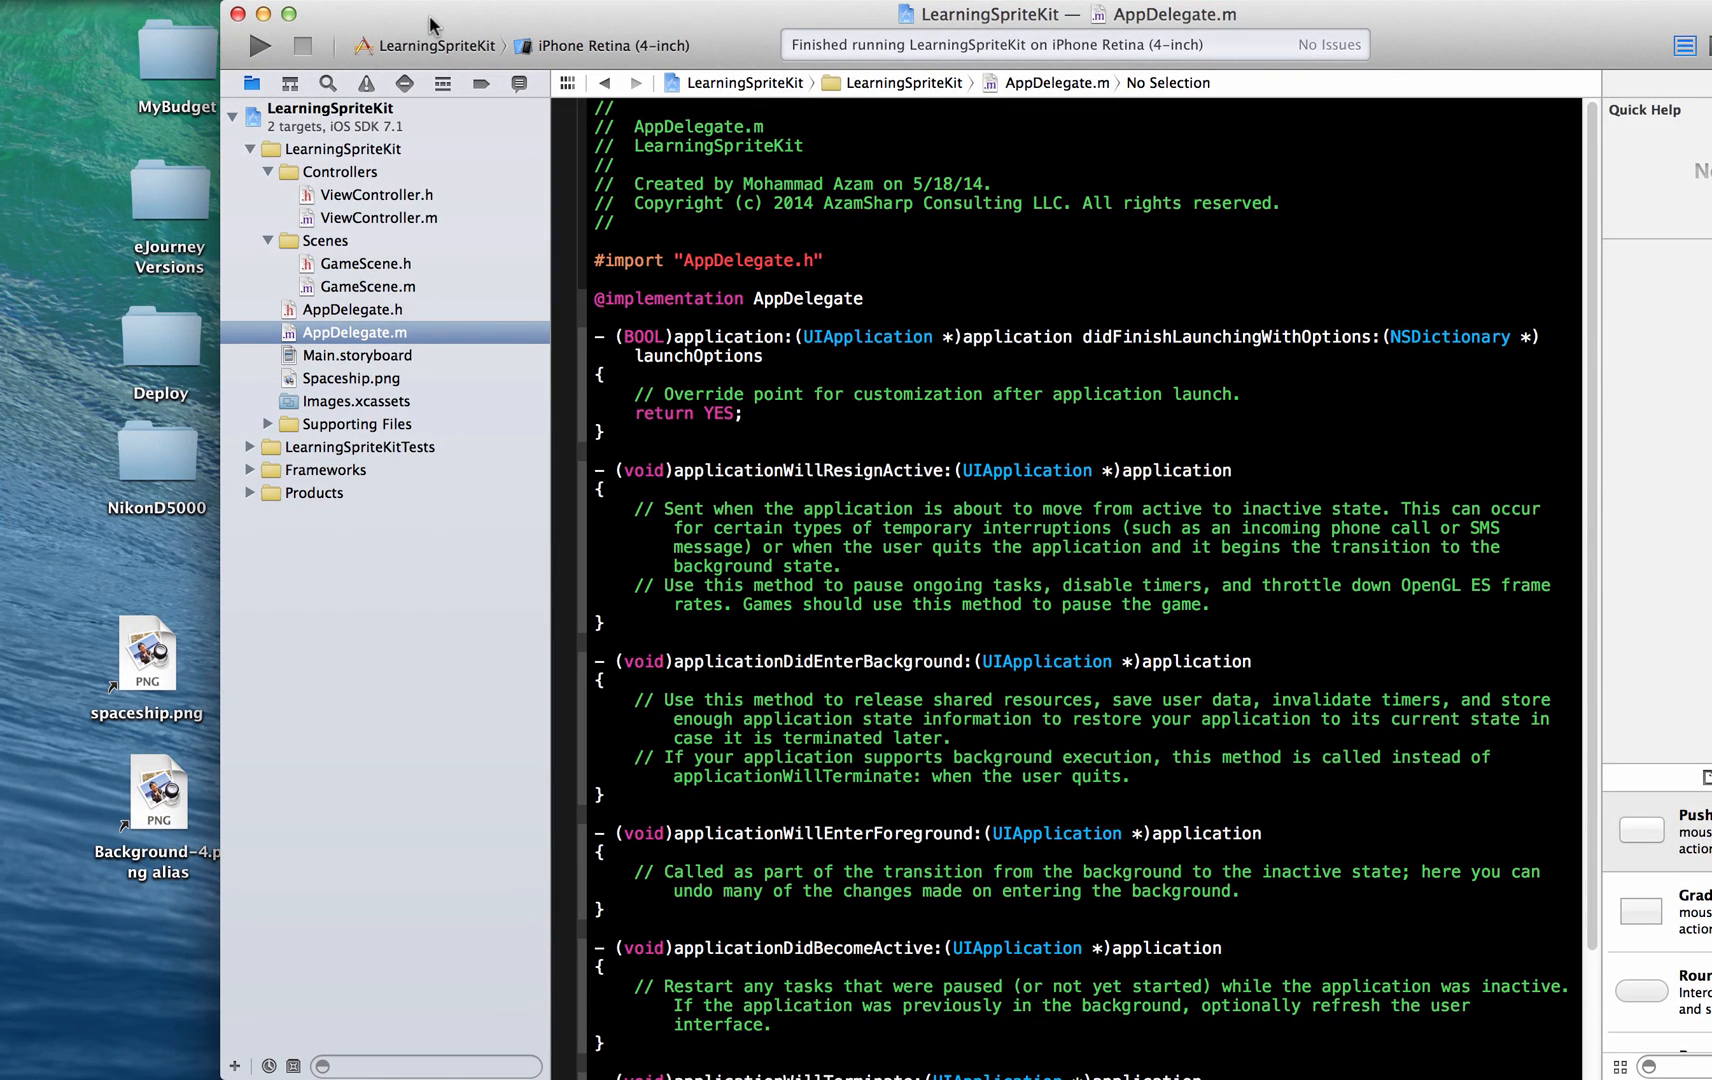
Step: Add Background-4.png and spaceship.png from the desktop to Supporting Files for the LearningSpriteKit target
left_click_drag(158, 792, 382, 426)
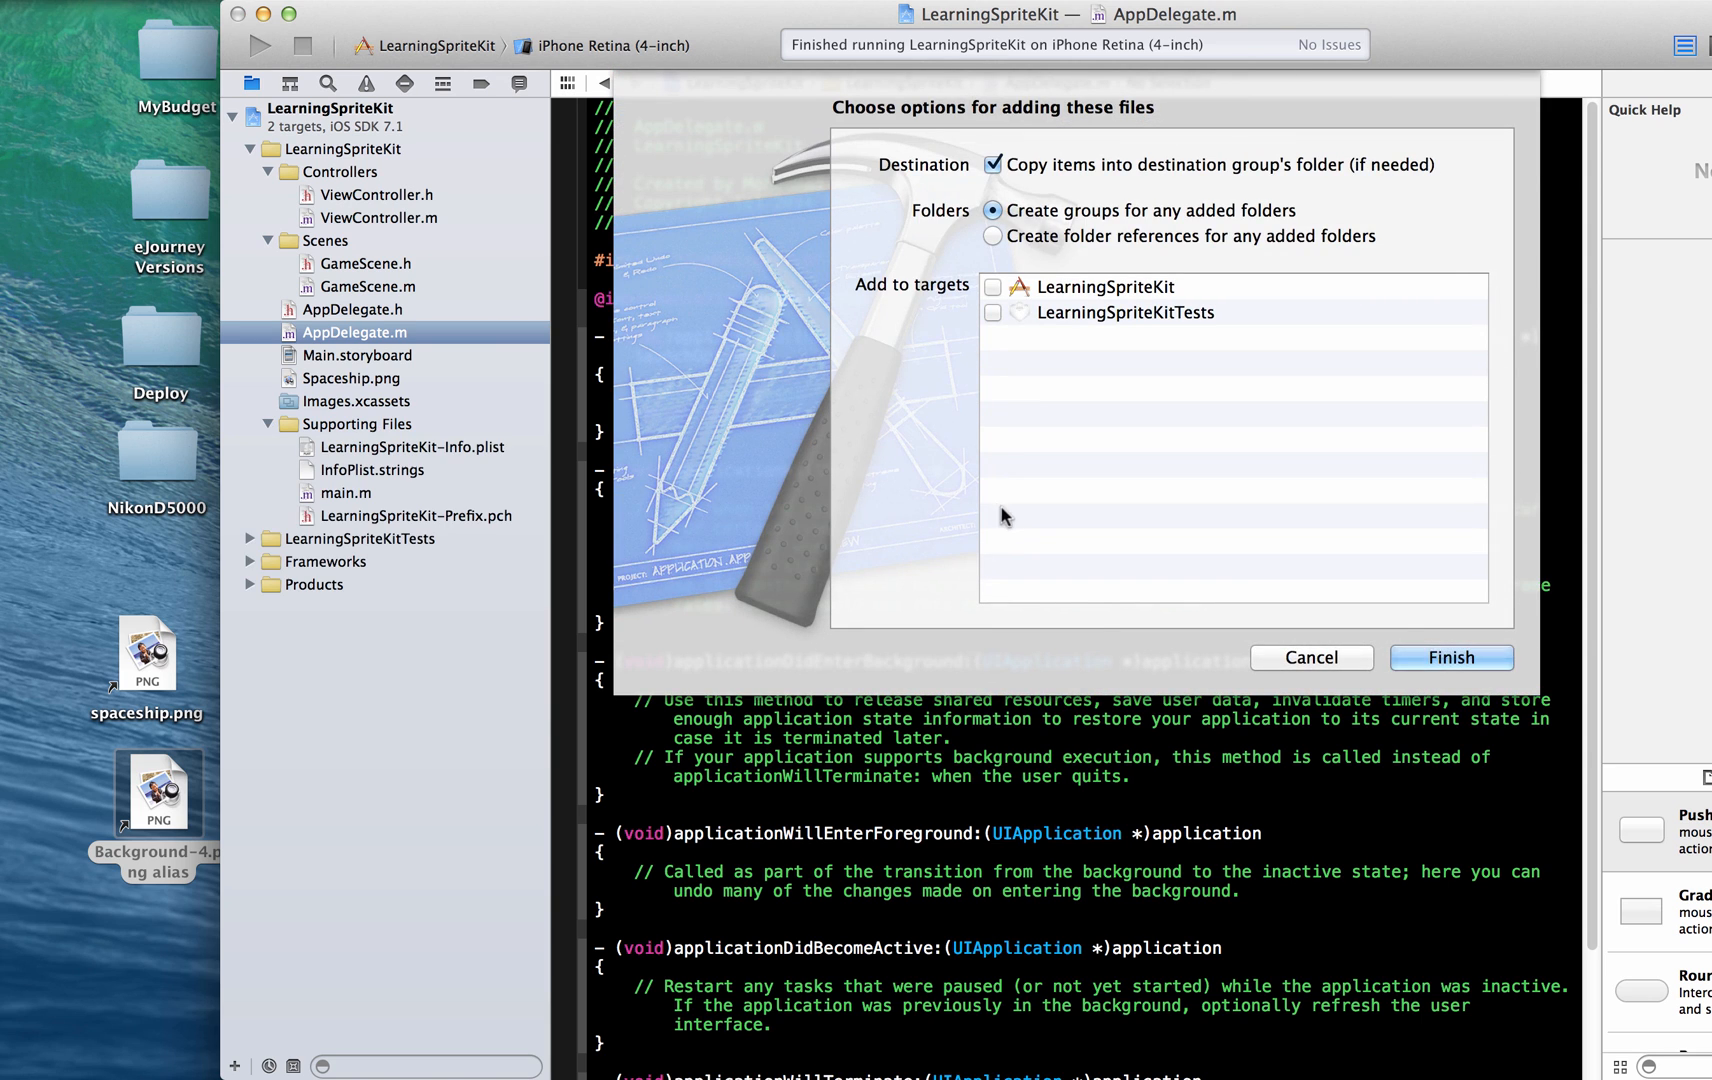
left_click(992, 288)
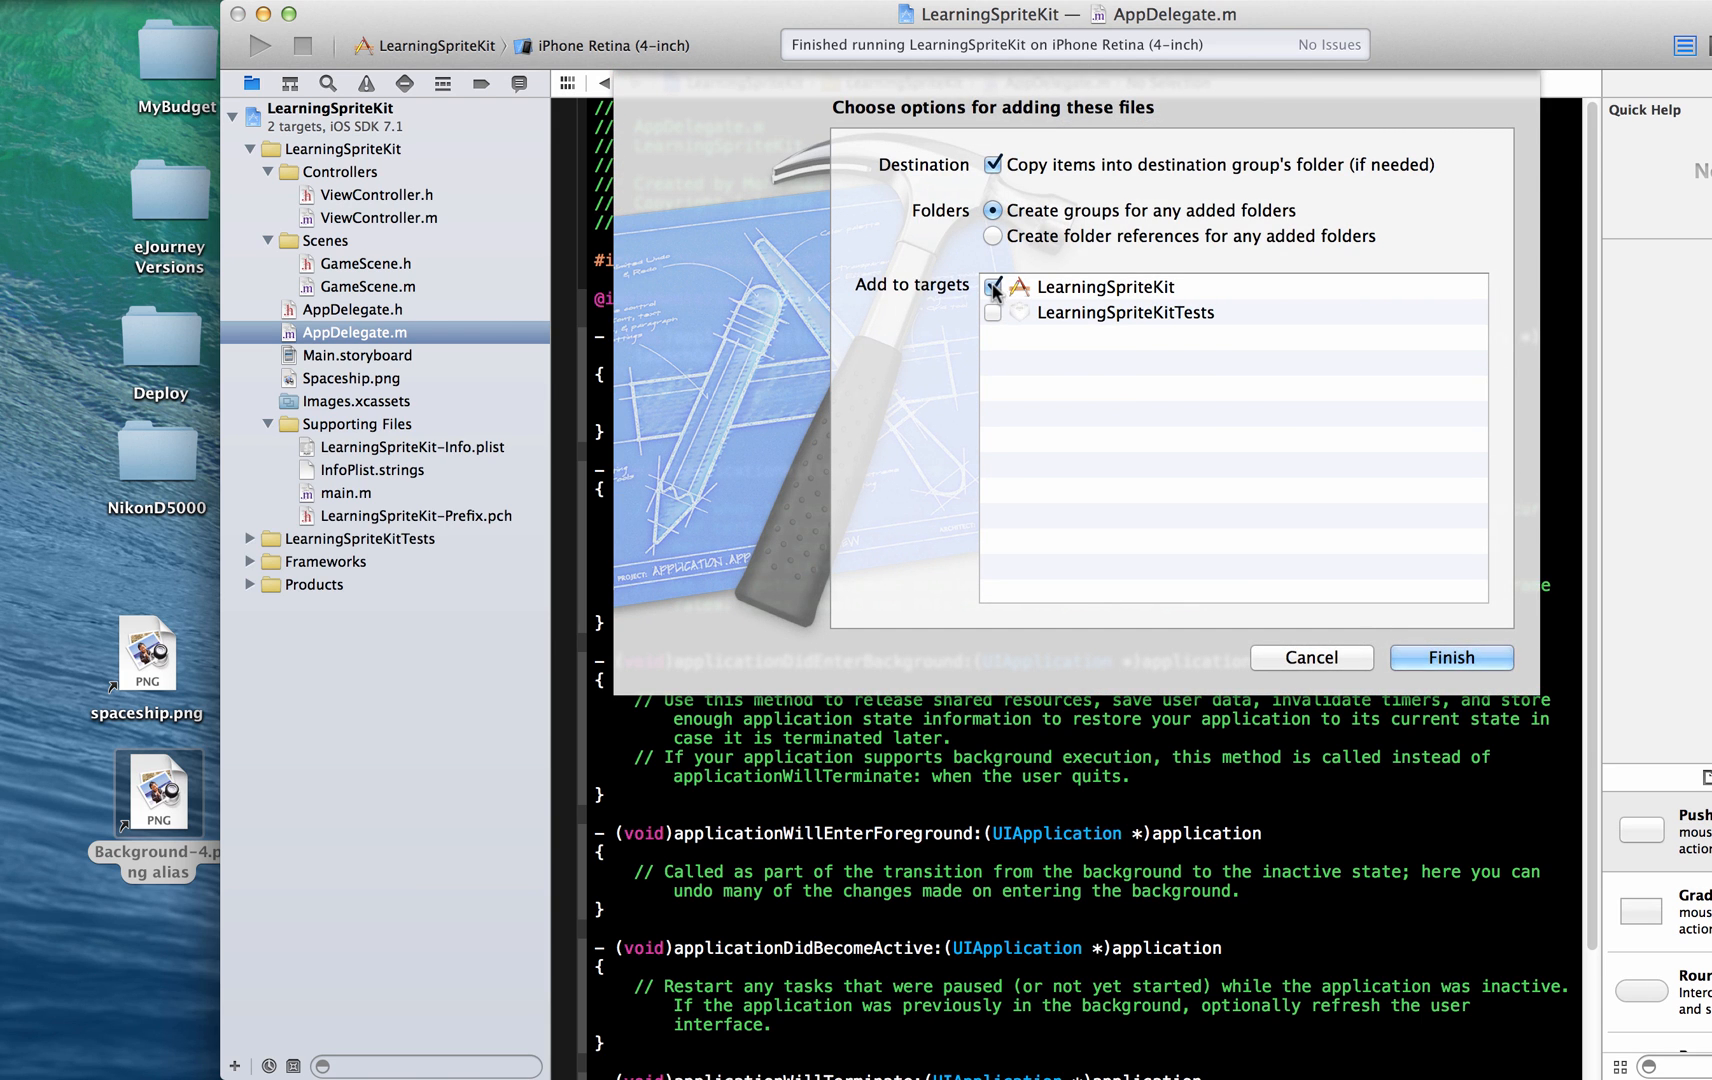
left_click(1452, 658)
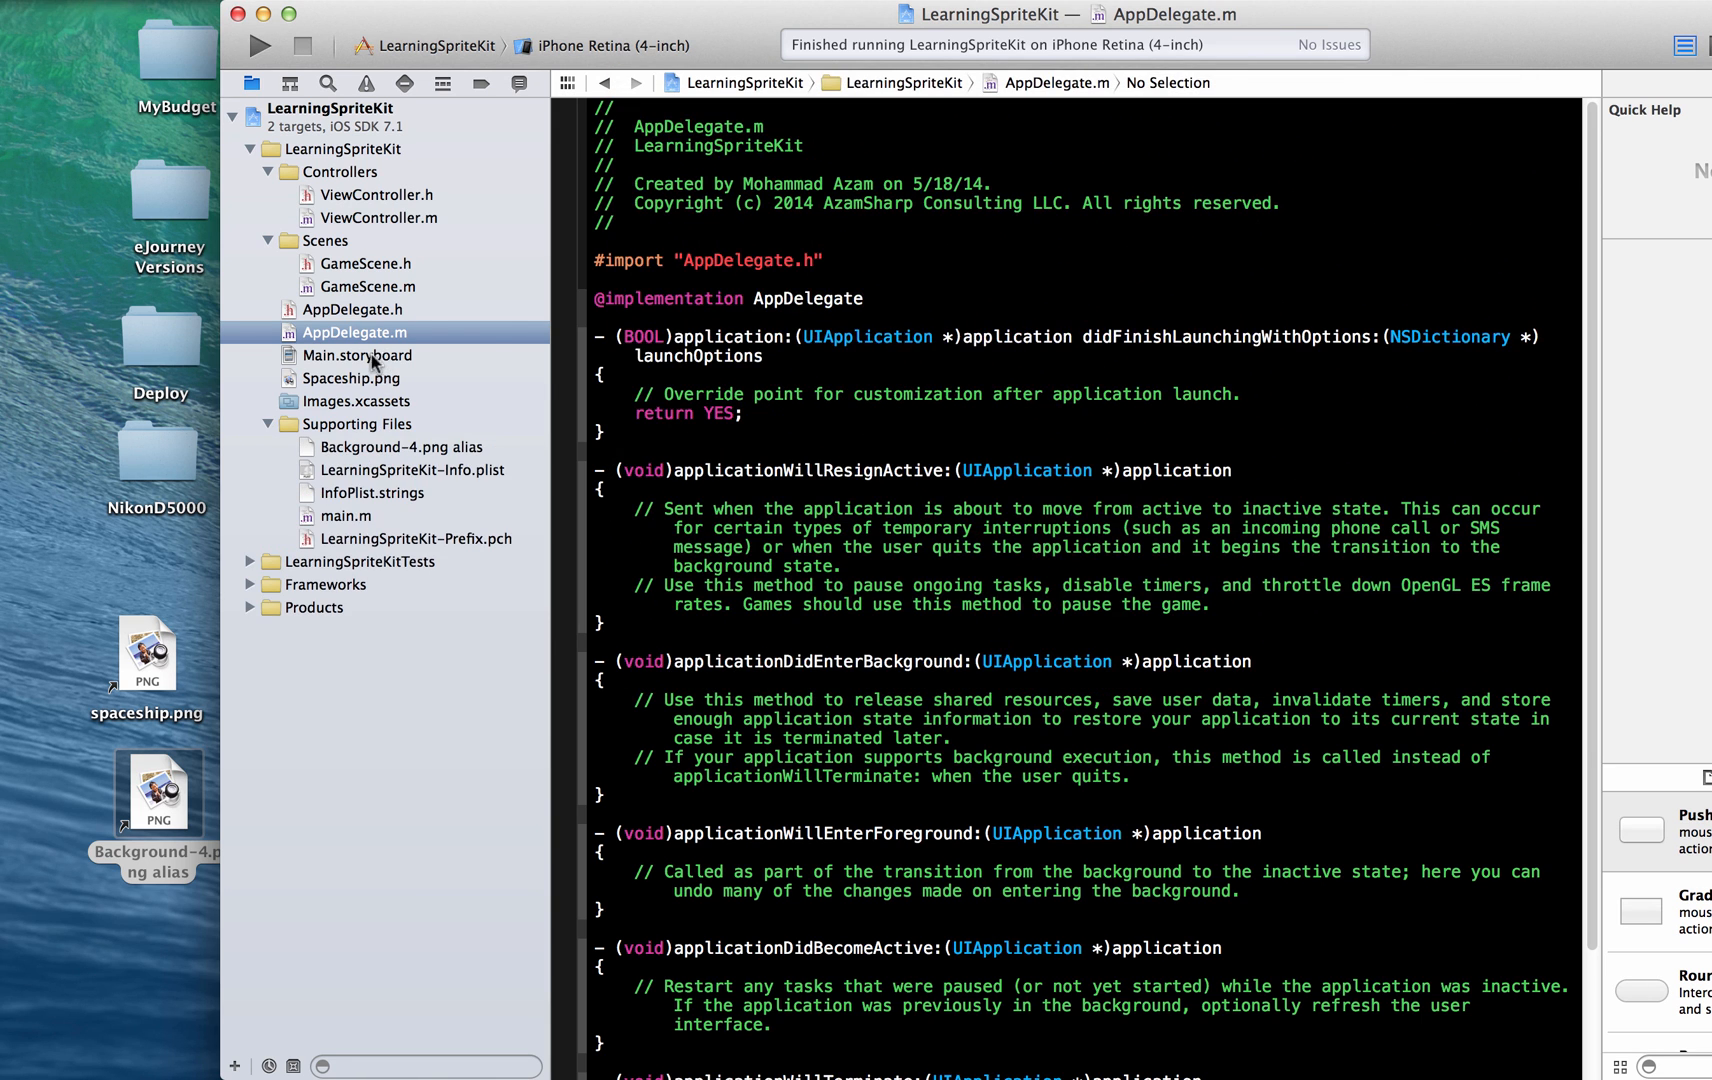
double_click(350, 378)
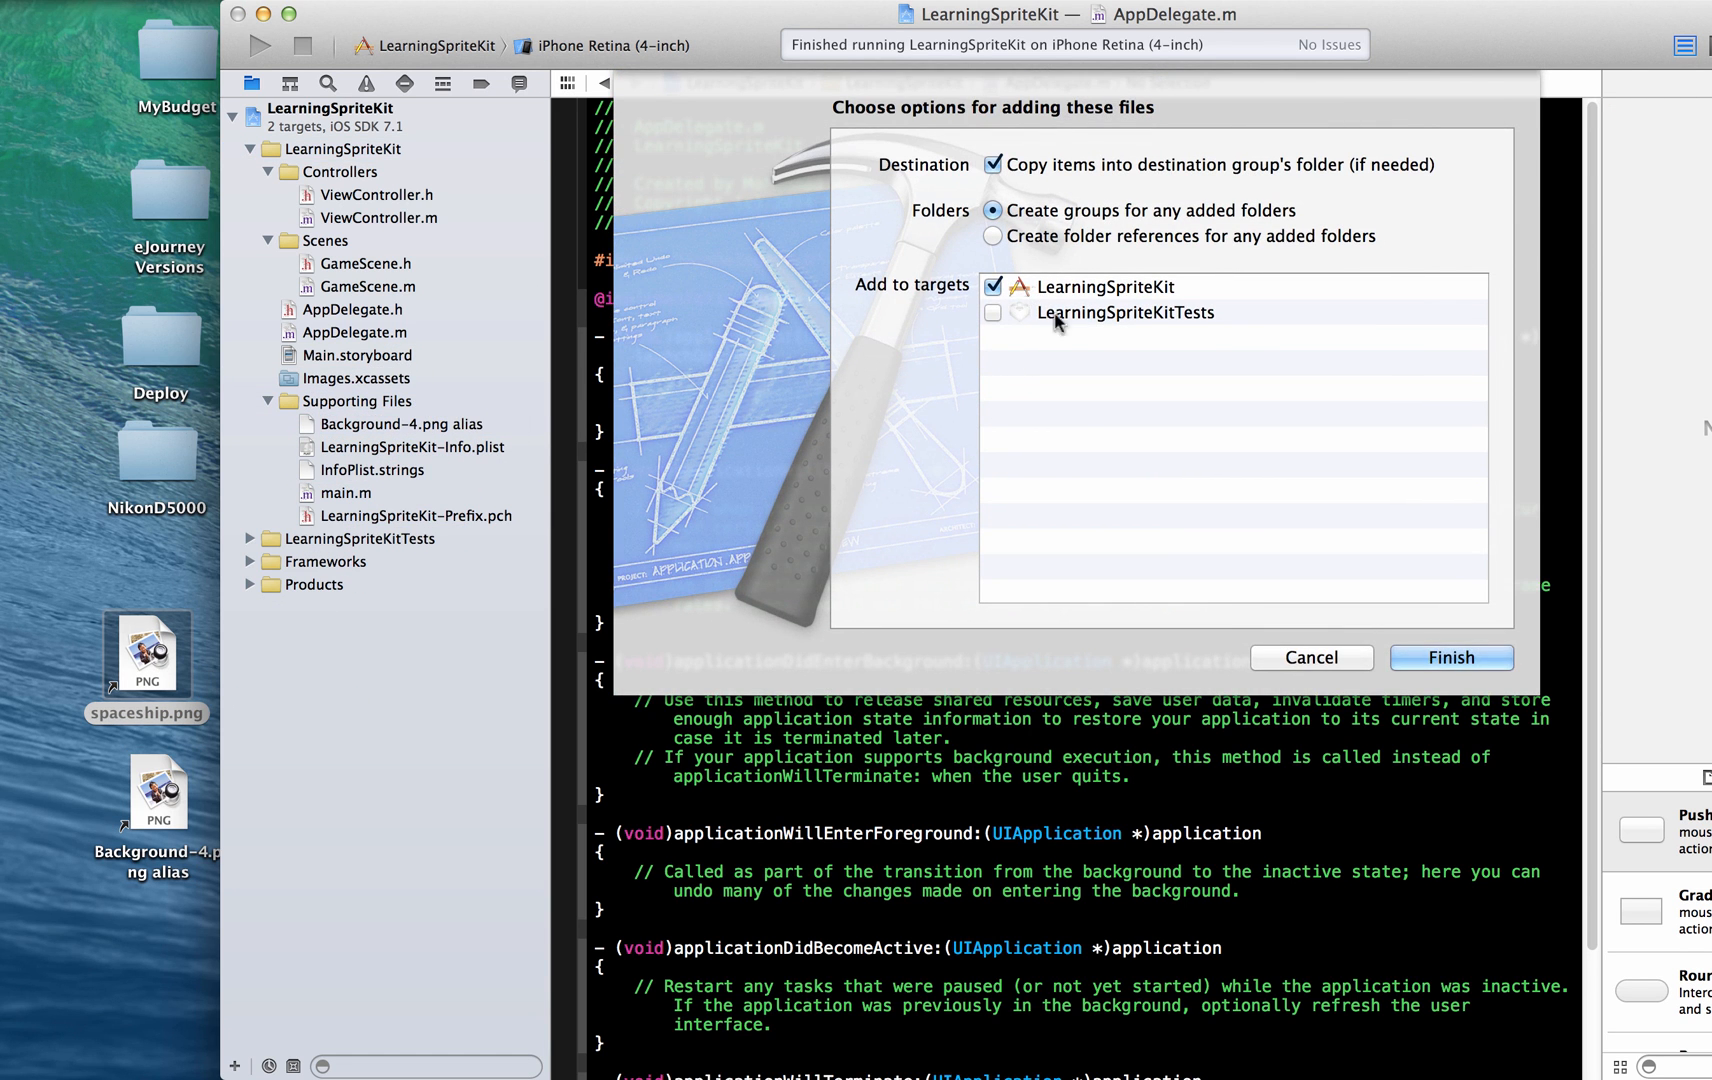
left_click(1452, 658)
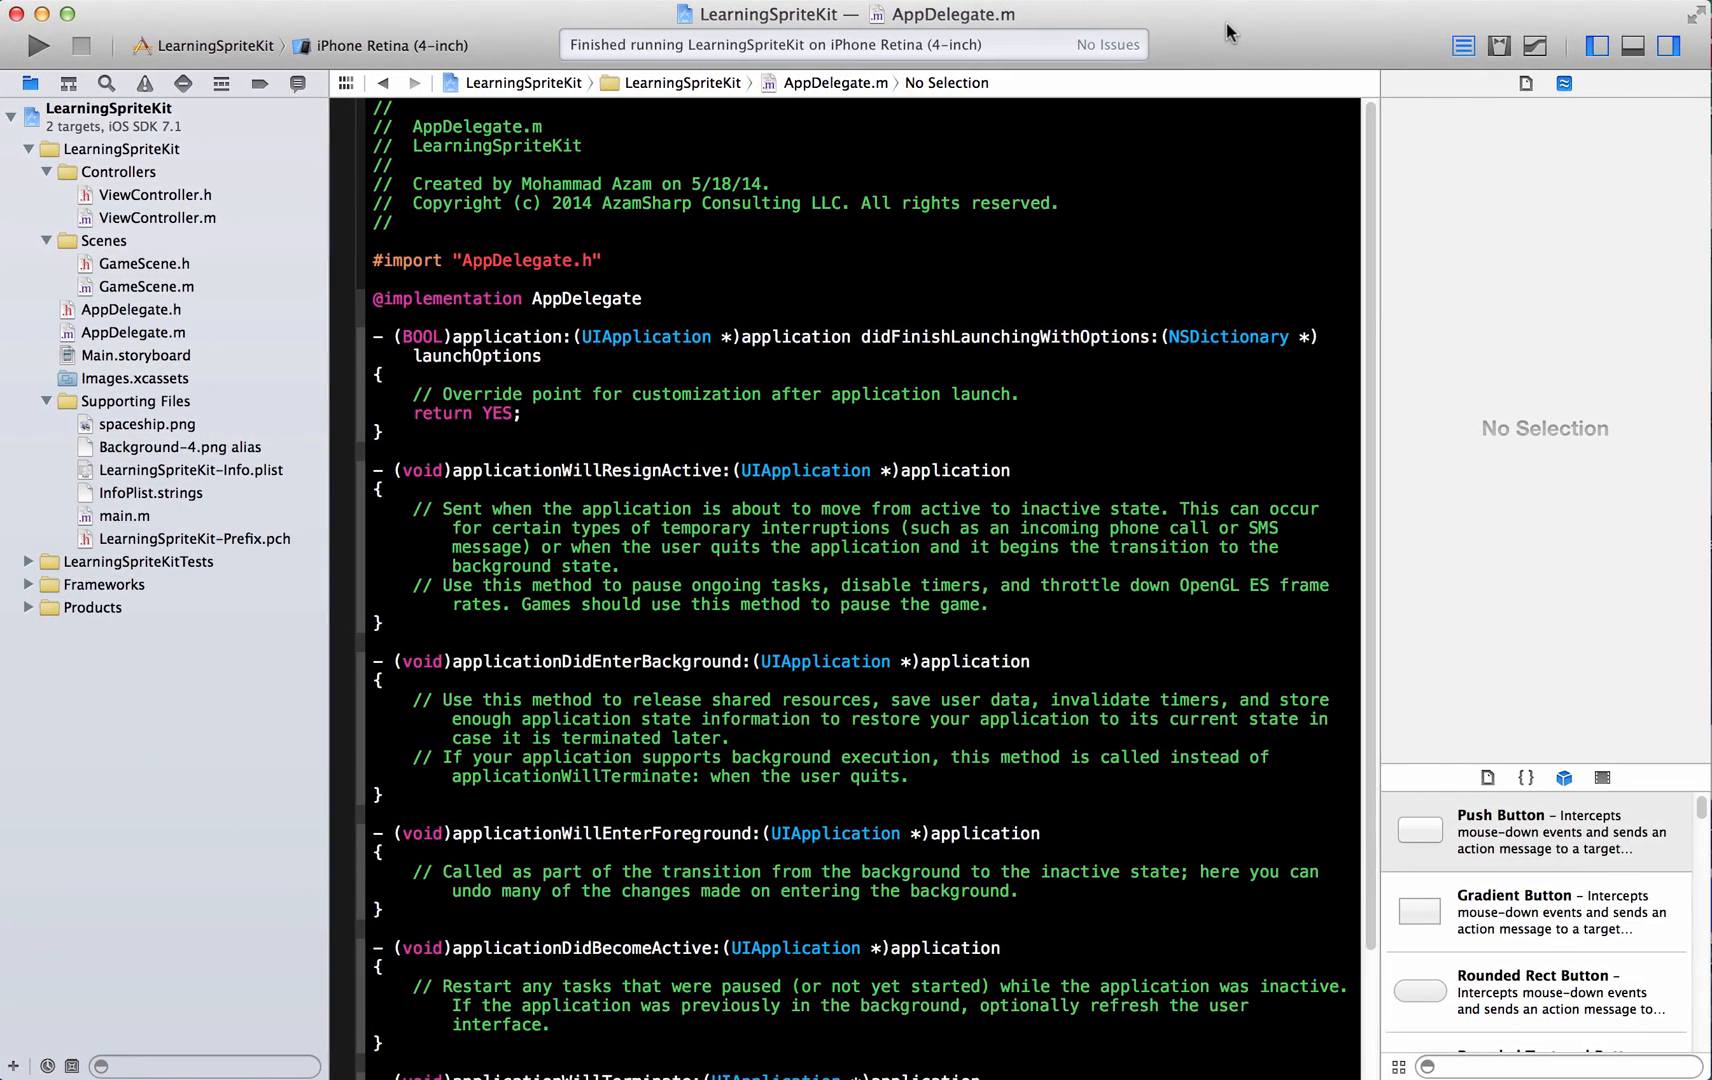
Step: Browse the OpenGameArt Spaceships and building page, scrolling to its author, licence and attribution details
left_click(660, 298)
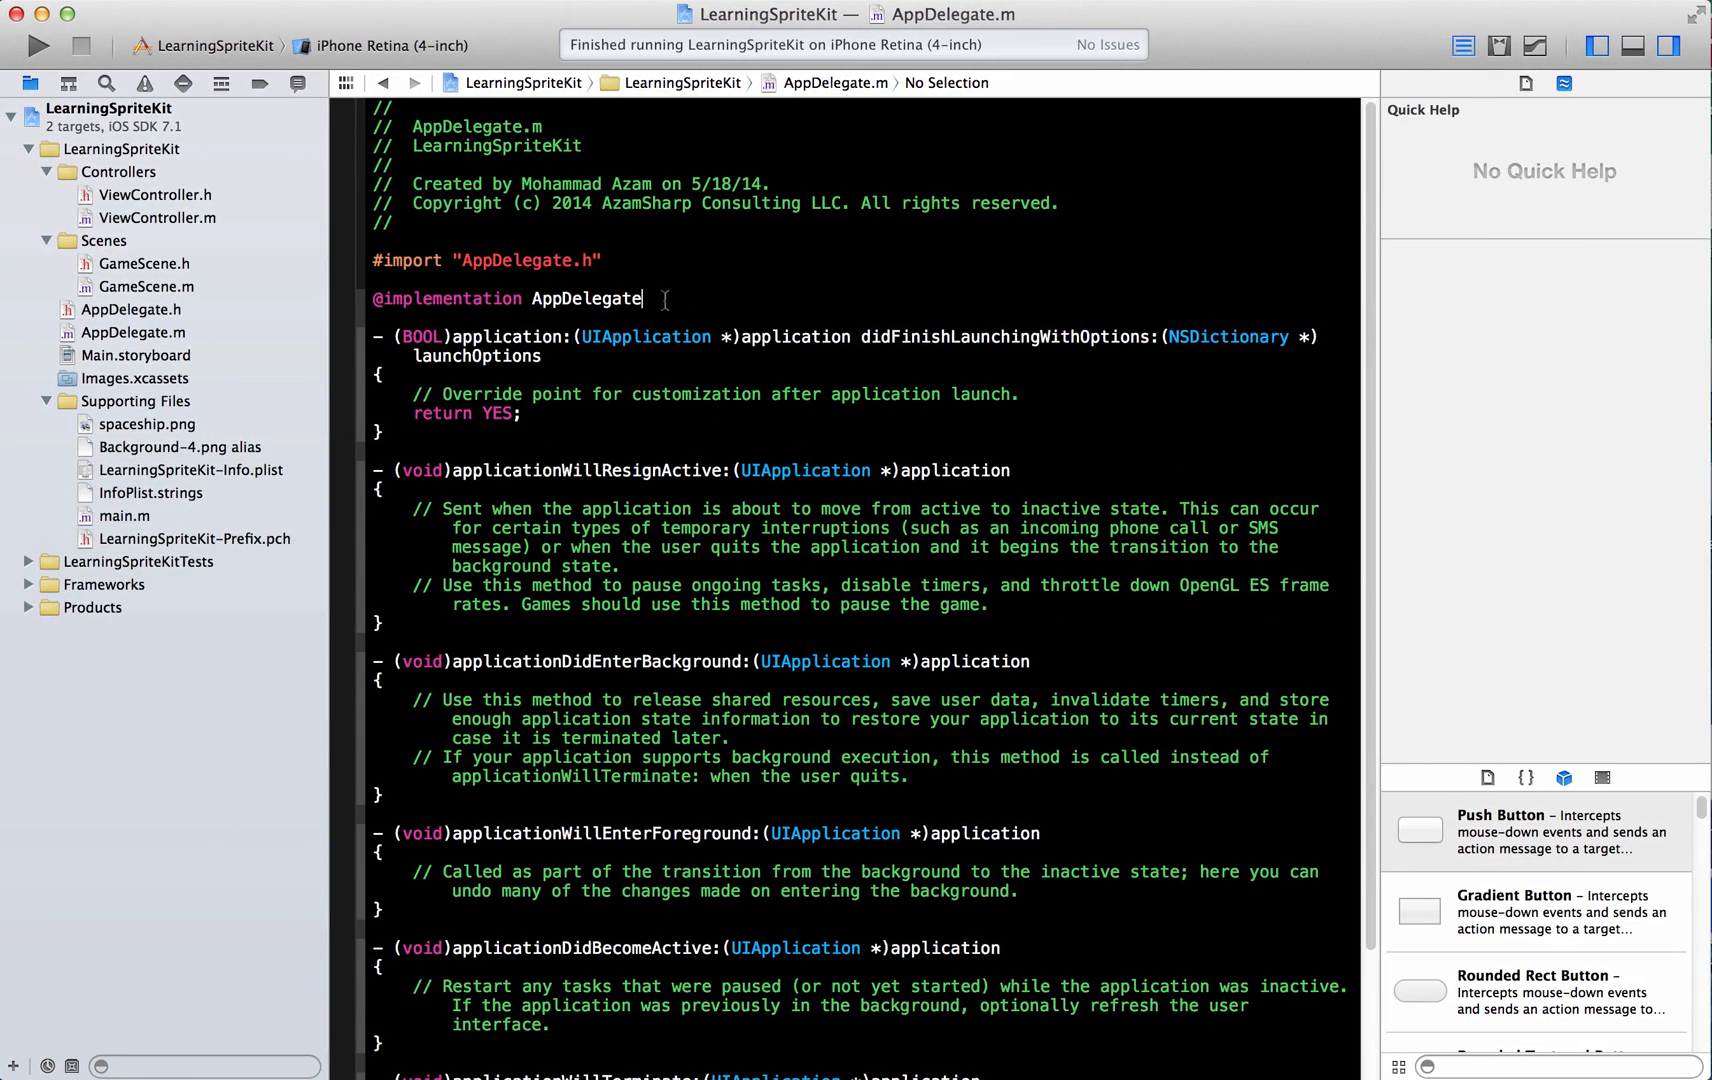
left_click(586, 298)
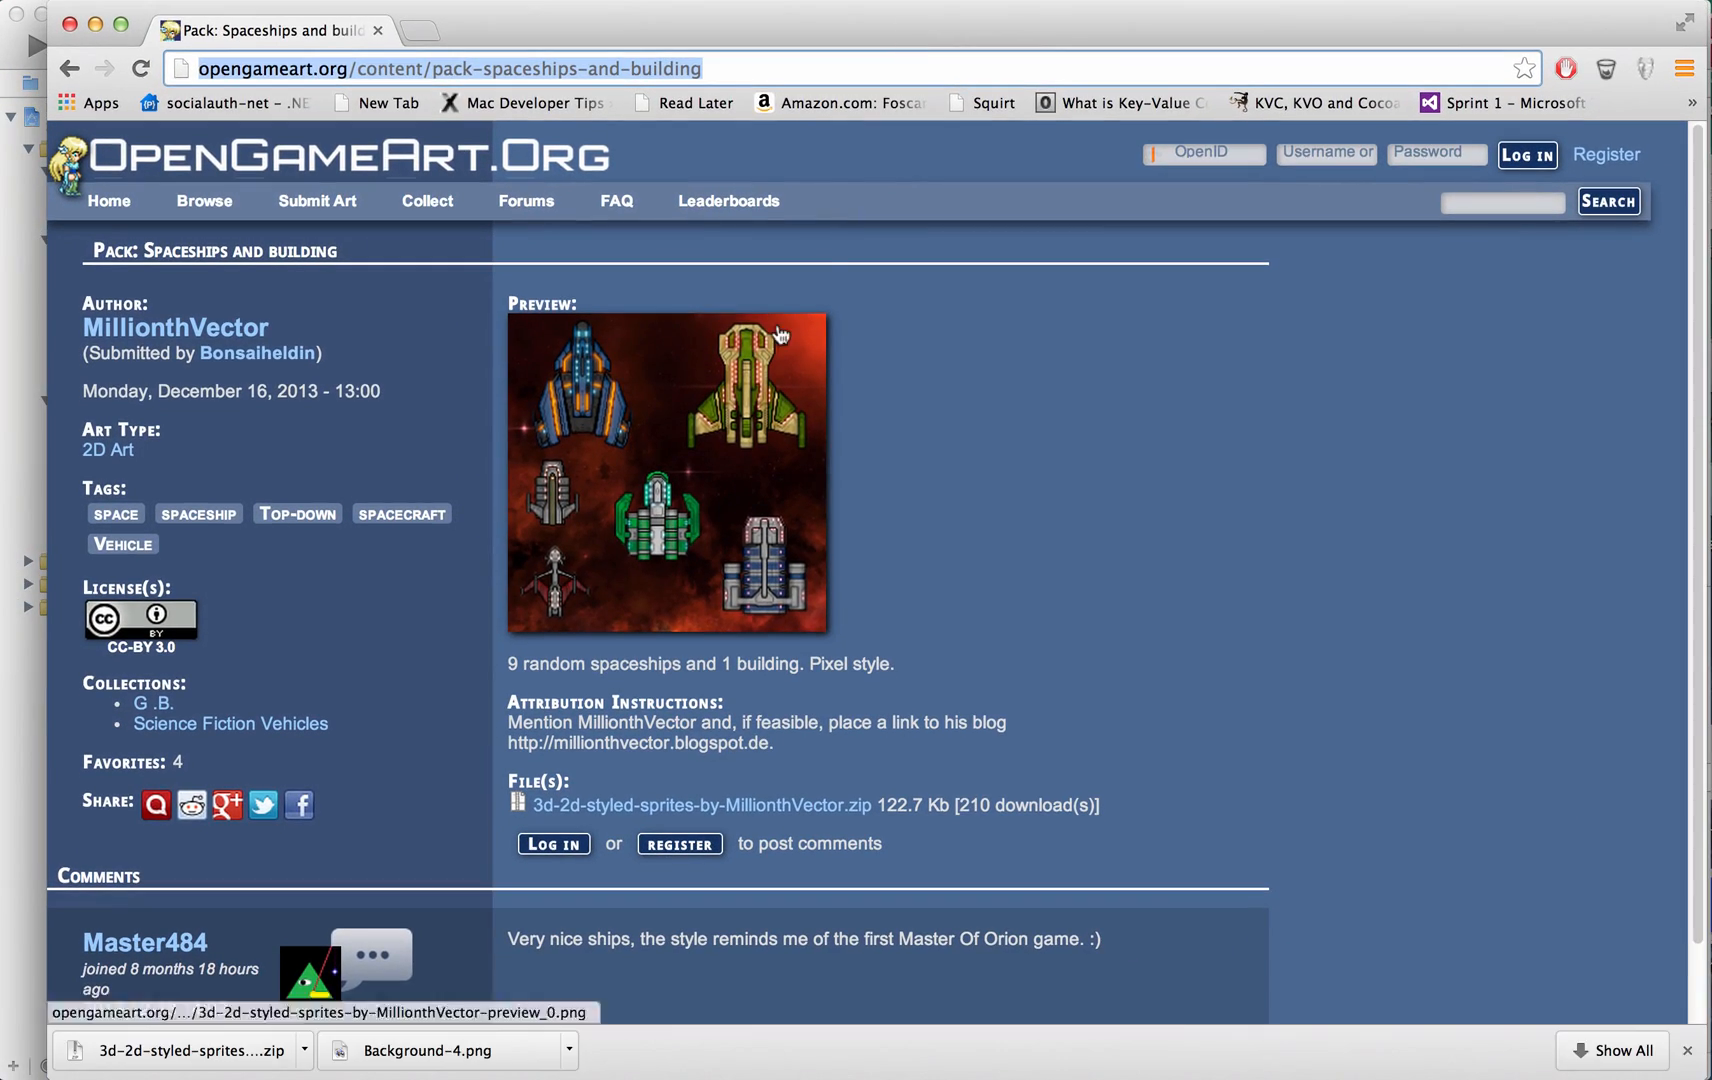
scroll("down", 3)
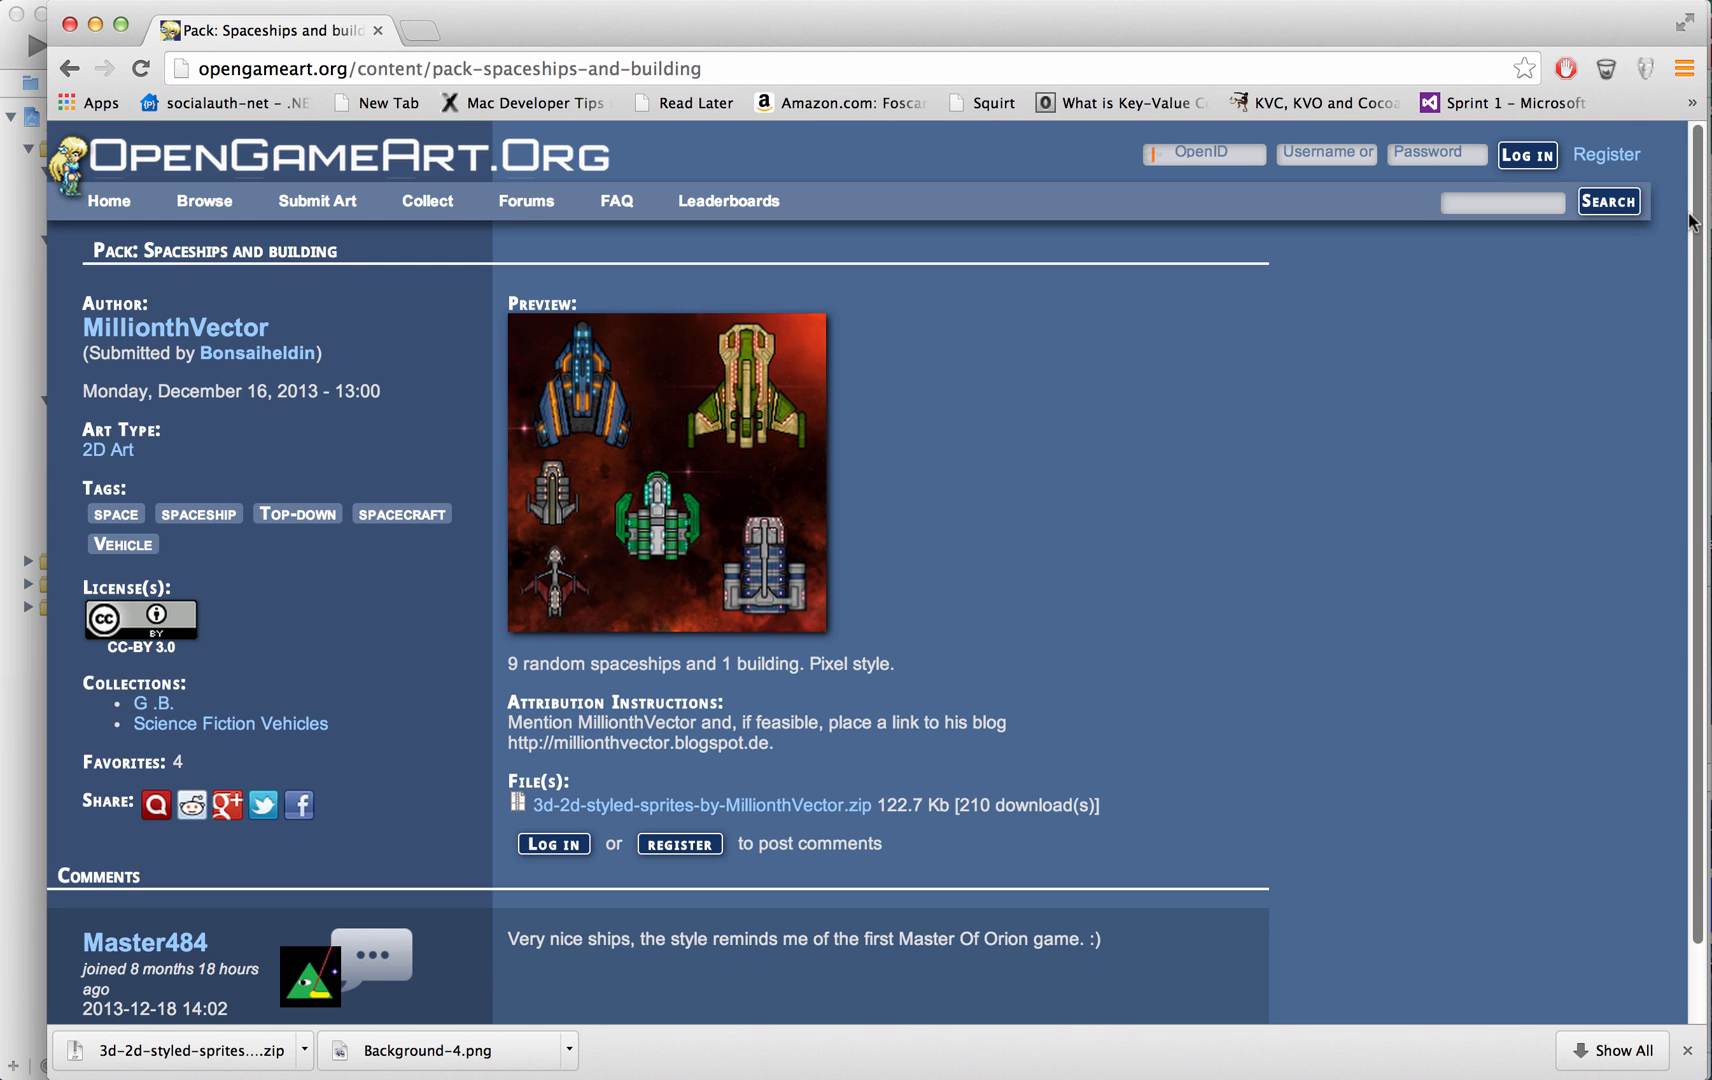
scroll("down", 3)
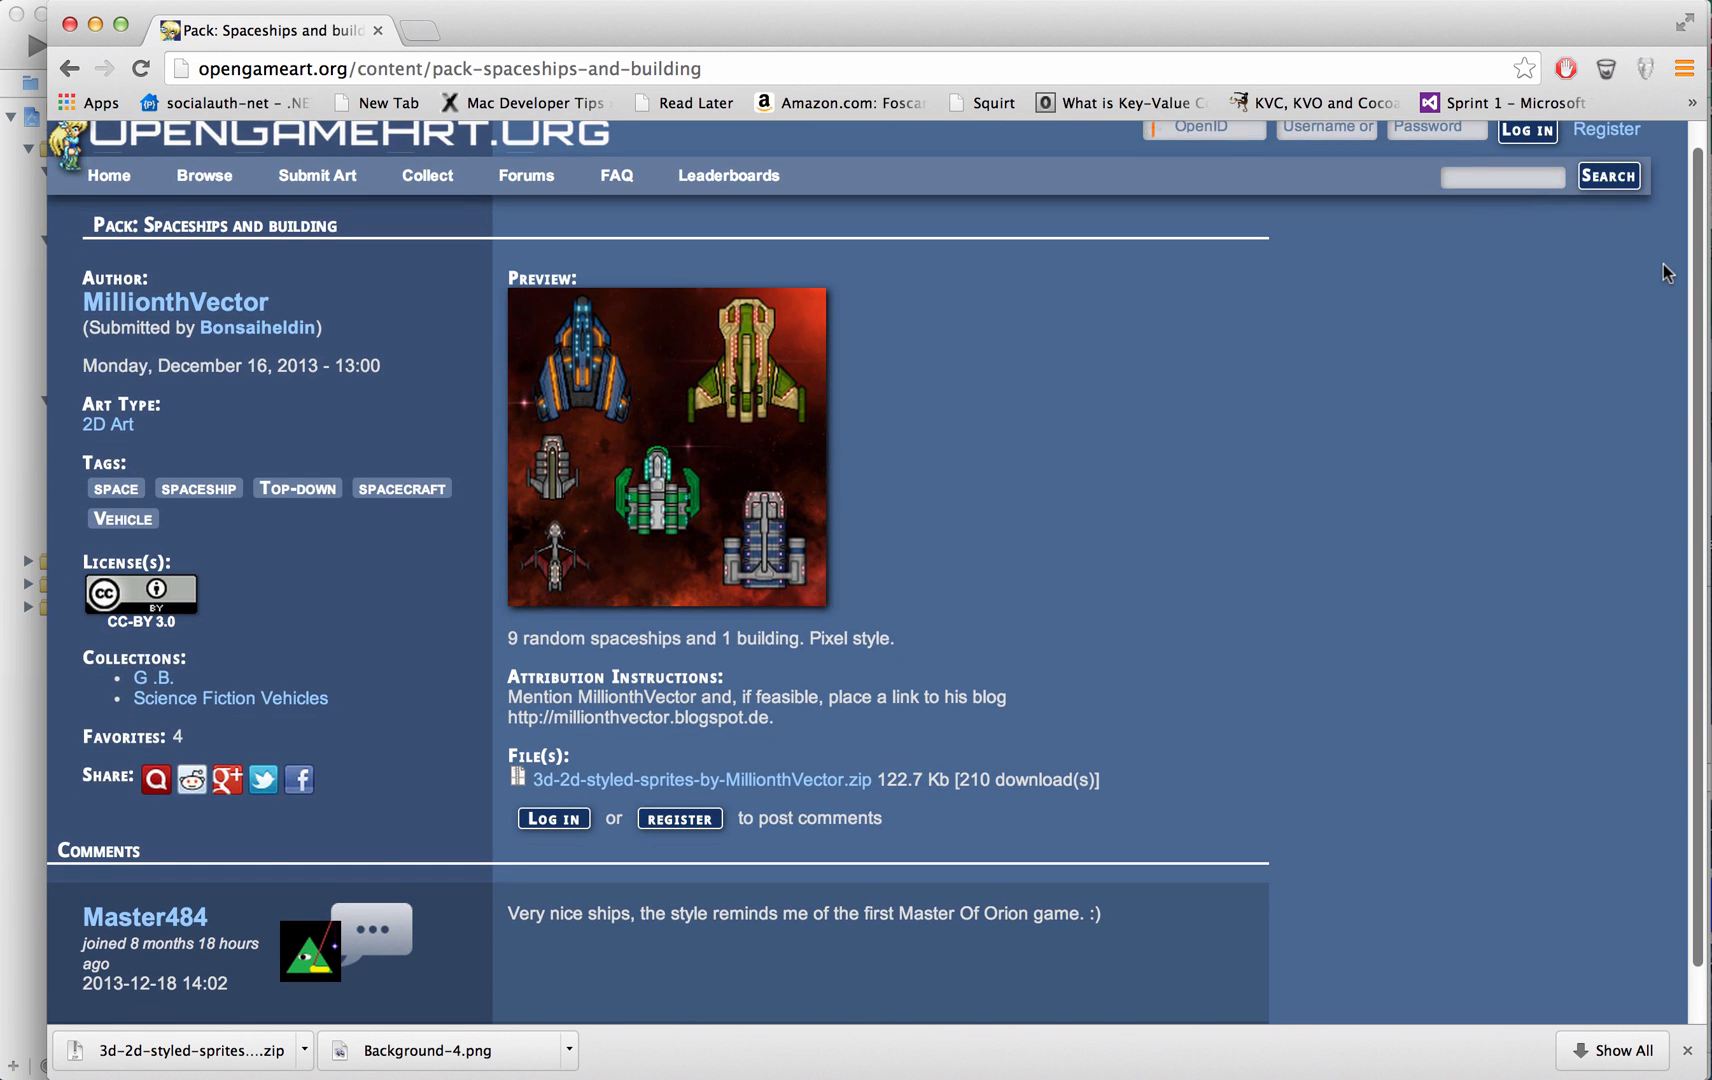
scroll("down", 3)
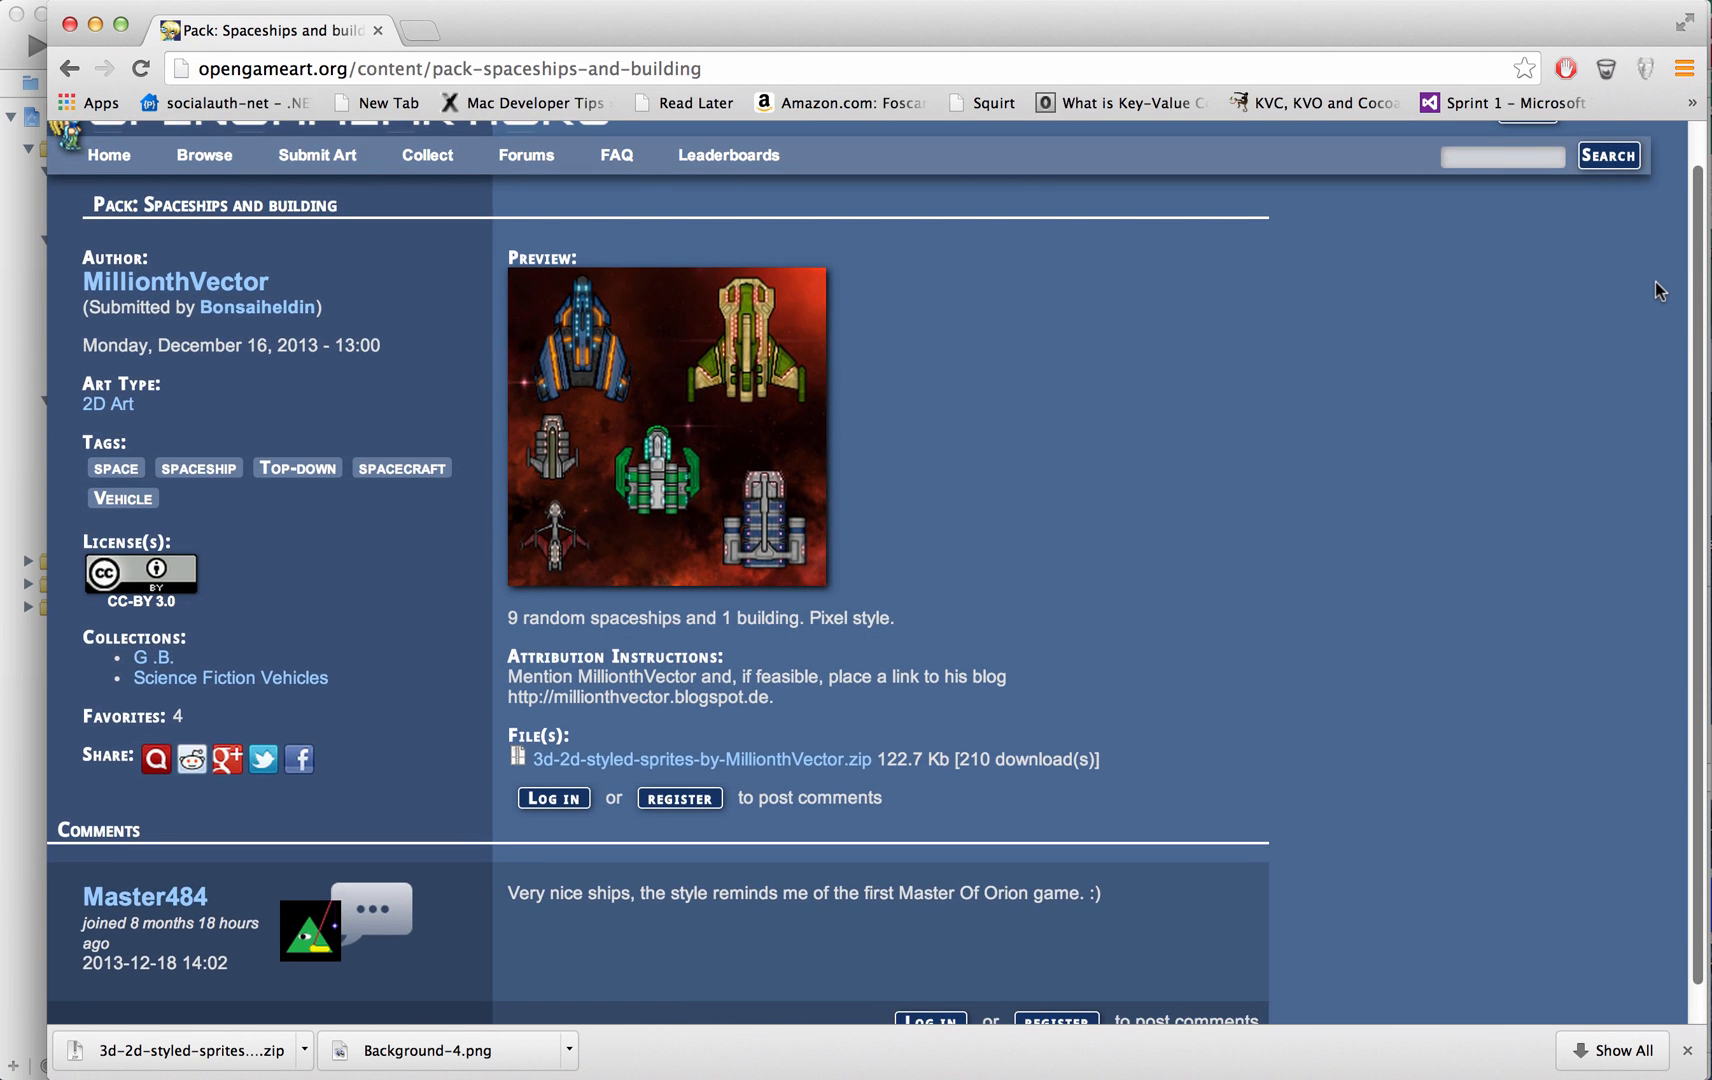
mouse_move(504, 666)
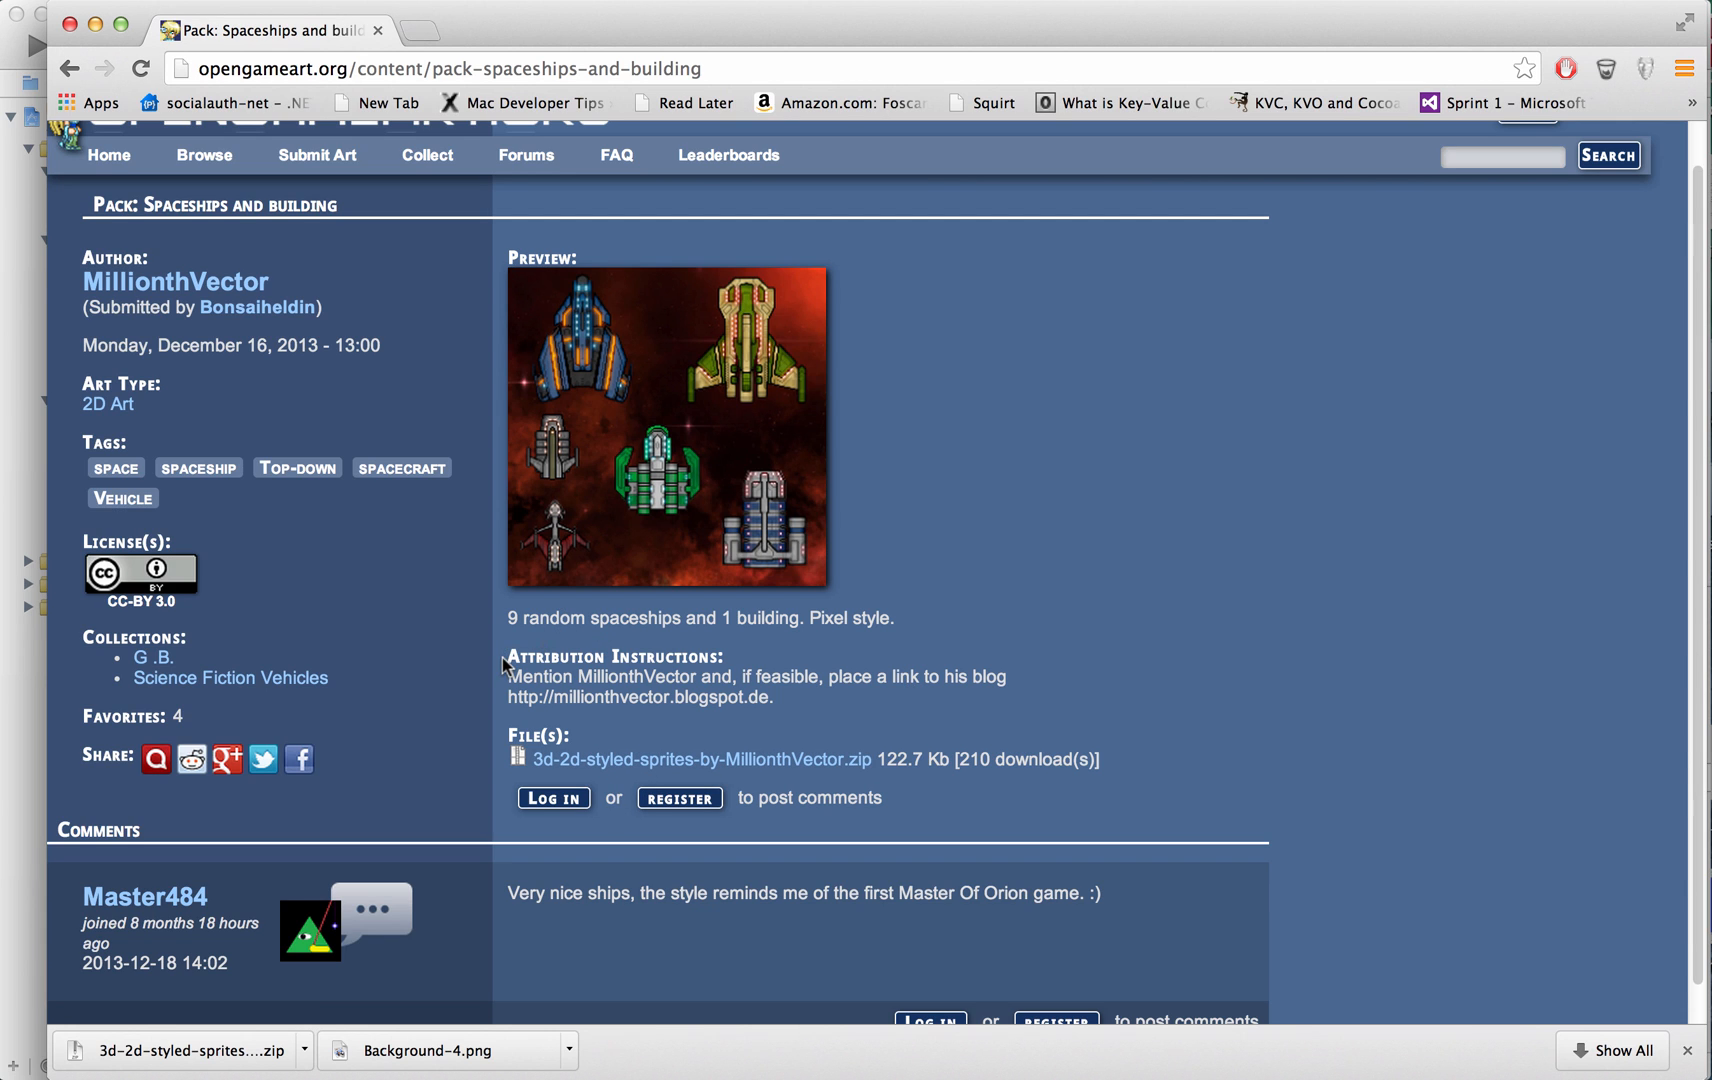
mouse_move(640, 498)
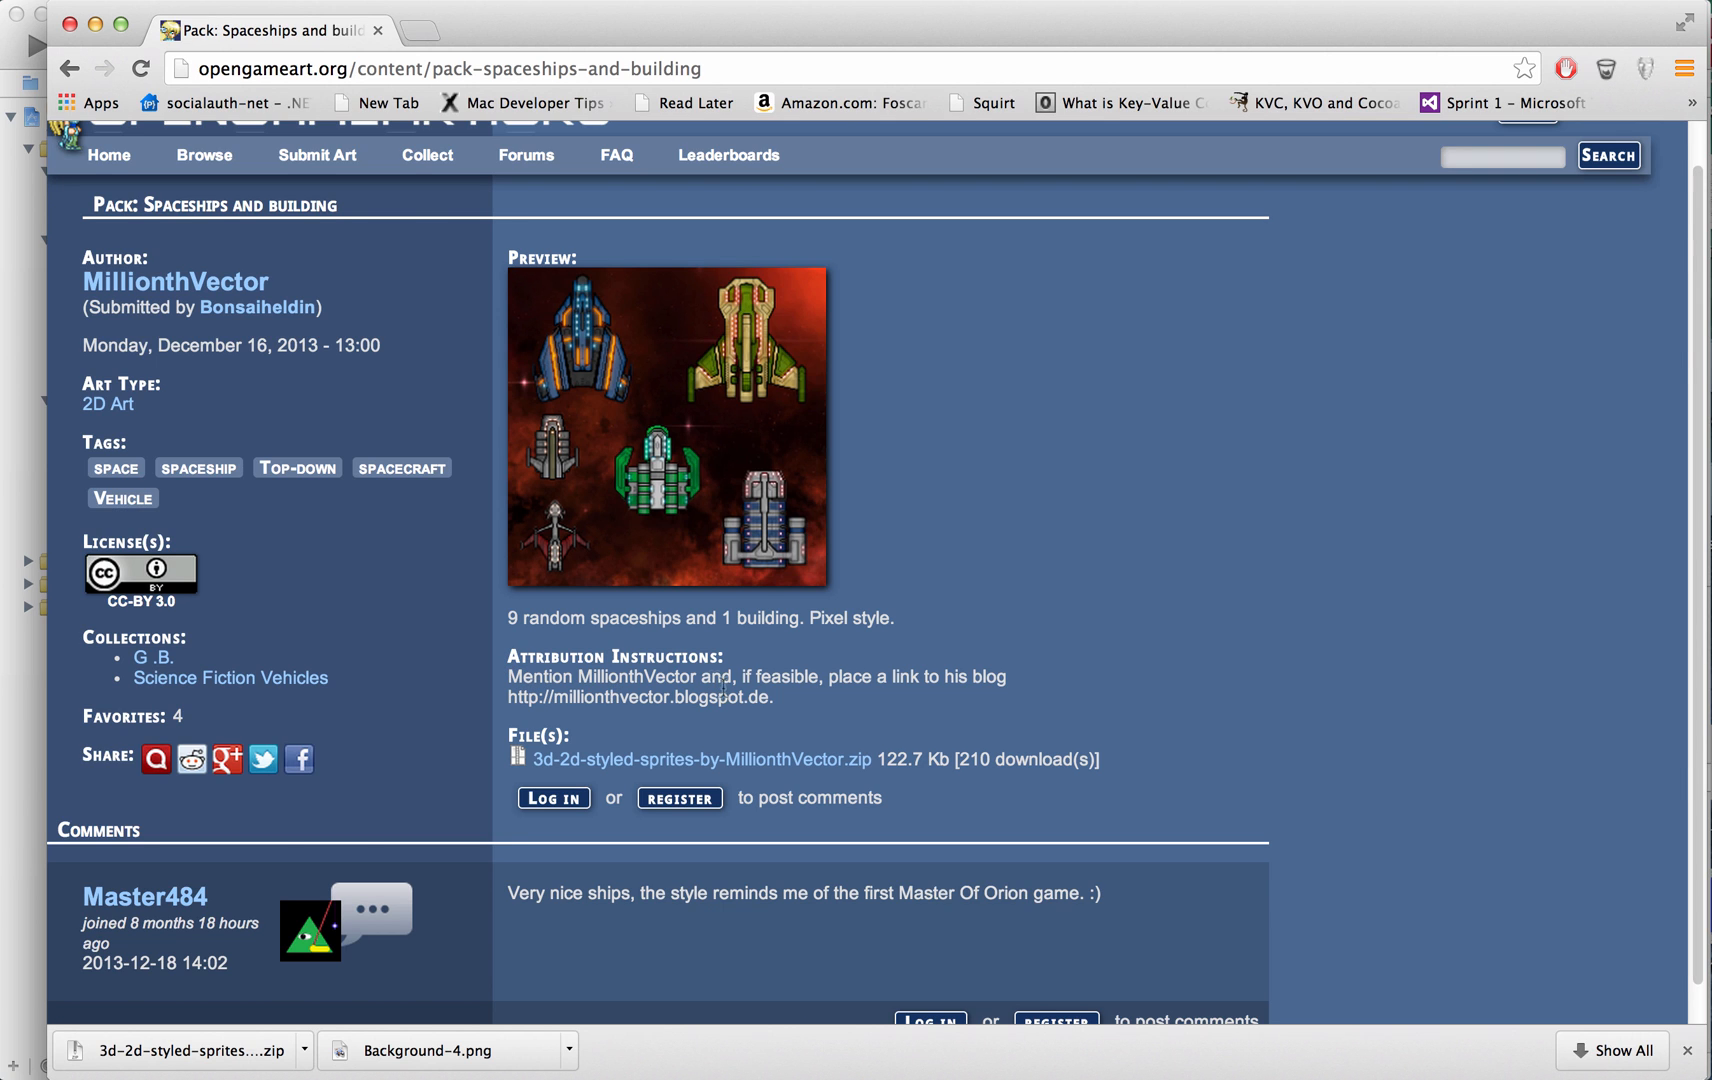
left_click_drag(510, 616, 774, 696)
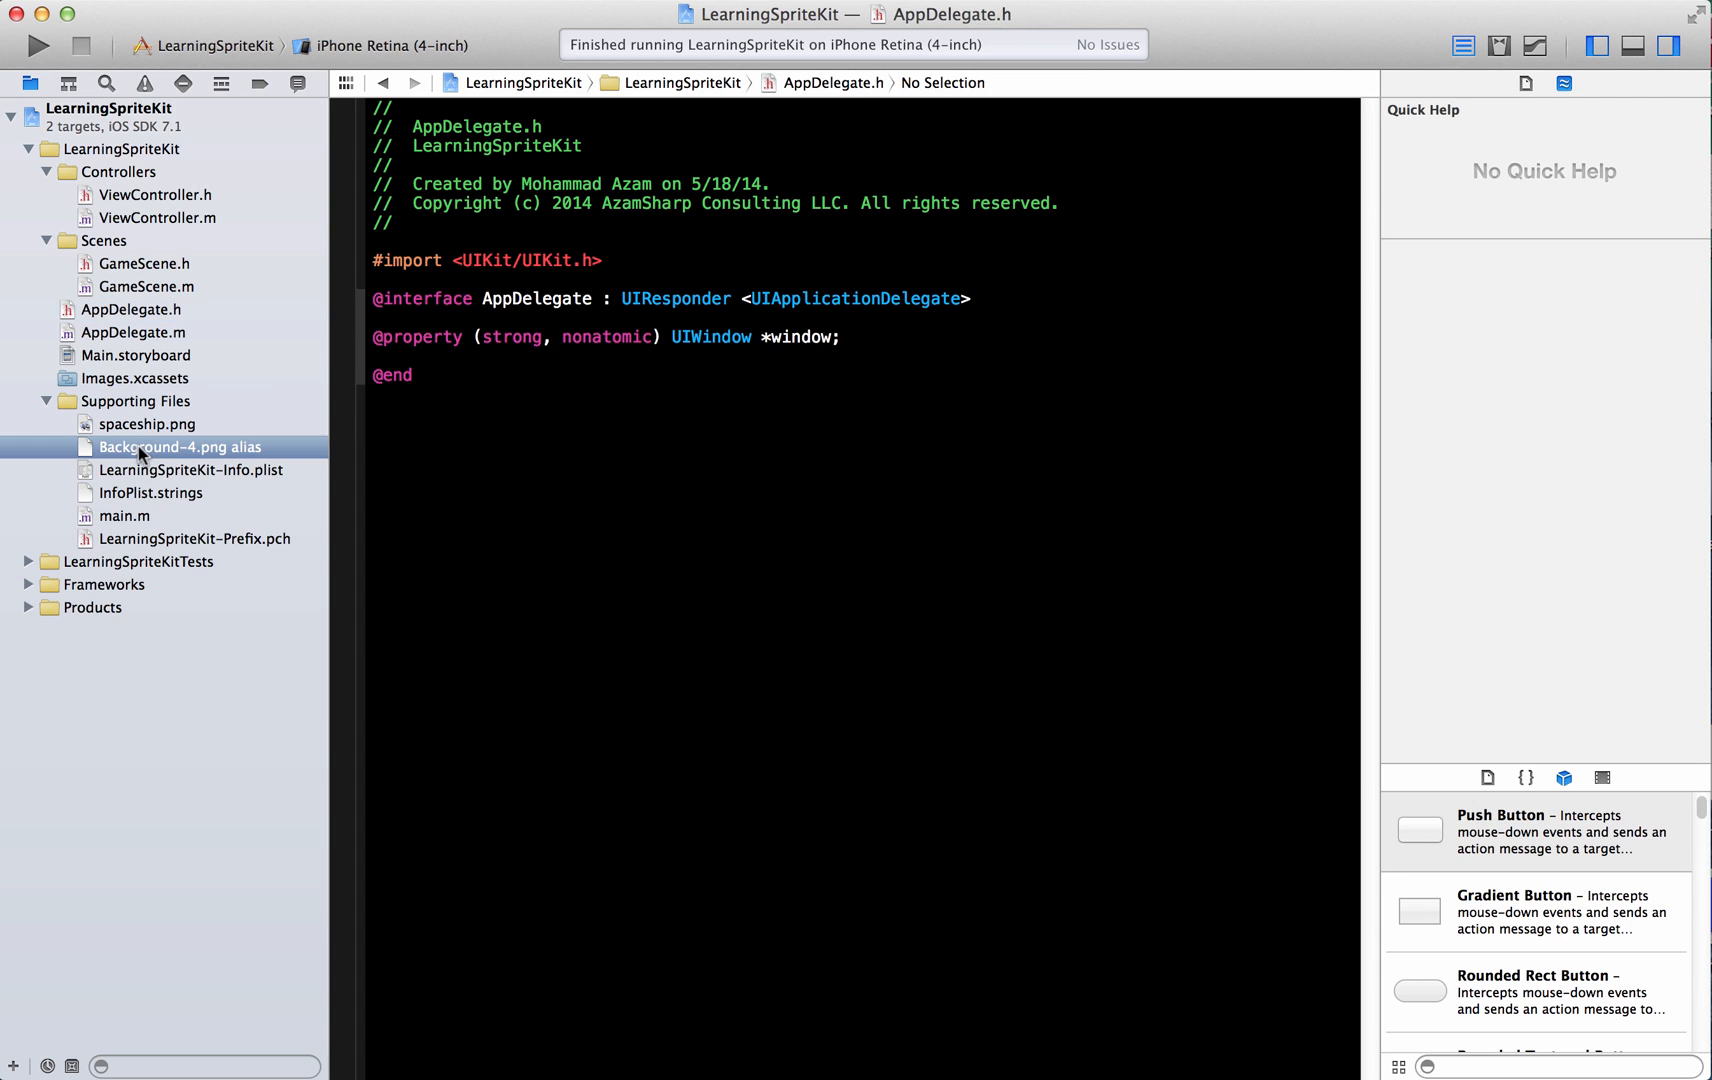
Step: Inspect spaceship.png and find the desktop Background-4.png alias has a missing original
left_click(146, 424)
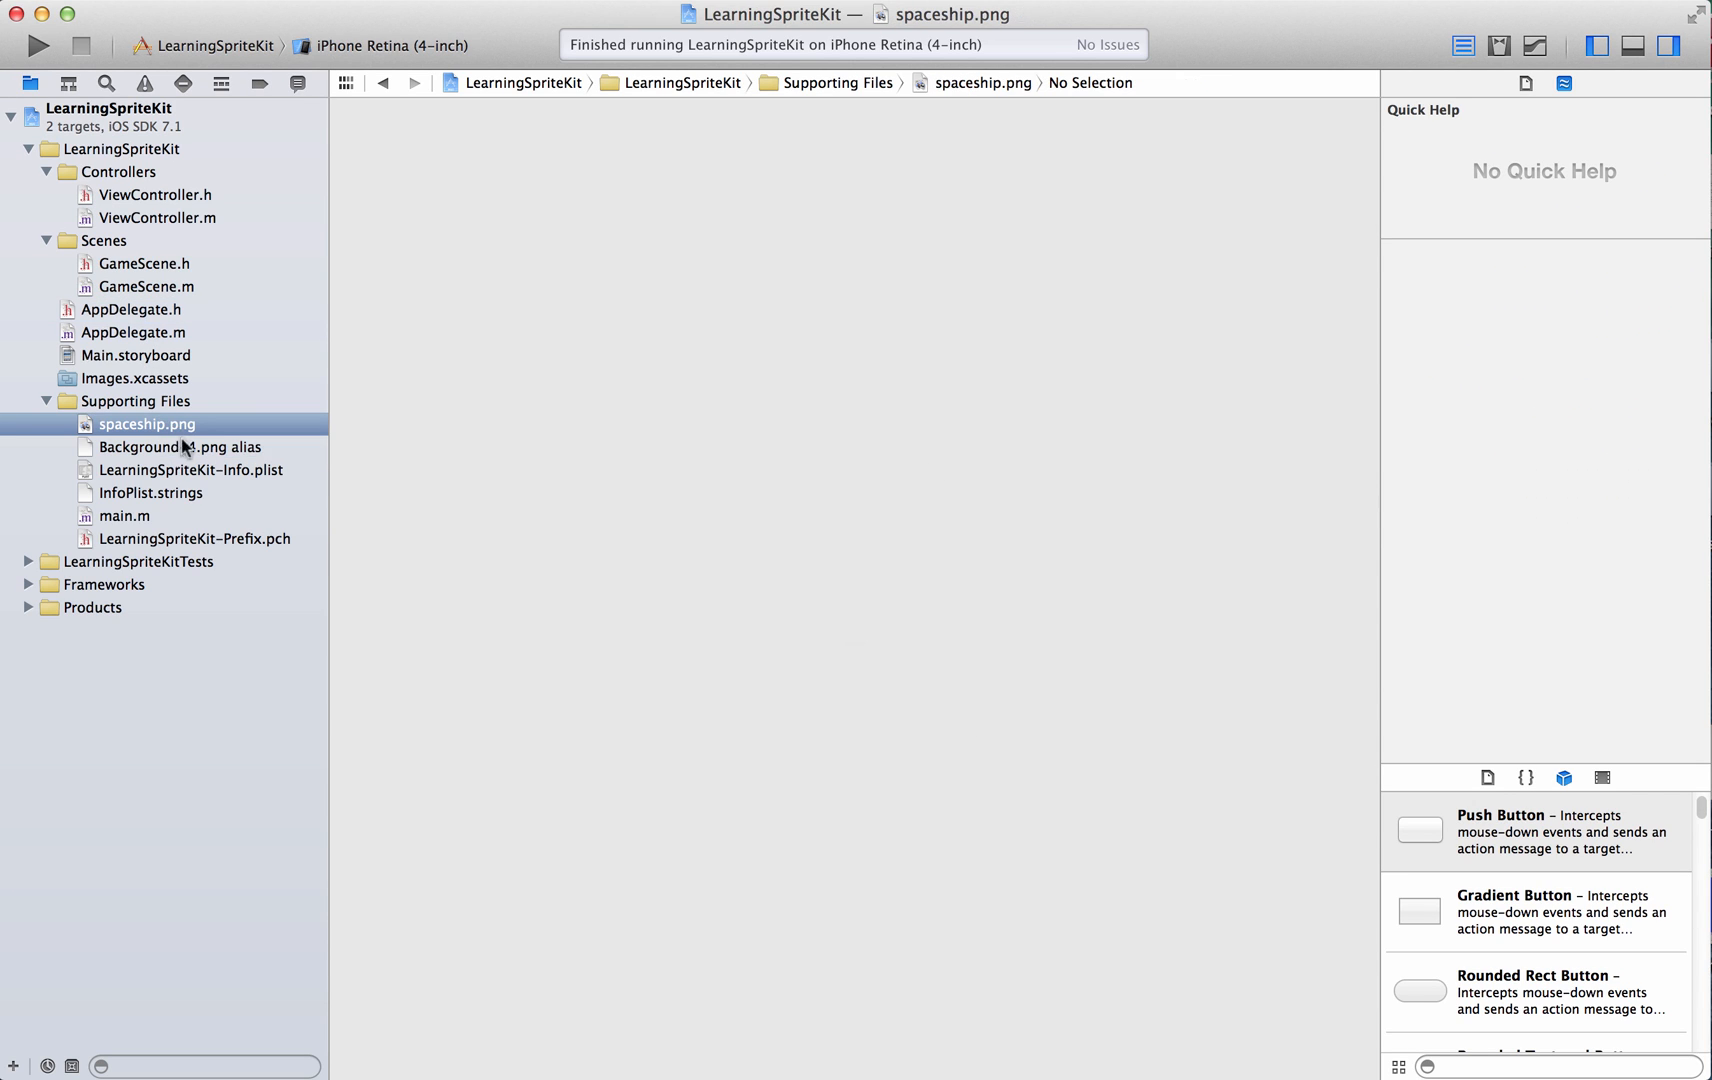
left_click(180, 448)
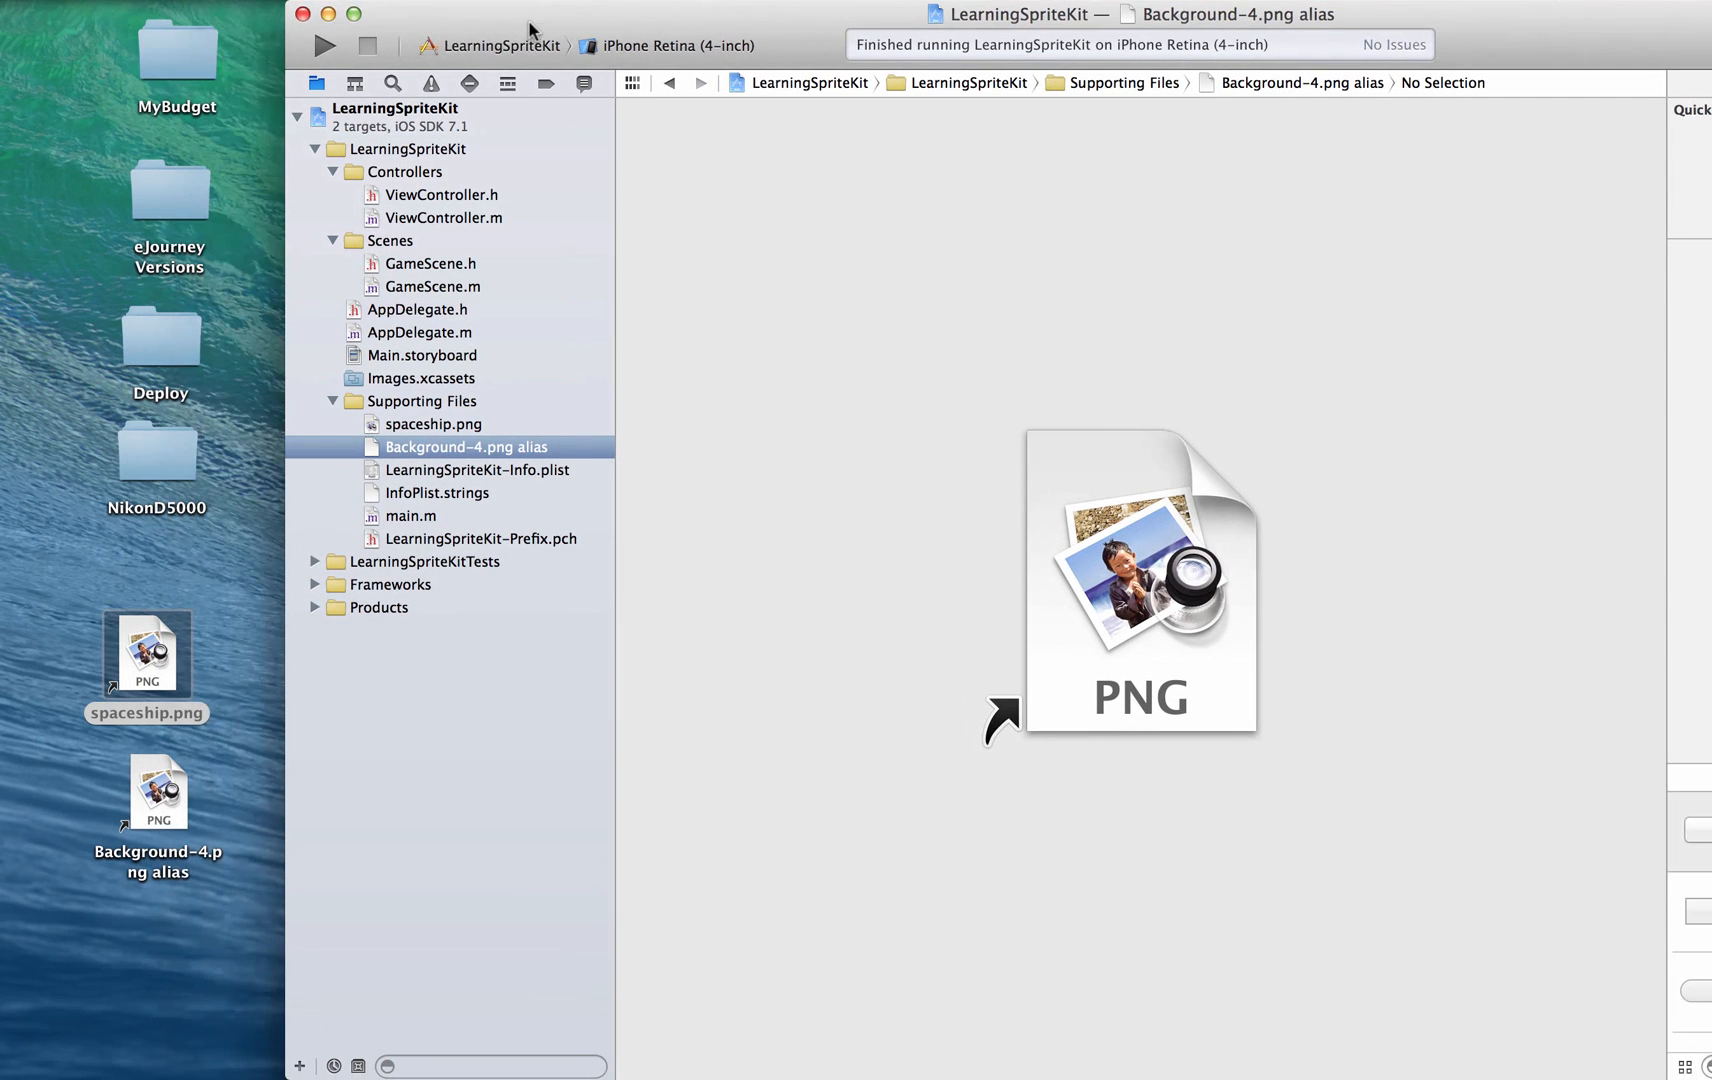
double_click(156, 792)
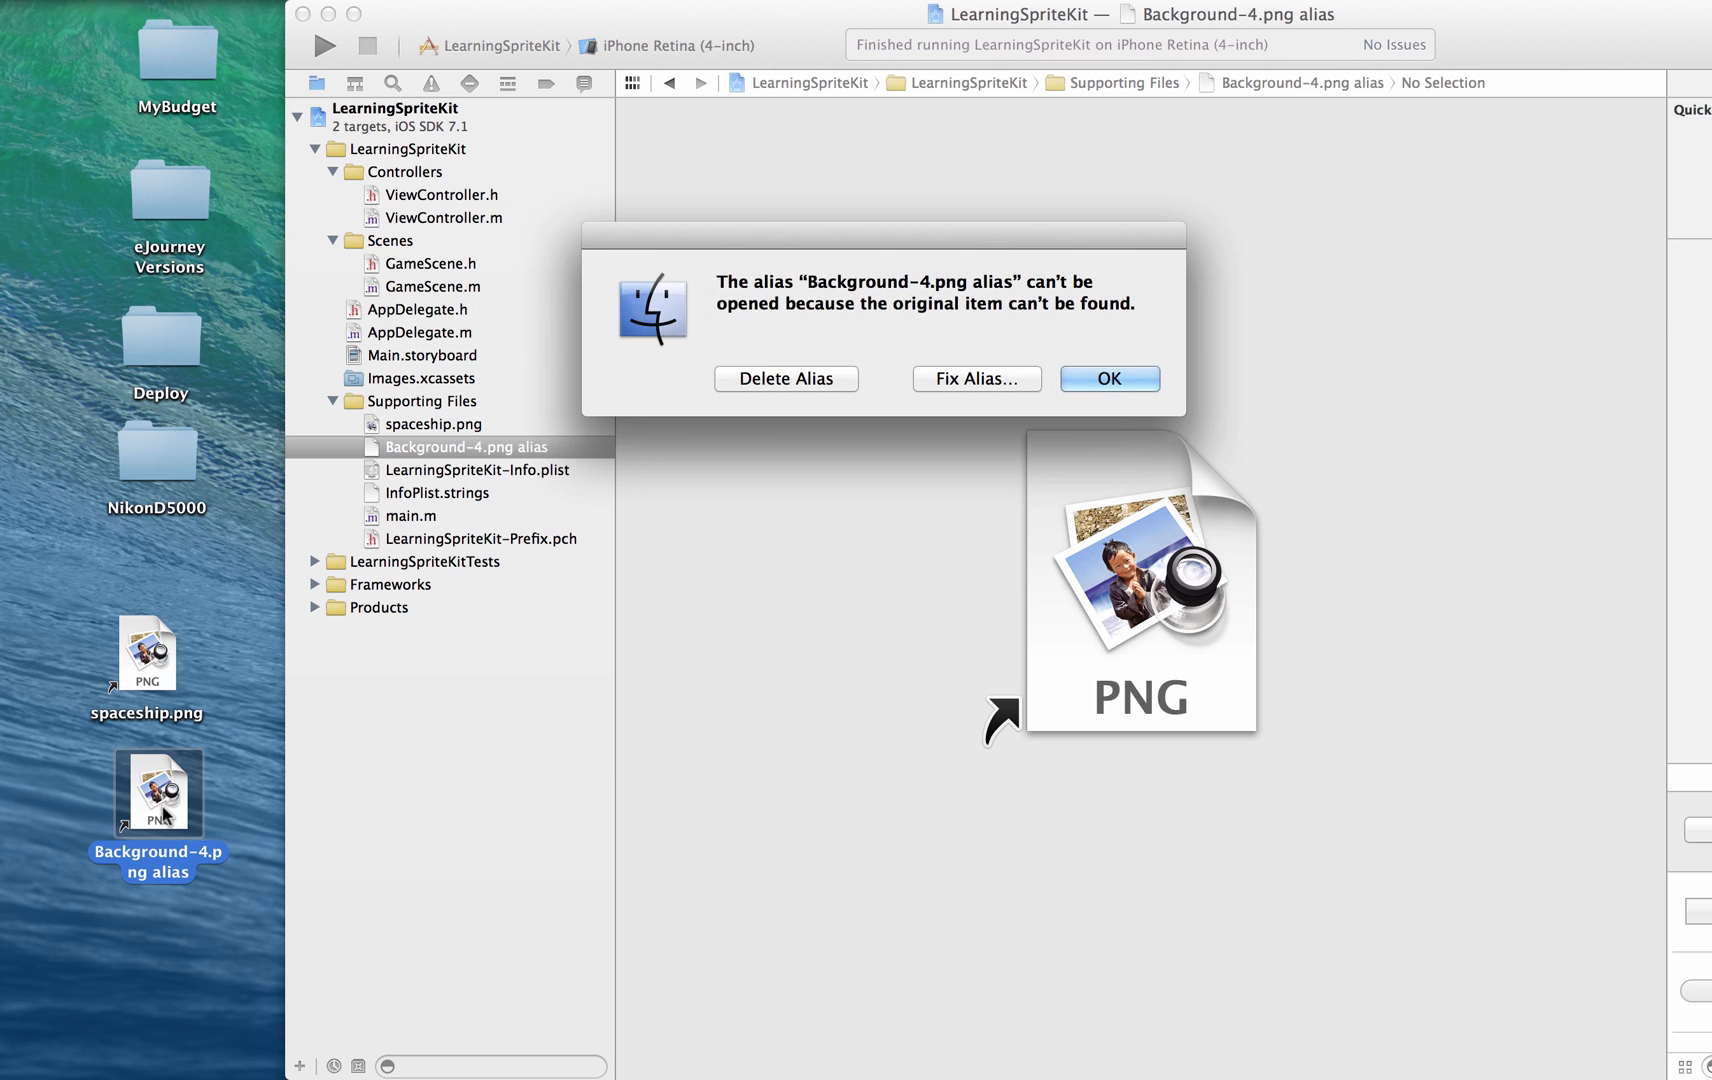
left_click(1108, 380)
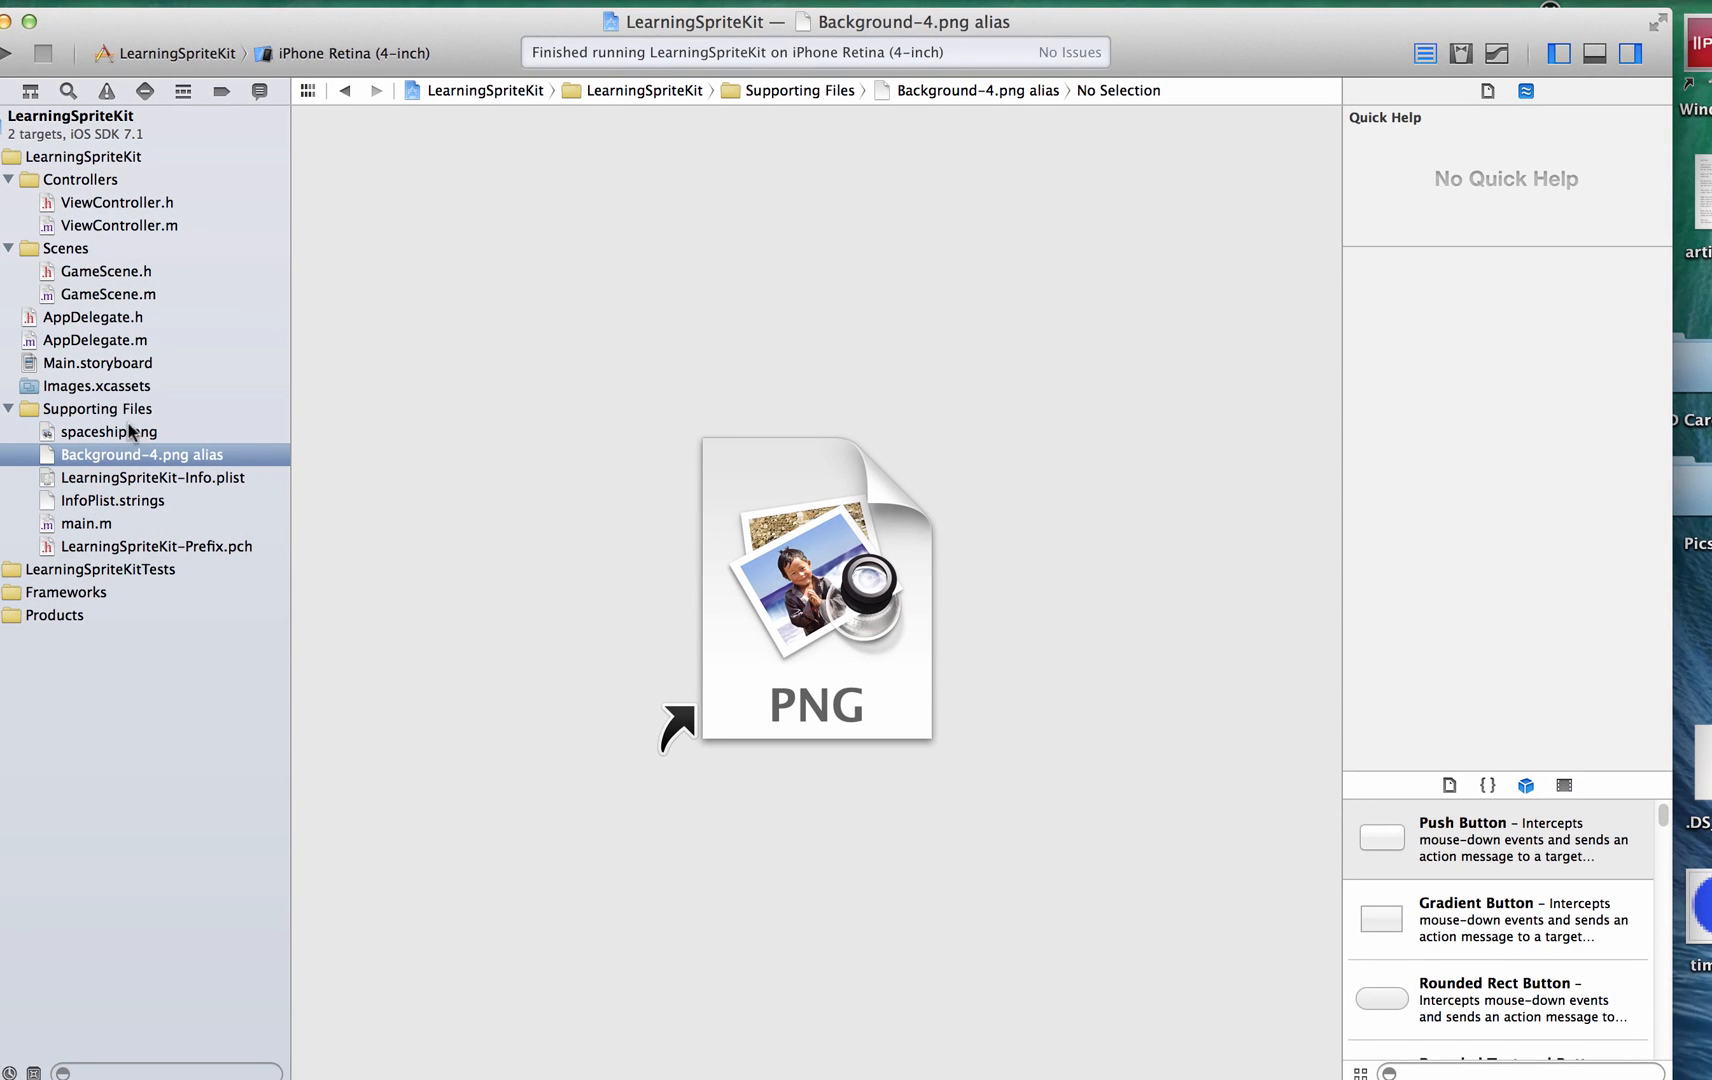
Step: Delete spaceship.png and the broken Background-4.png alias from Supporting Files
left_click(108, 432)
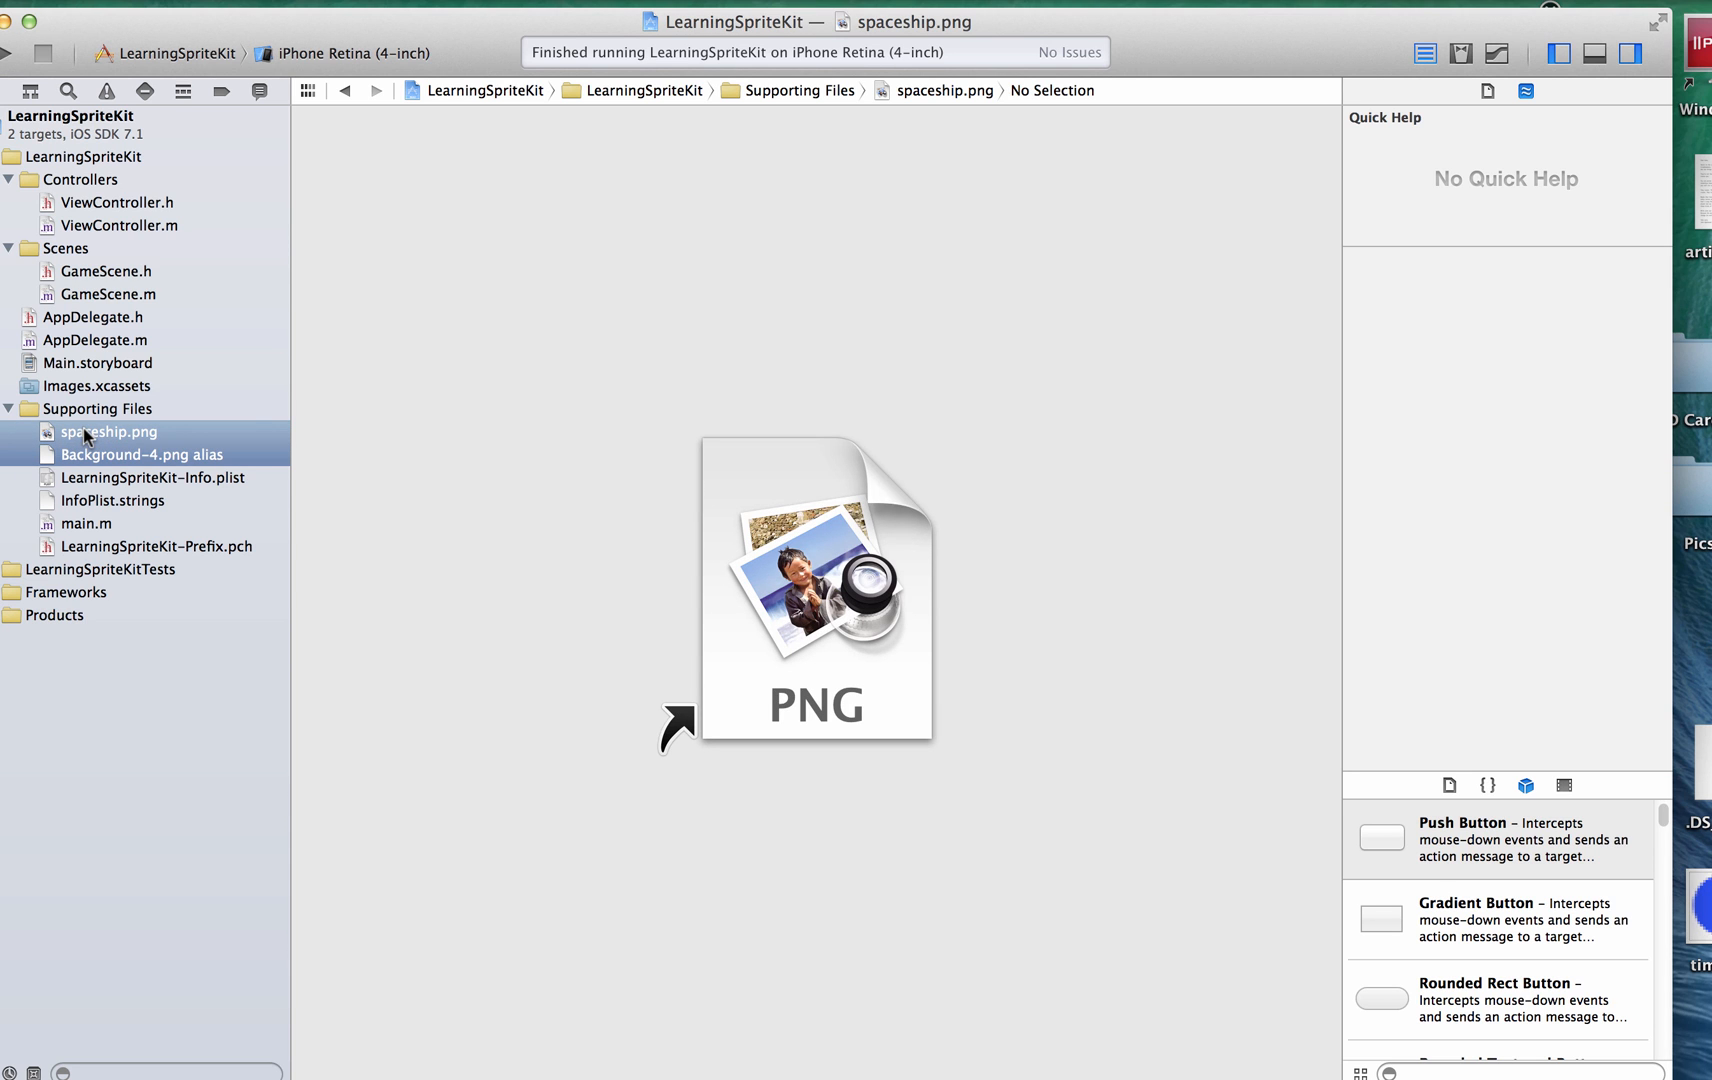
left_click(86, 318)
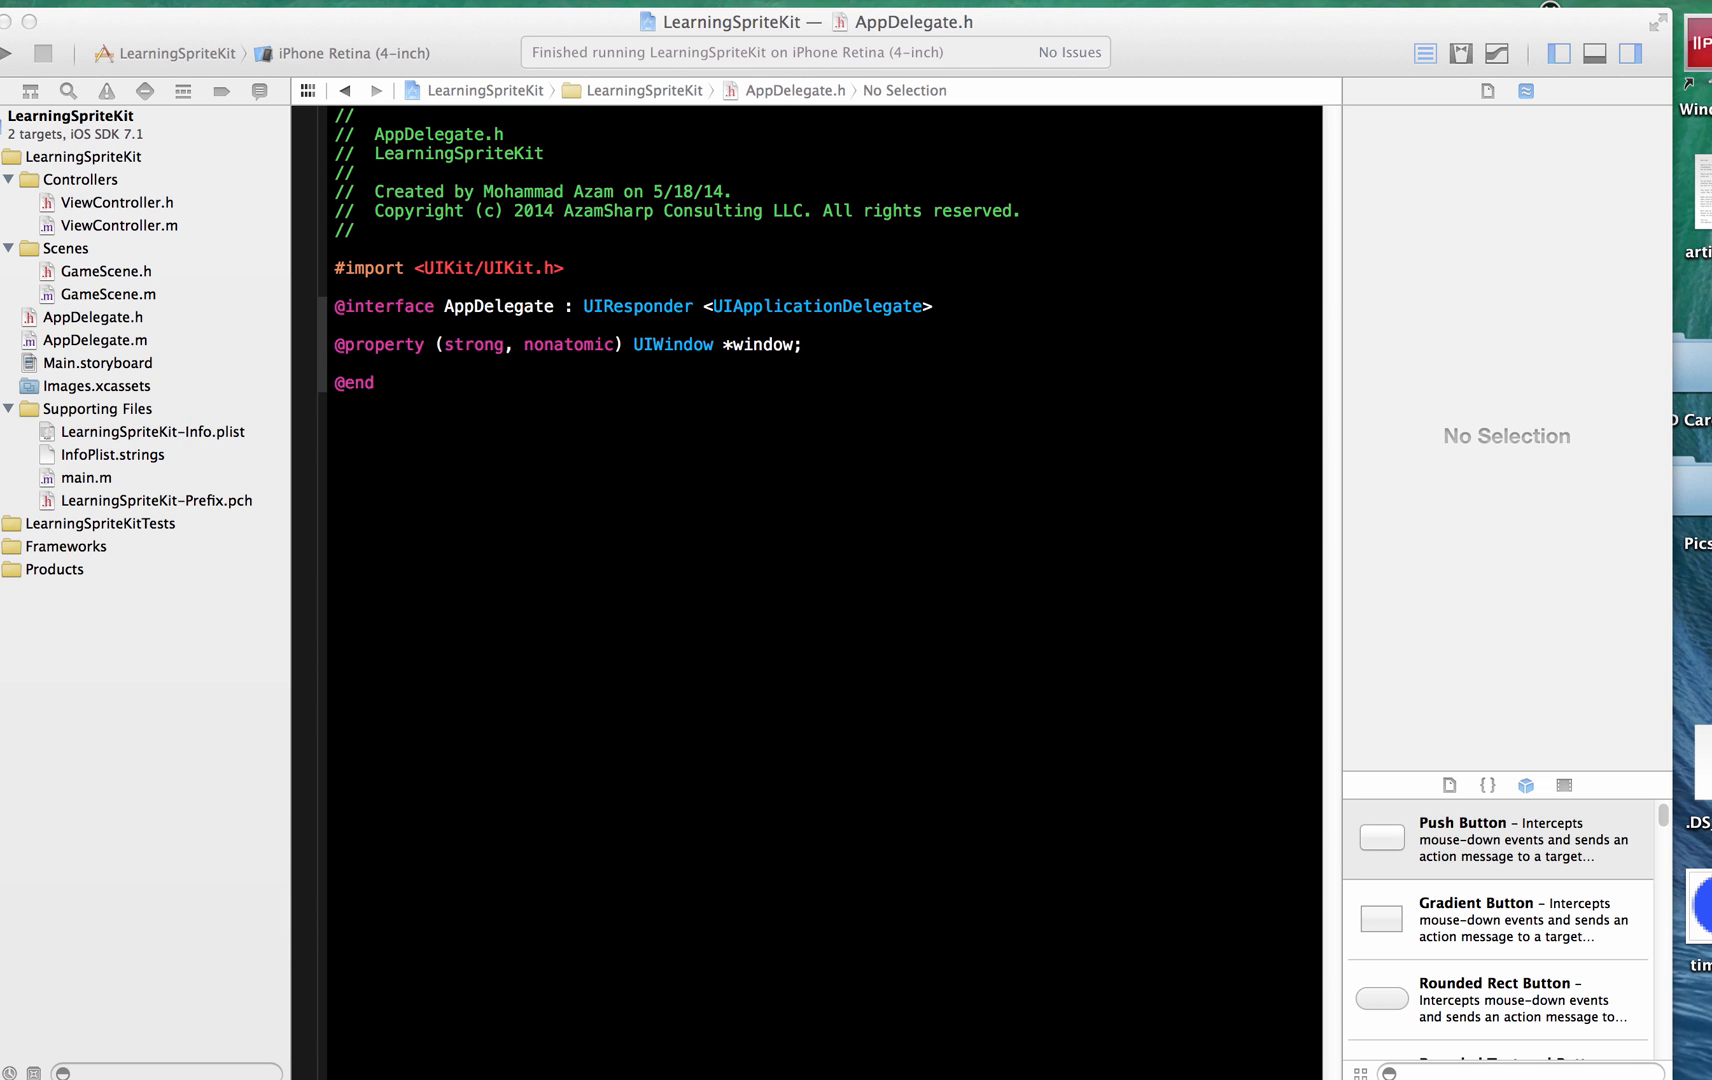
mouse_move(96, 574)
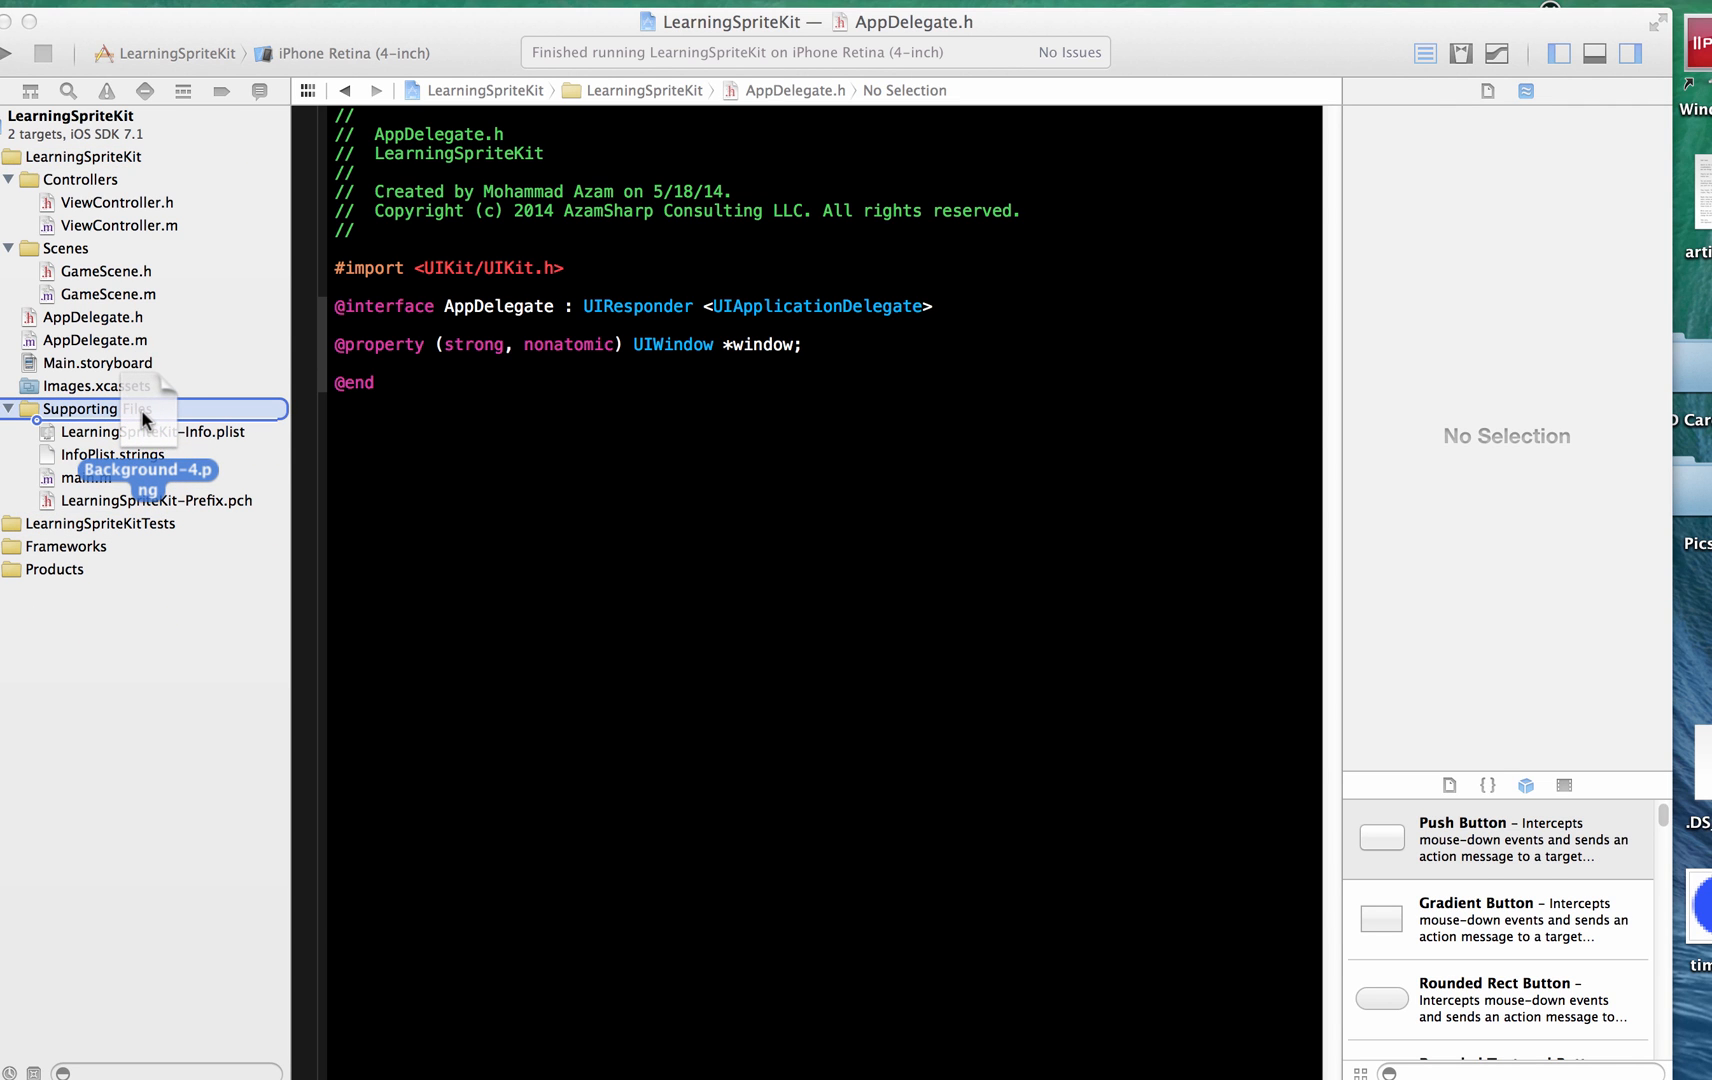
Step: Copy the galaxy Background-4.png into Supporting Files and preview it
left_click_drag(142, 470, 132, 420)
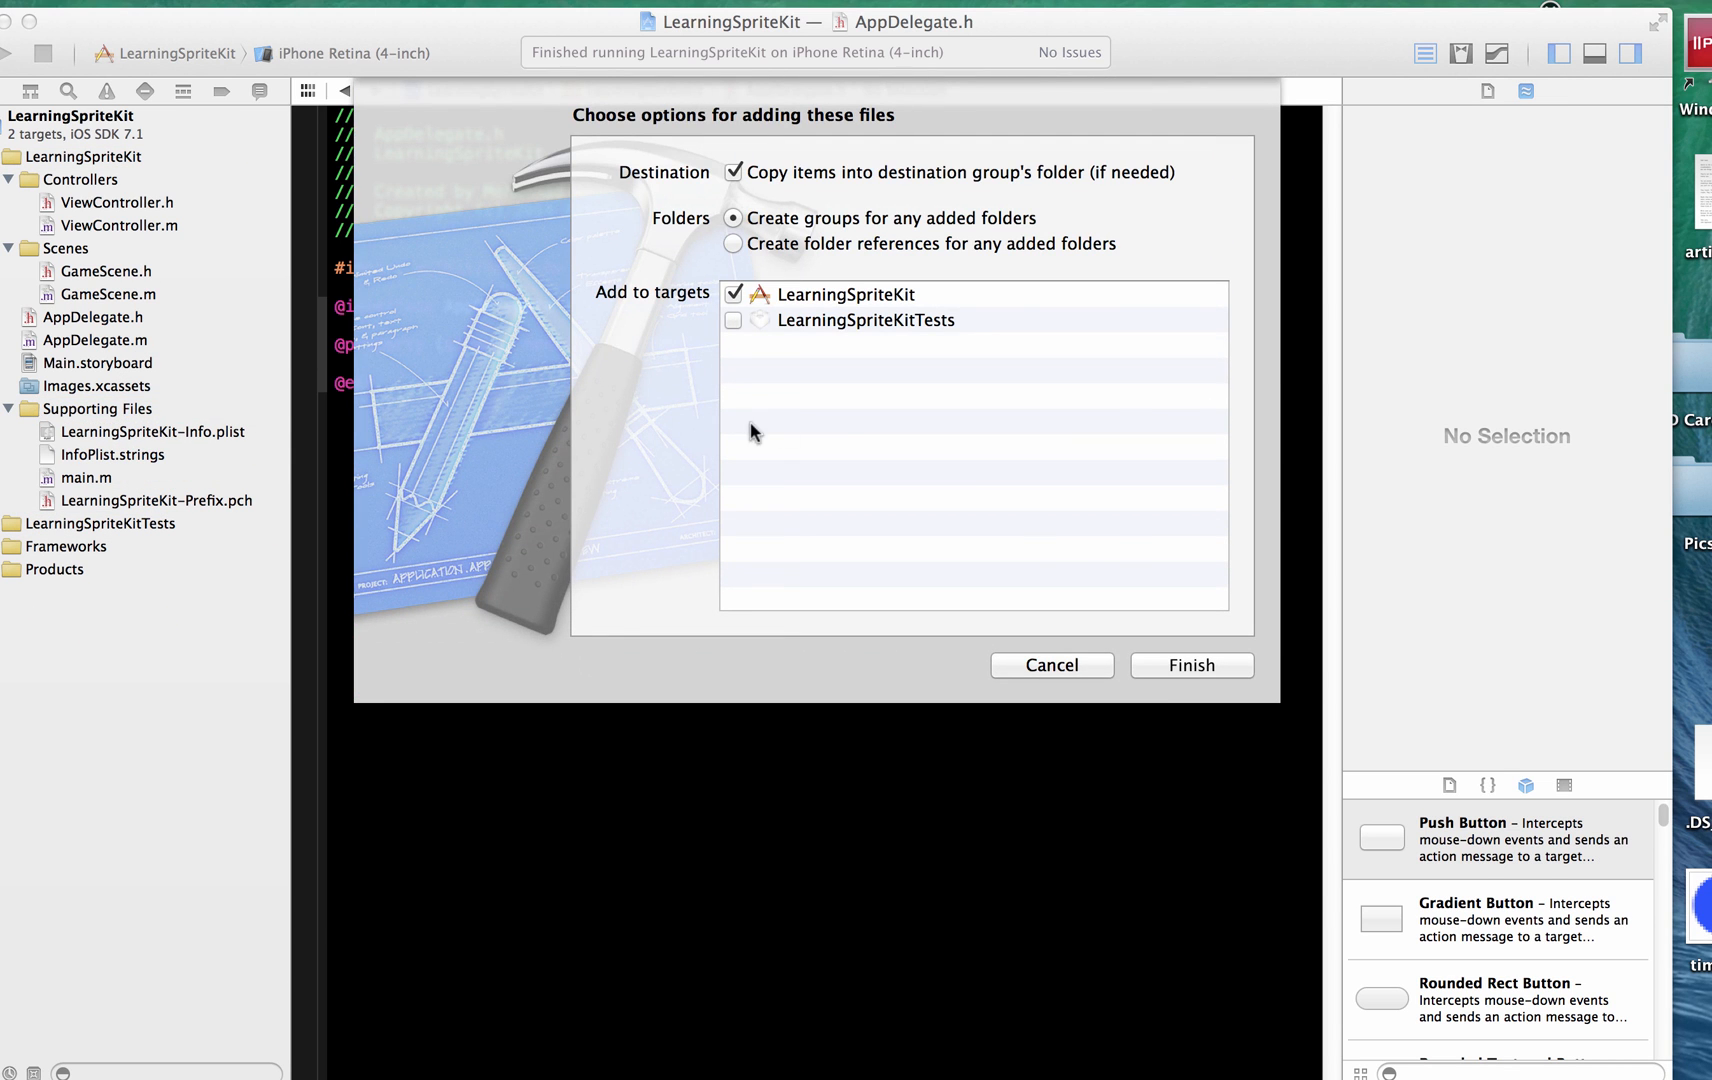
left_click(1192, 666)
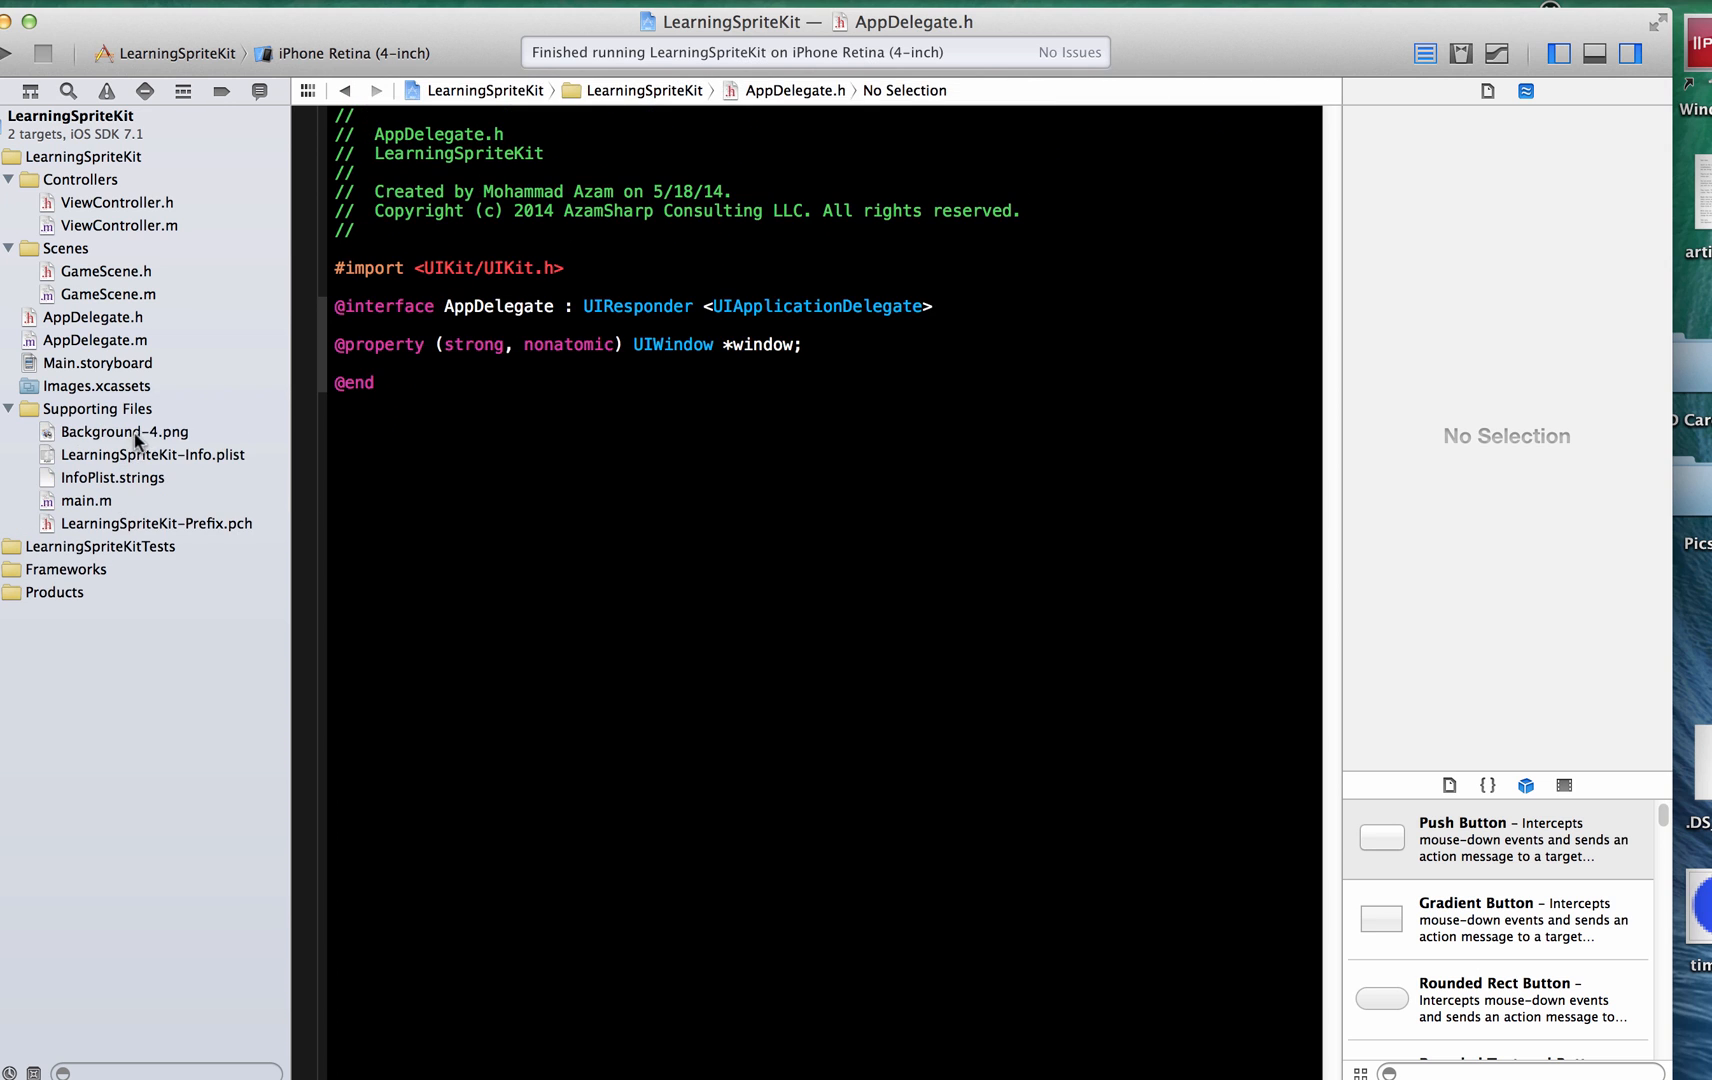
left_click(124, 432)
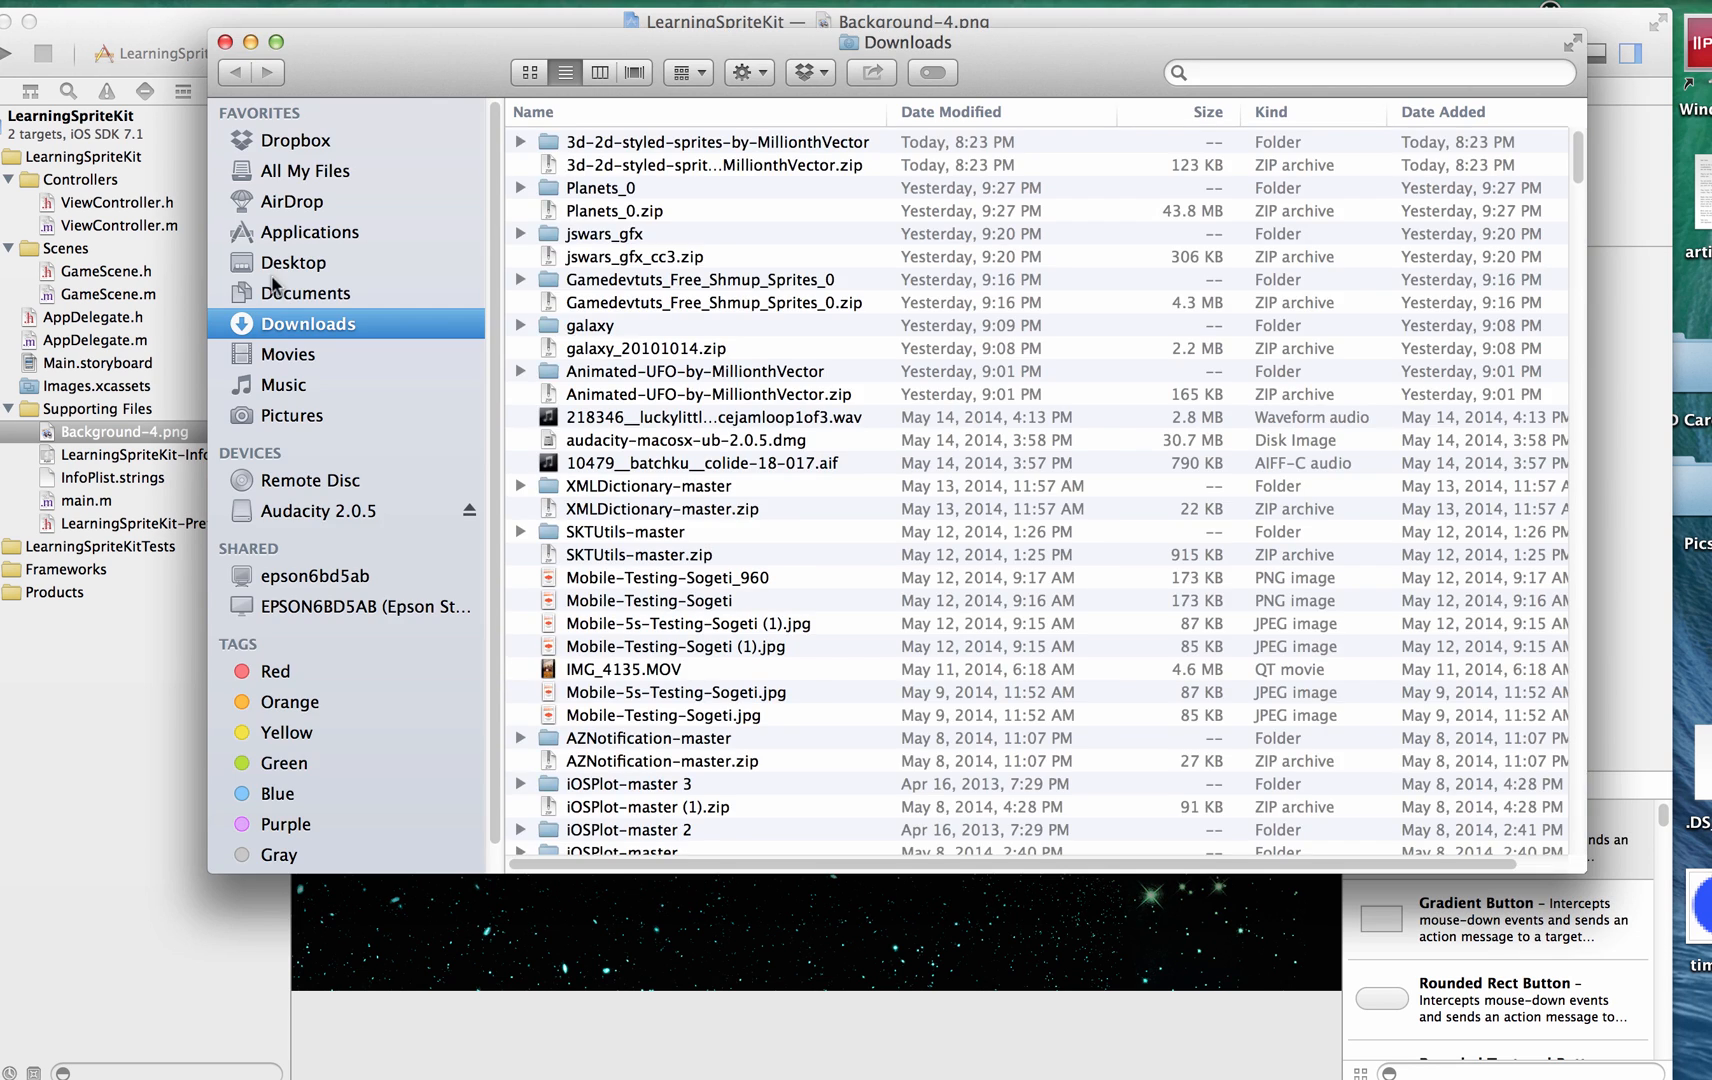
Step: Copy the xspr5.png spaceship image from the downloaded sprite folder into Supporting Files
double_click(692, 142)
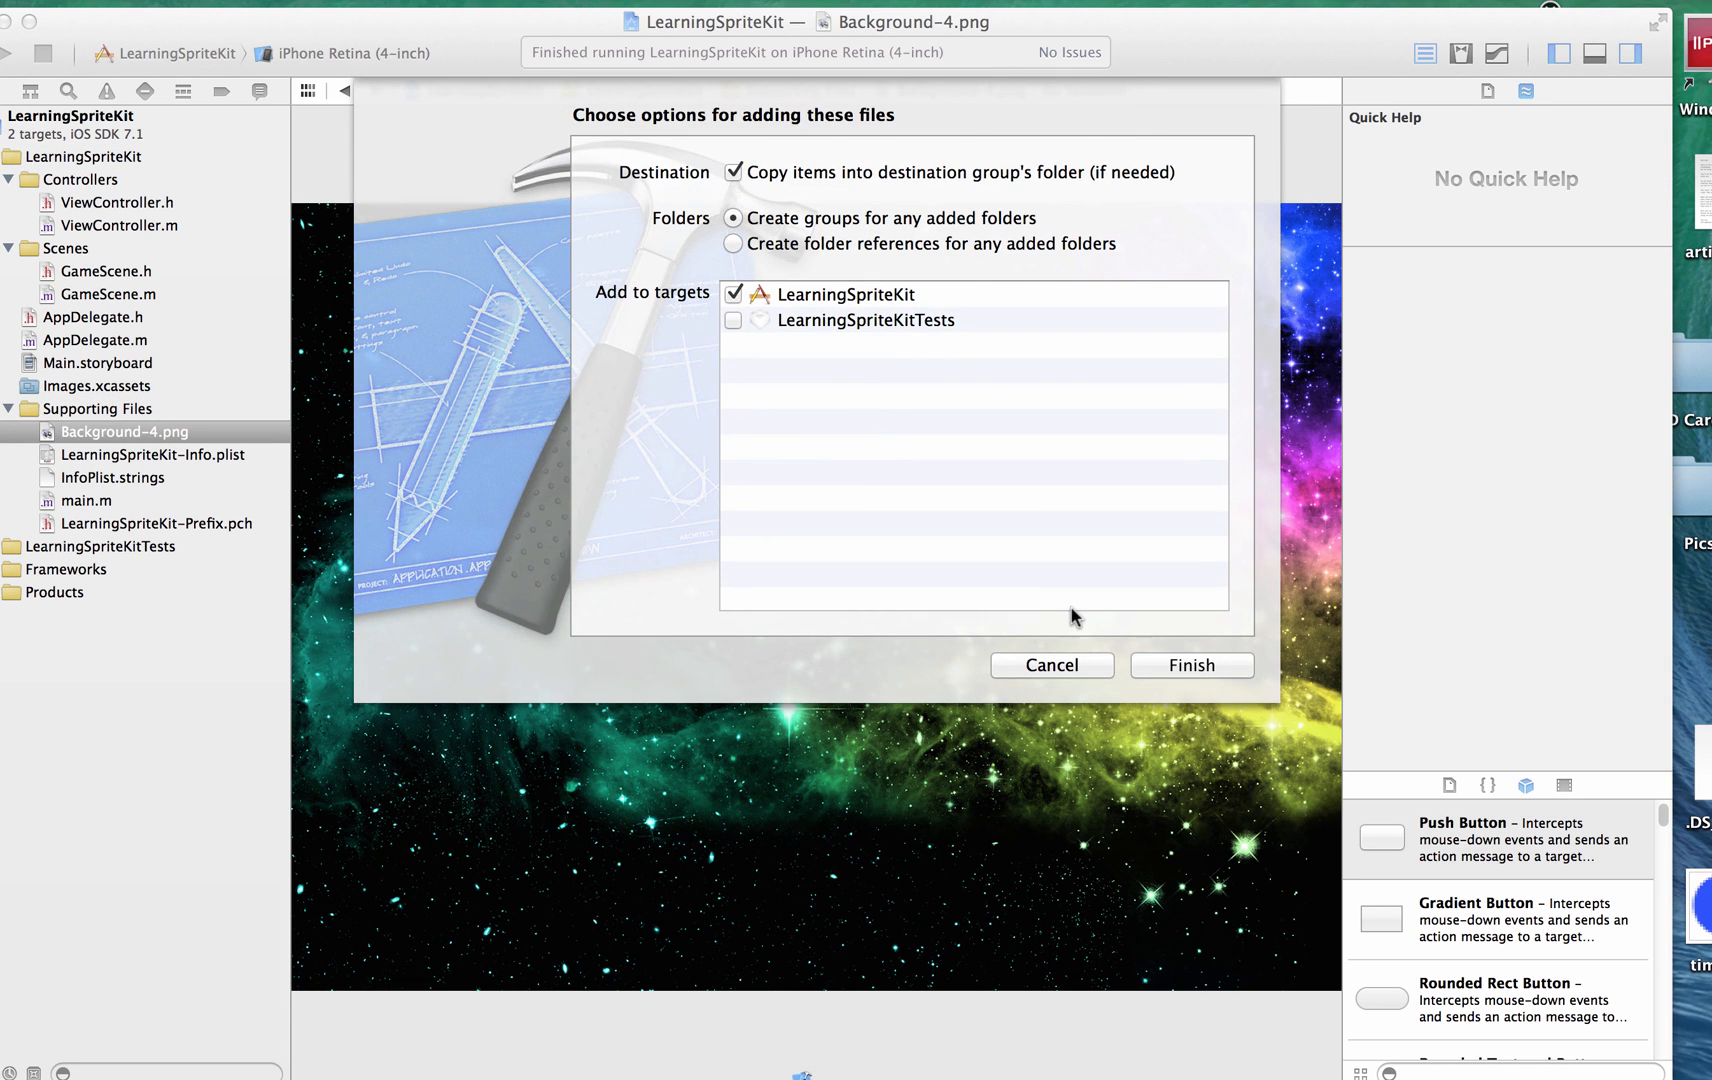
left_click(1192, 666)
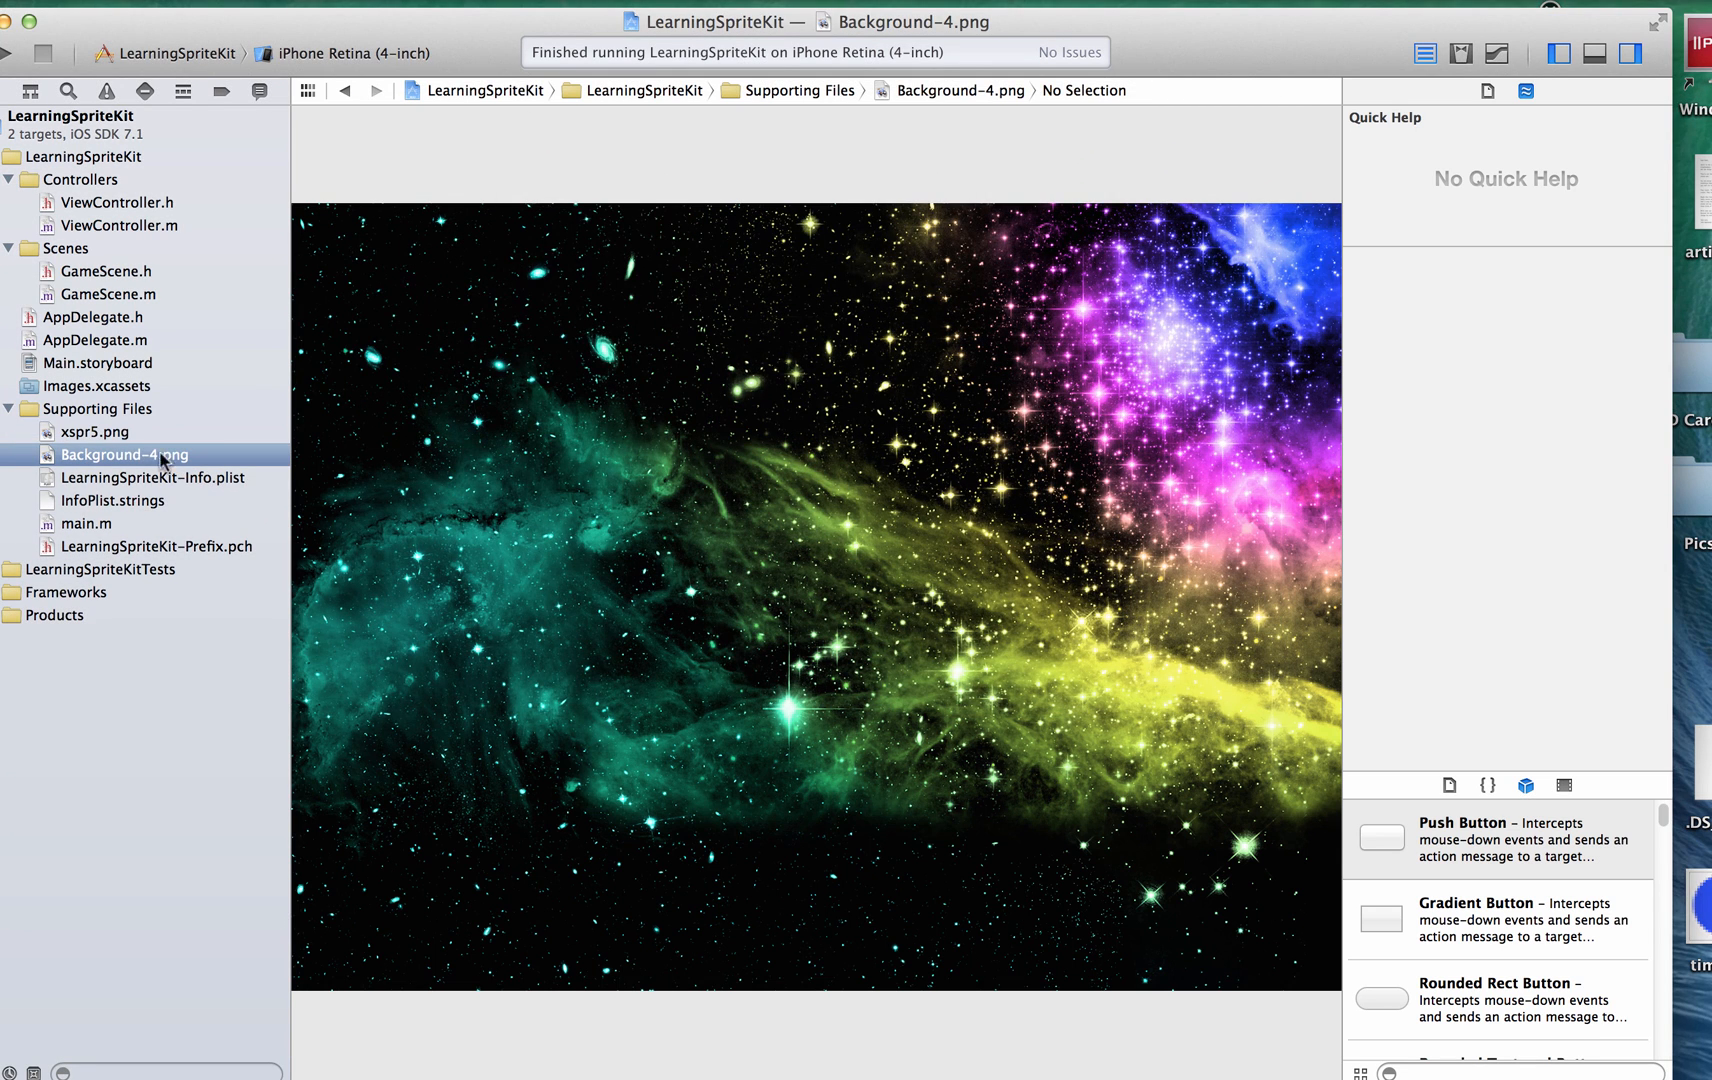
left_click(92, 432)
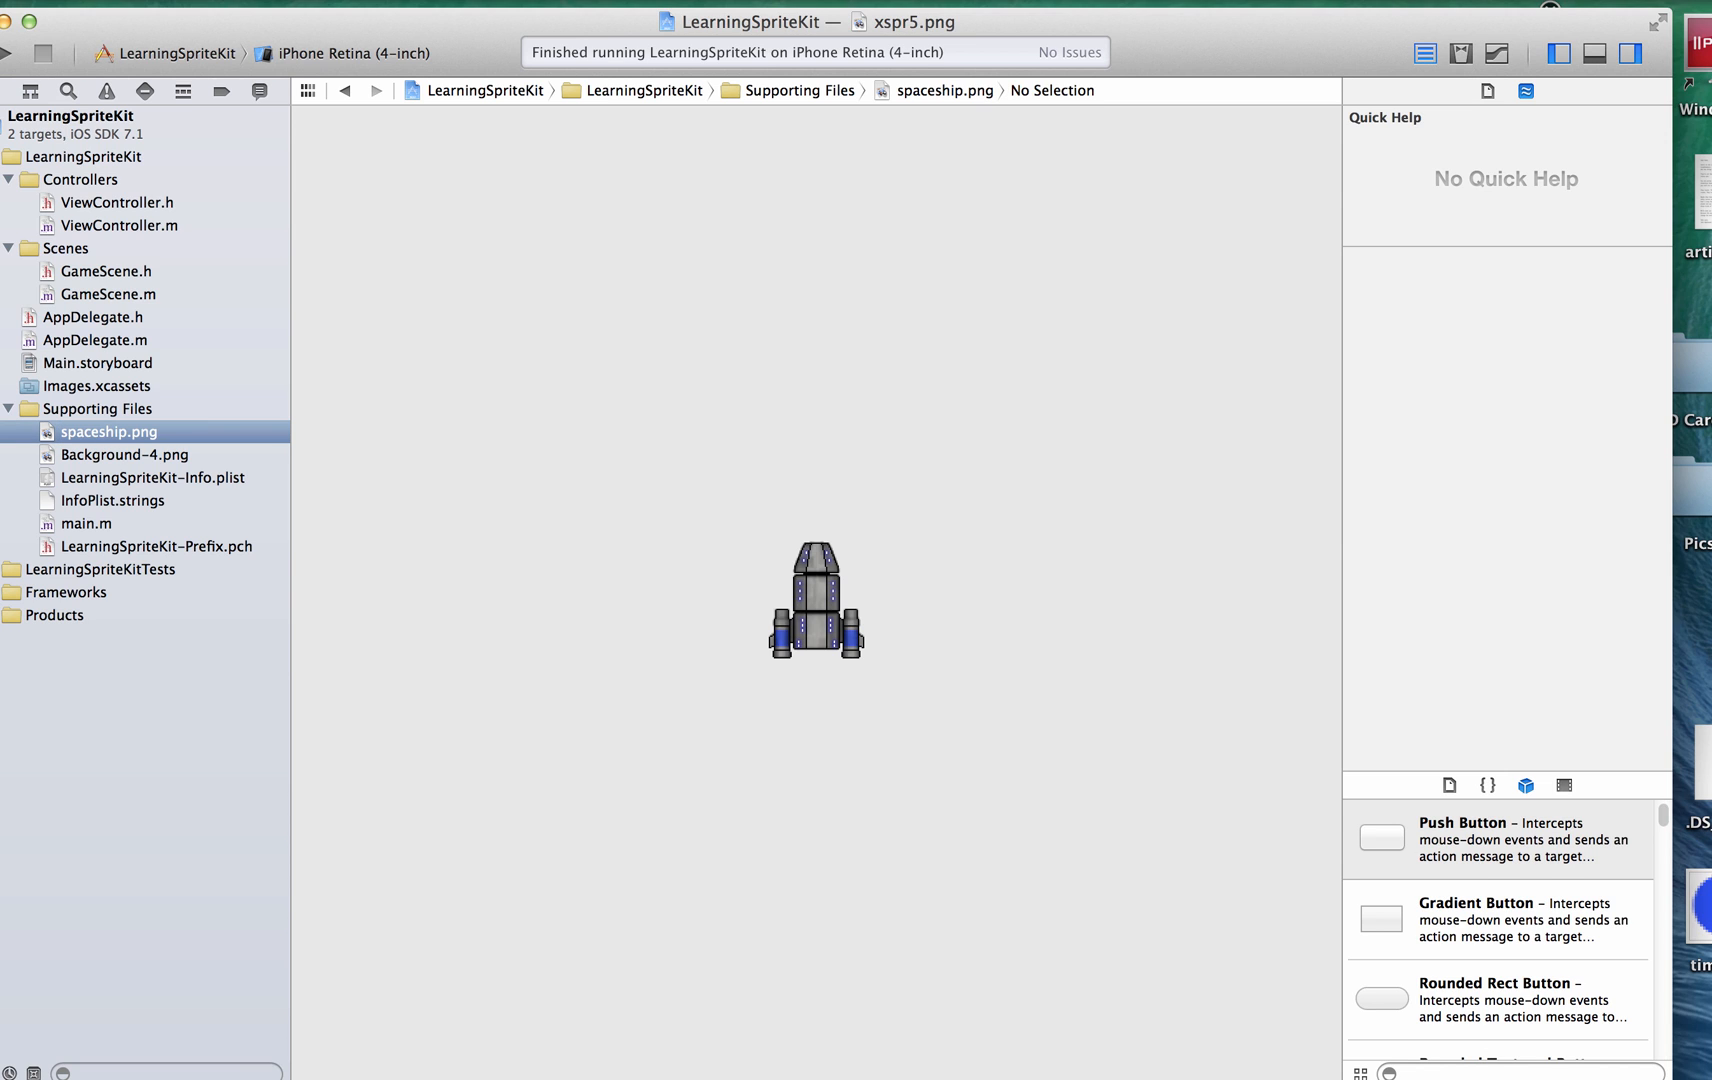
Step: Clean the LearningSpriteKit build via Product > Clean and reopen GameScene.m
left_click(562, 6)
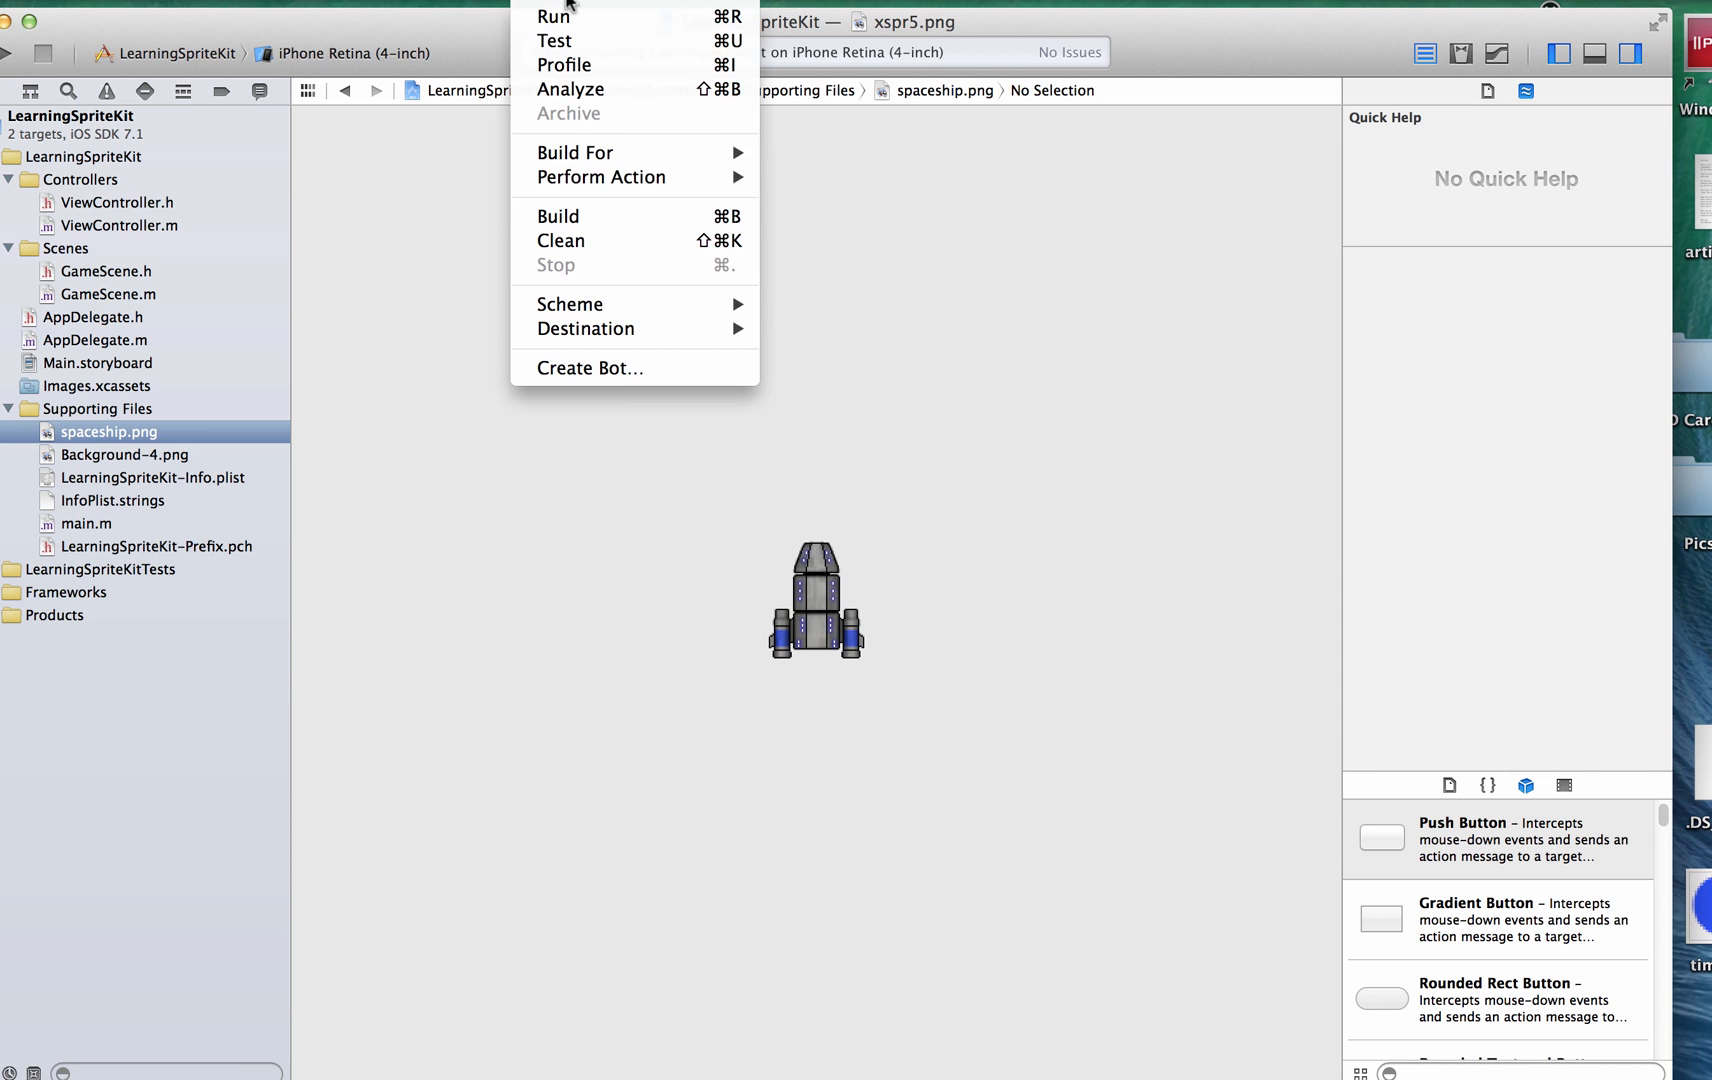
left_click(562, 240)
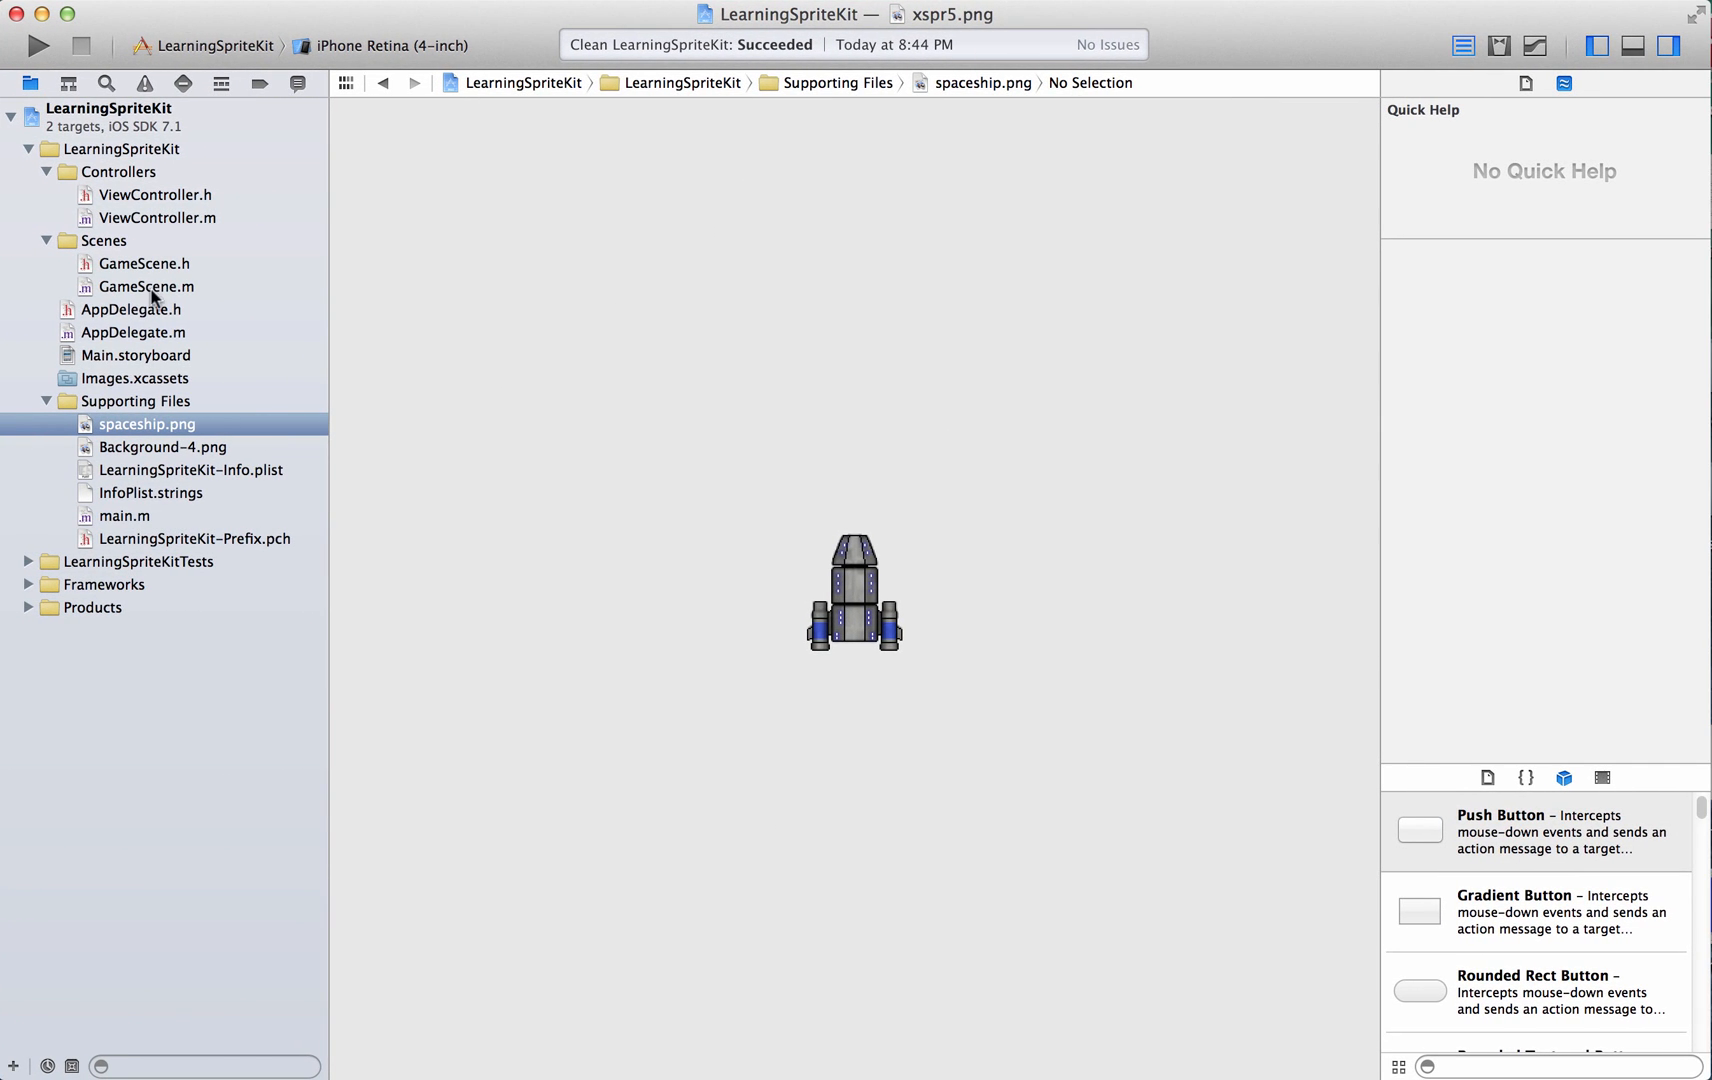
left_click(146, 286)
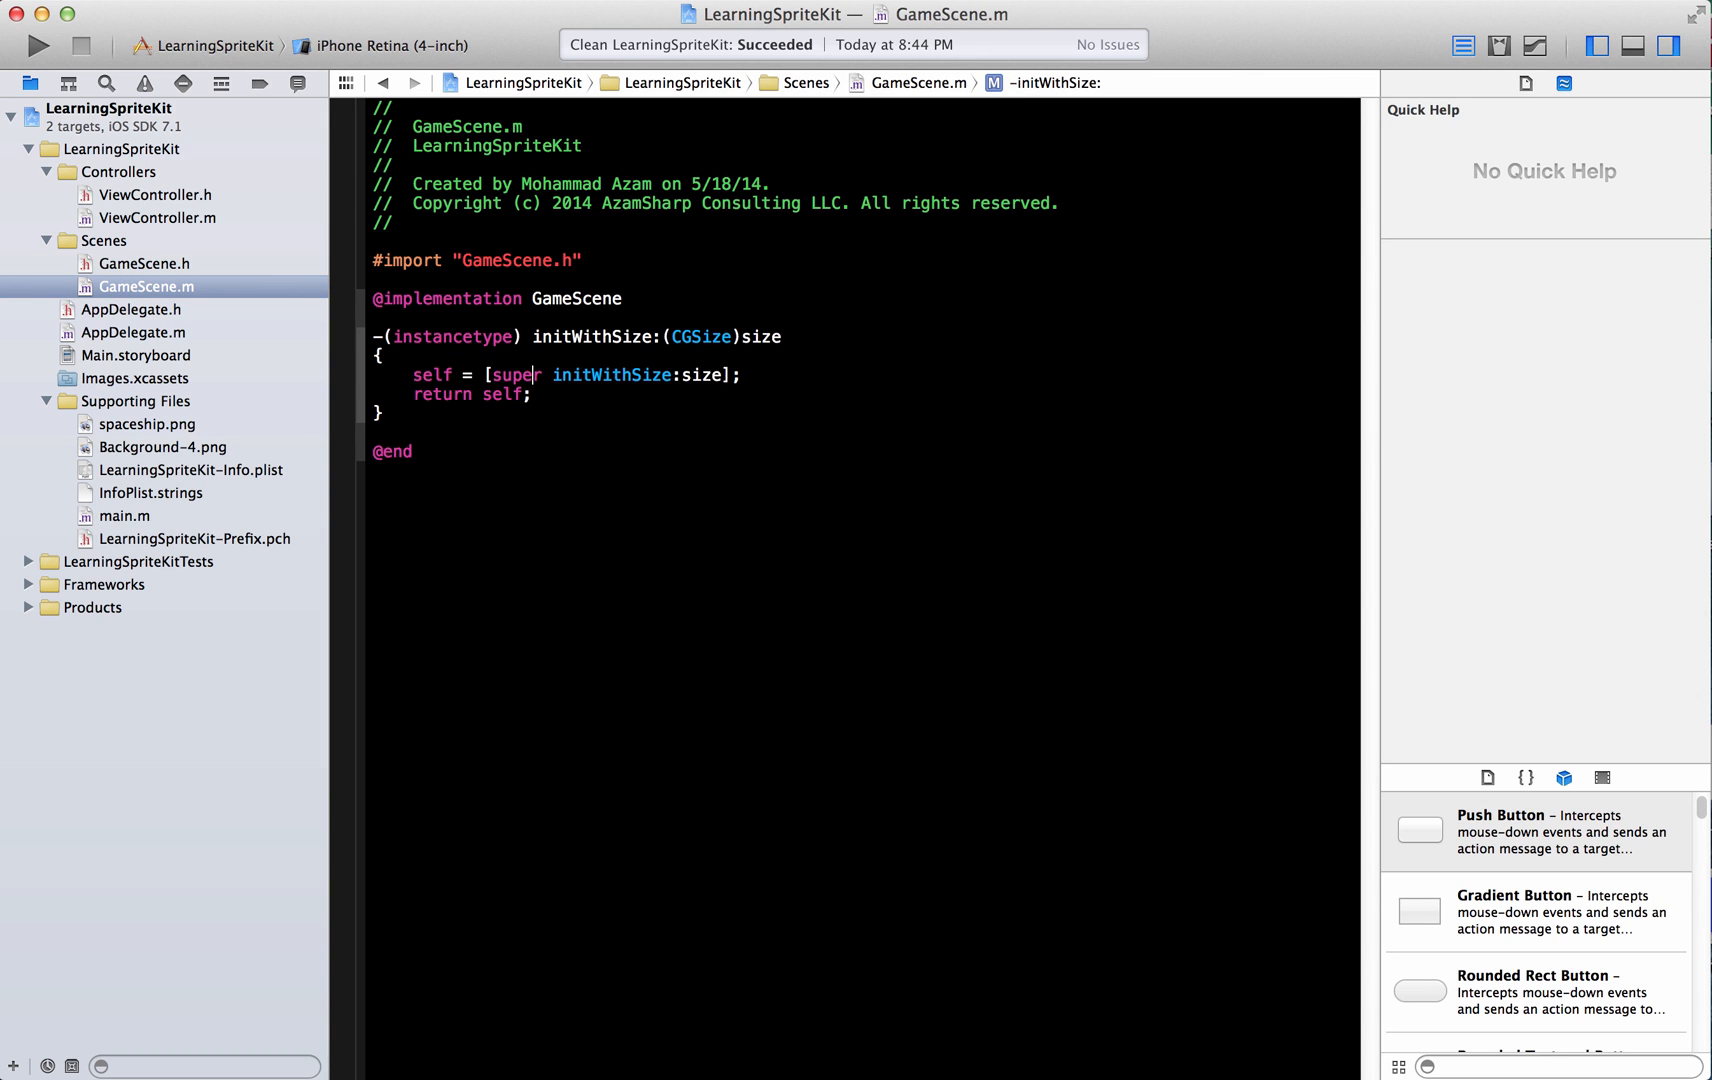
Step: Write a setup method called from initWithSize: that in turn calls [self setupBackground]
key("Return")
type("[self setup];")
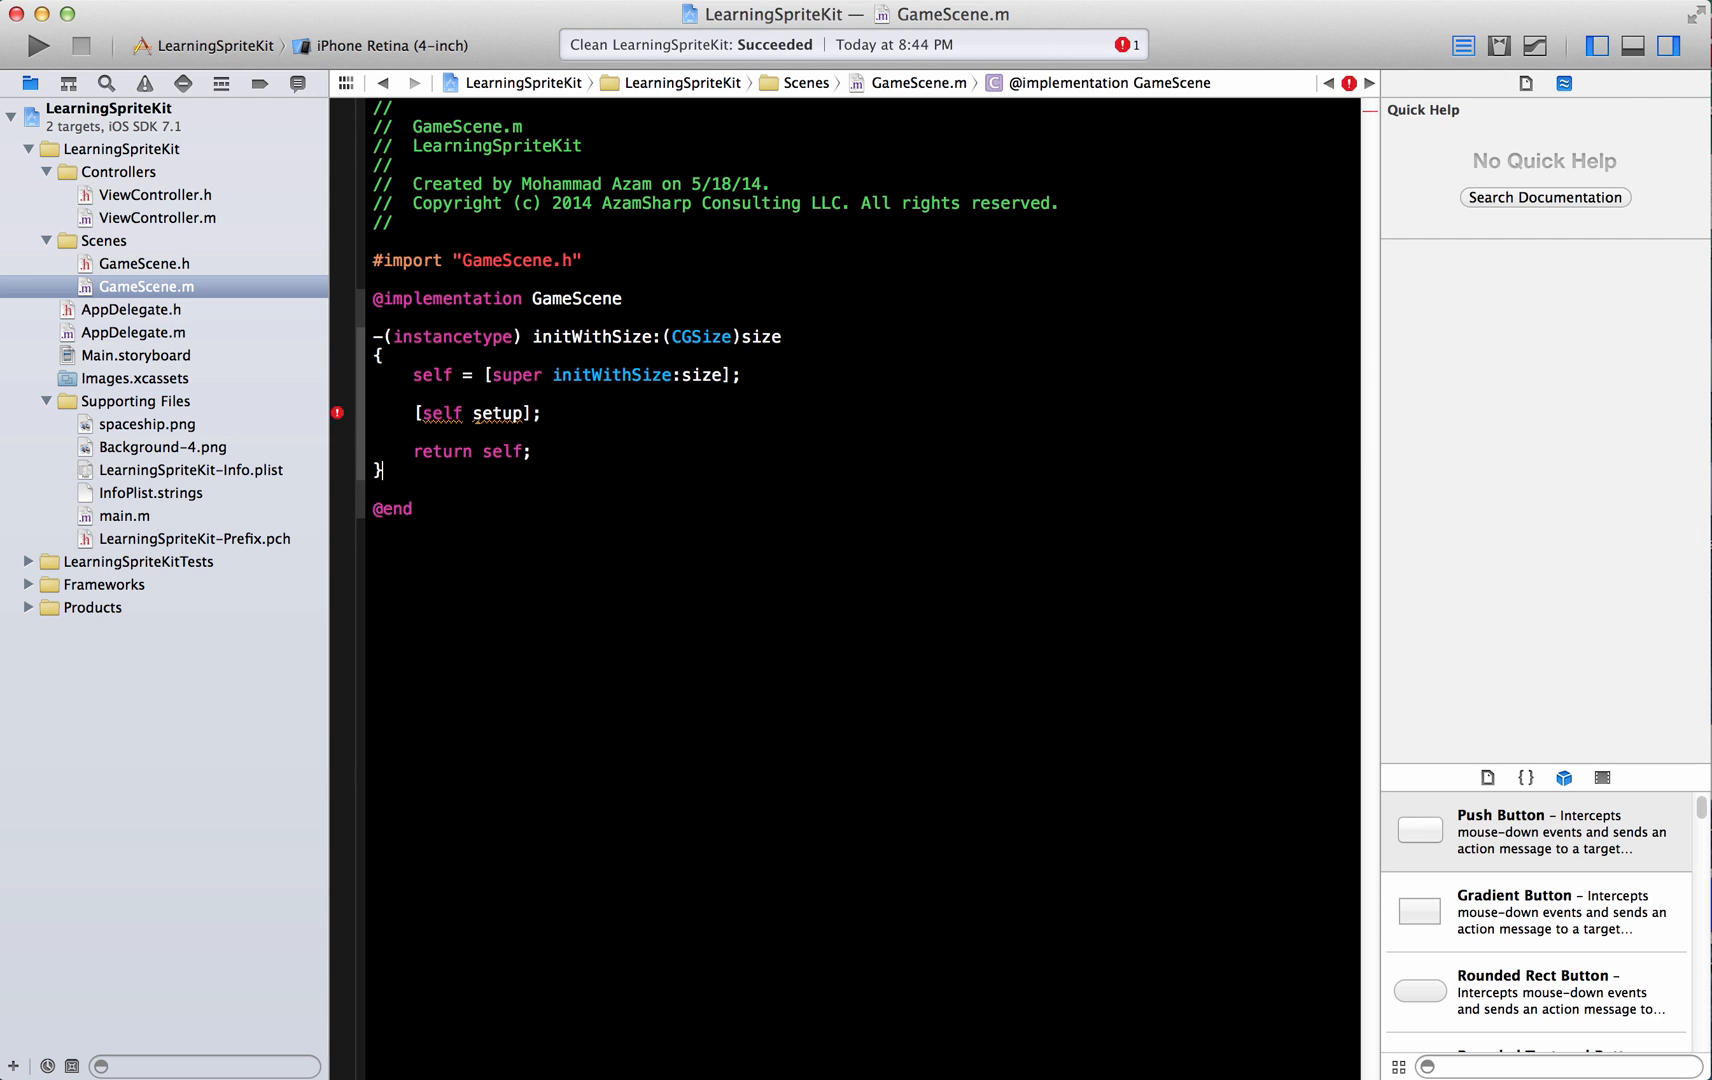
type("-(void)")
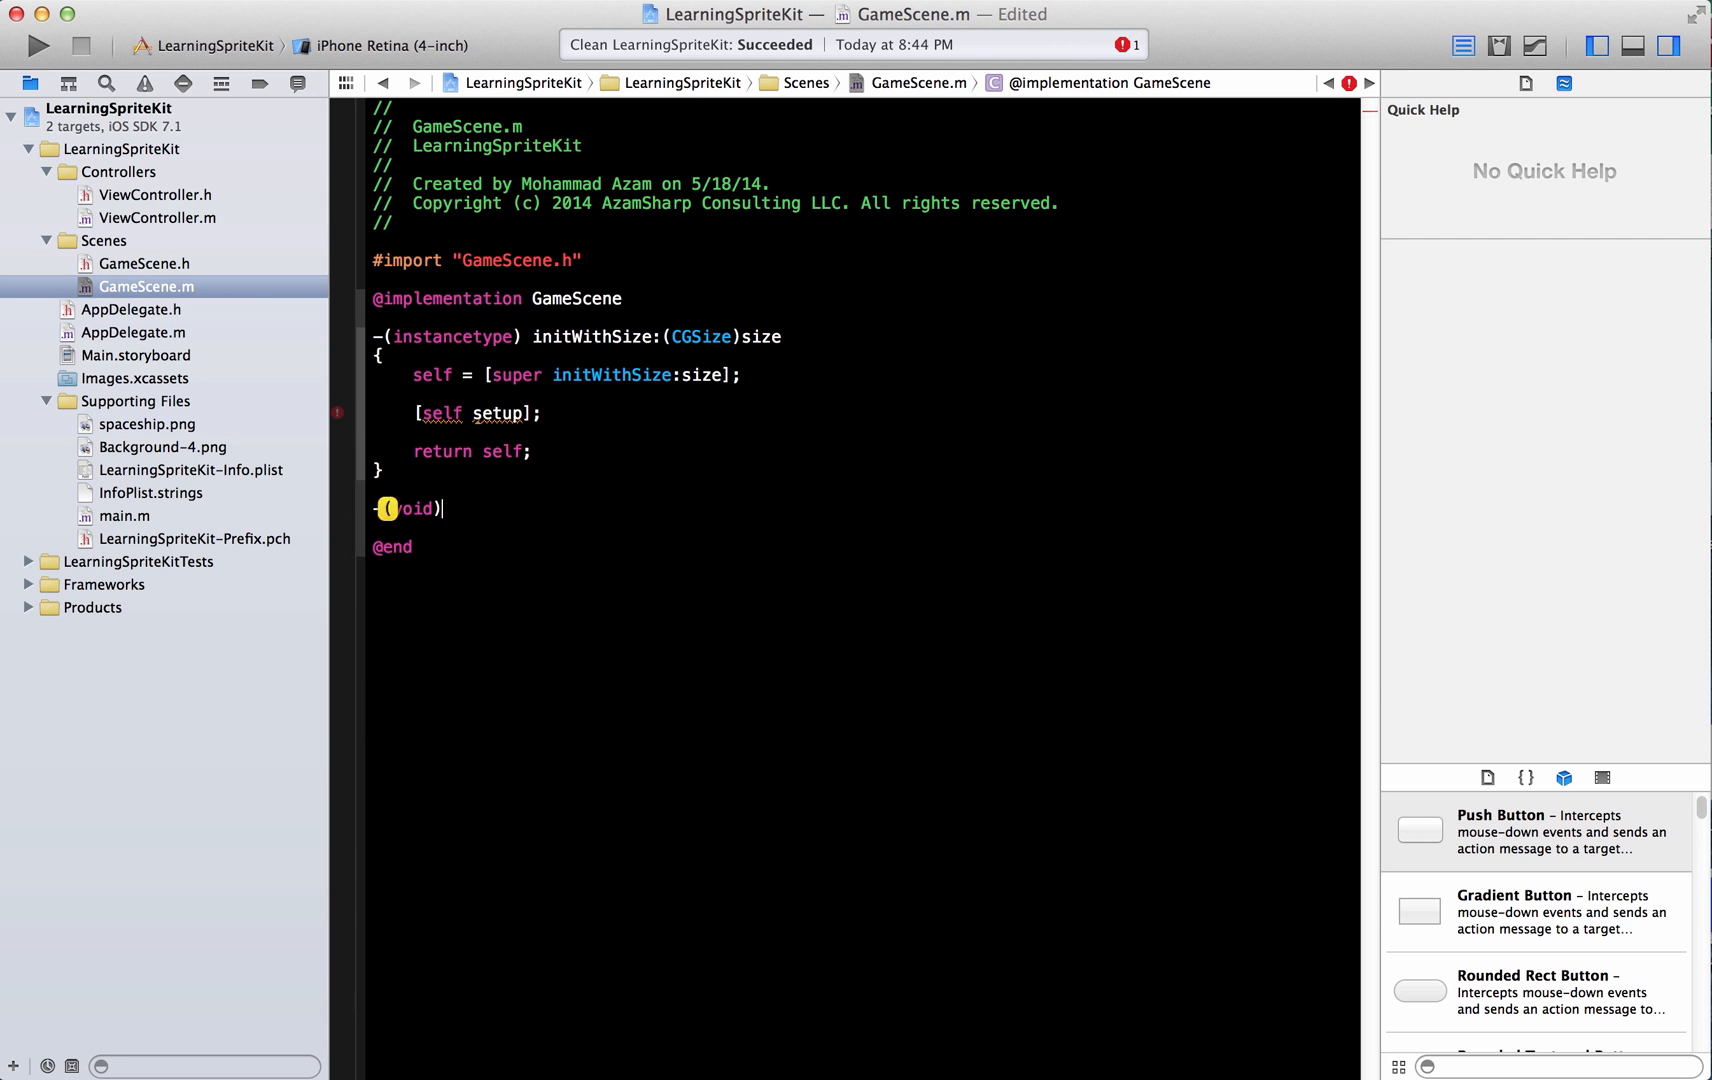
type("setup")
type("{")
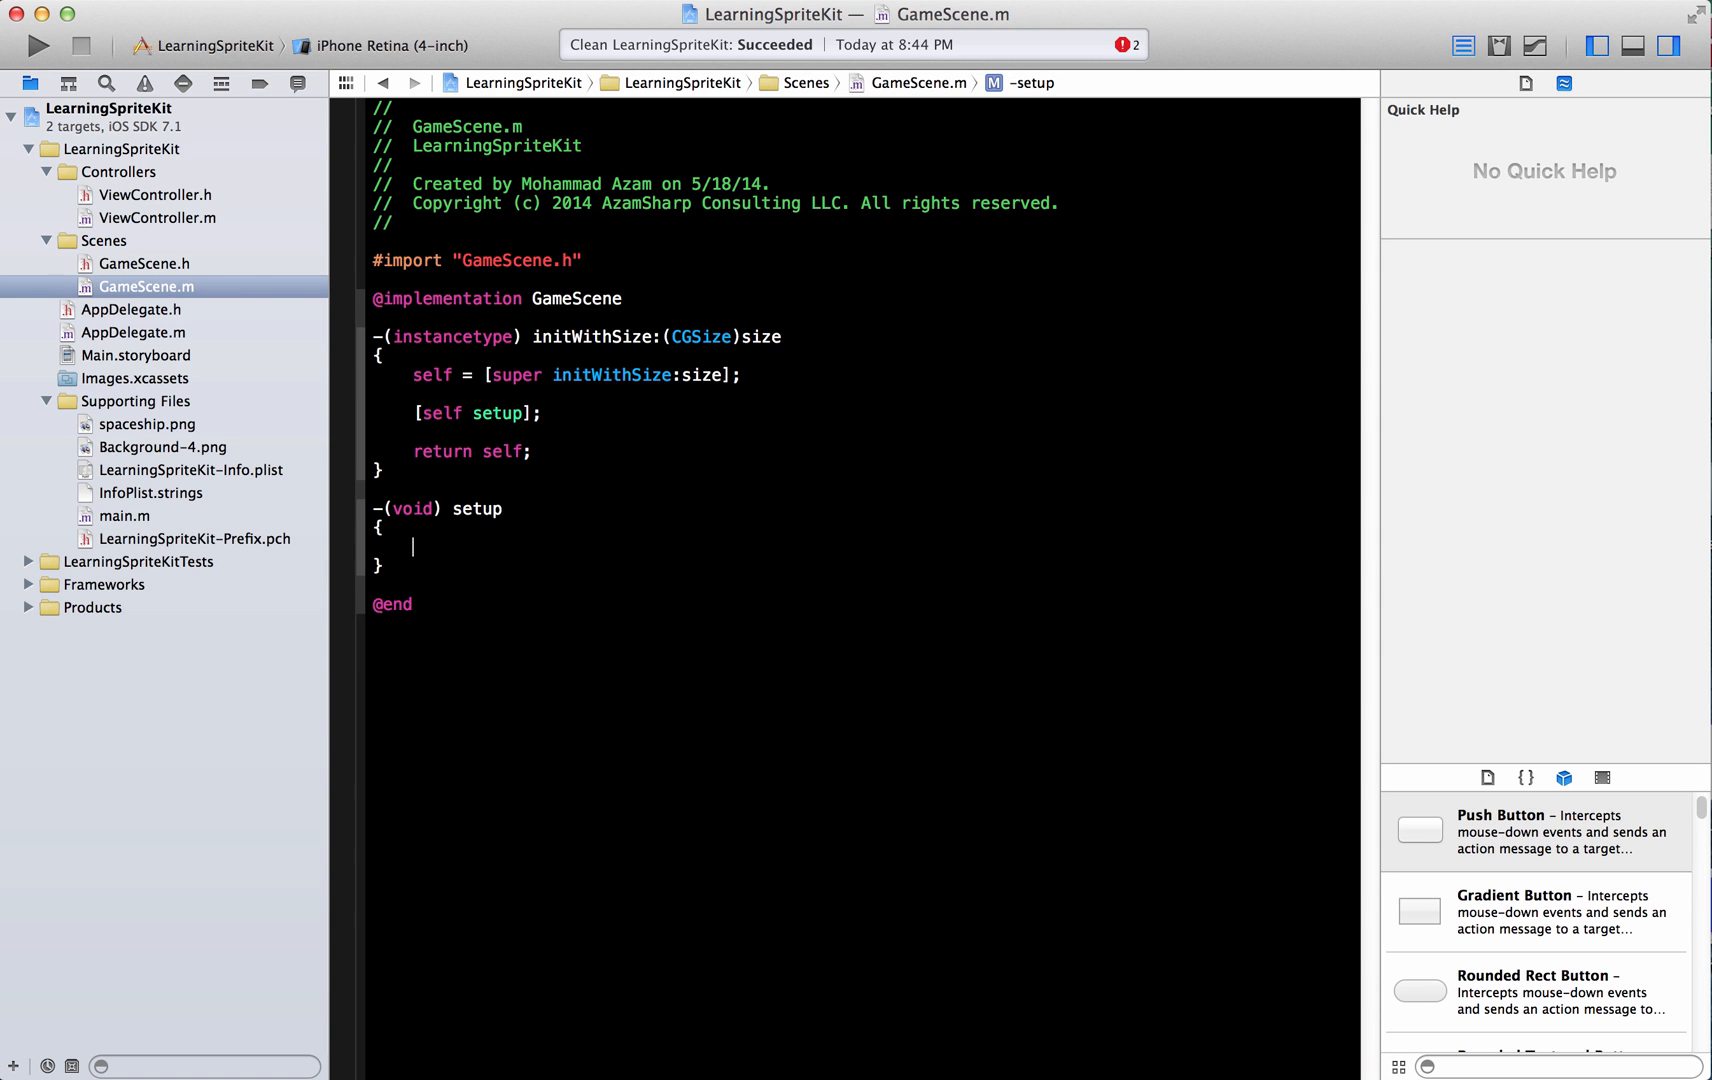
type("[self setup]")
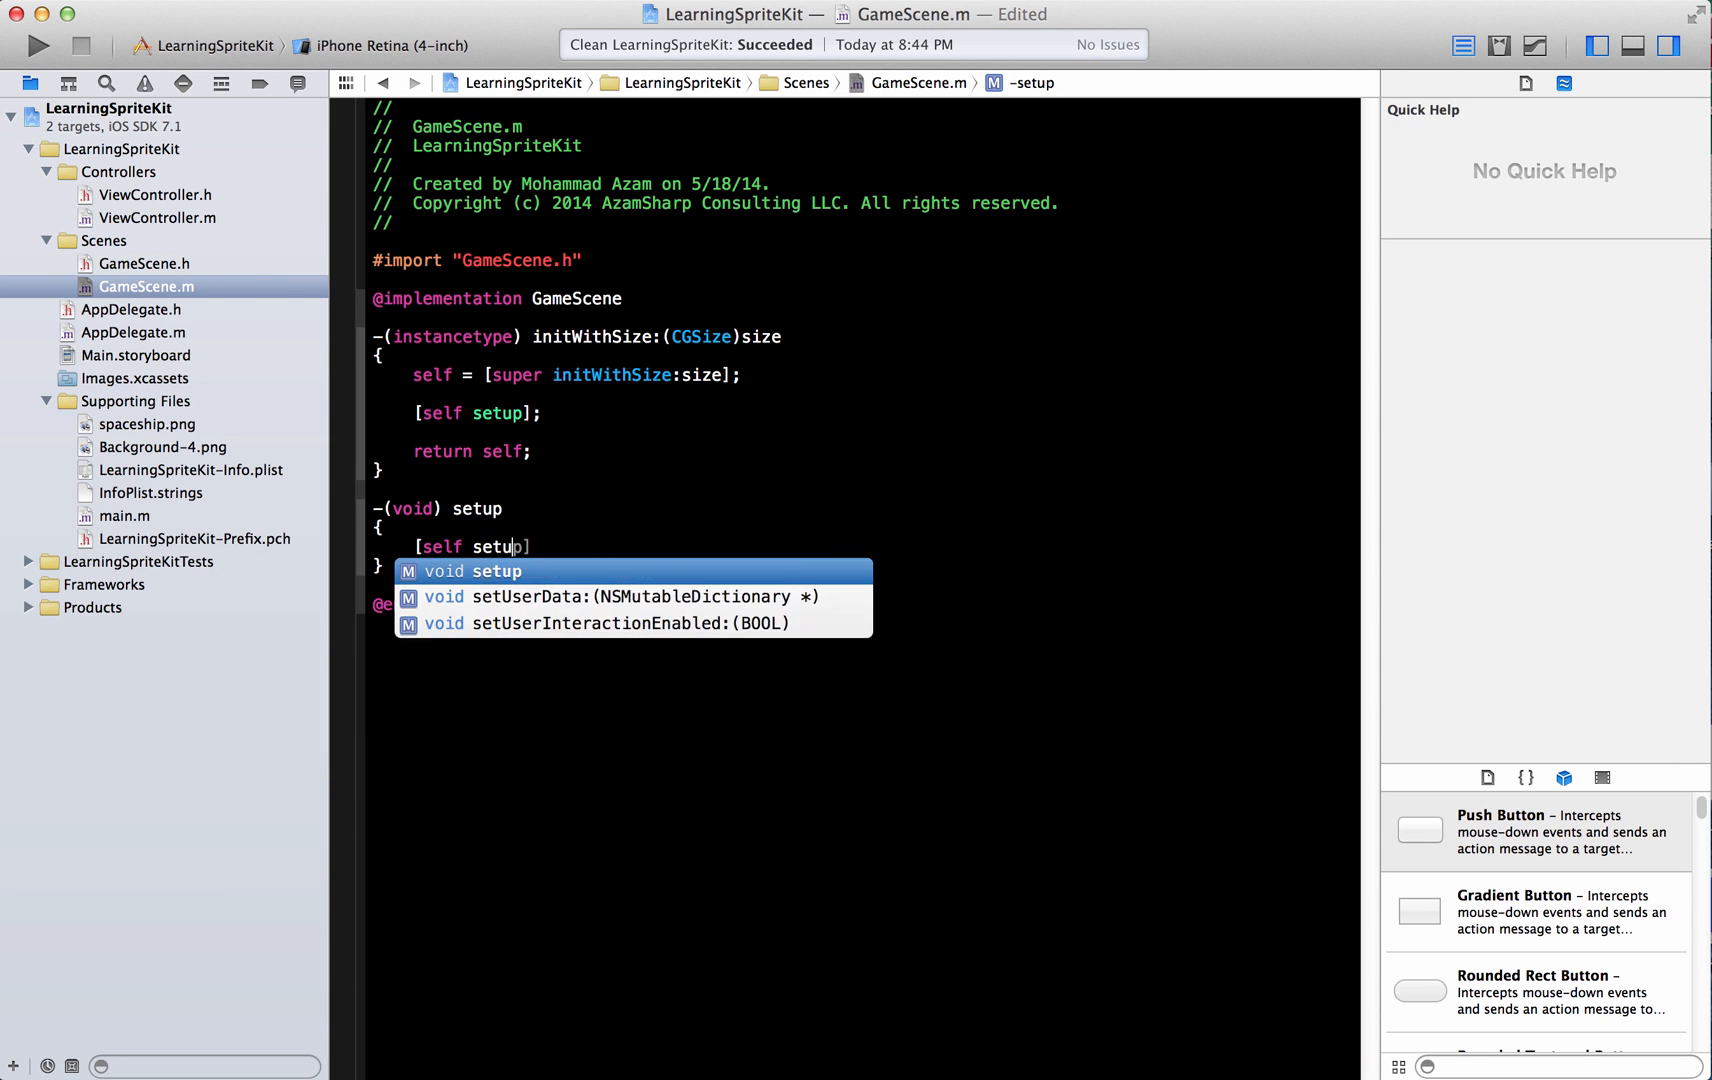
type("Background];")
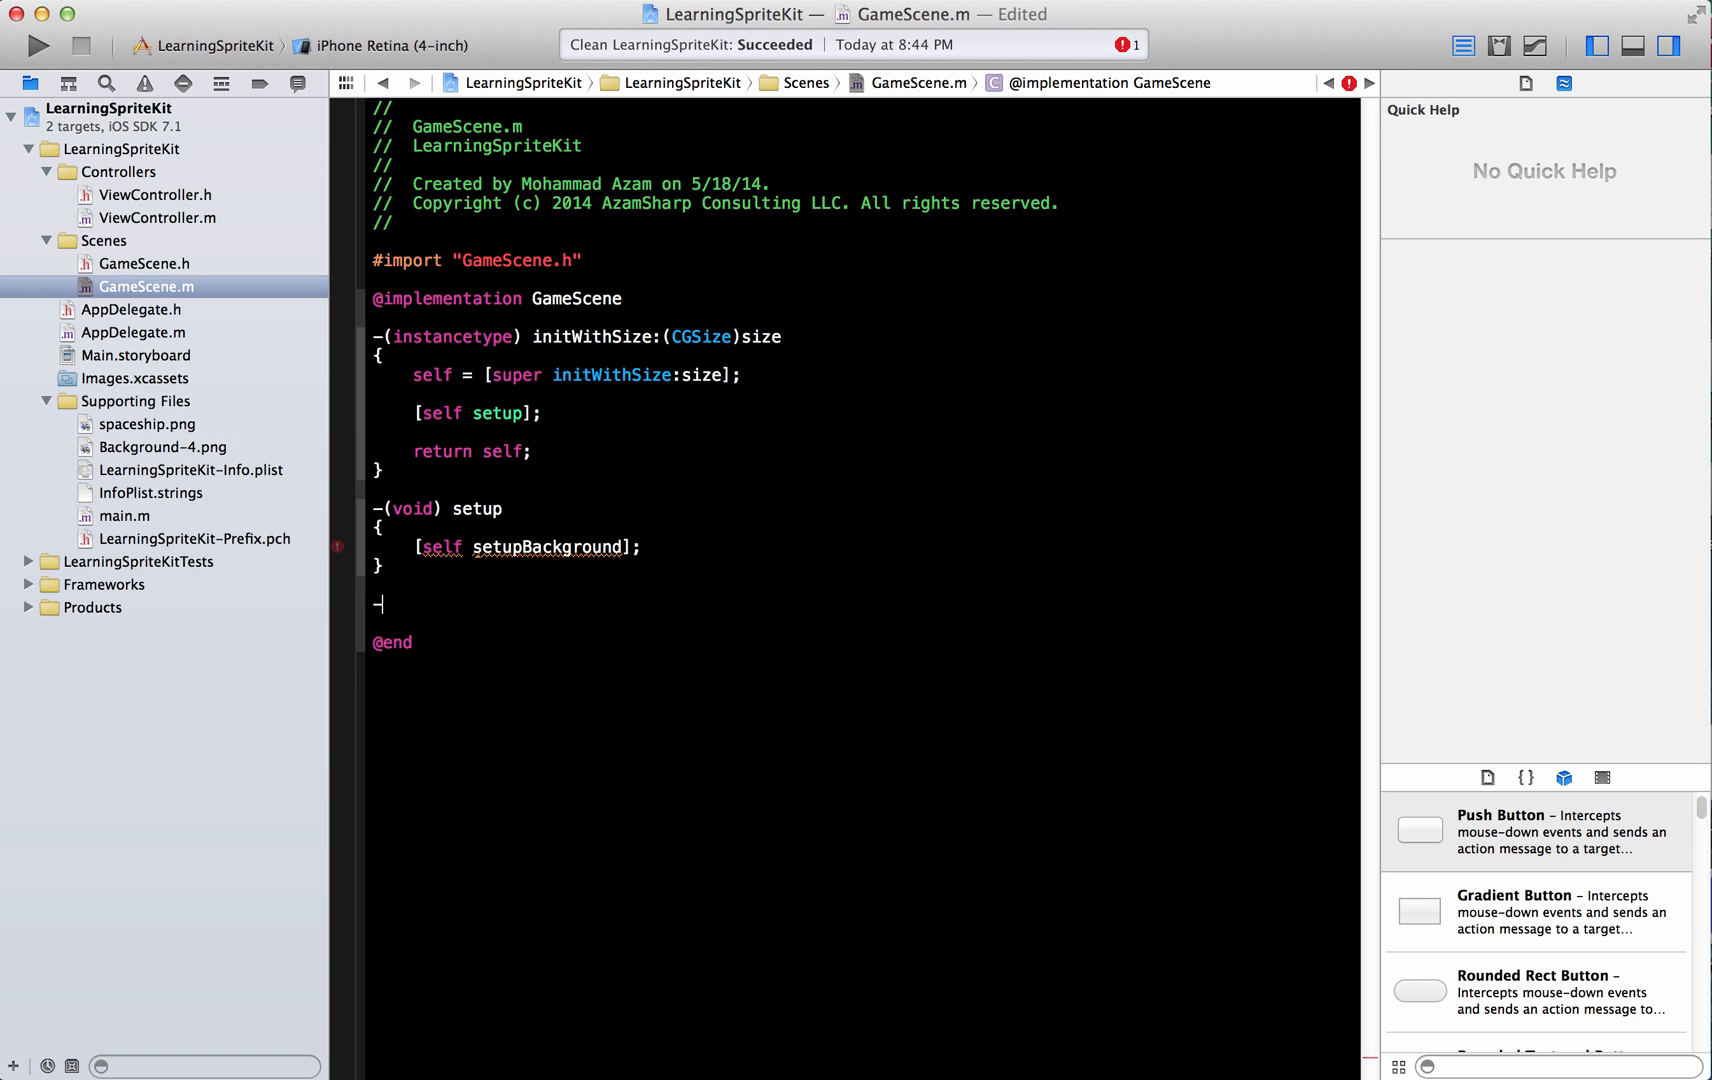
type("-(void) setup")
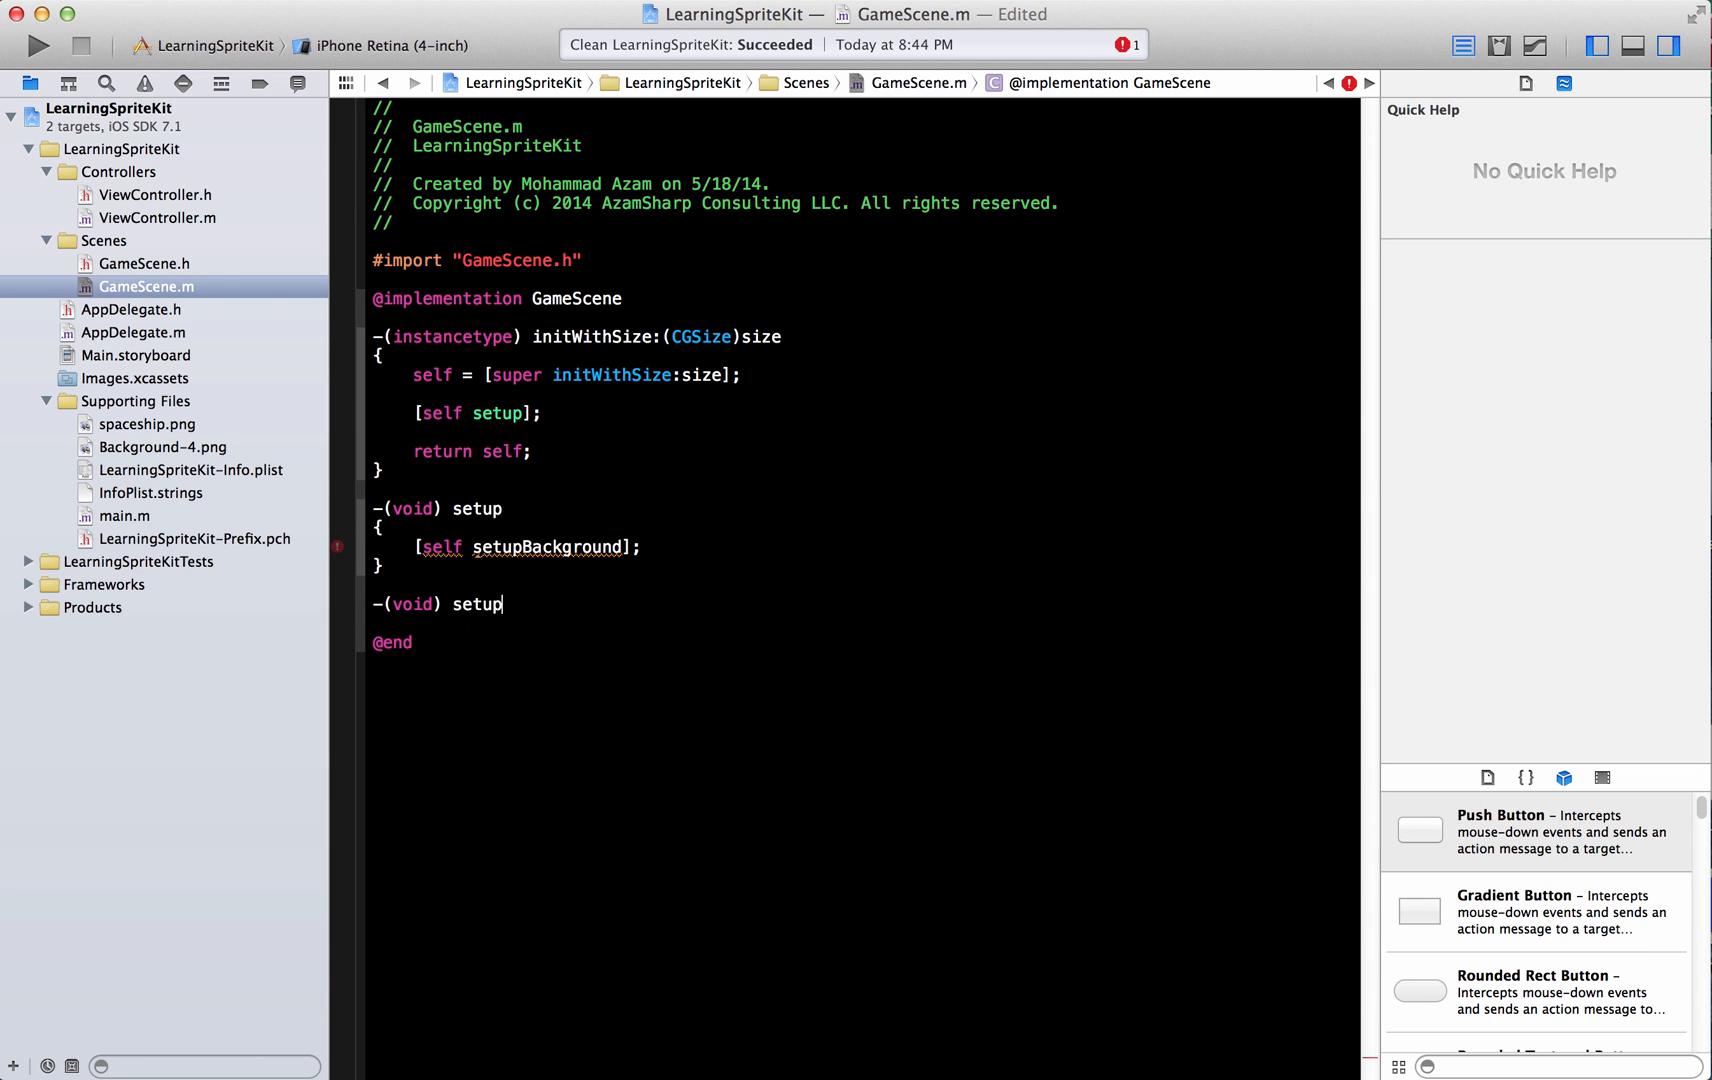
type("Background")
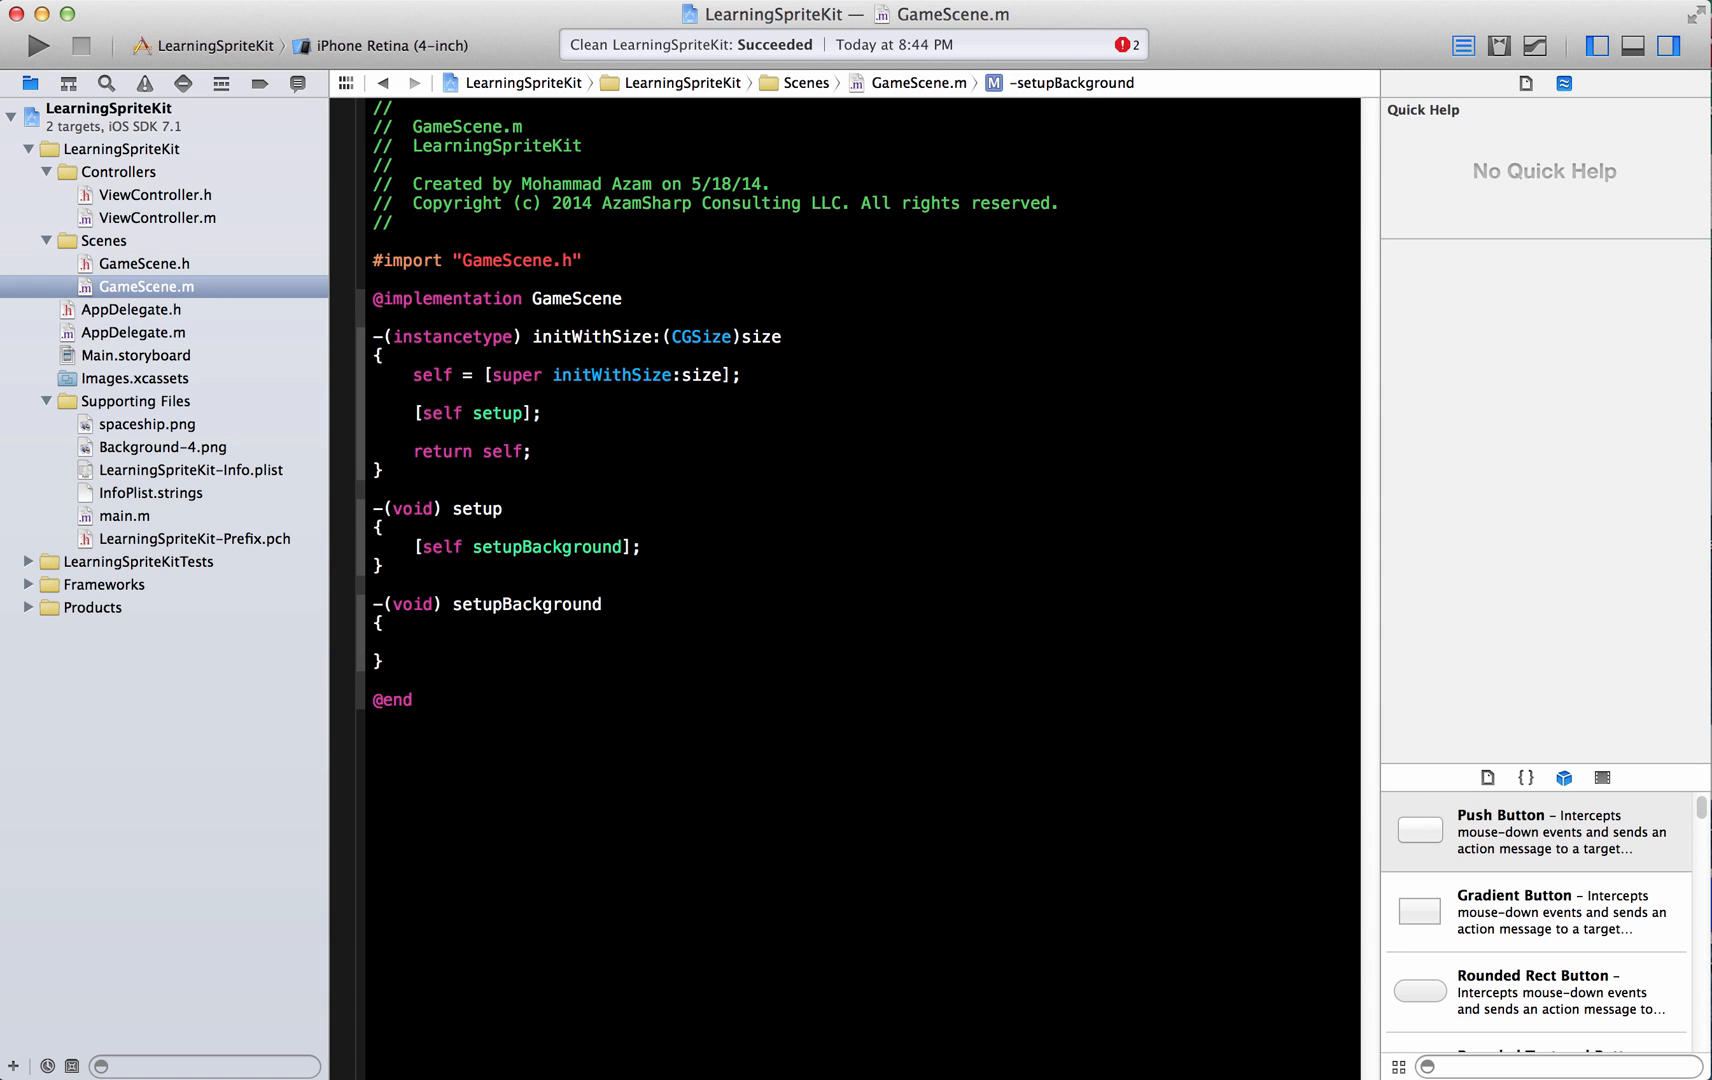
Step: In setupBackground, create an SKSpriteNode with imageNamed:@"Background-4" and add it with addChild:
type("SKSpriteNode")
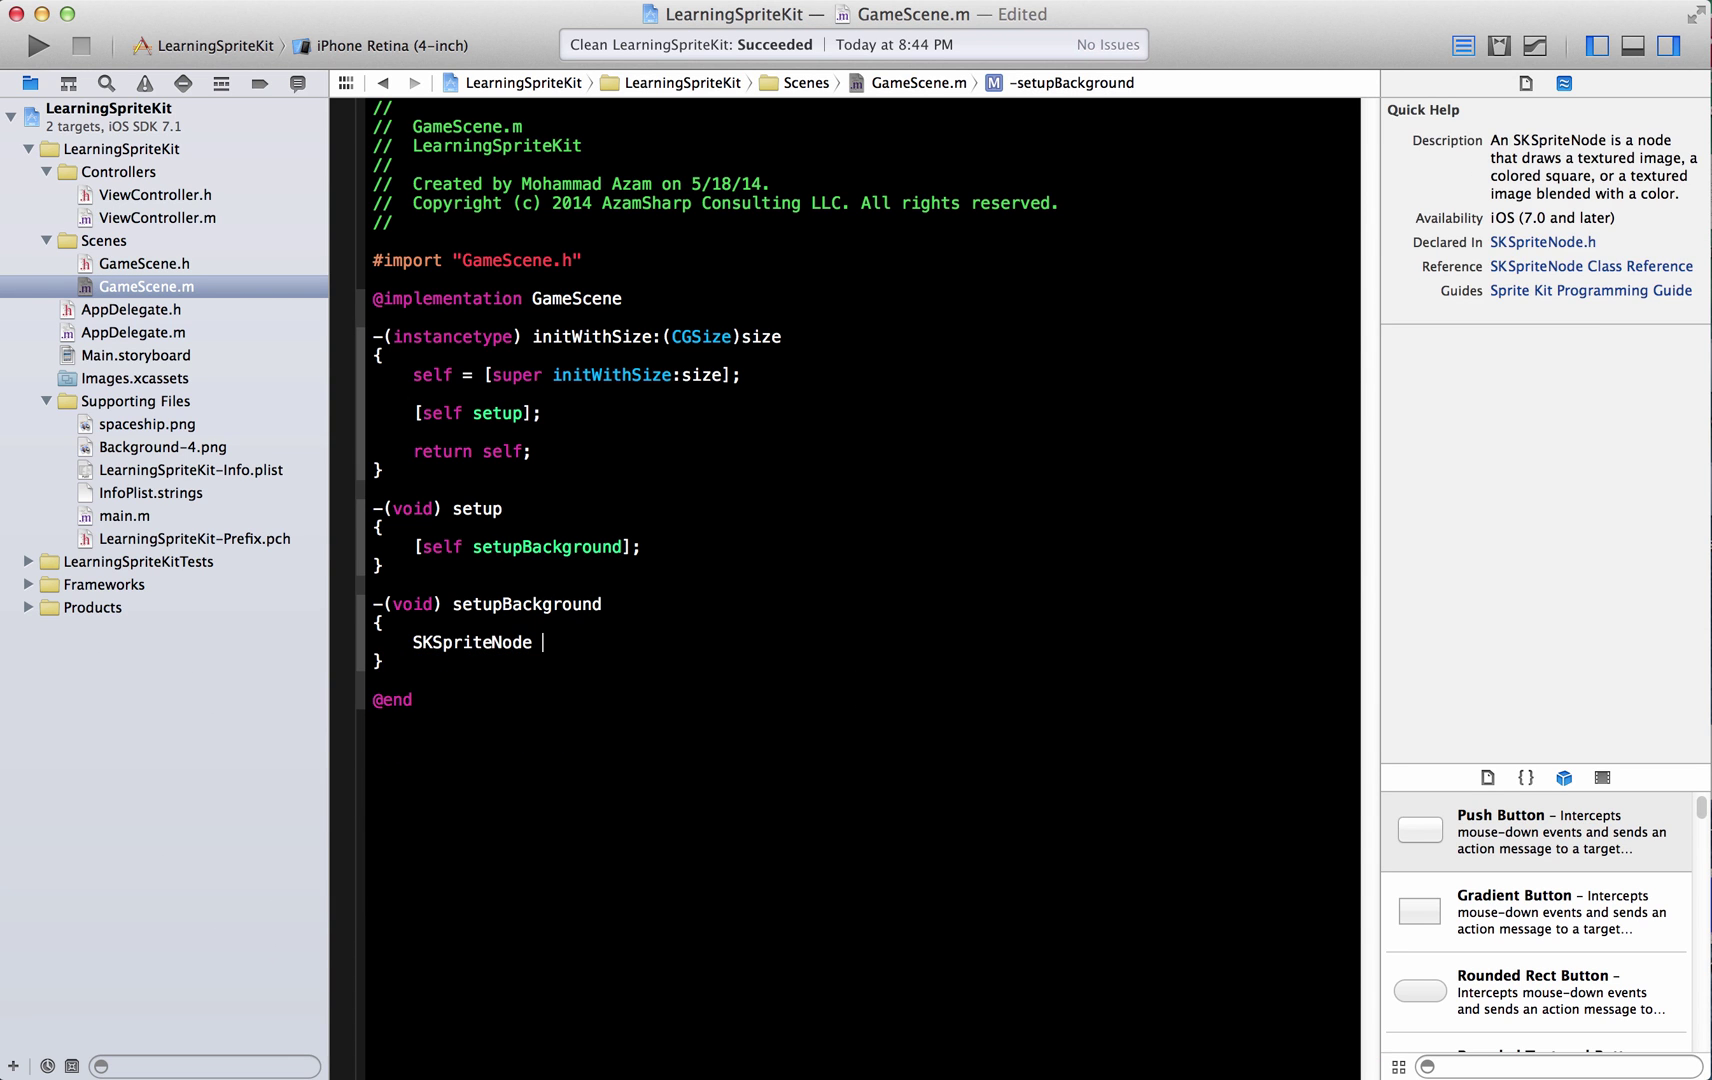
type("*ac")
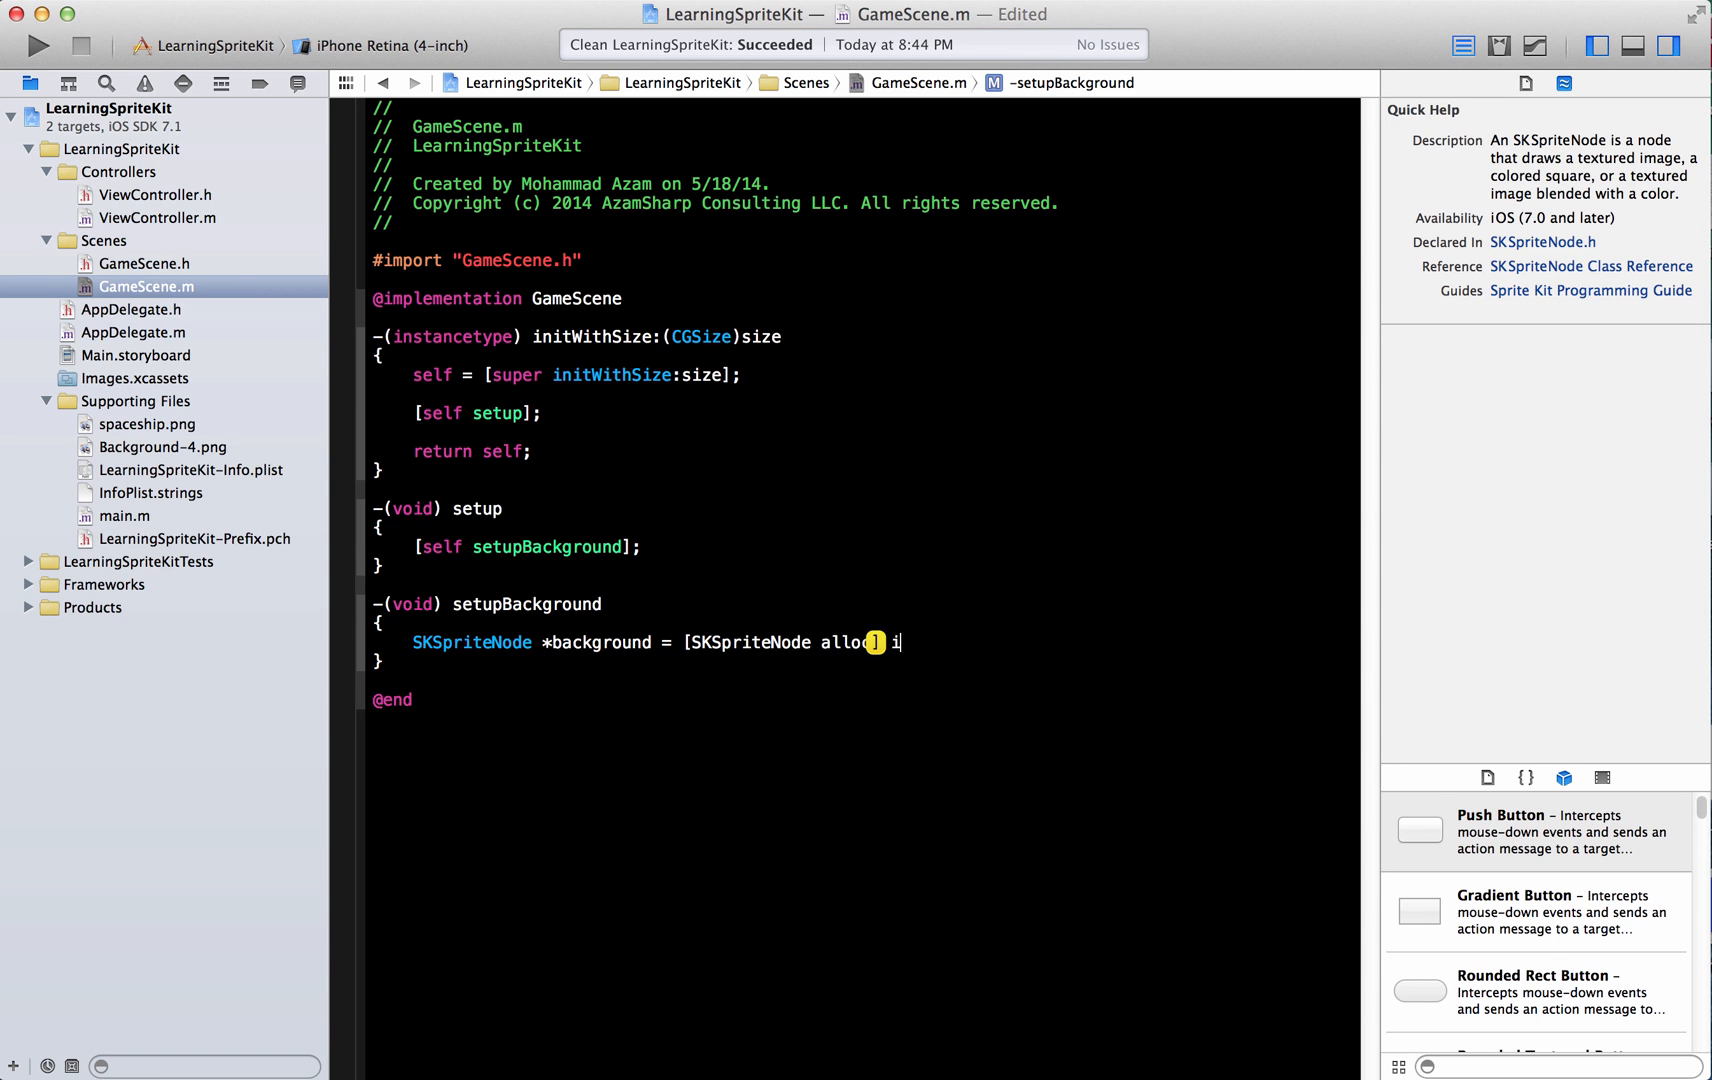
type("nitWithImageNamed:@\"\"];")
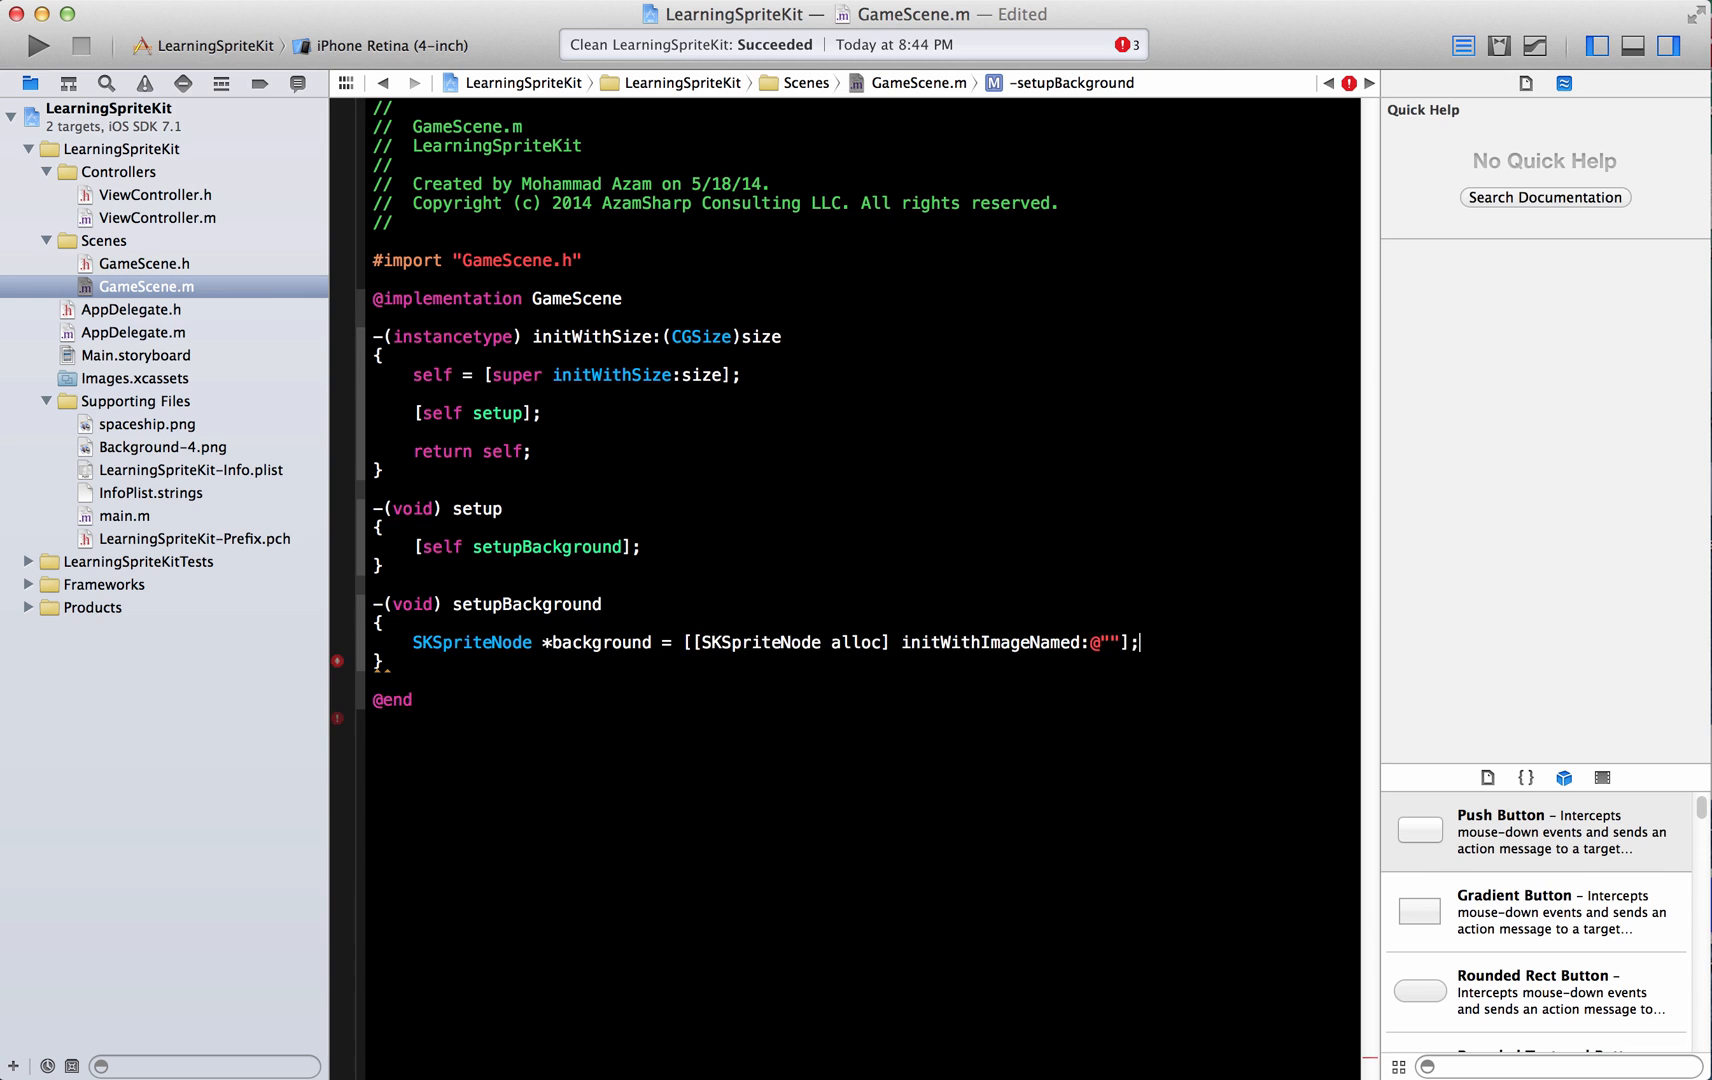
type("Background-4")
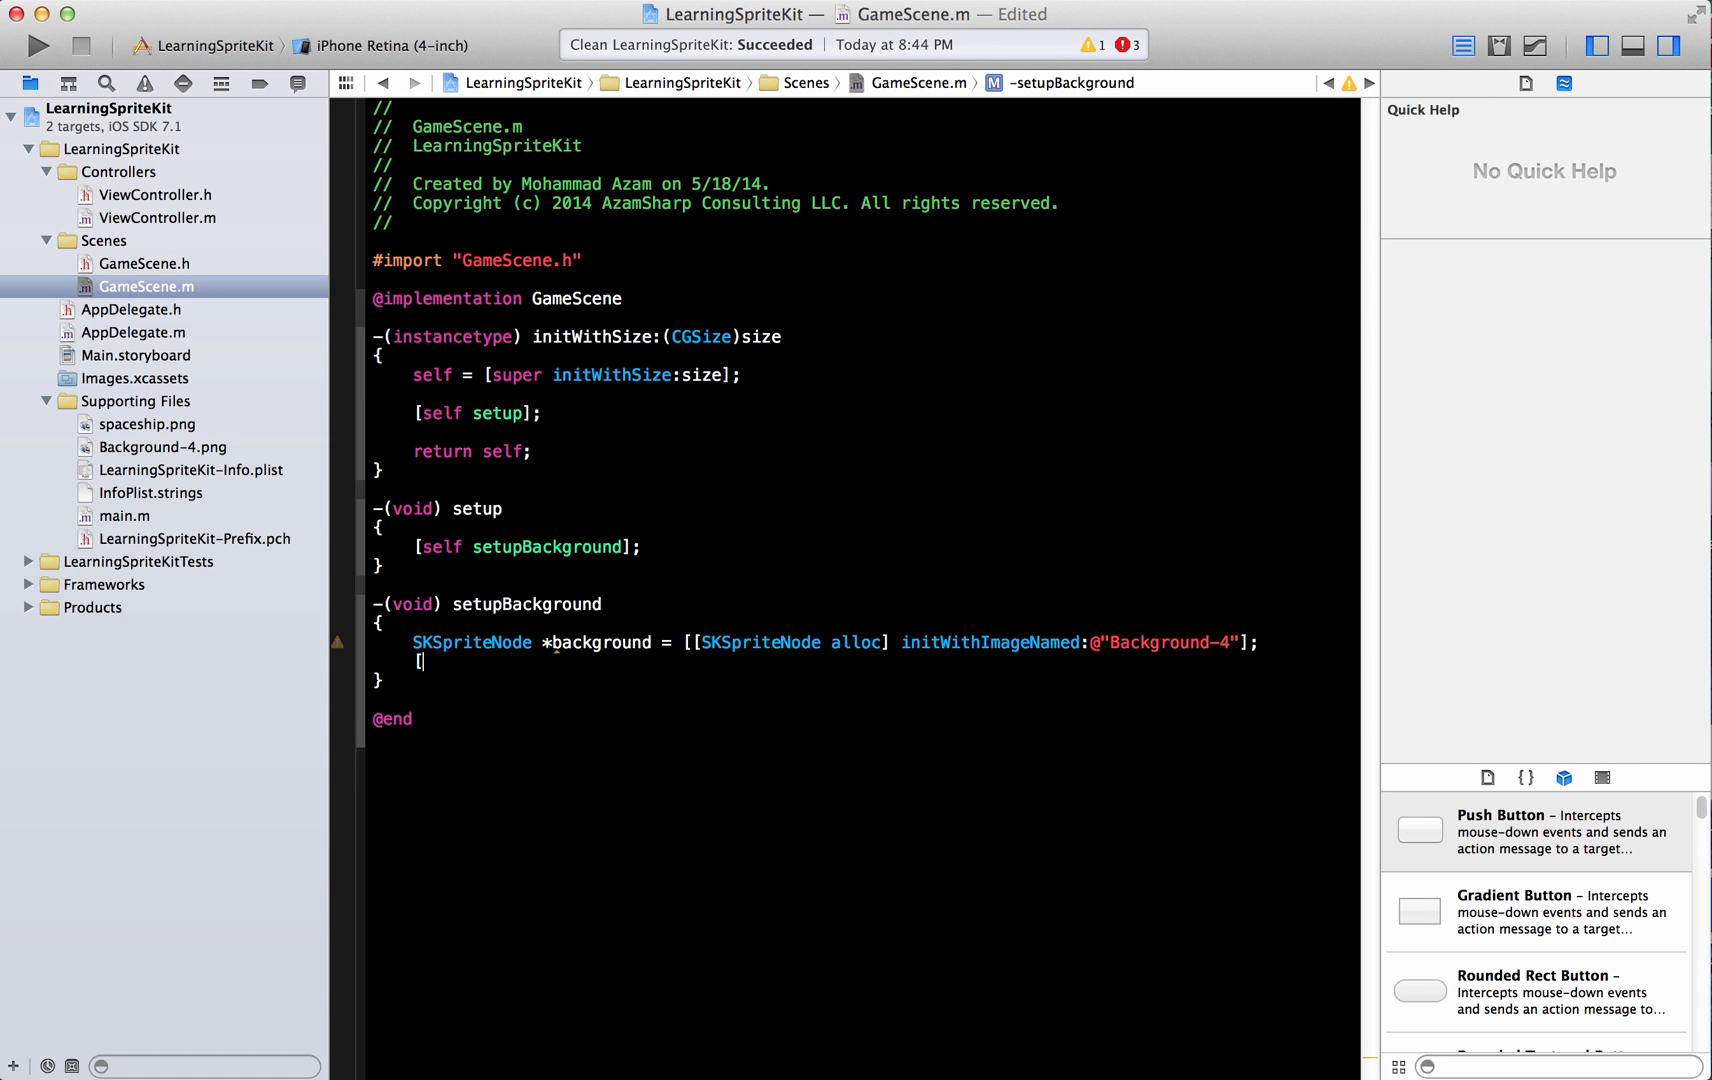
type("[self addChild:(SKNode *")
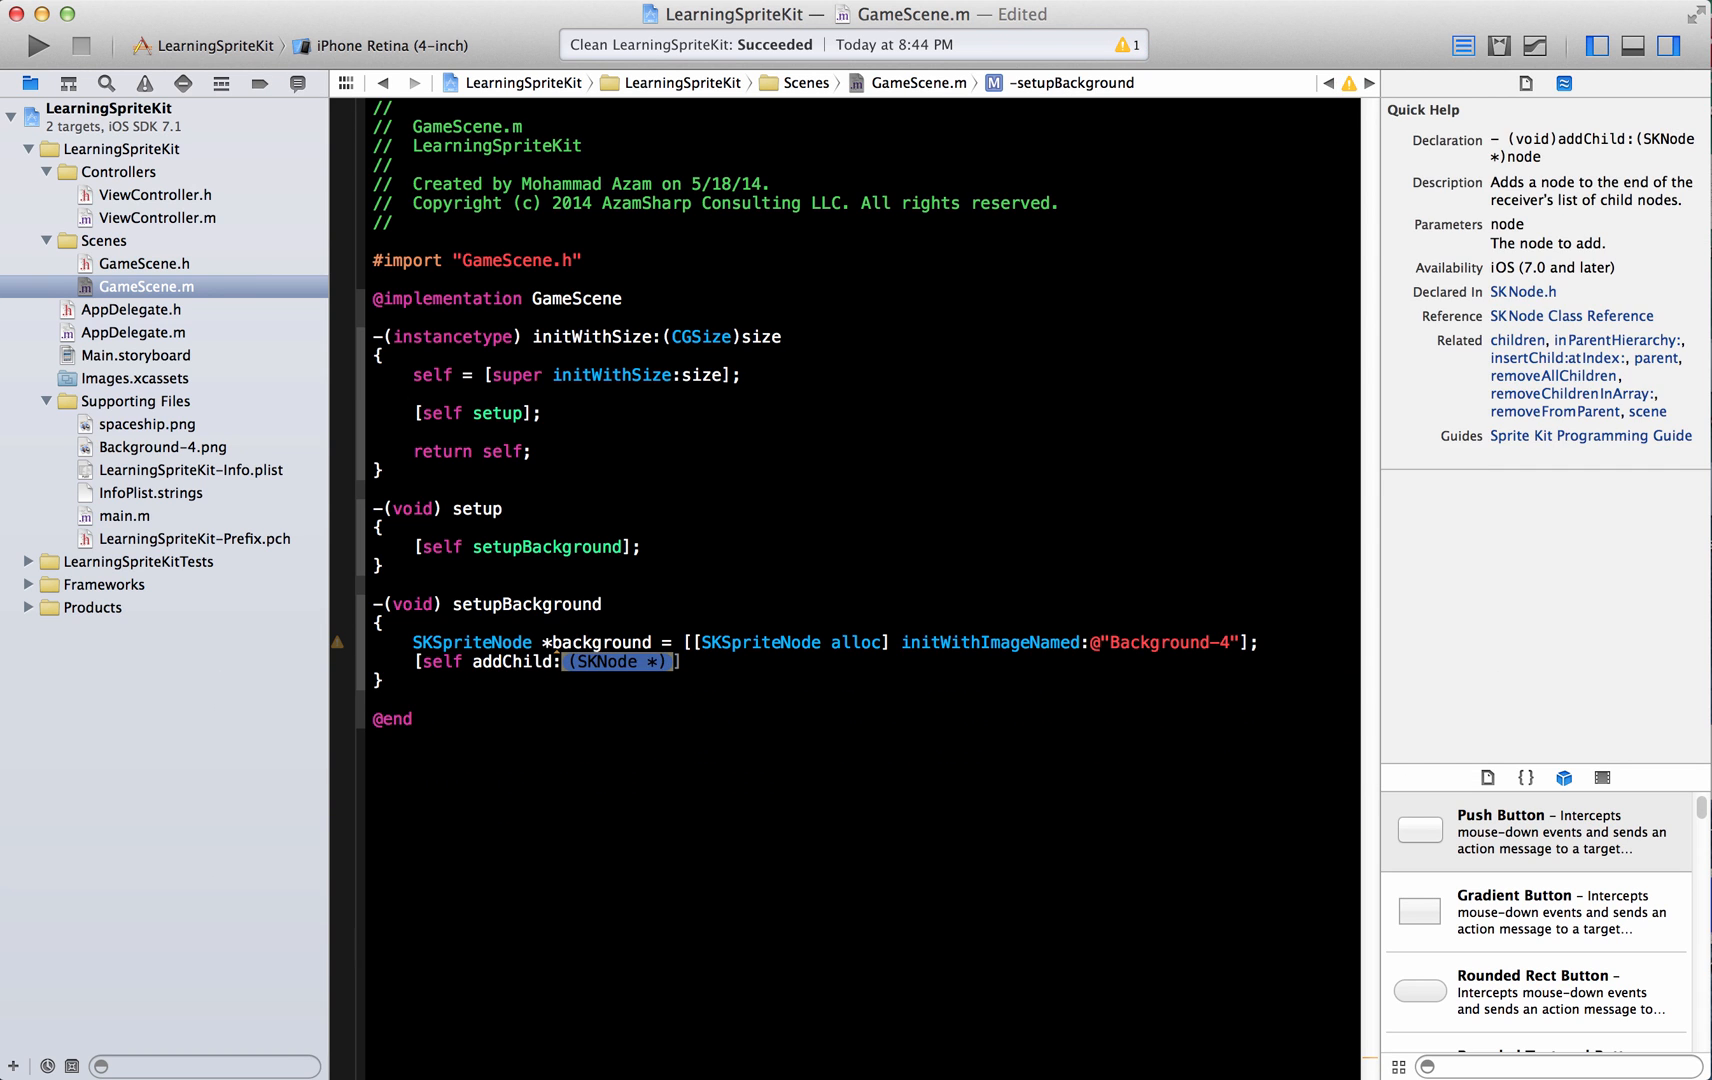
type("background")
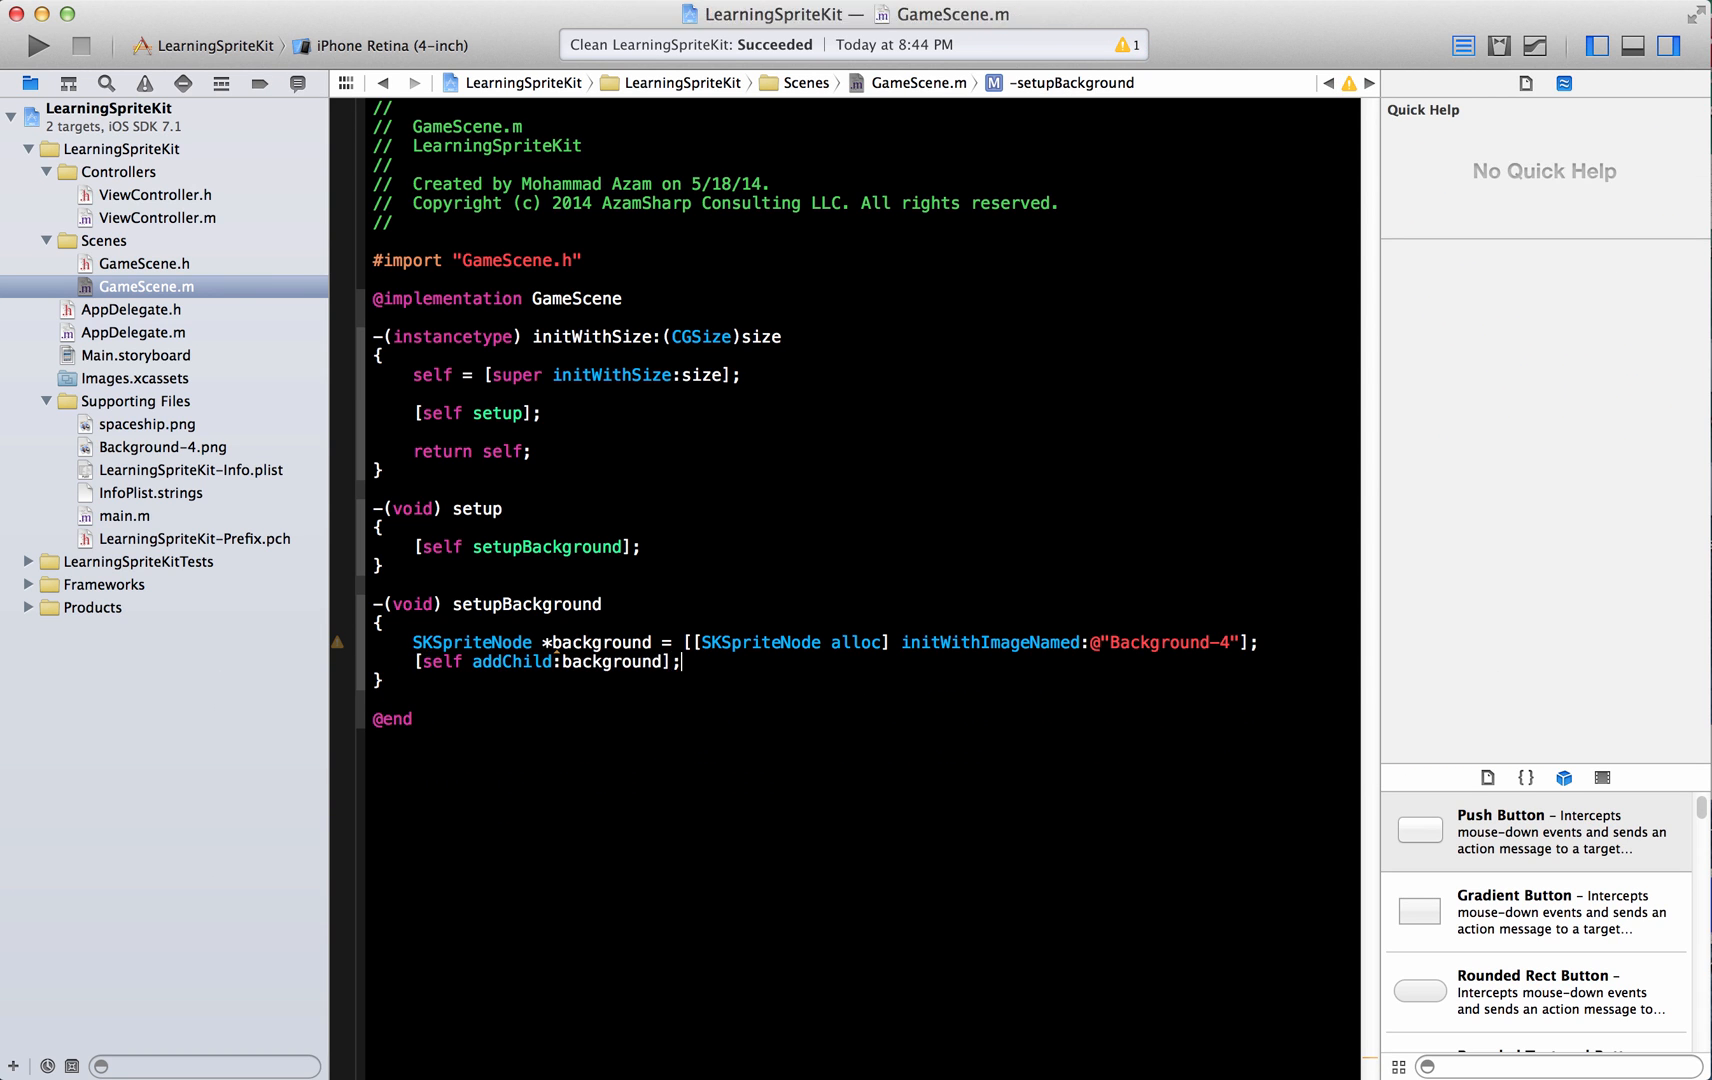
left_click(458, 642)
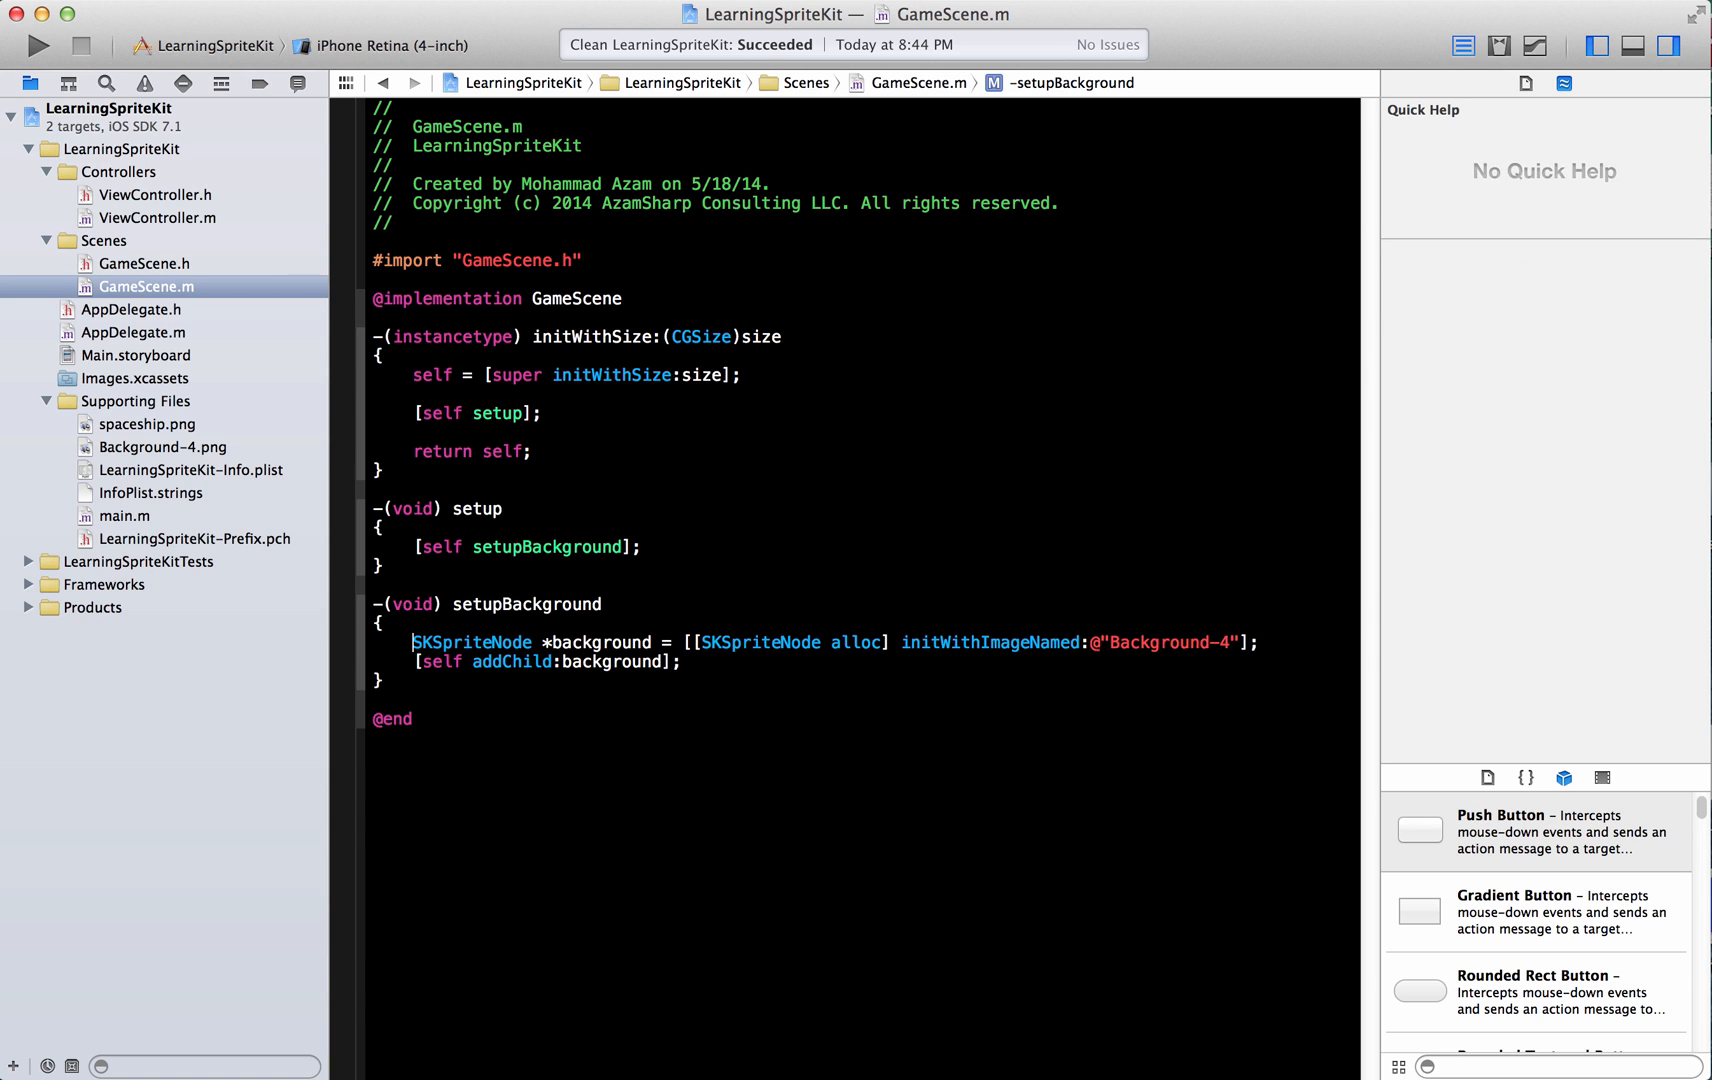
left_click(472, 642)
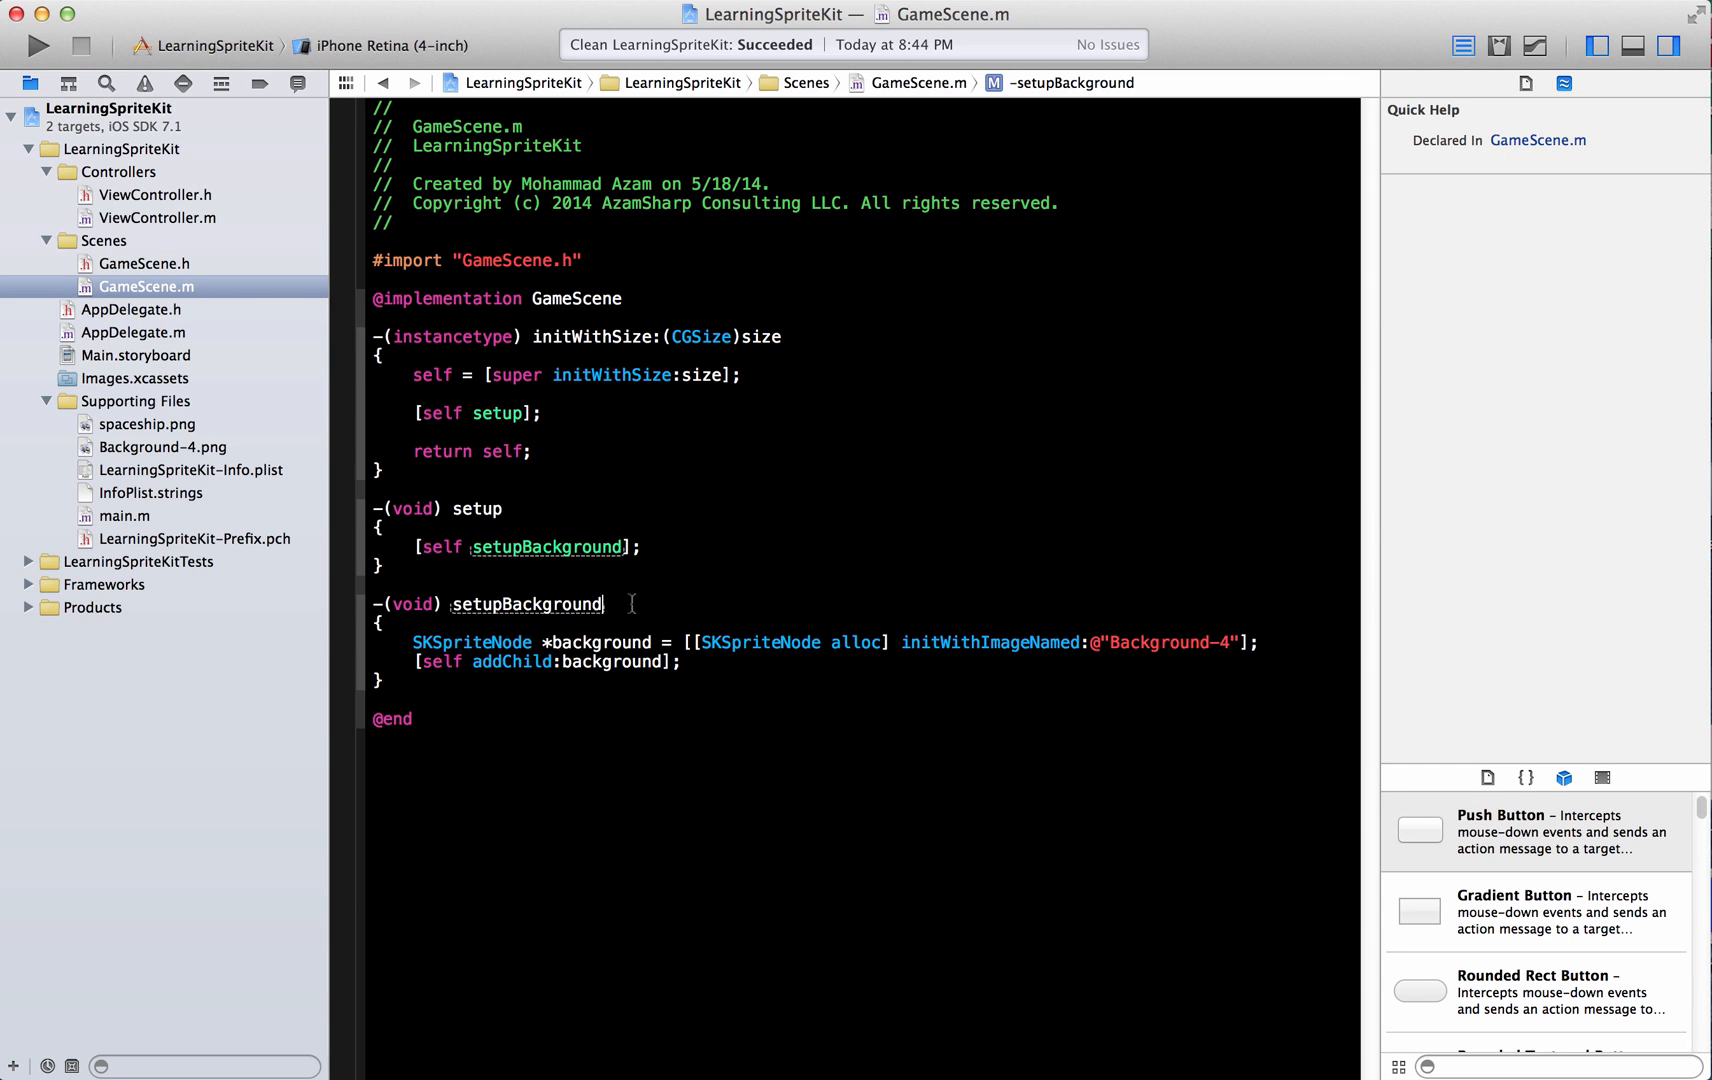
Step: Run the game in the iPhone Retina (4-inch) simulator, retrying after the spawn error
left_click(36, 40)
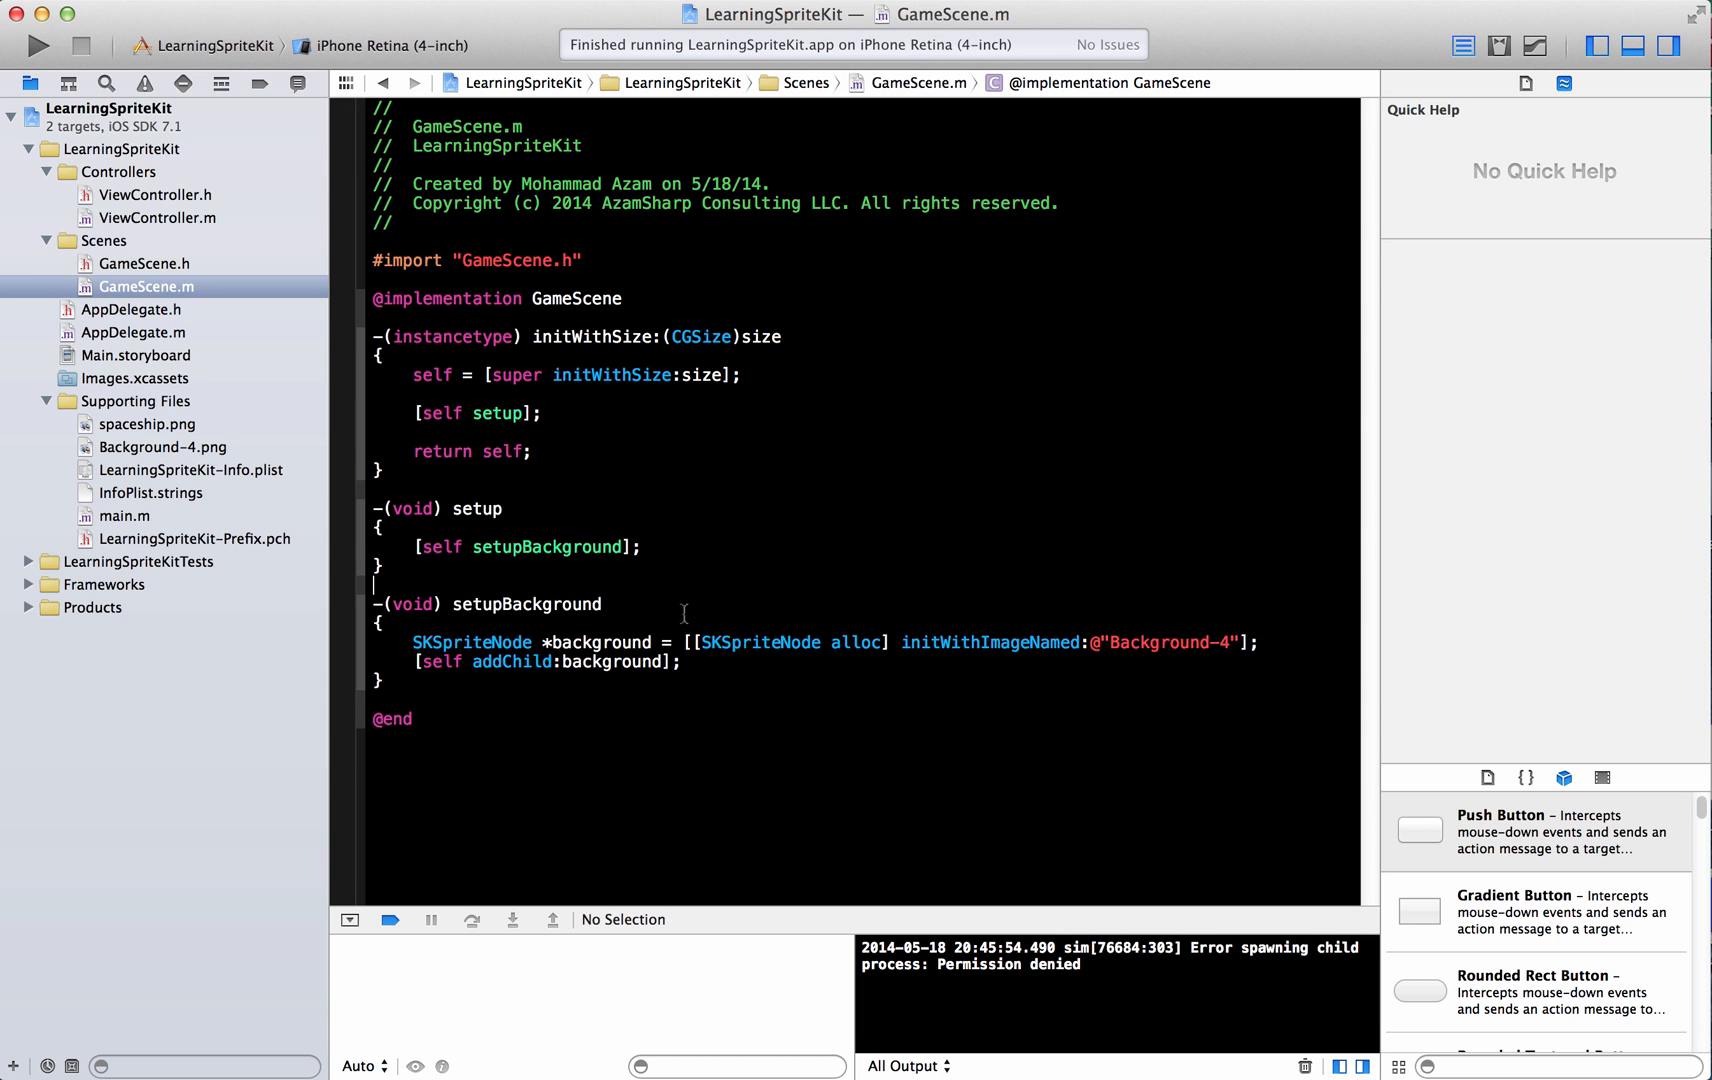
left_click(38, 42)
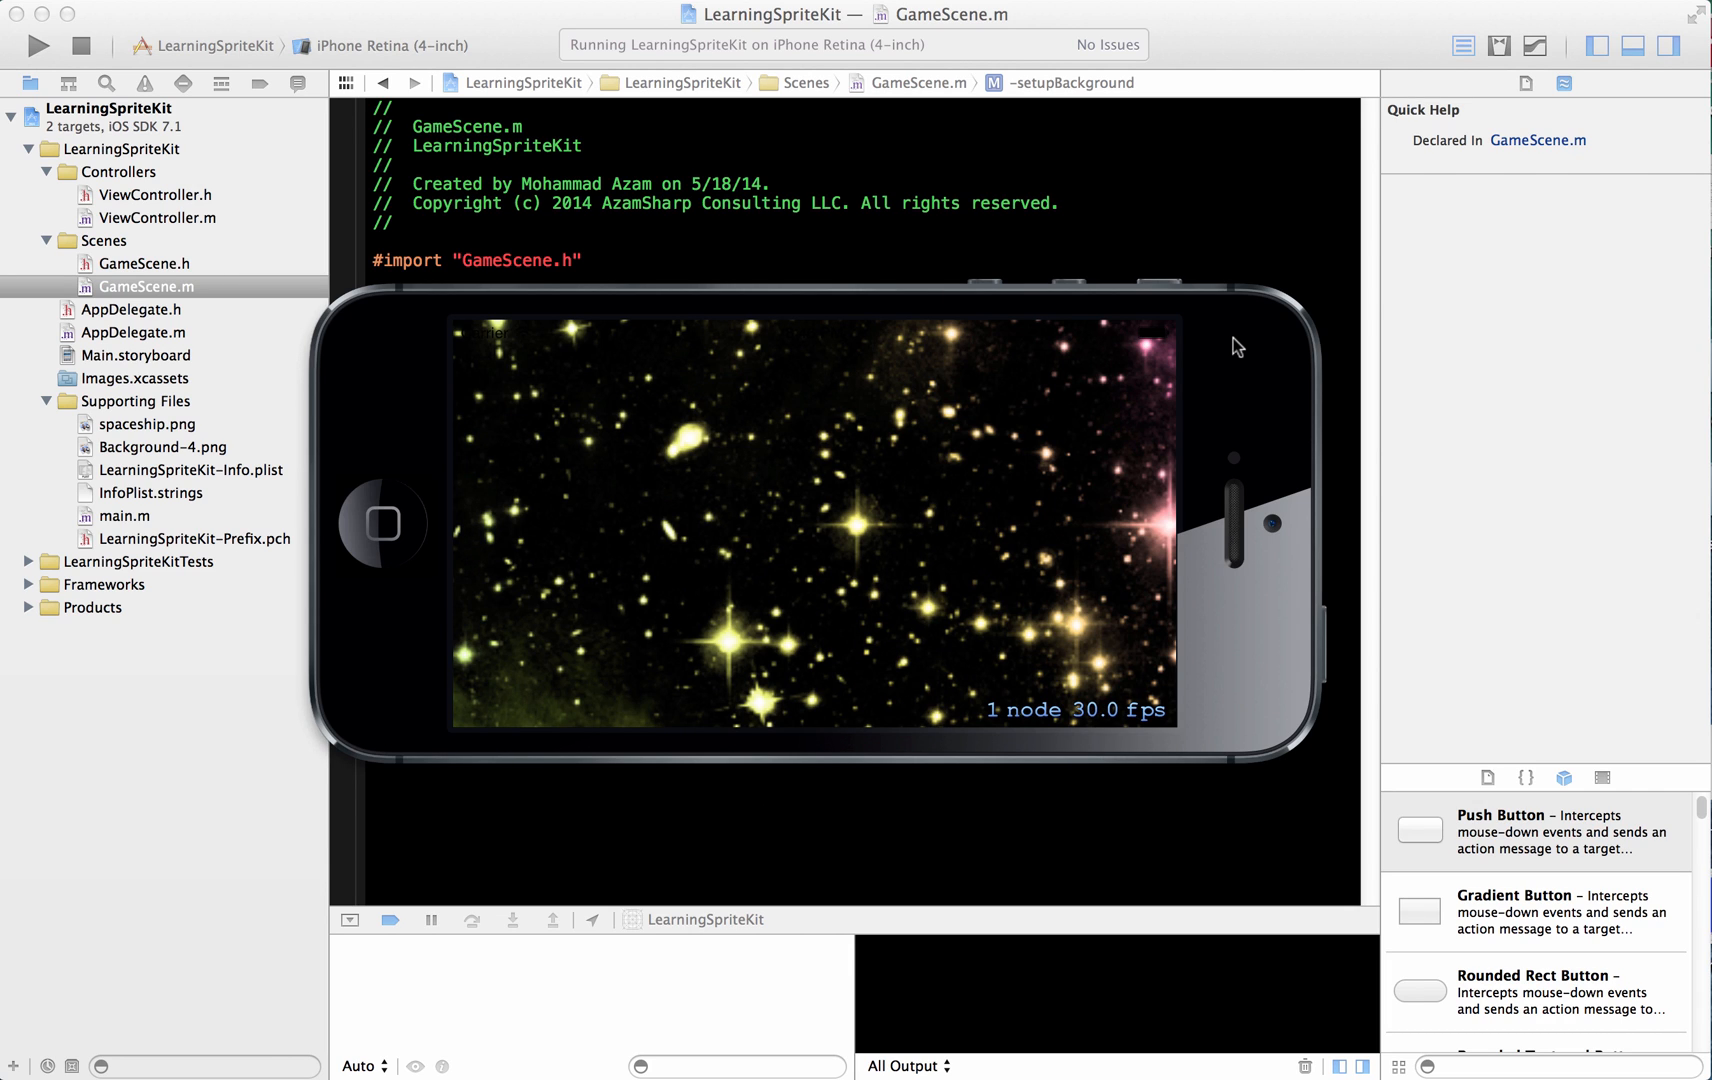
mouse_move(1228, 308)
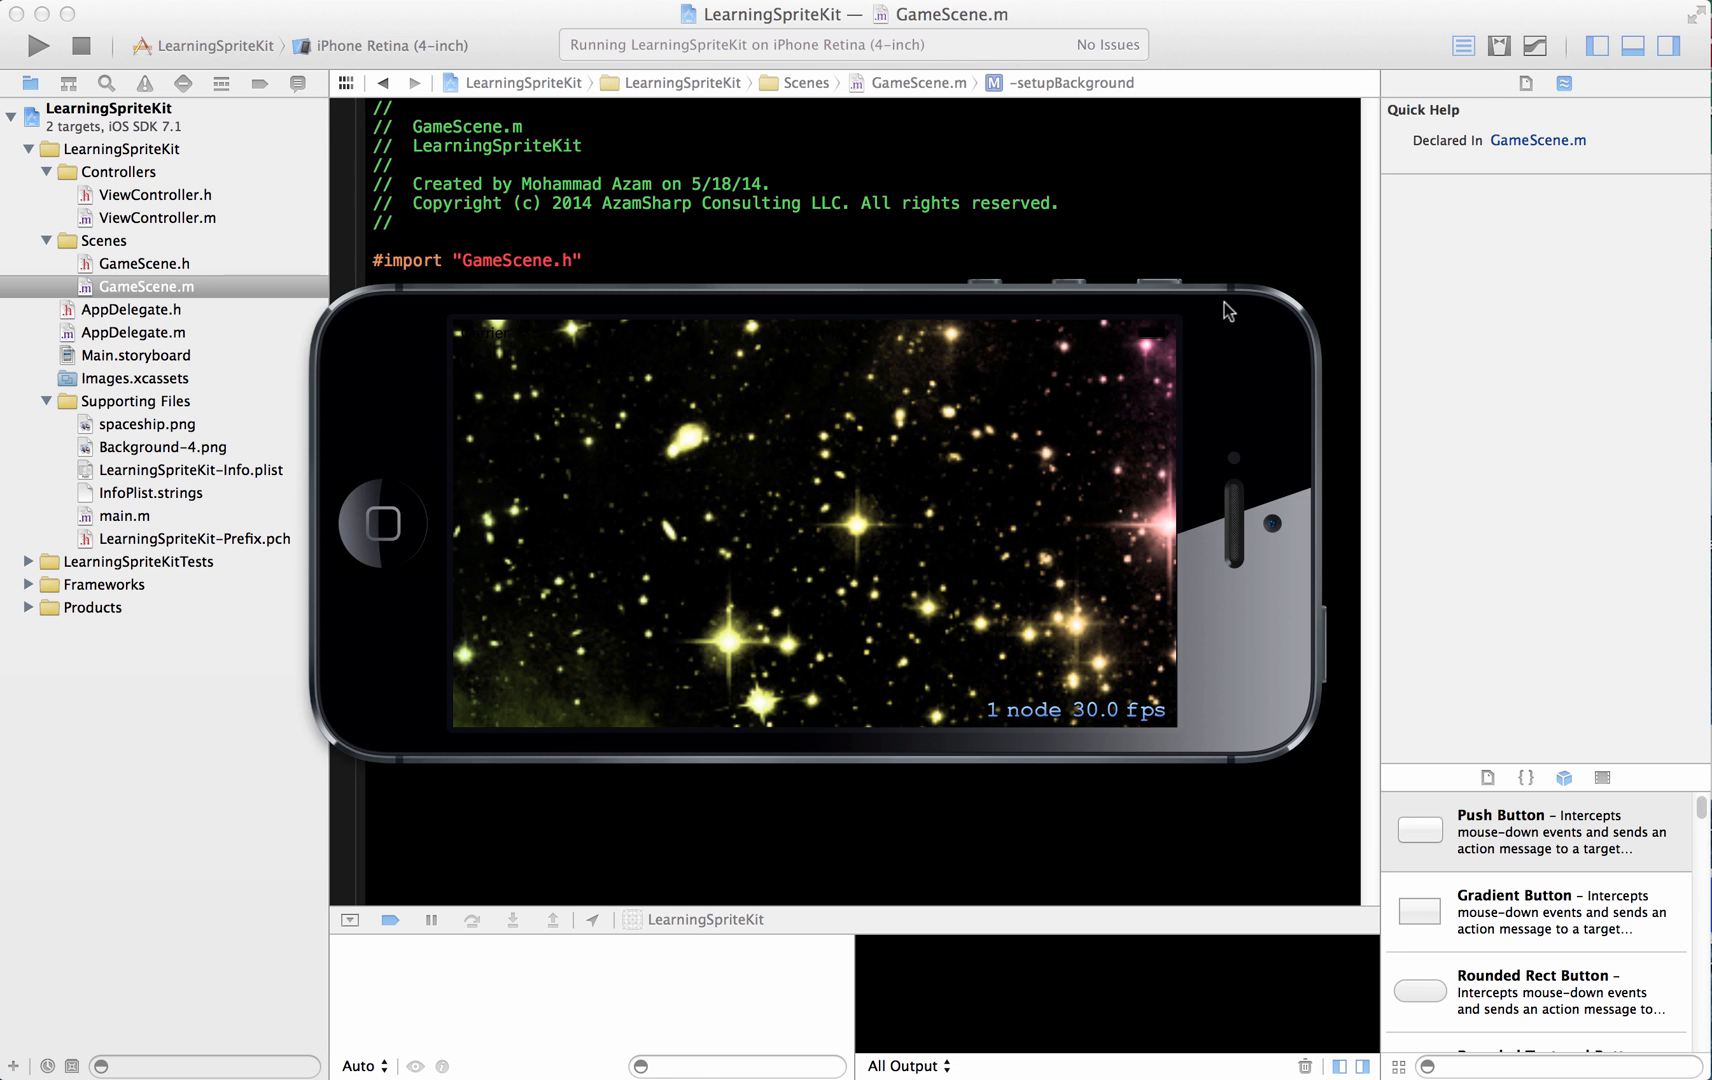
mouse_move(678, 266)
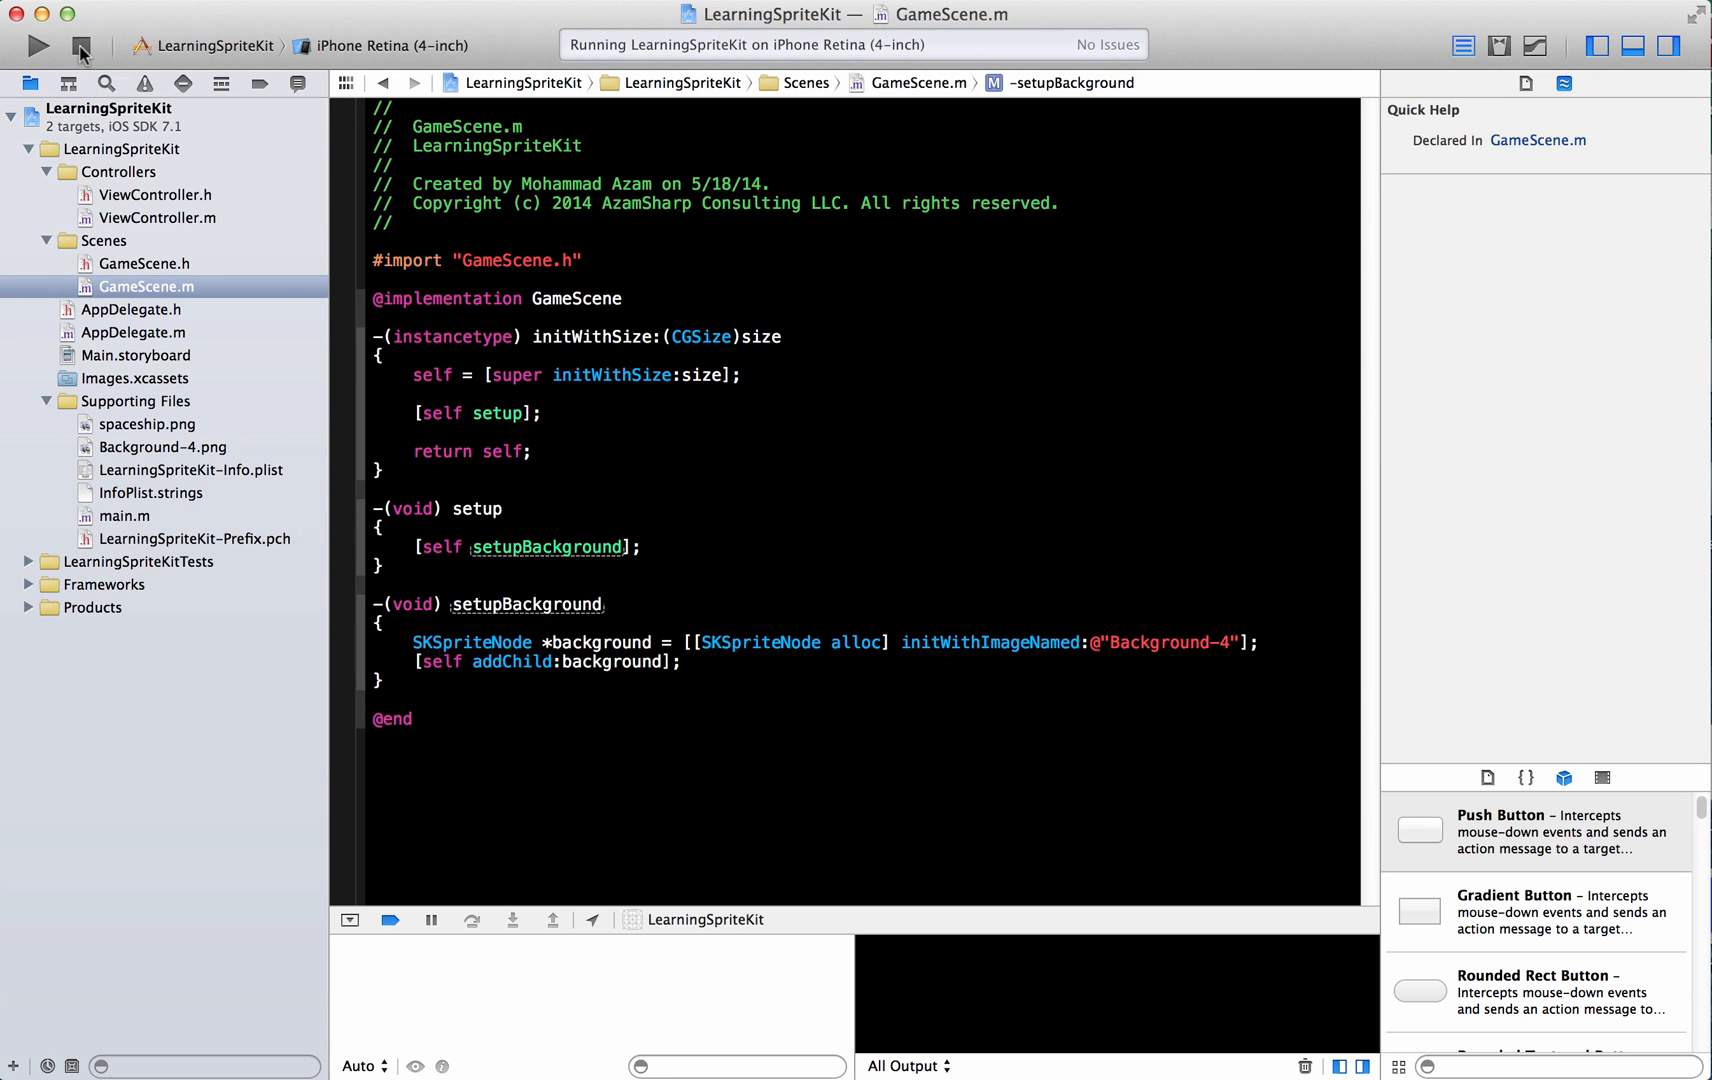
Step: Open Background-4.png from the Project Navigator in Preview for external editing
left_click(164, 448)
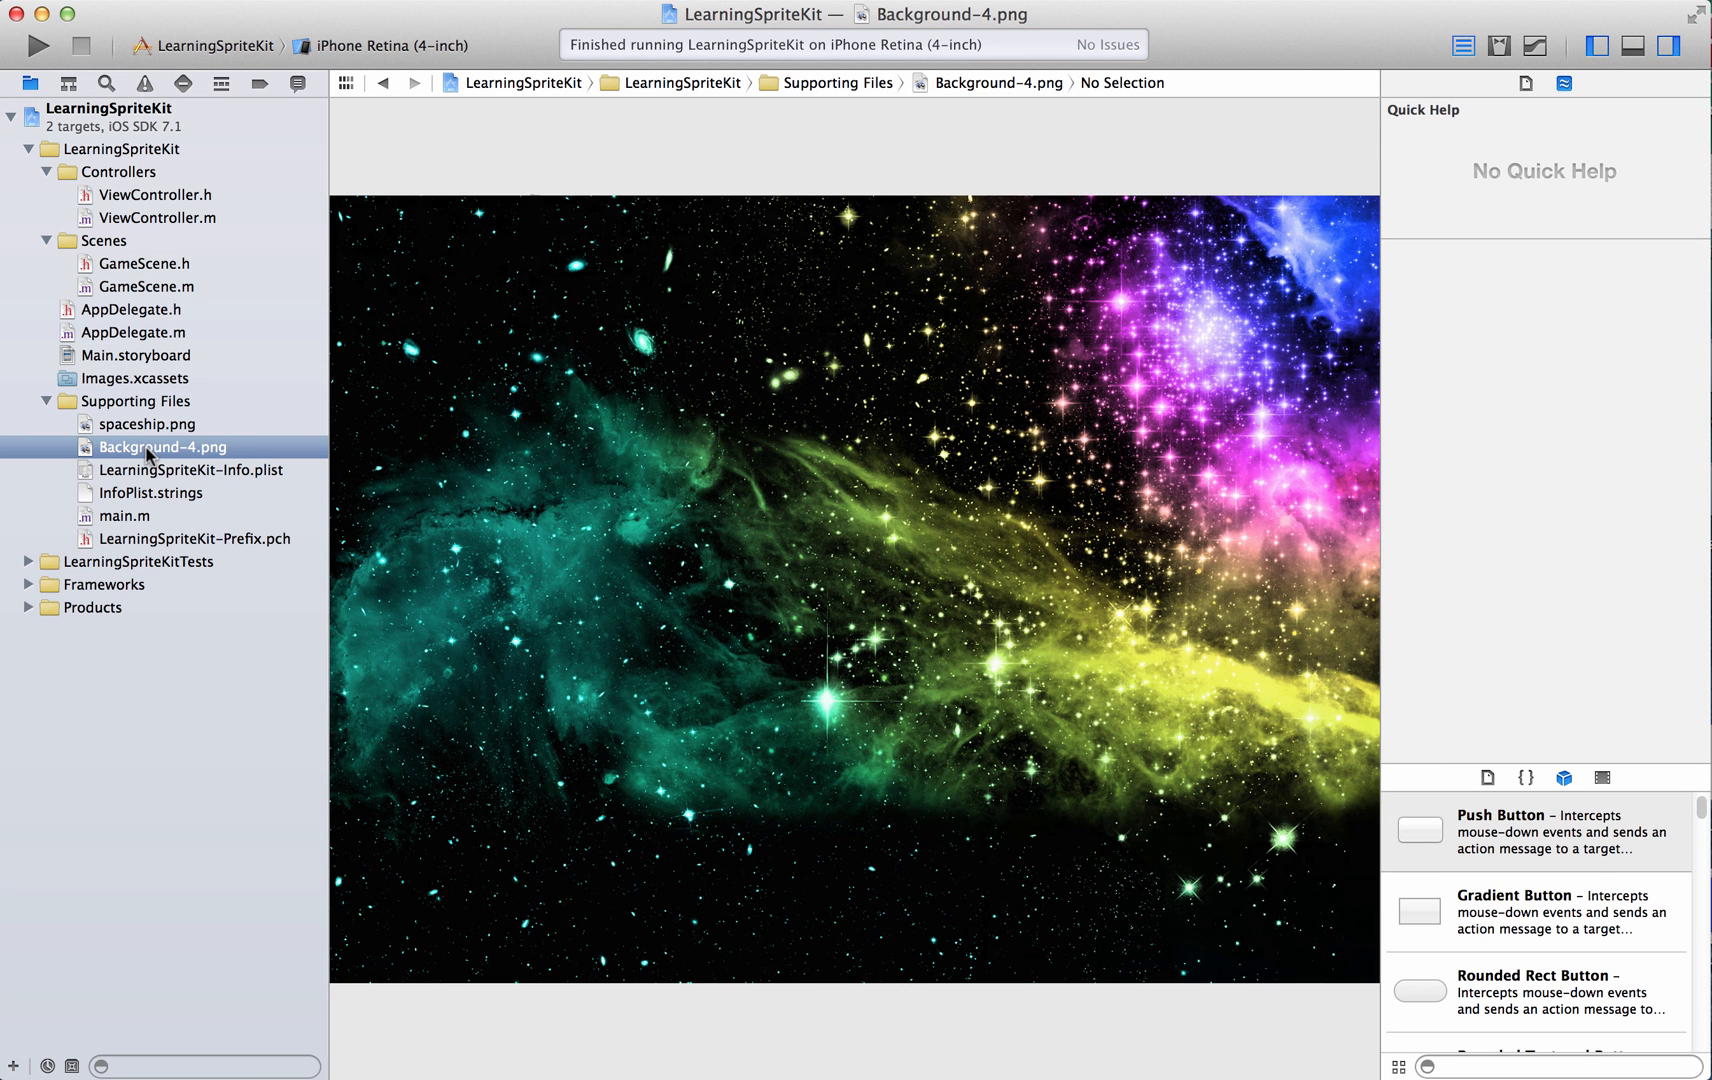
right_click(164, 448)
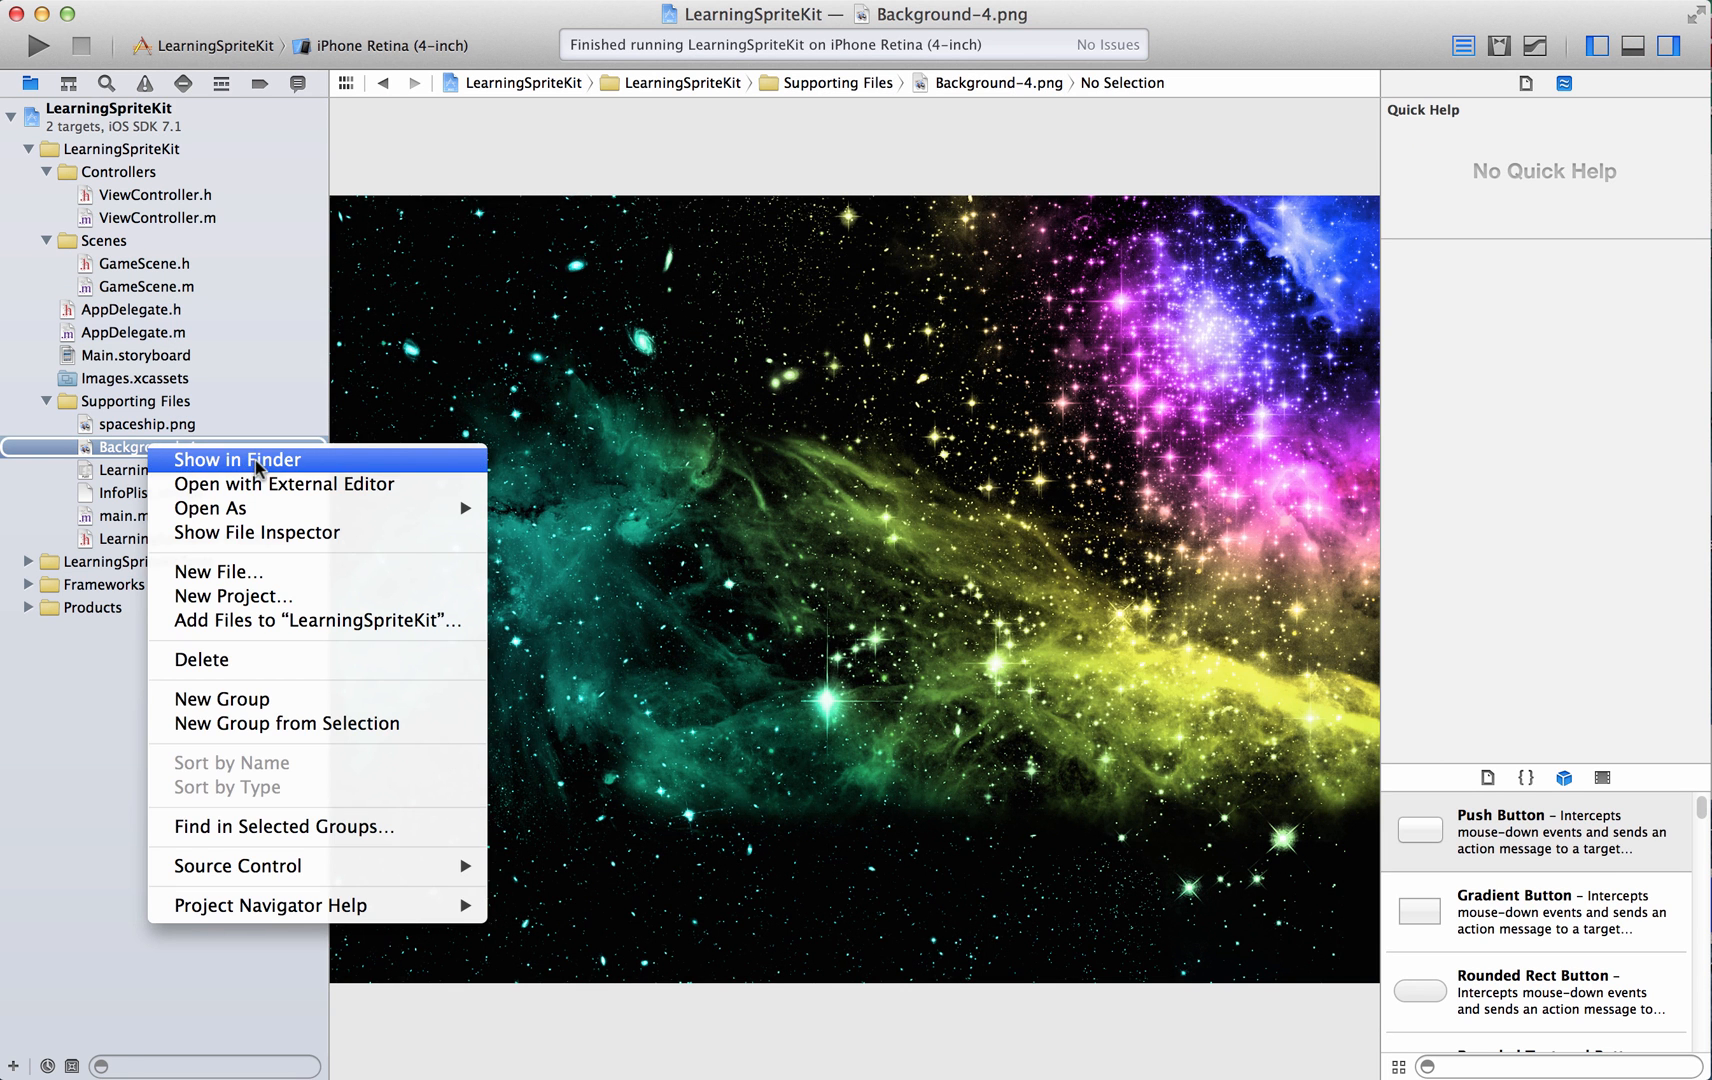
left_click(236, 460)
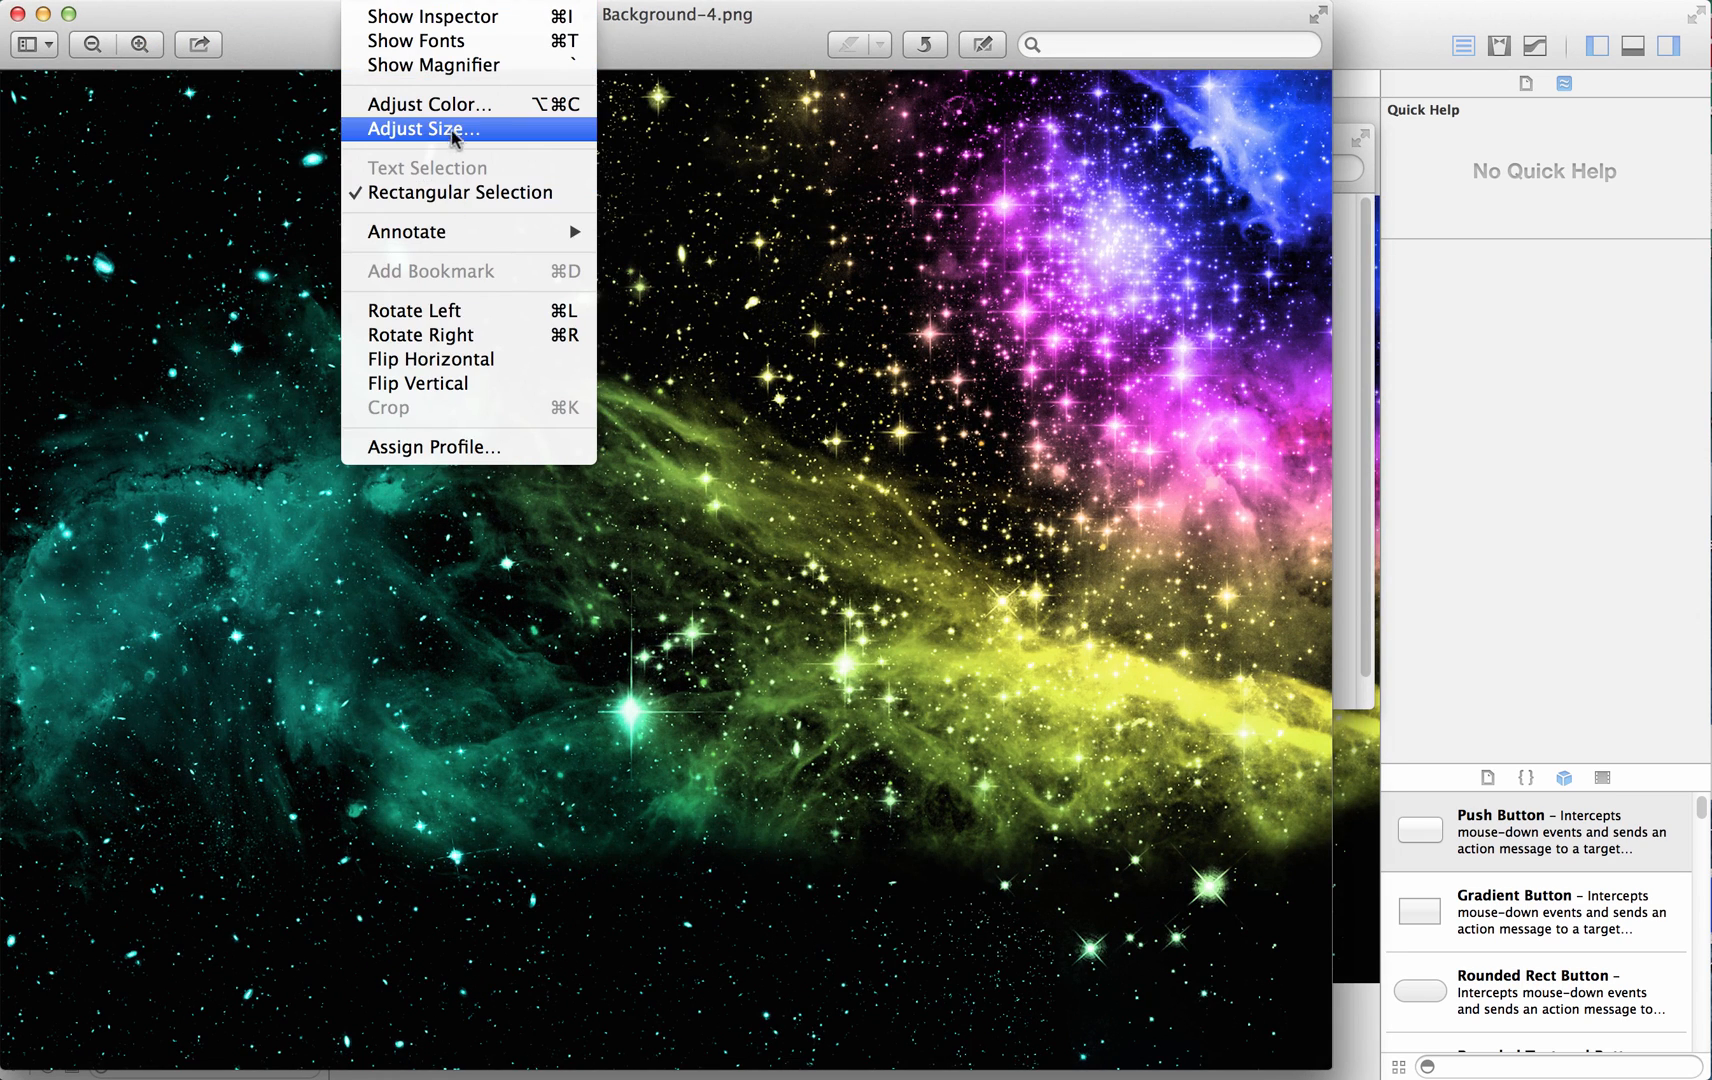
Step: In Tools > Adjust Size, uncheck Scale proportionally and set width 568 with a new height of 320
left_click(422, 128)
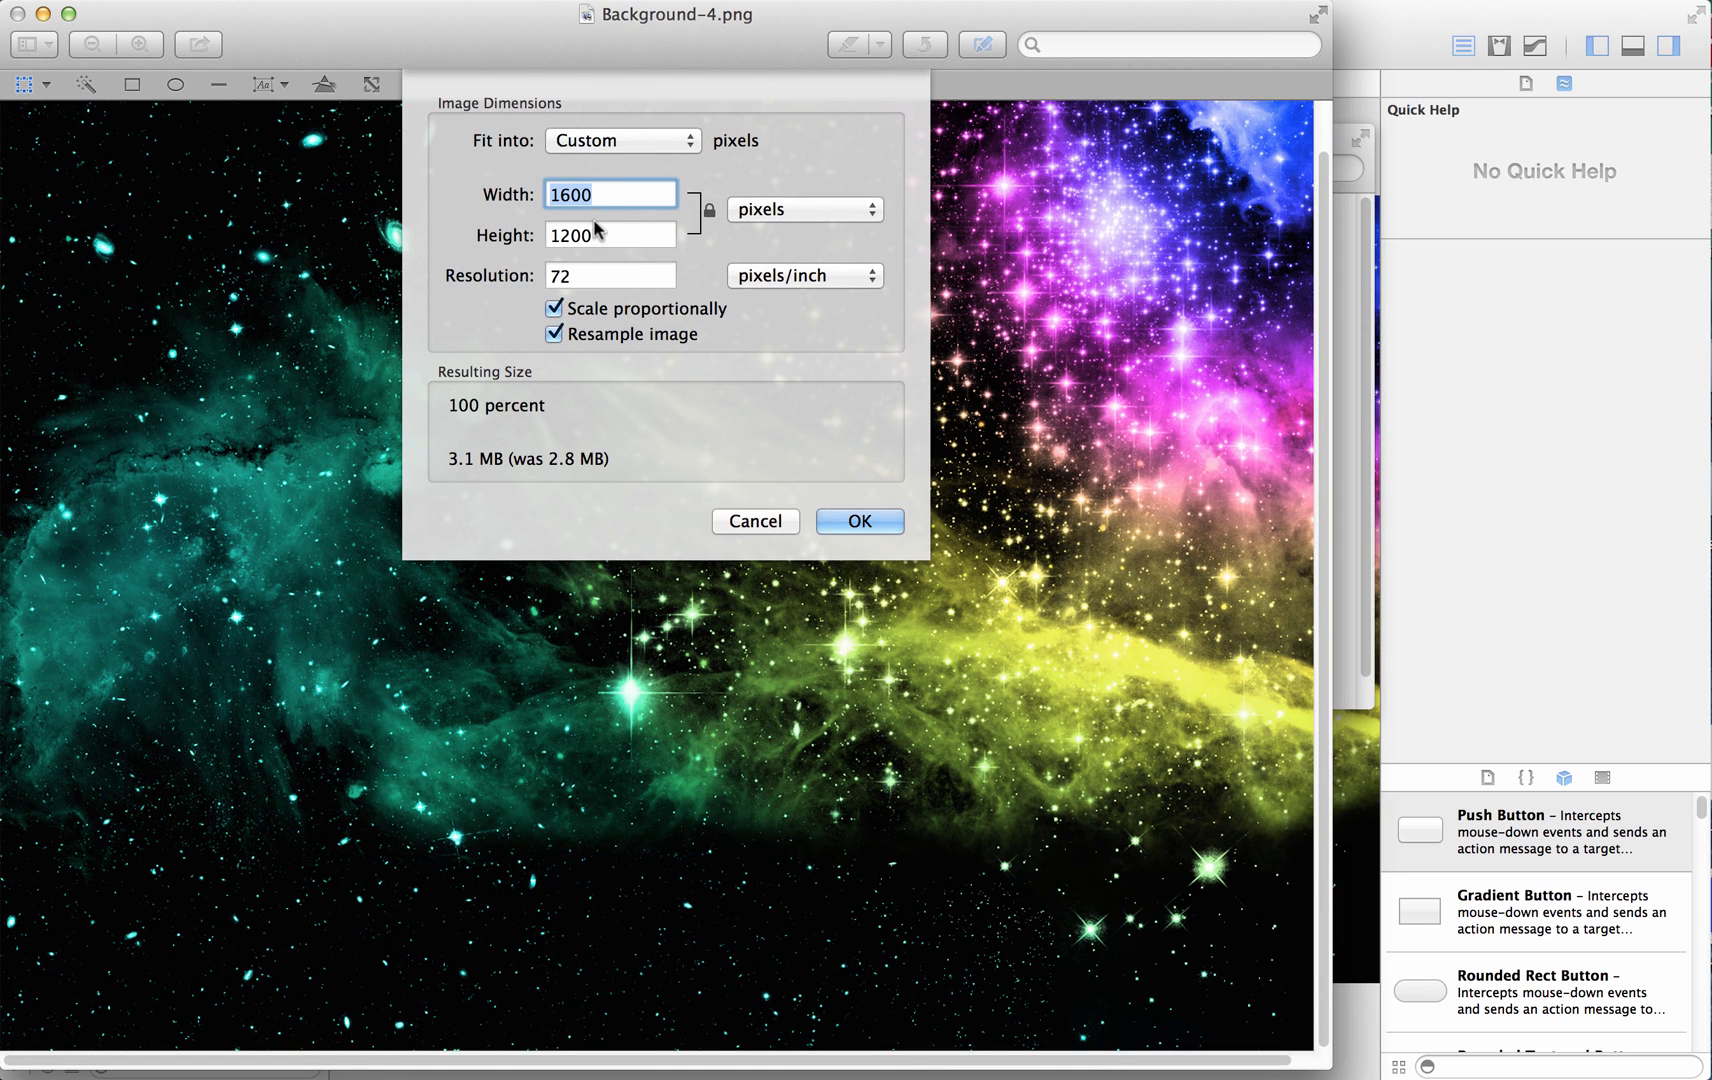
type("568")
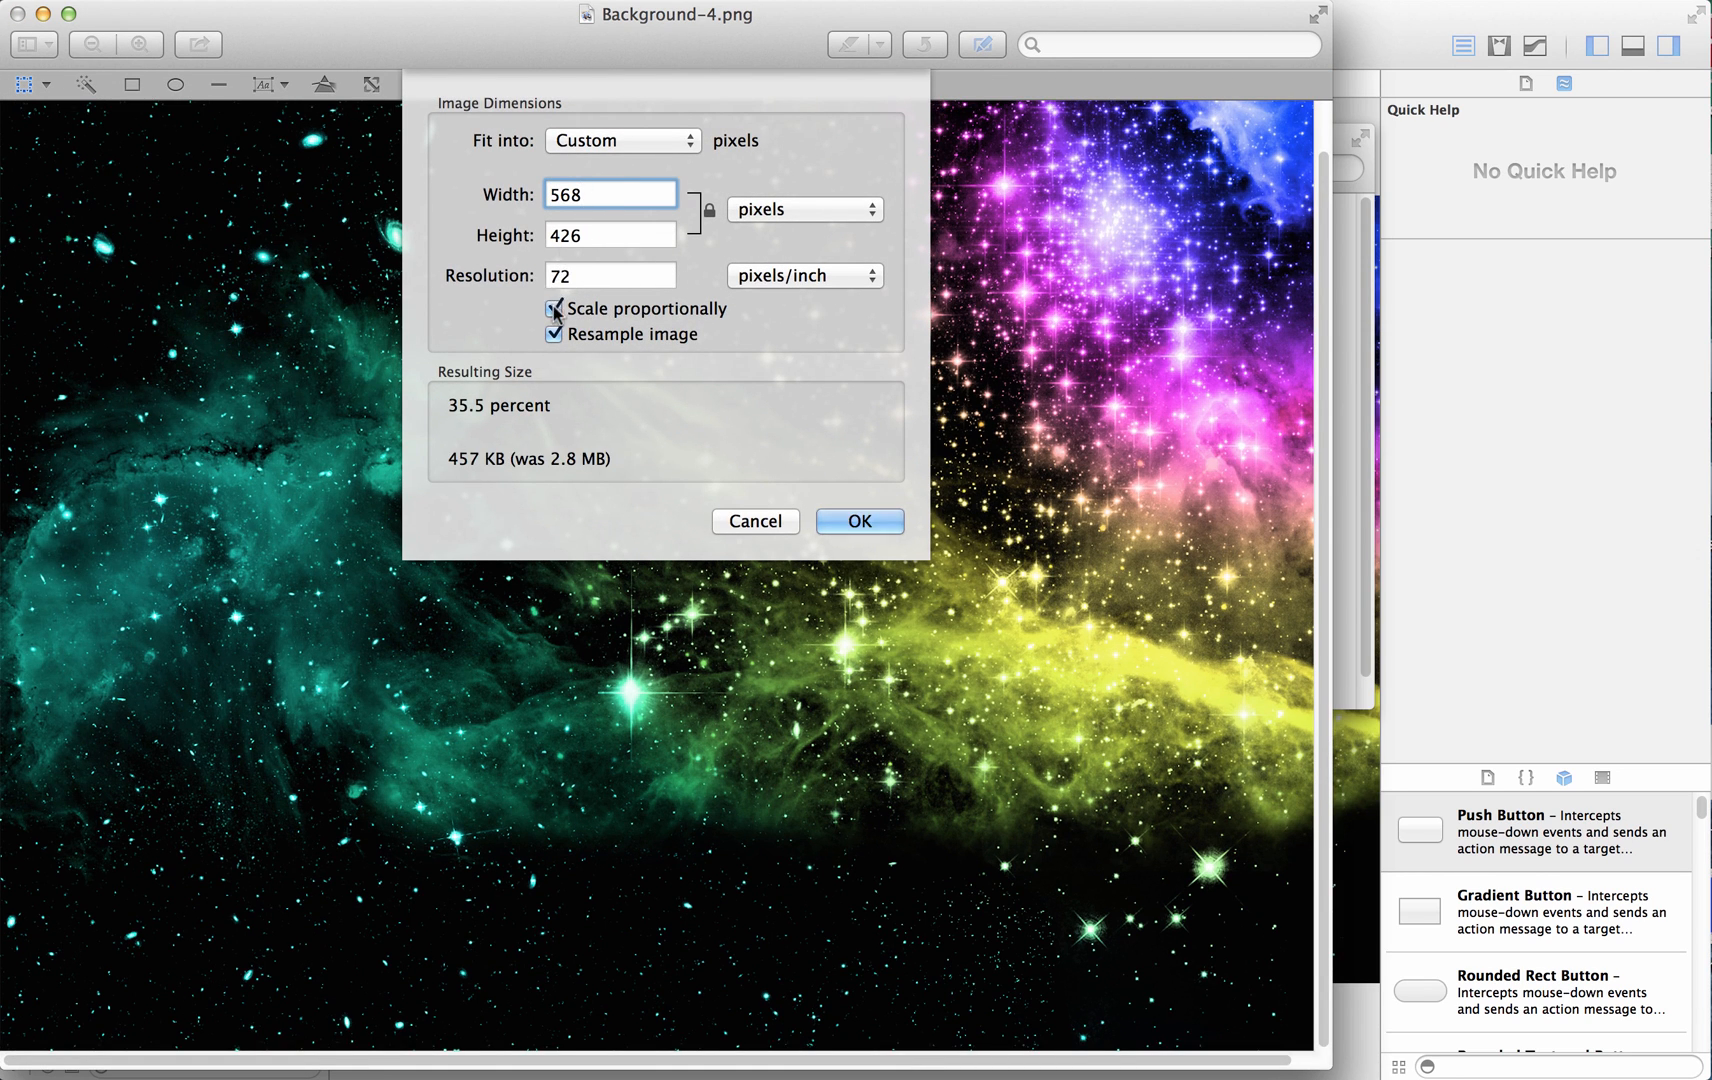
left_click(554, 310)
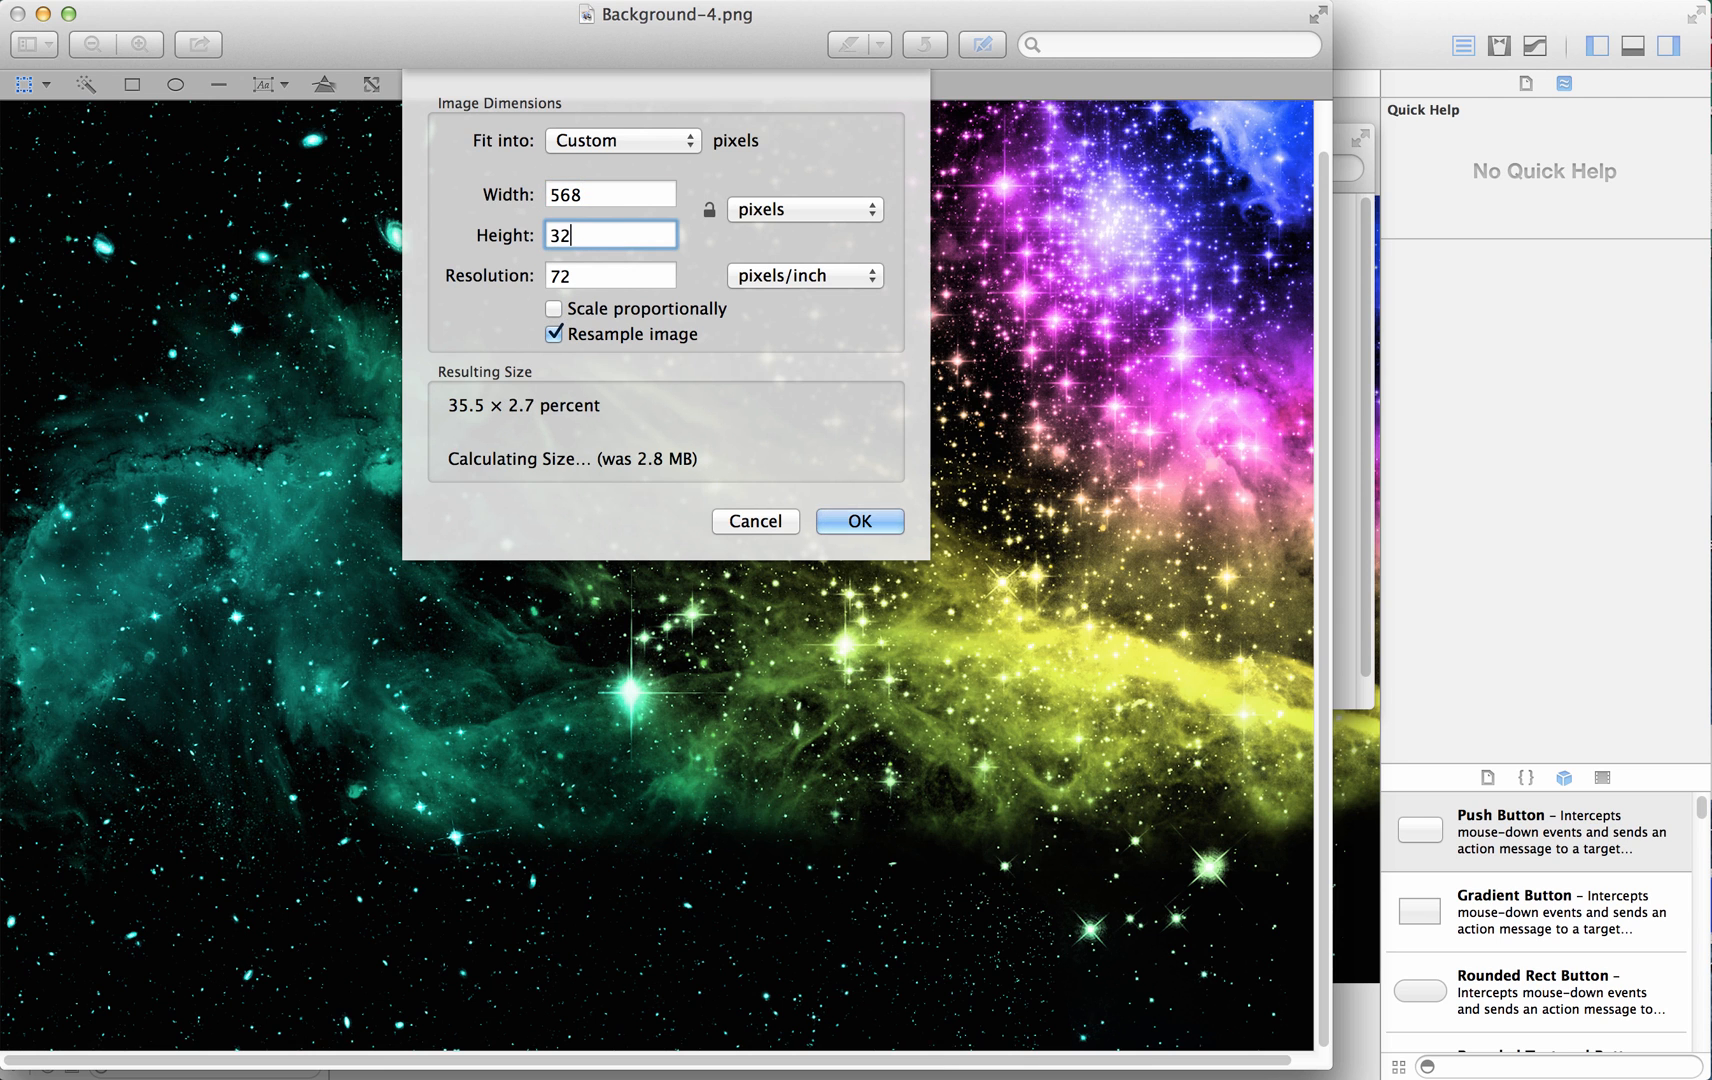
left_click(858, 522)
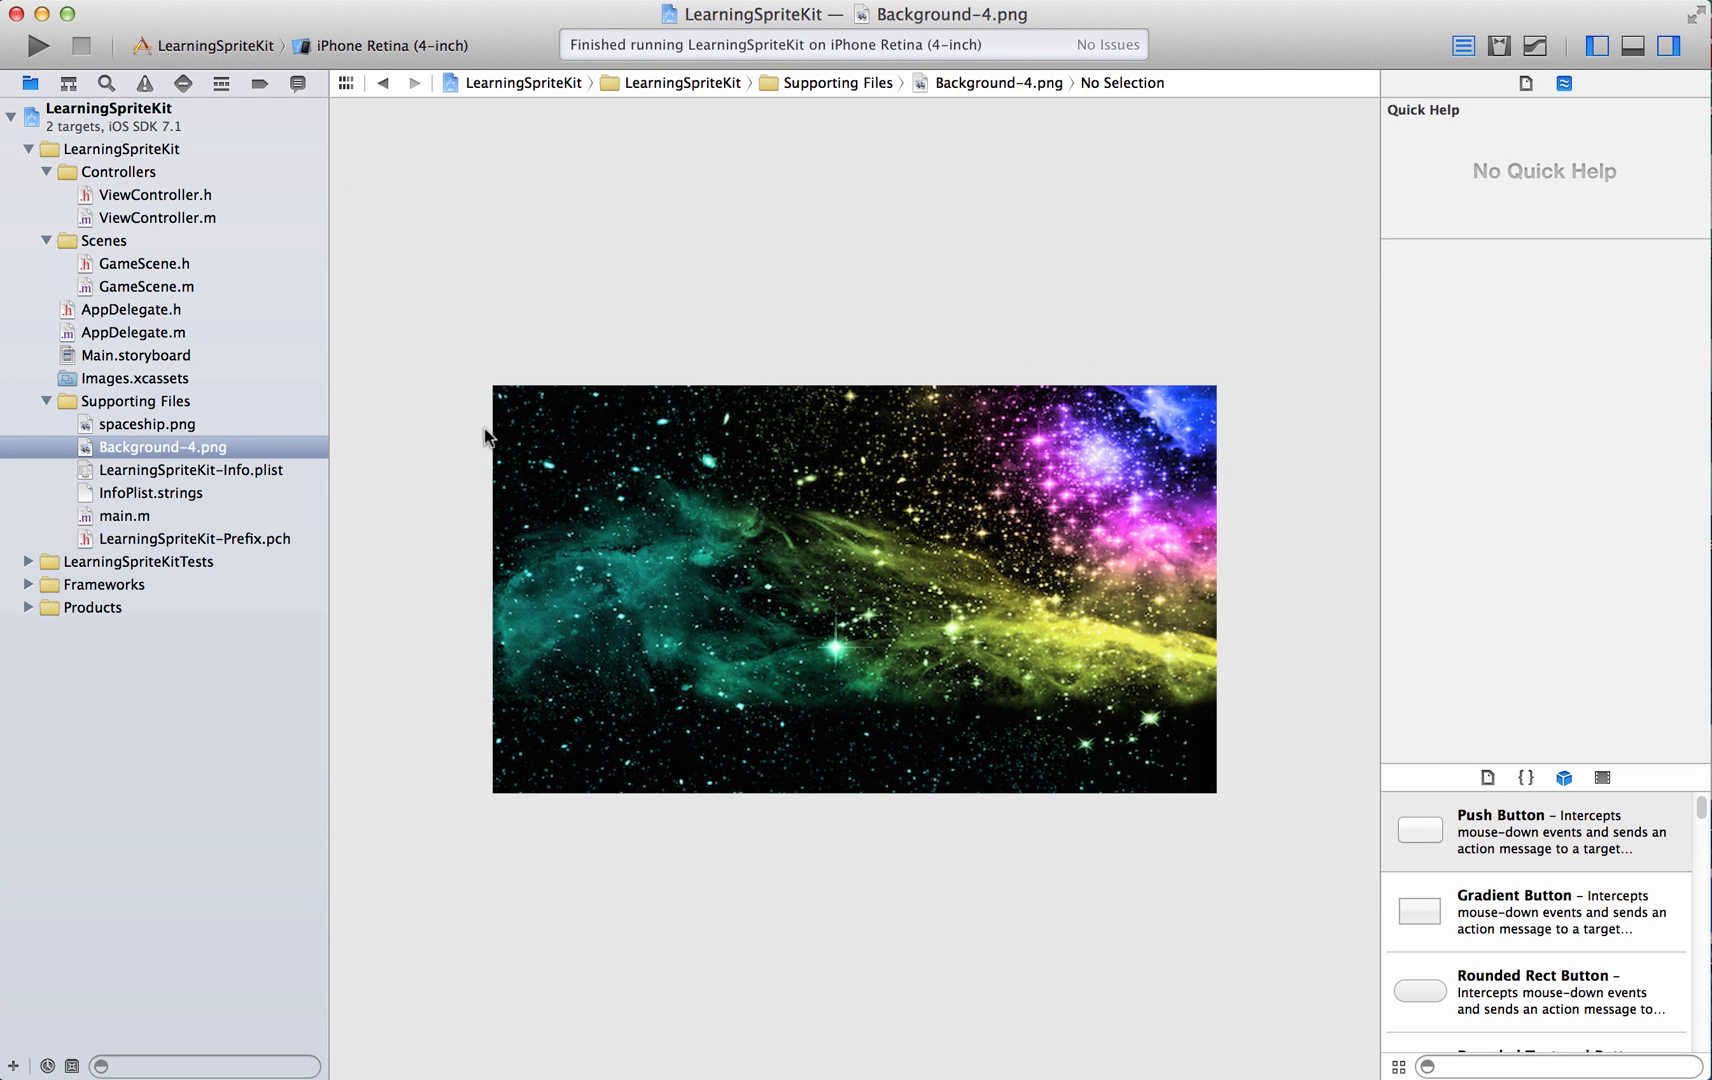
mouse_move(470, 400)
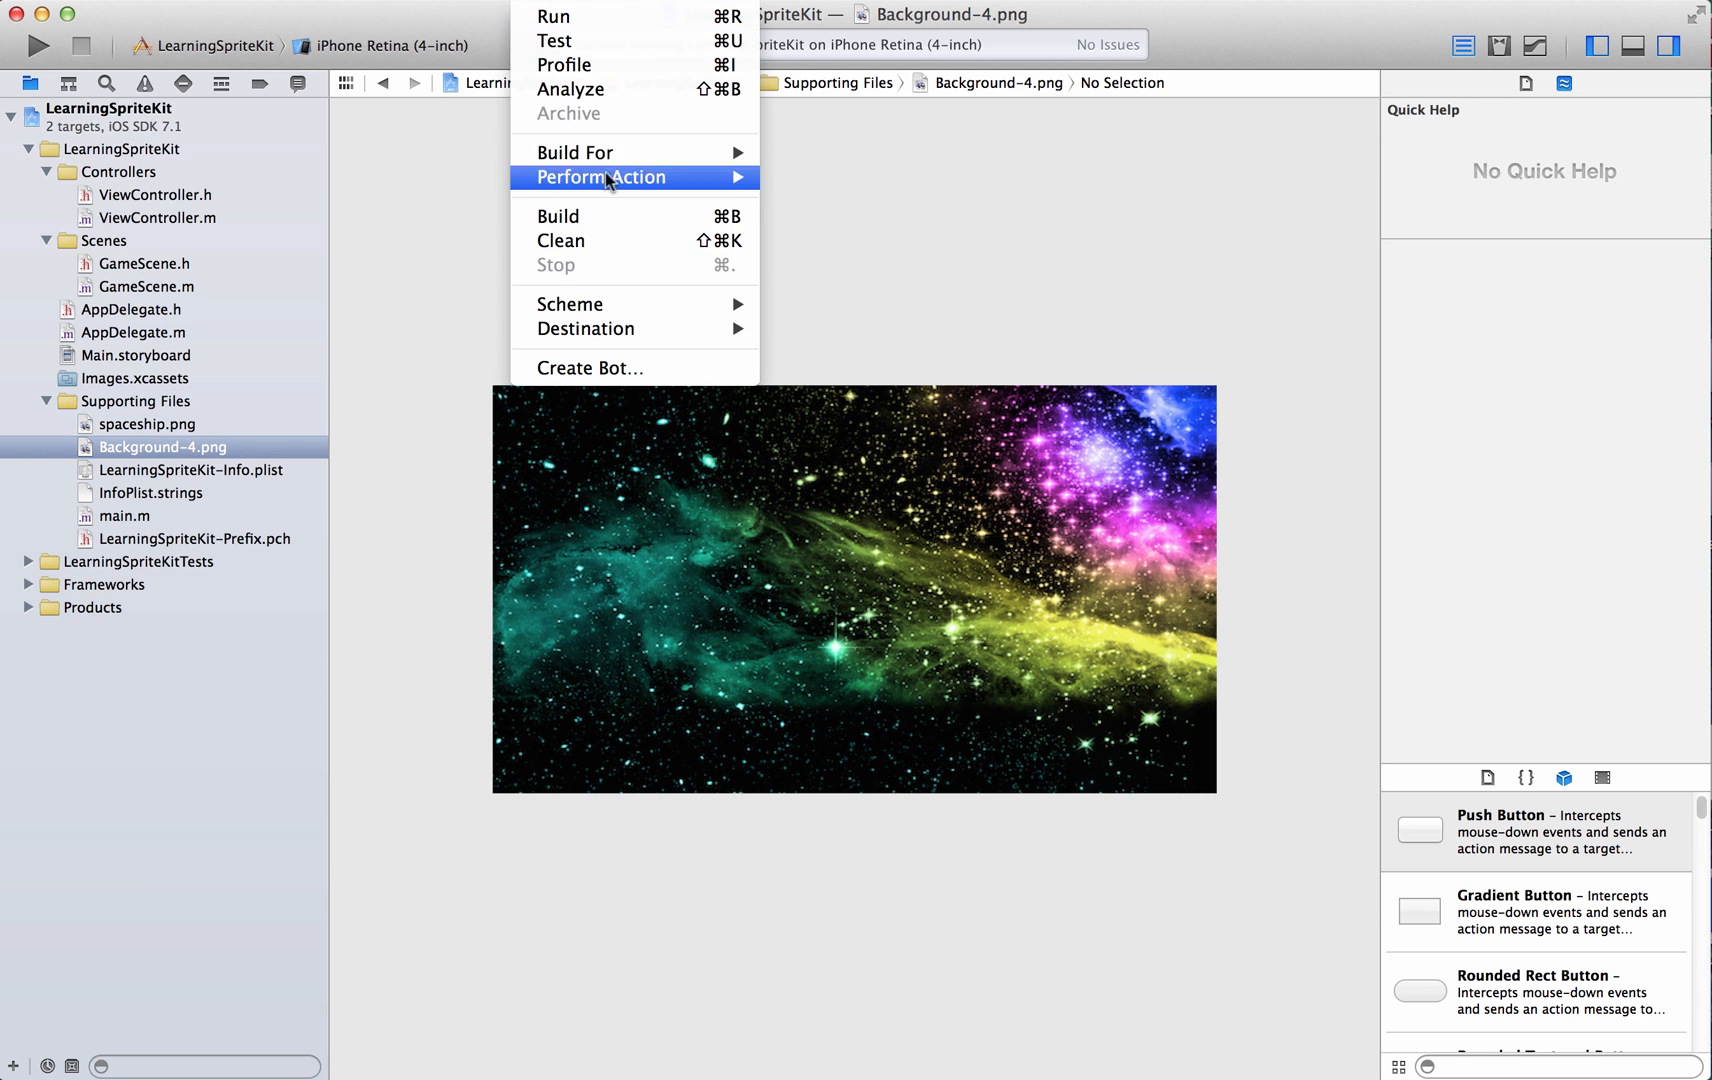
Step: Clean the build, set background.anchorPoint = CGPointZero in setupBackground, and run the game
left_click(560, 242)
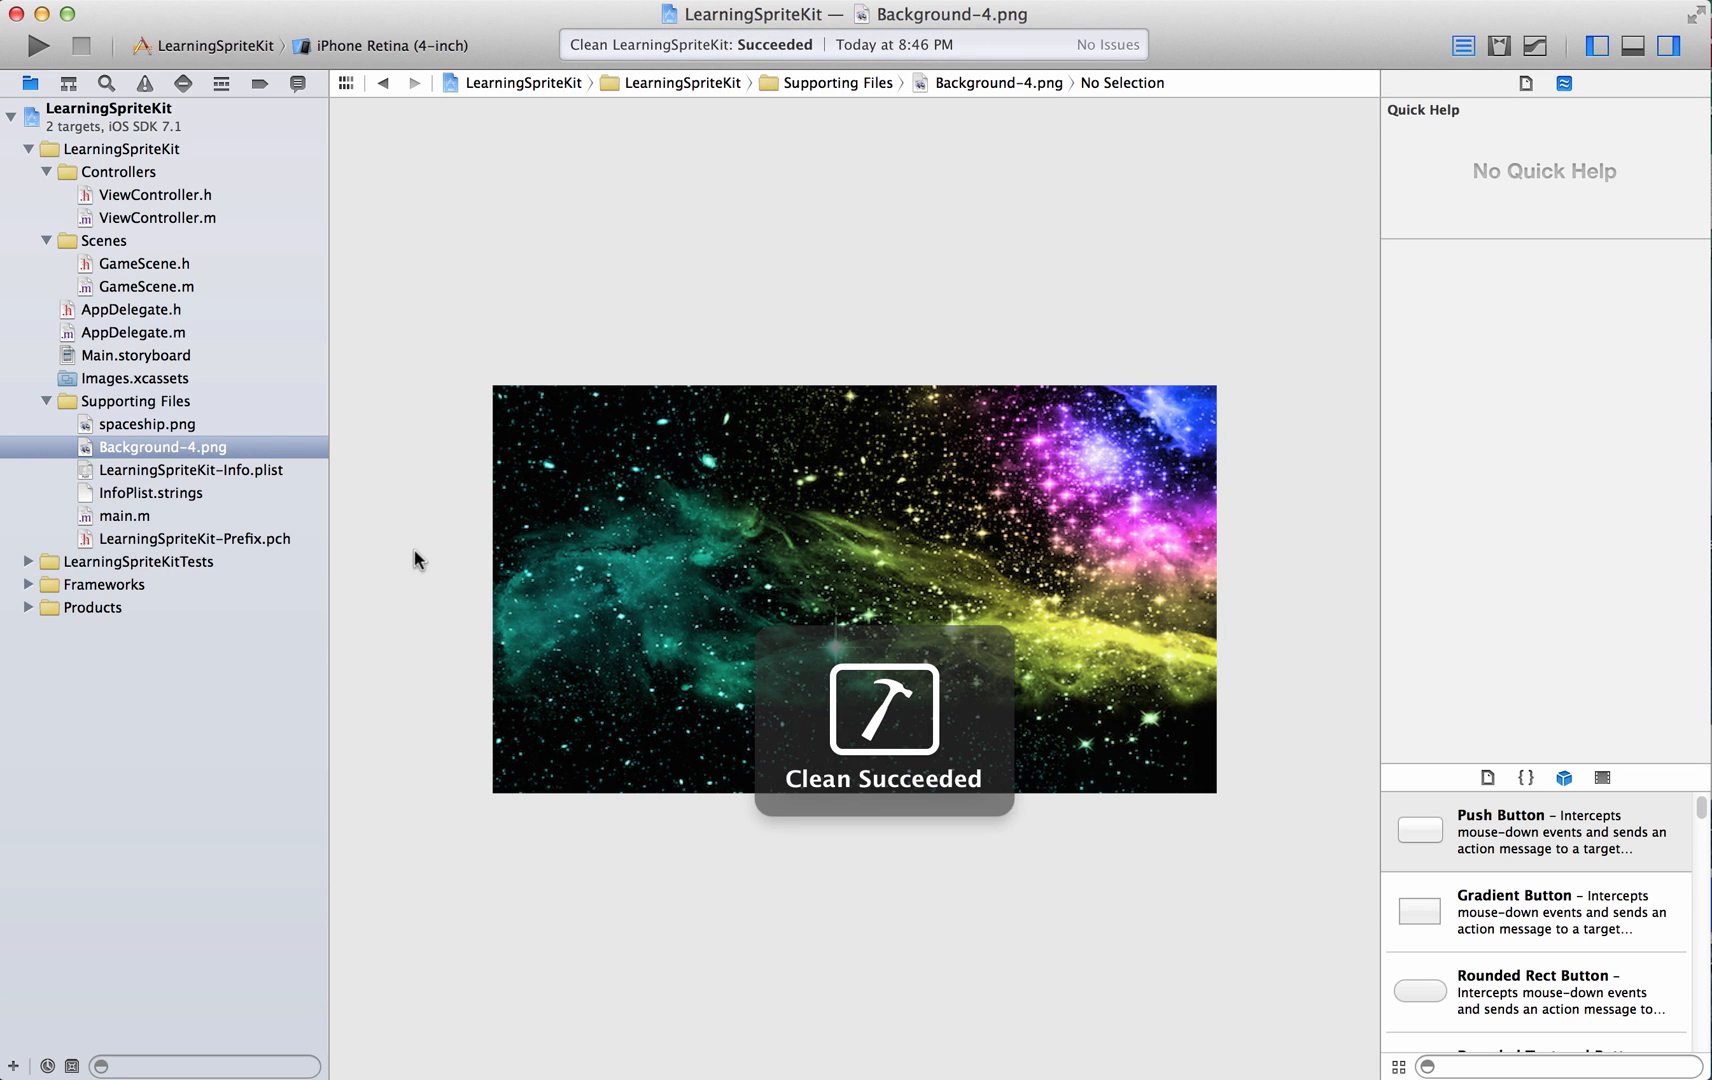
left_click(146, 286)
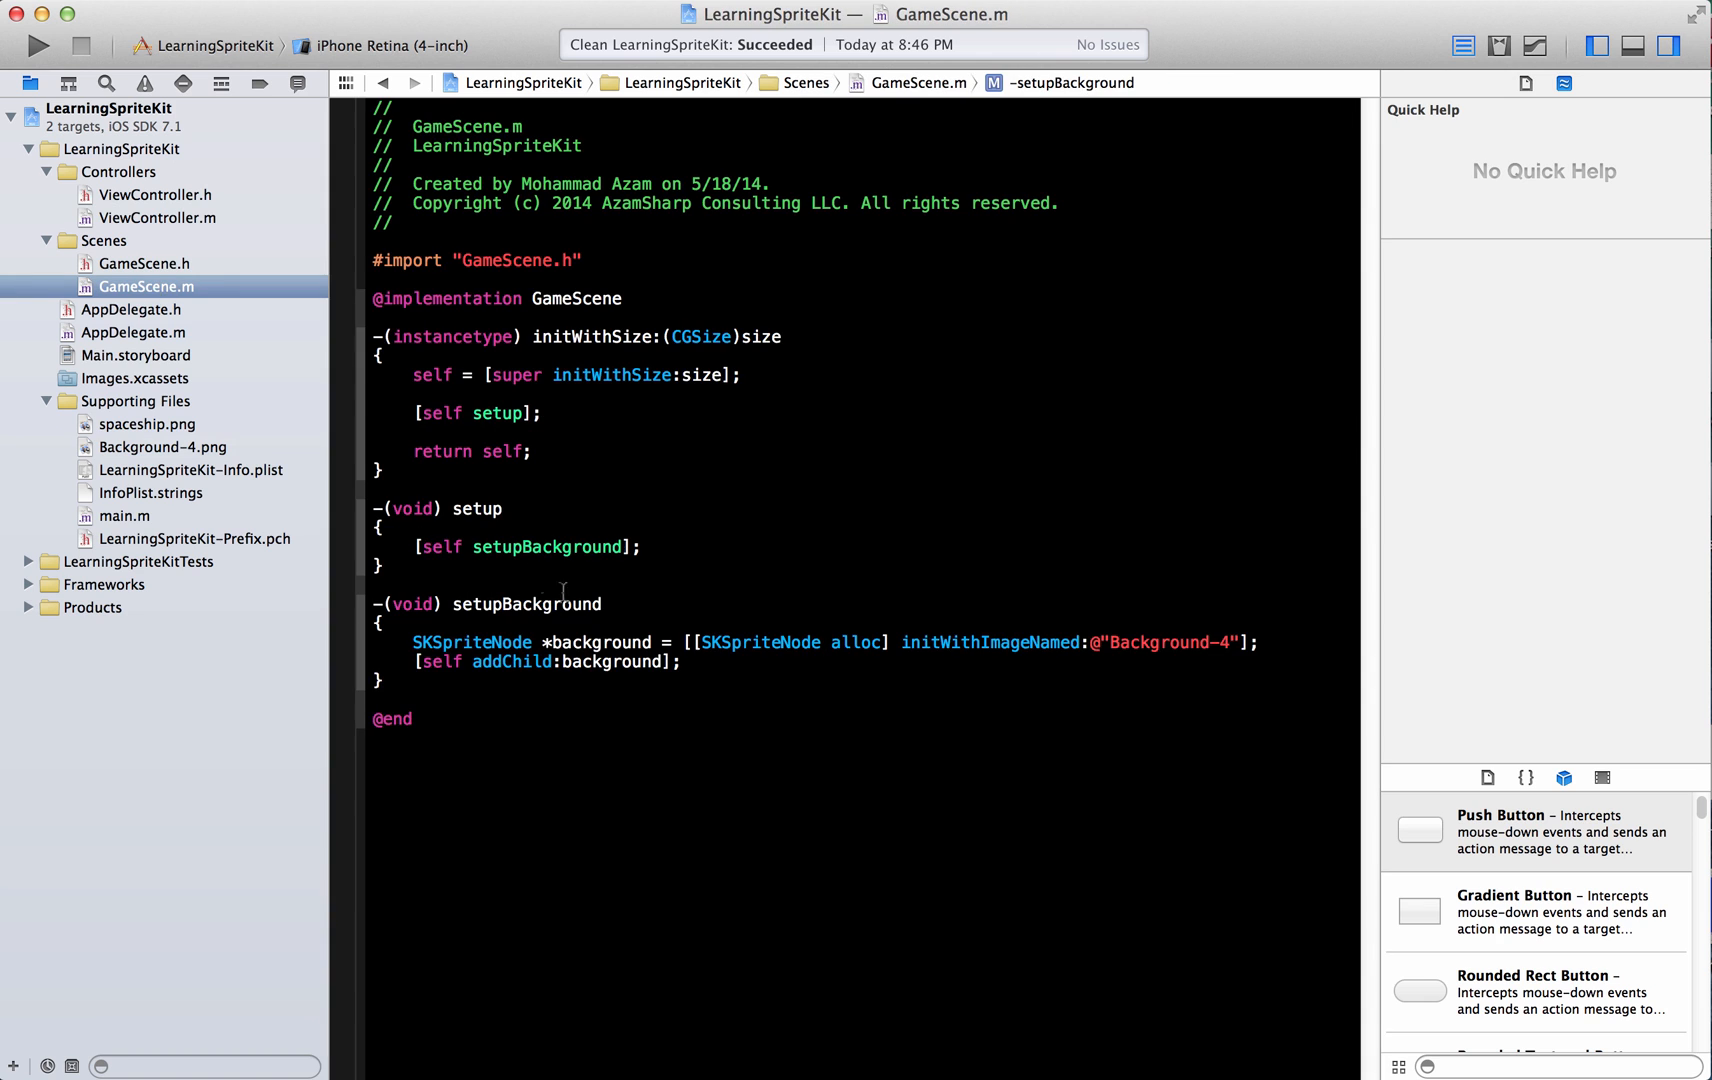
type("background")
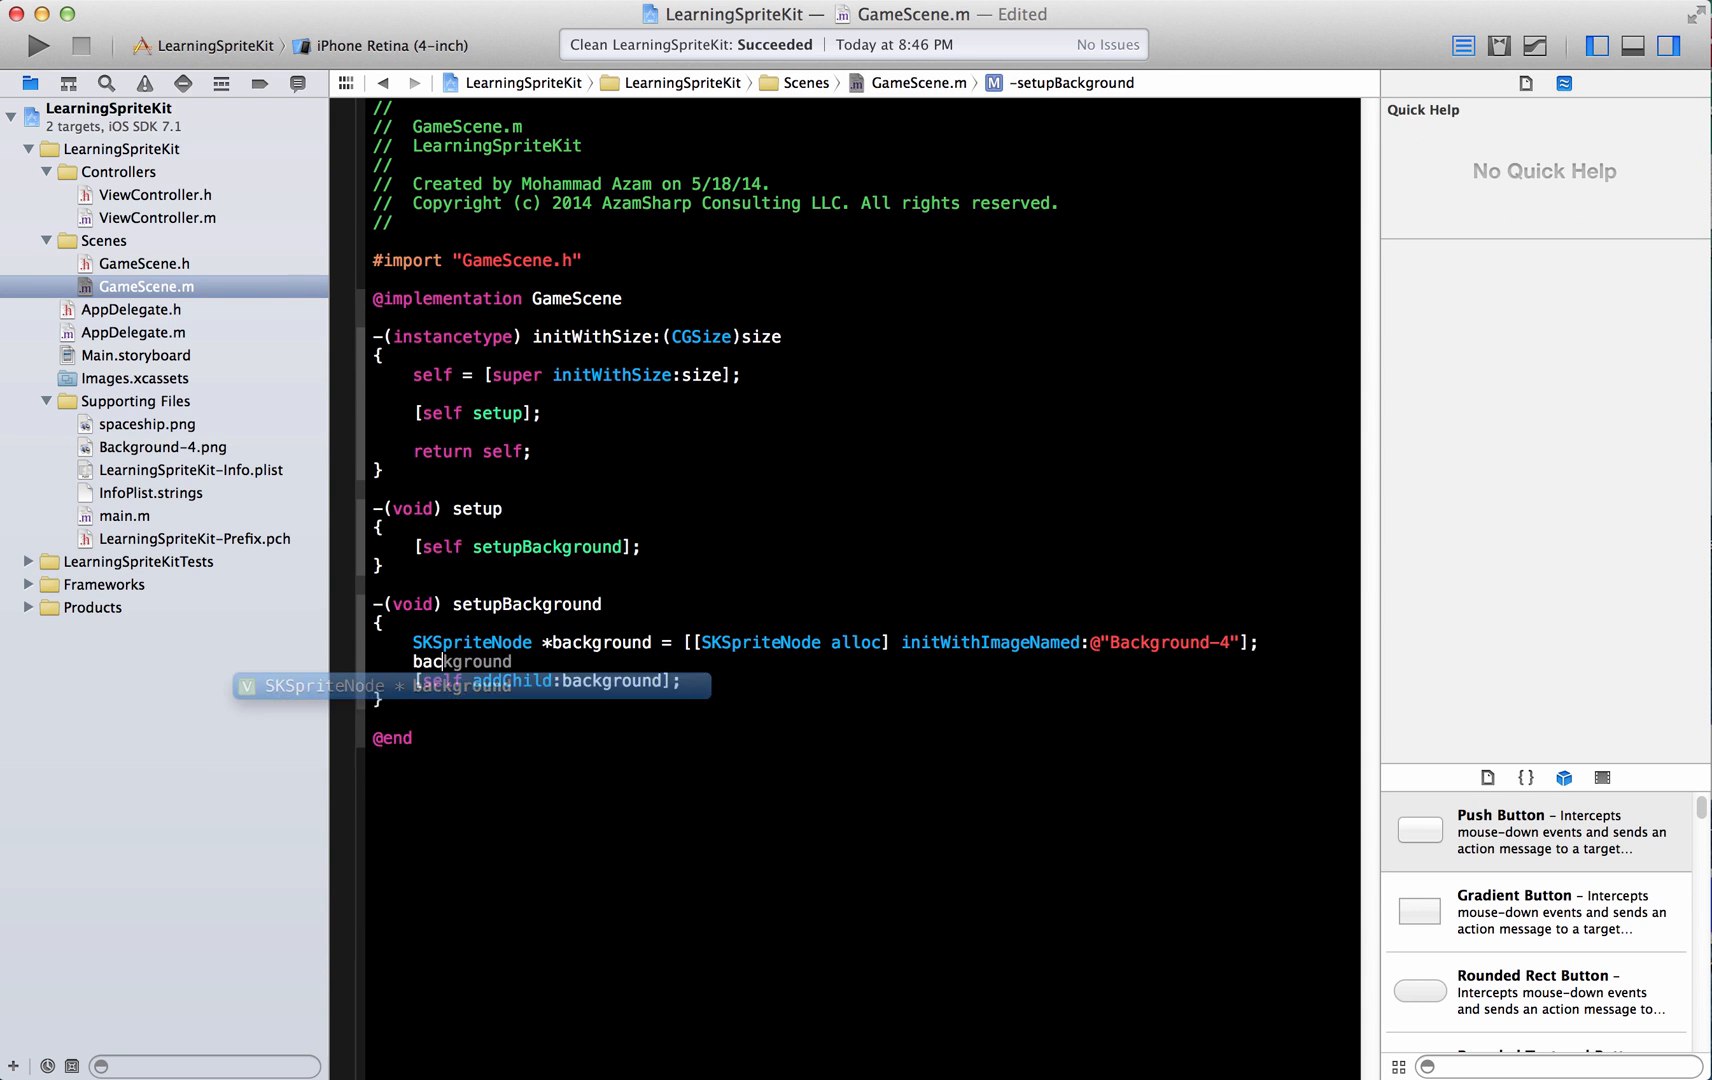
type(".anchorPoint")
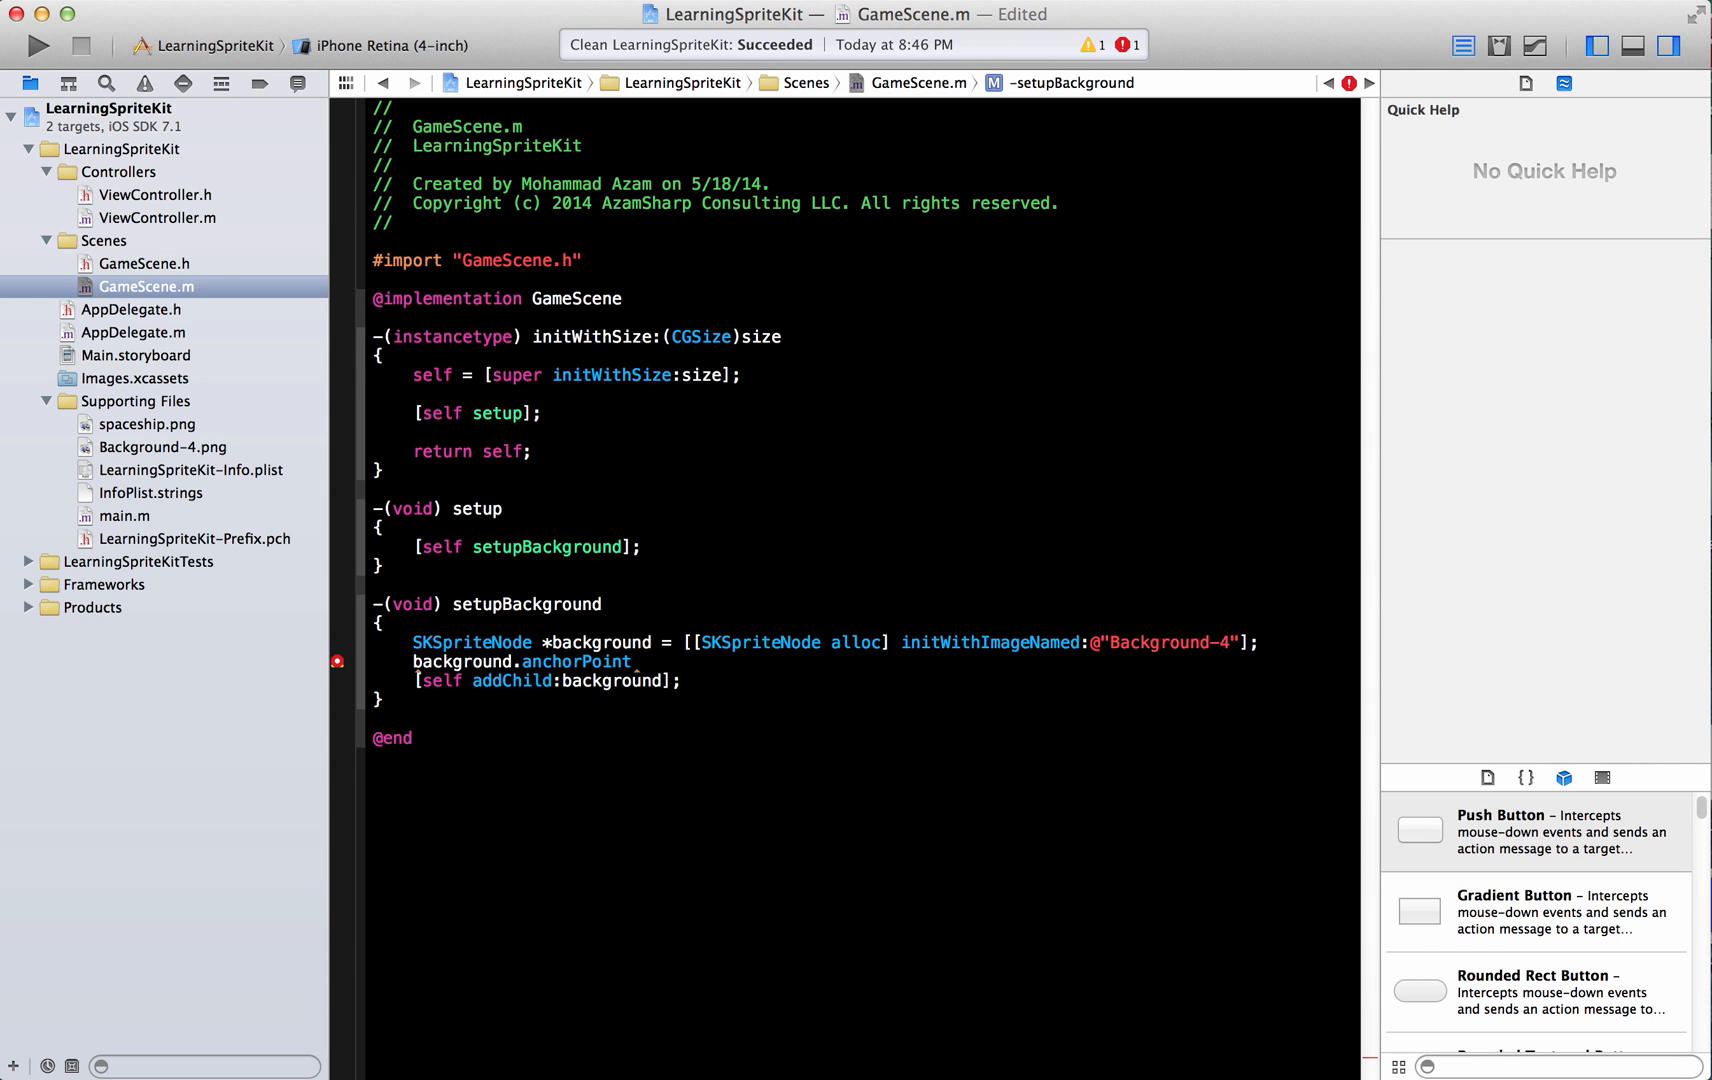
type("= CGPointMake(")
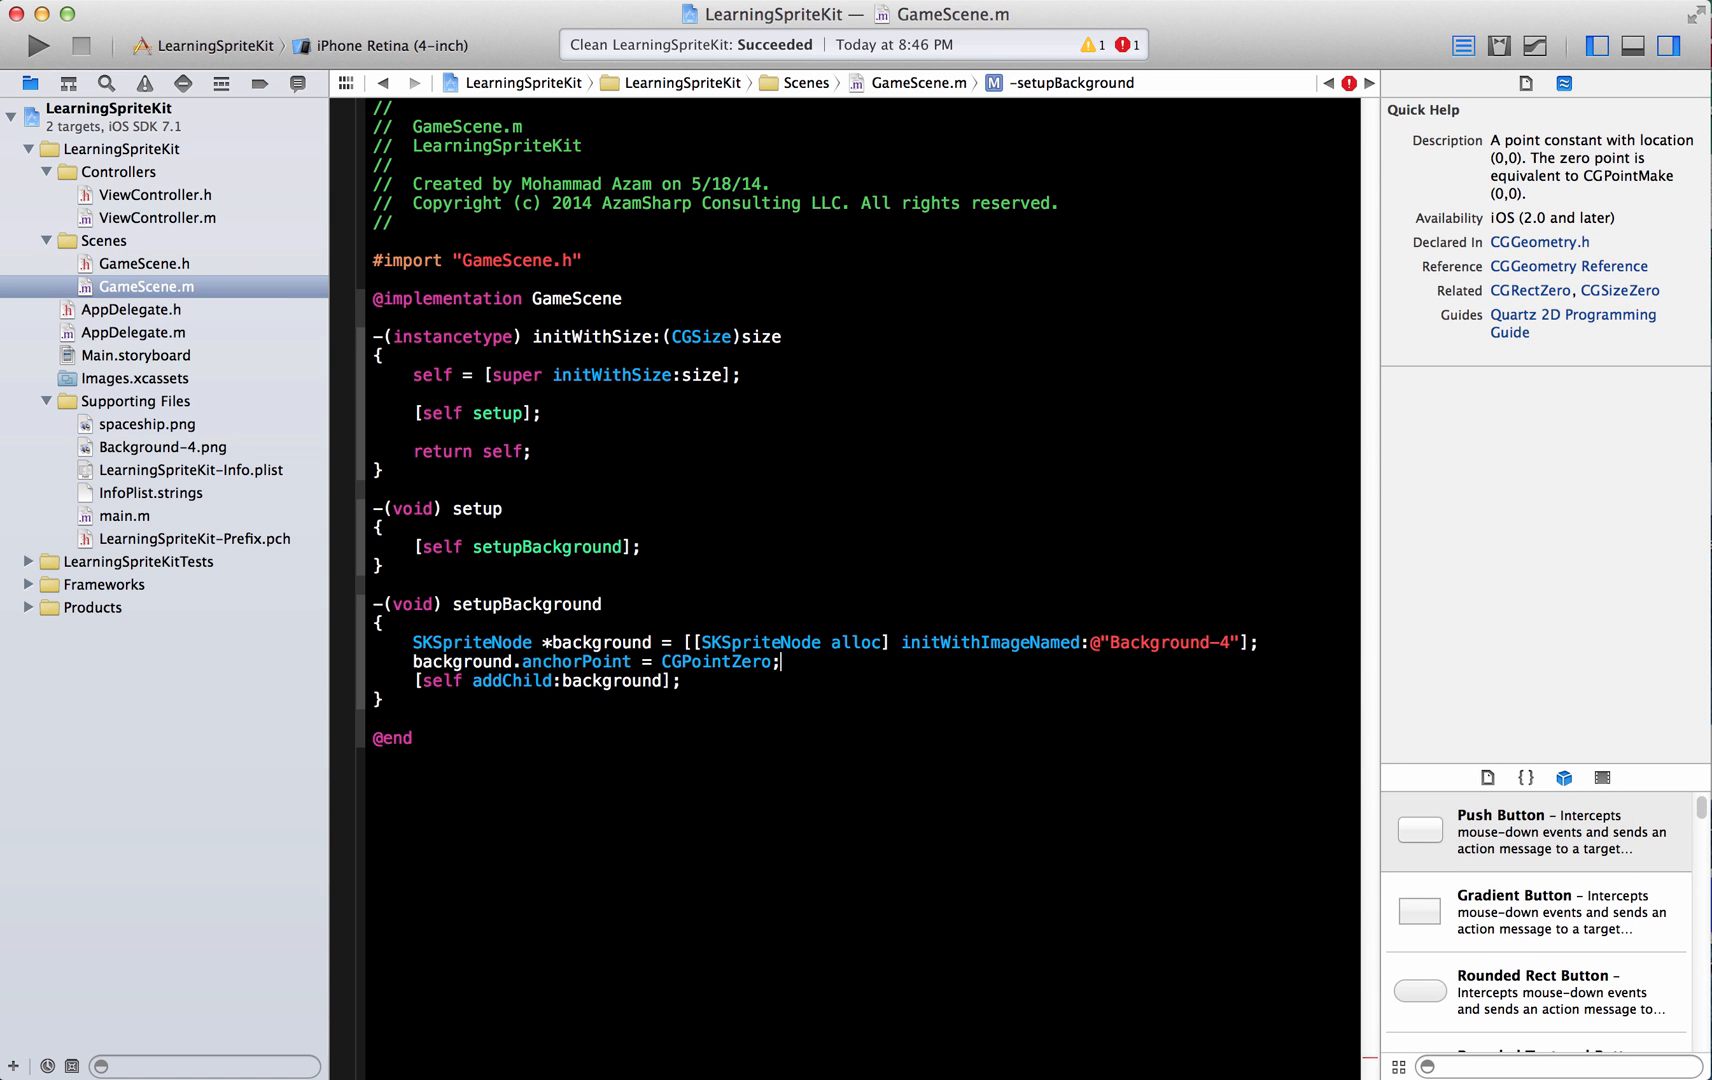
left_click(38, 42)
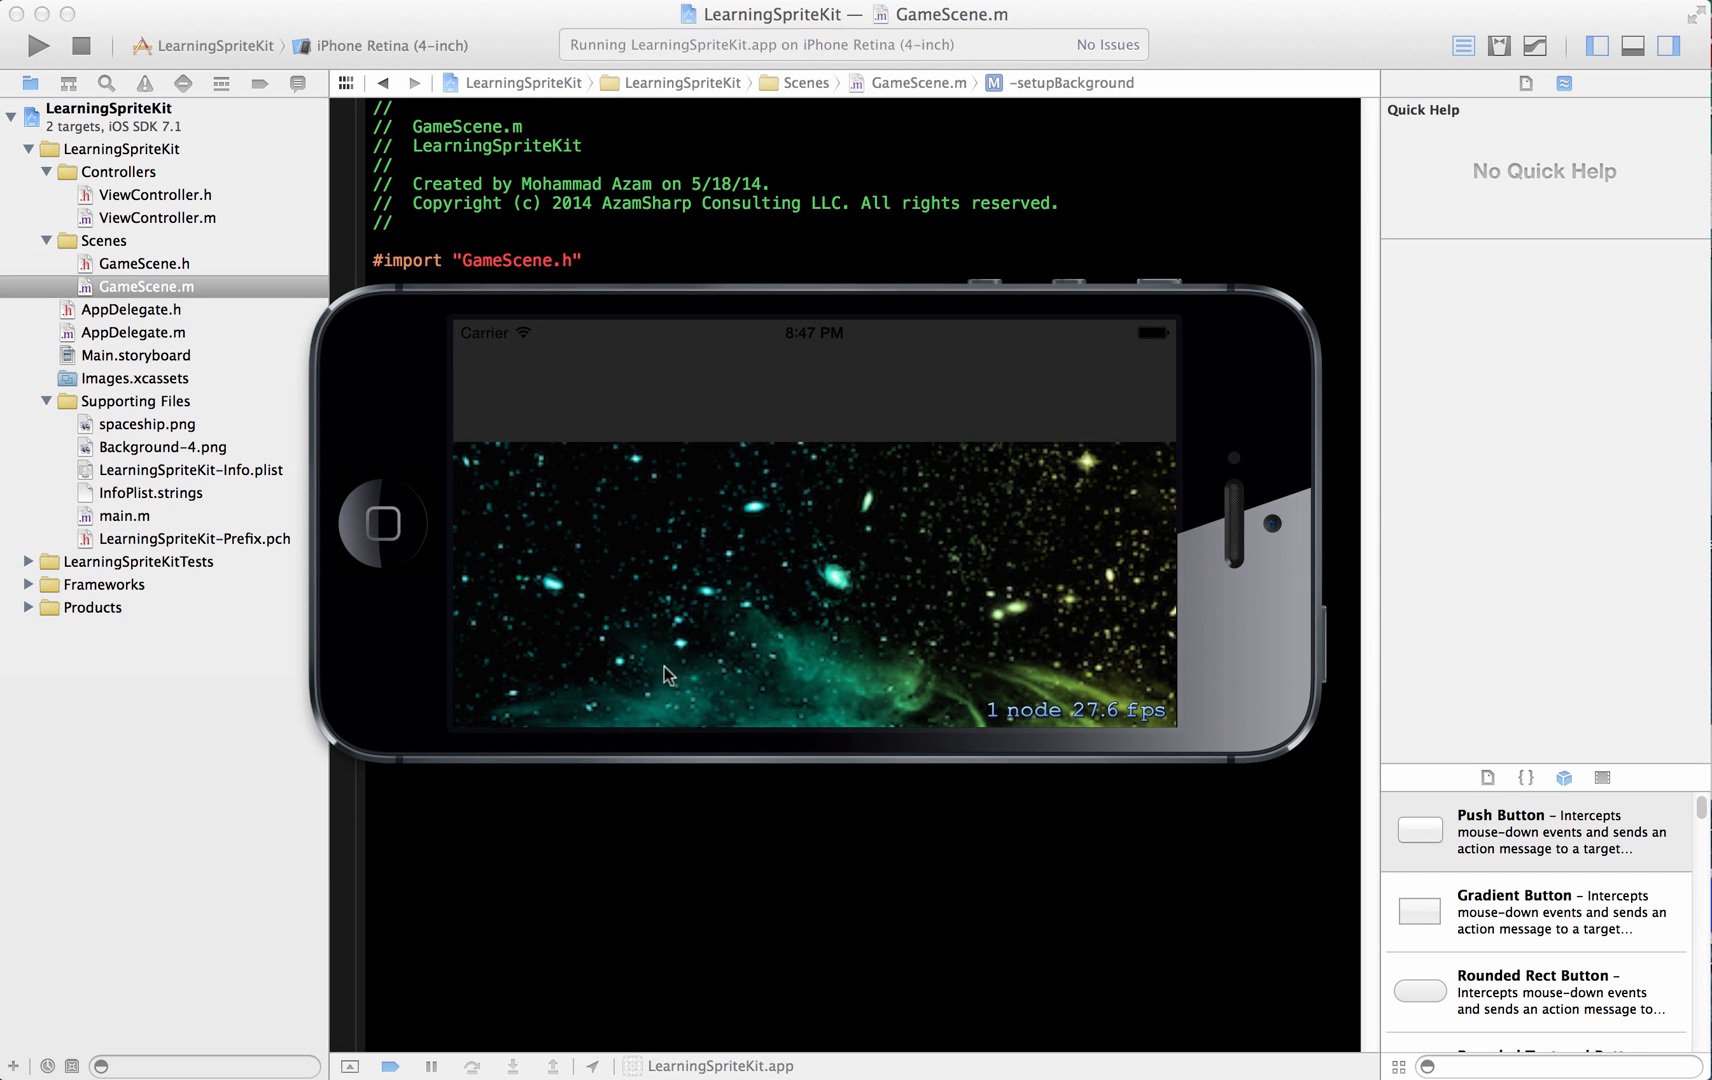
mouse_move(792, 492)
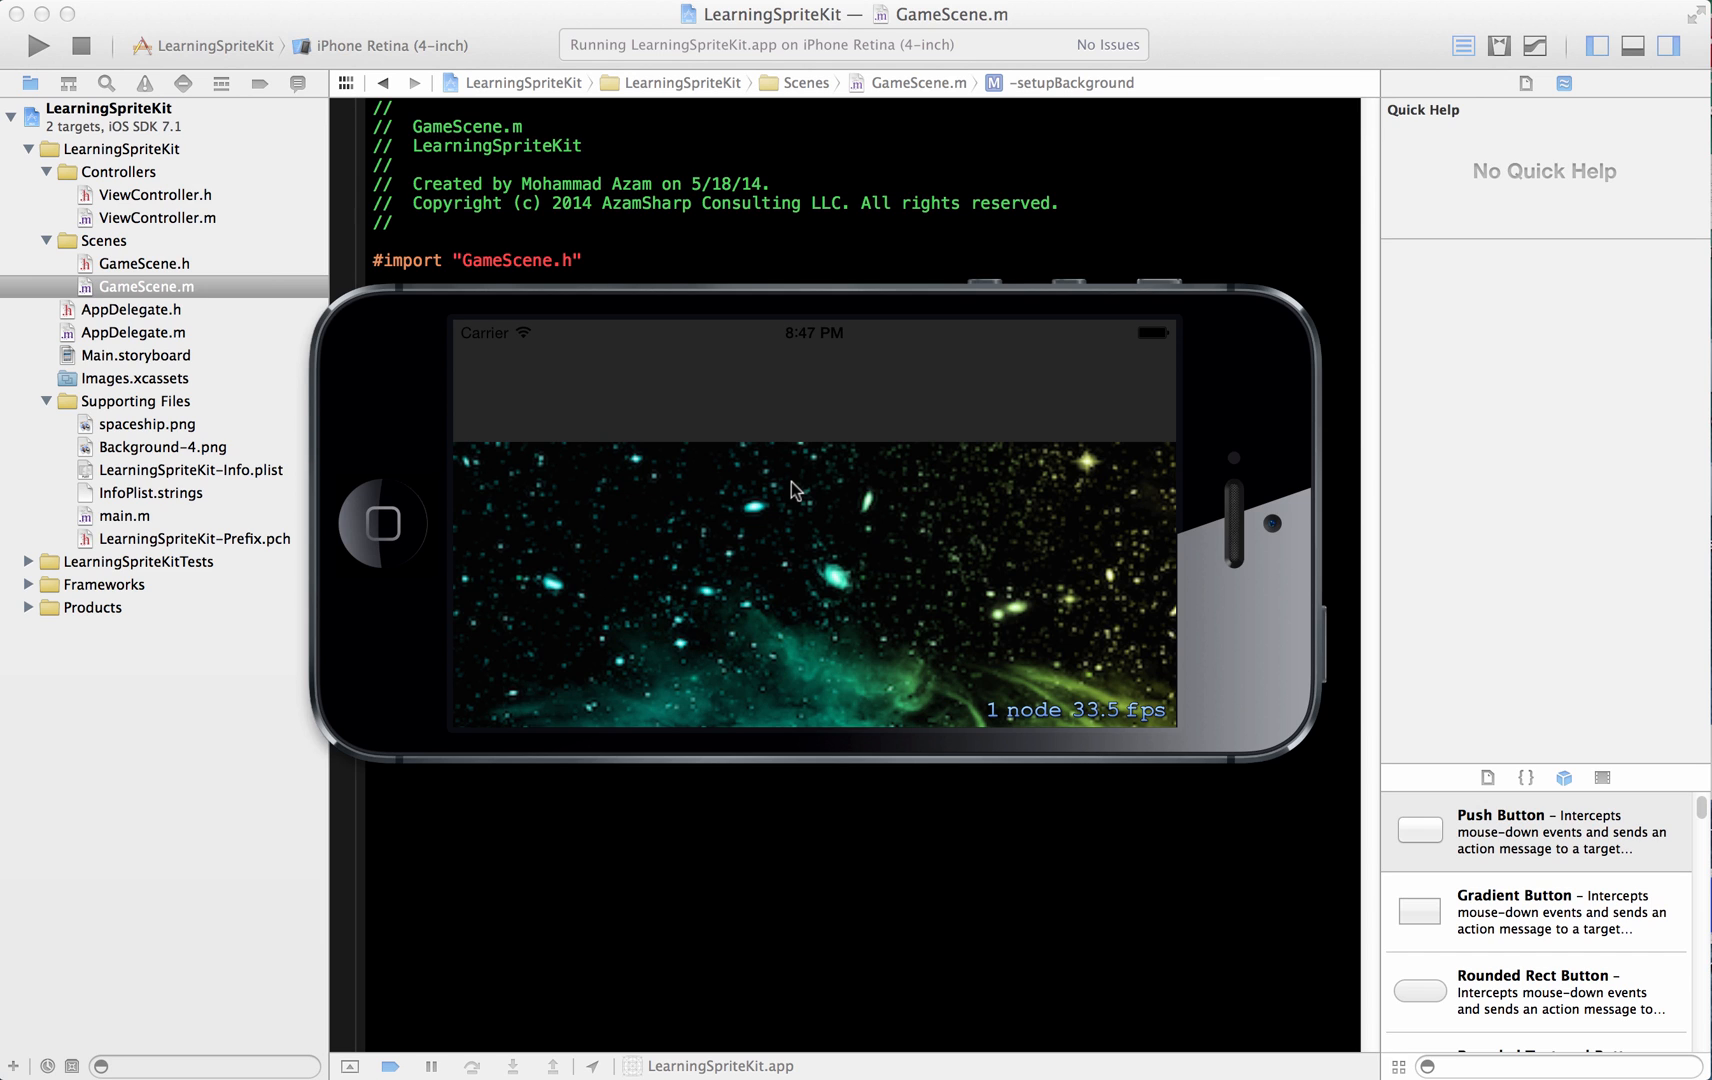
mouse_move(656, 266)
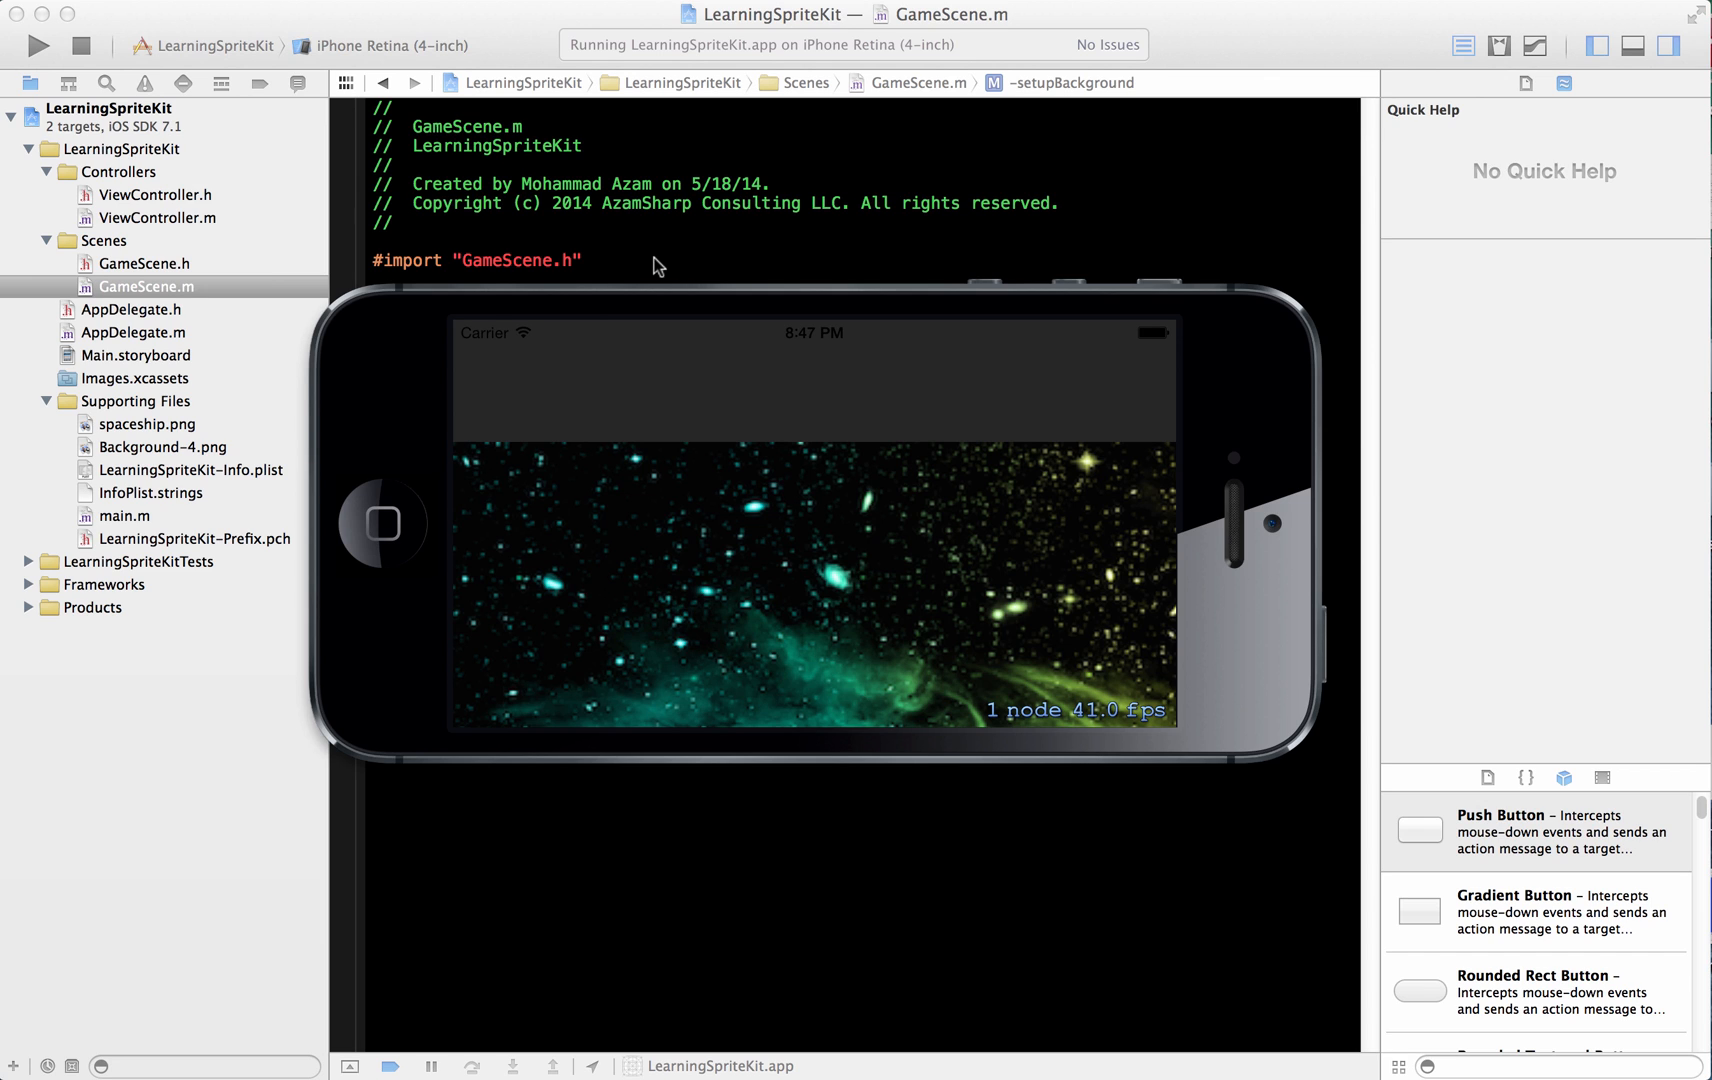
mouse_move(1180, 412)
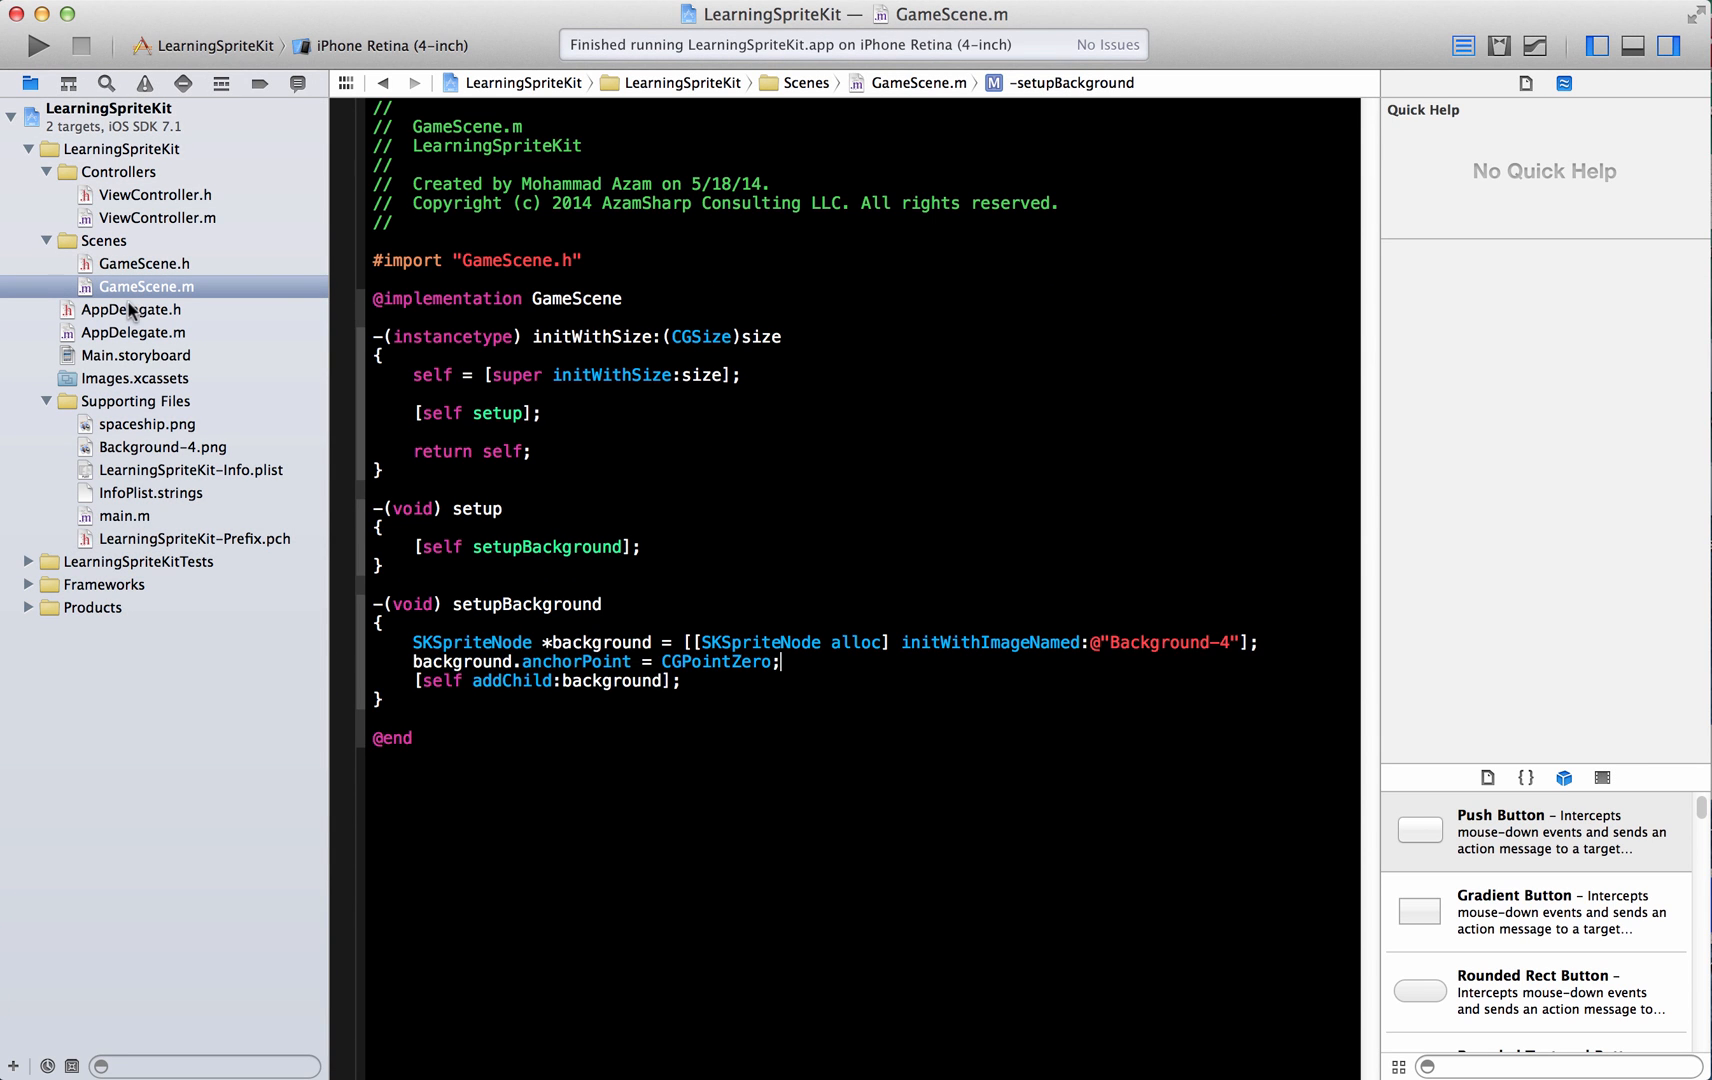
Step: In ViewController.m, review documentation for the view property and viewDidLoad
left_click(156, 218)
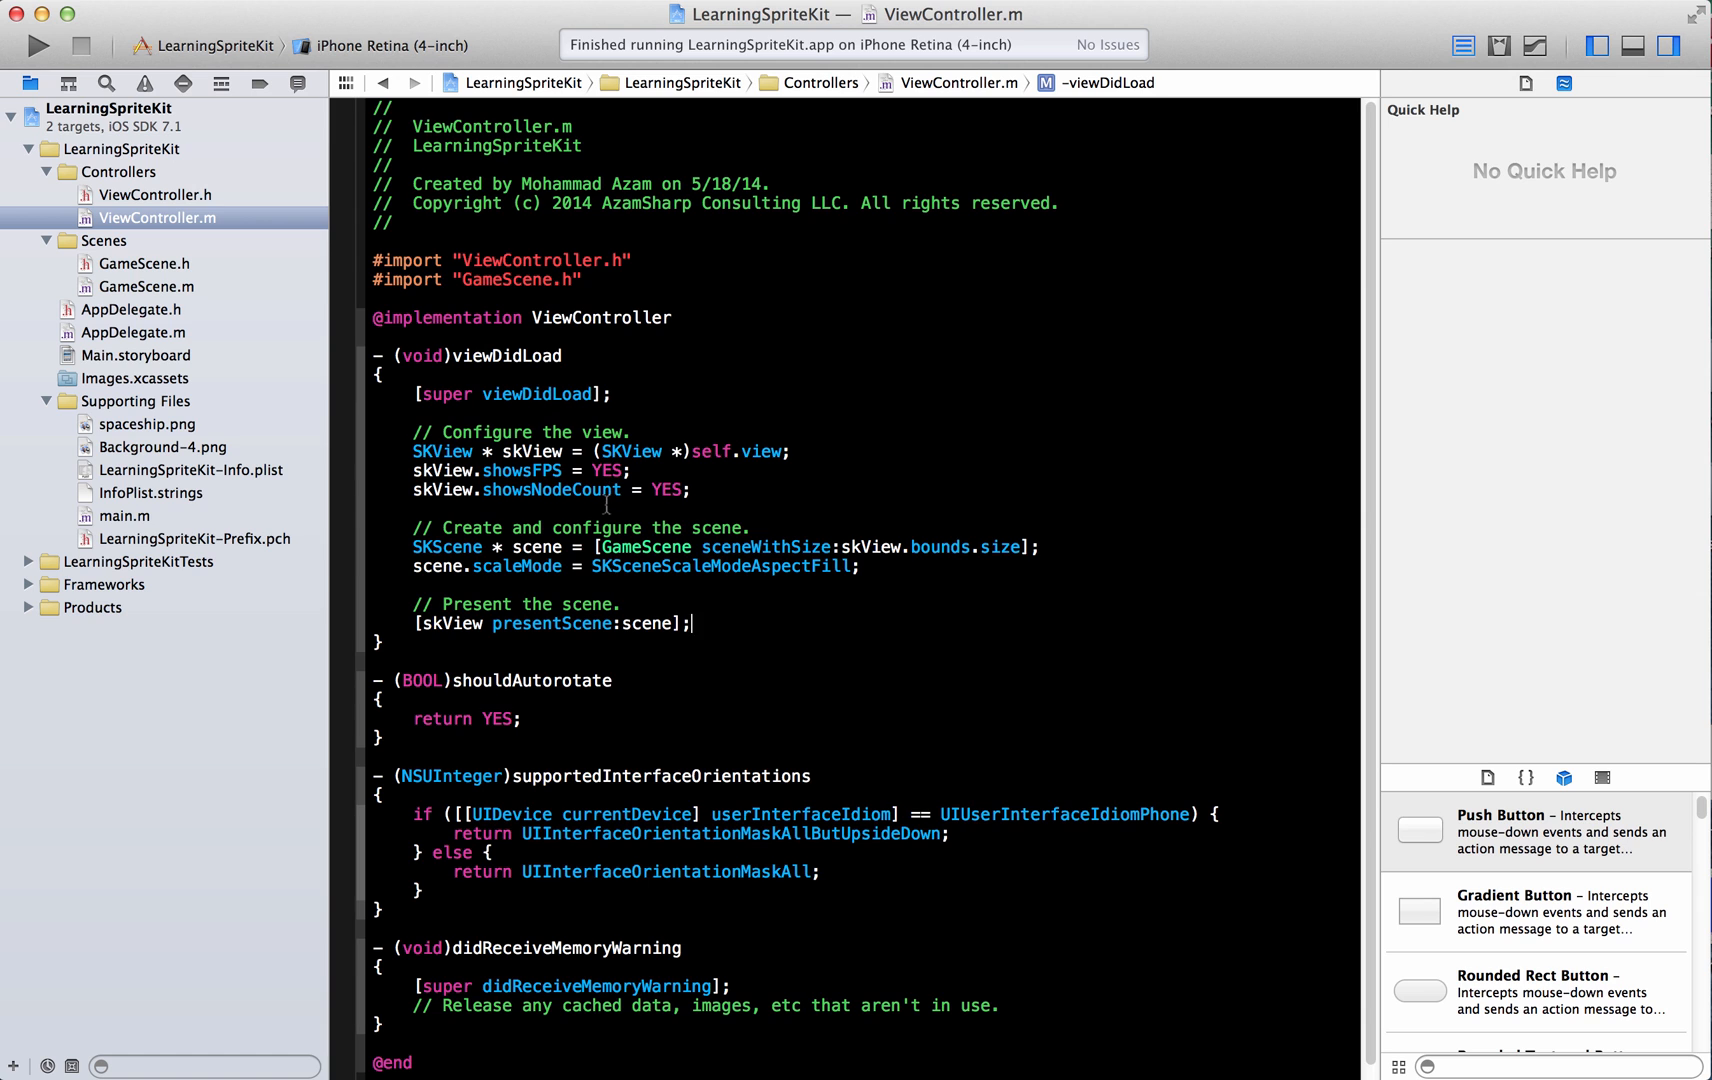
left_click(760, 452)
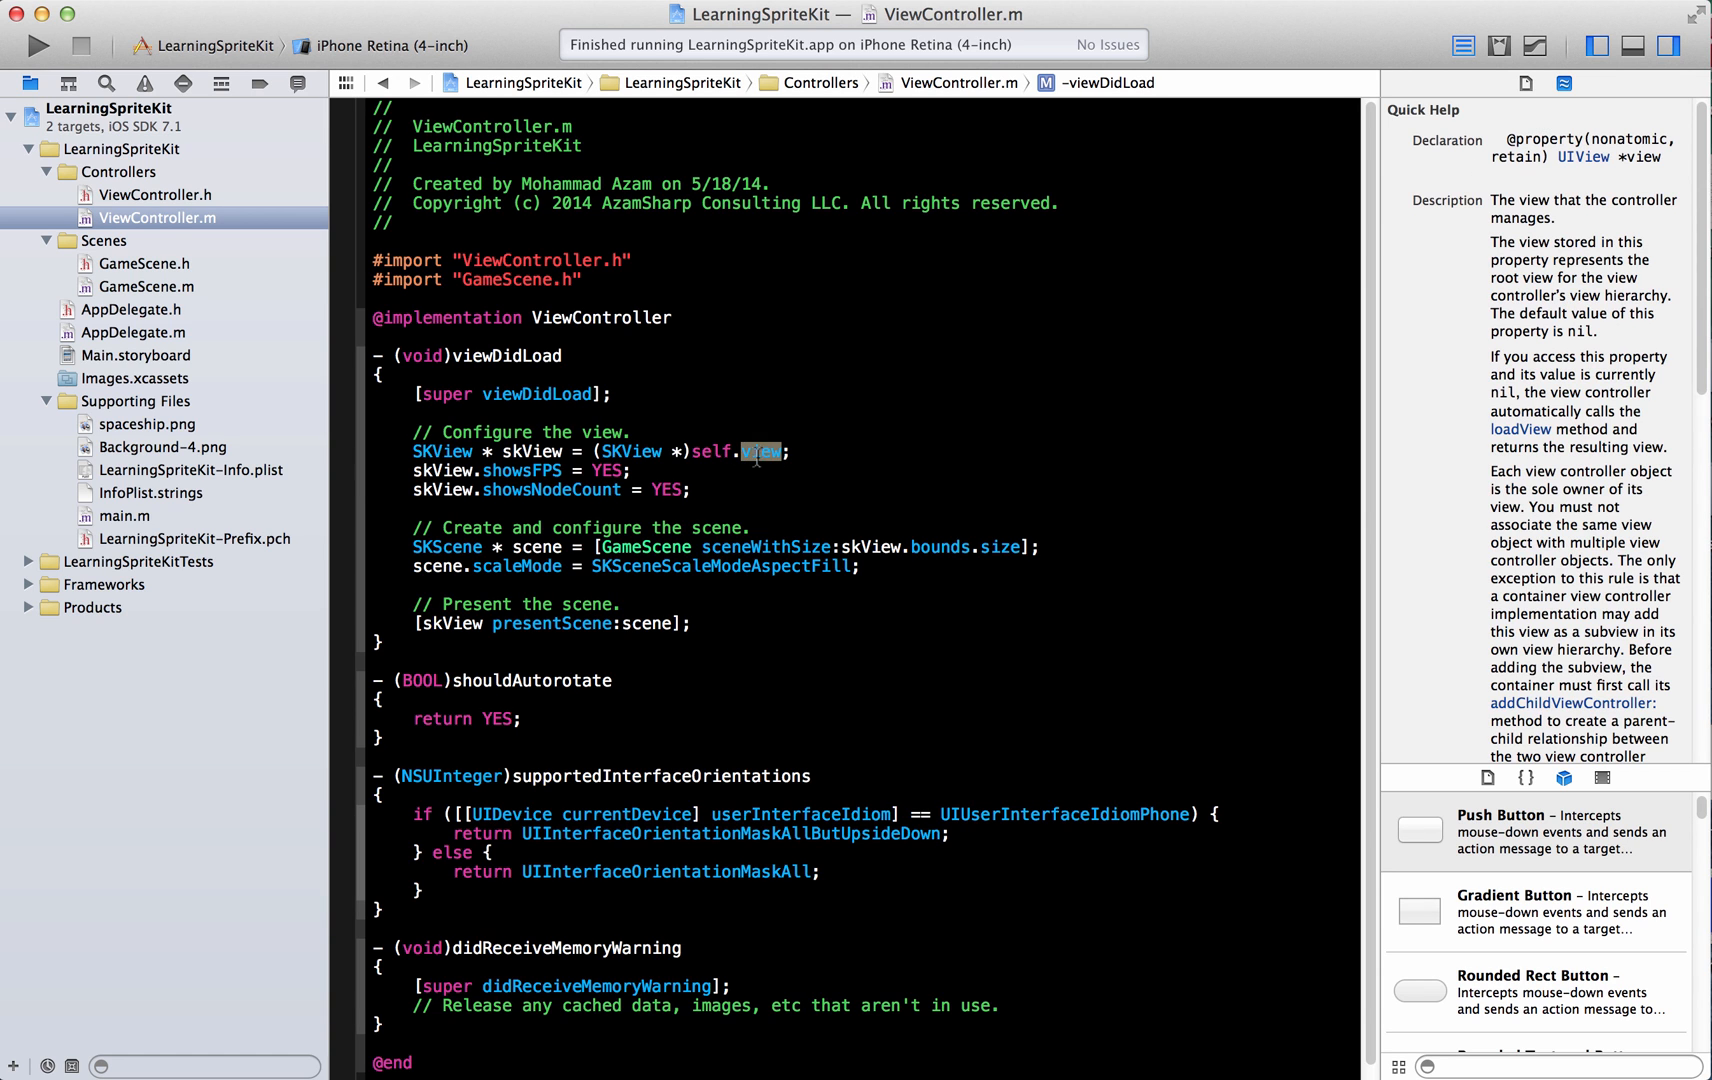
left_click(508, 356)
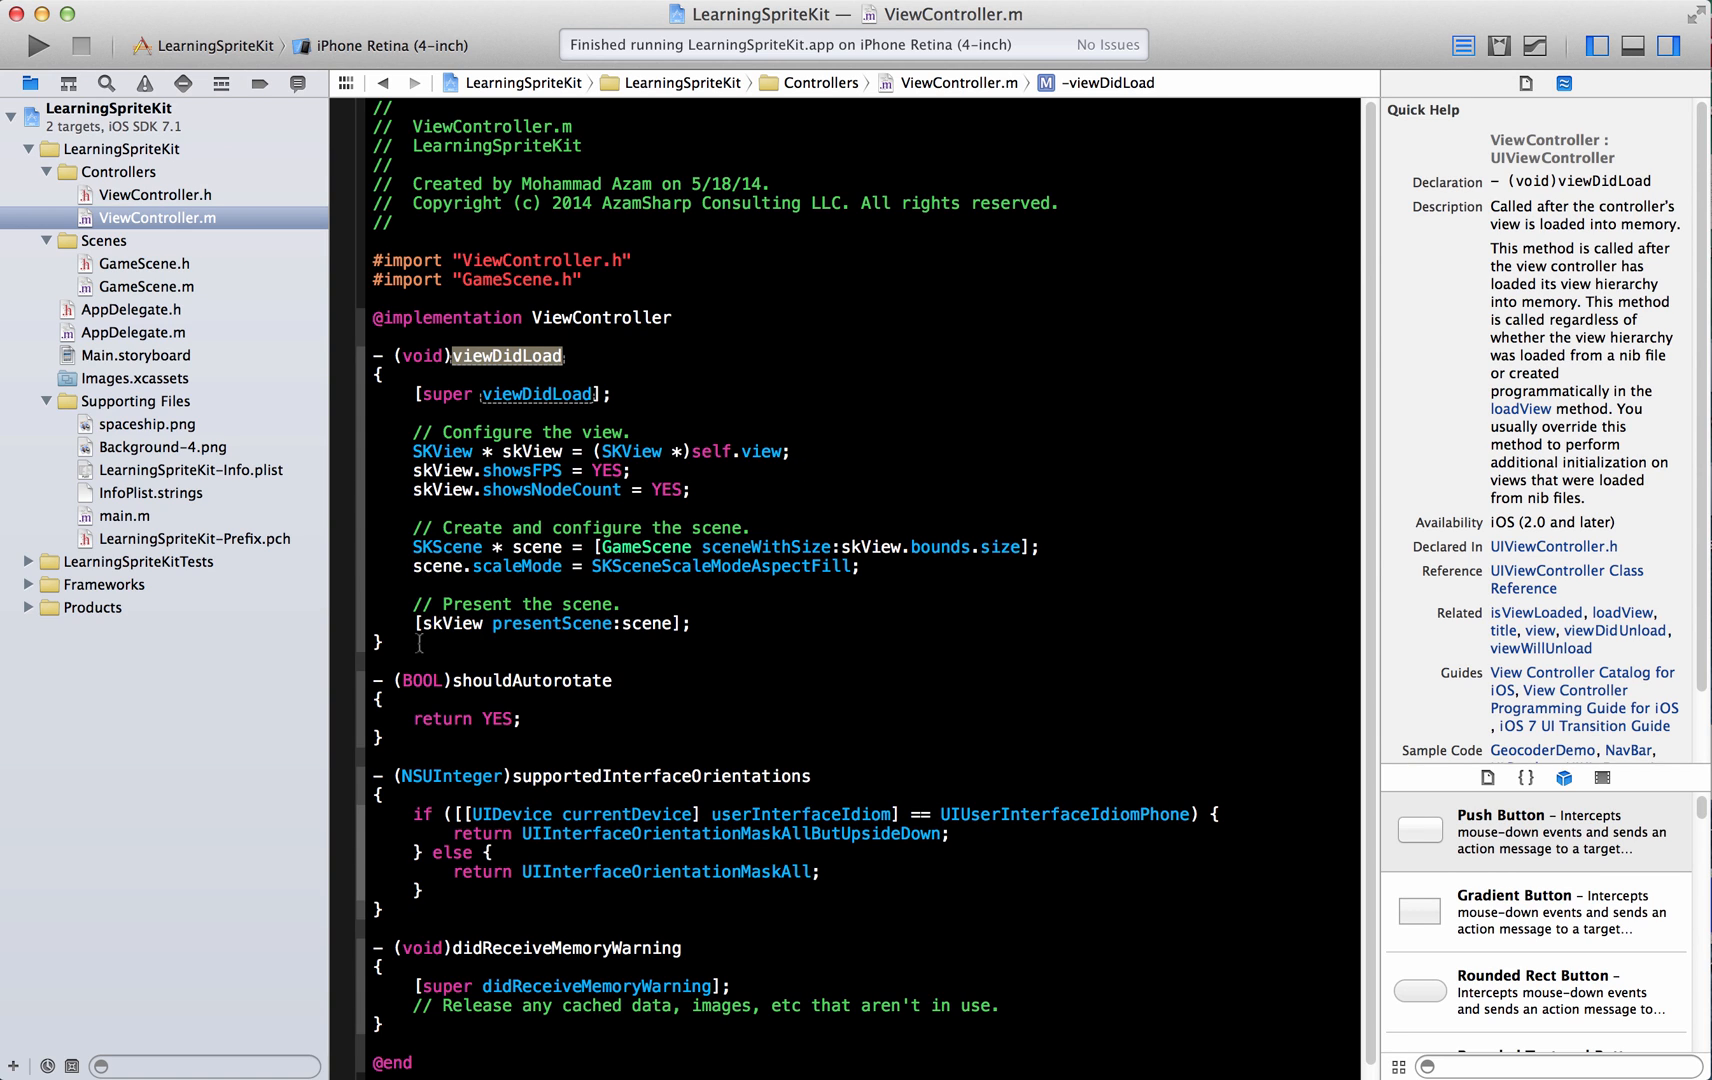
mouse_move(544, 478)
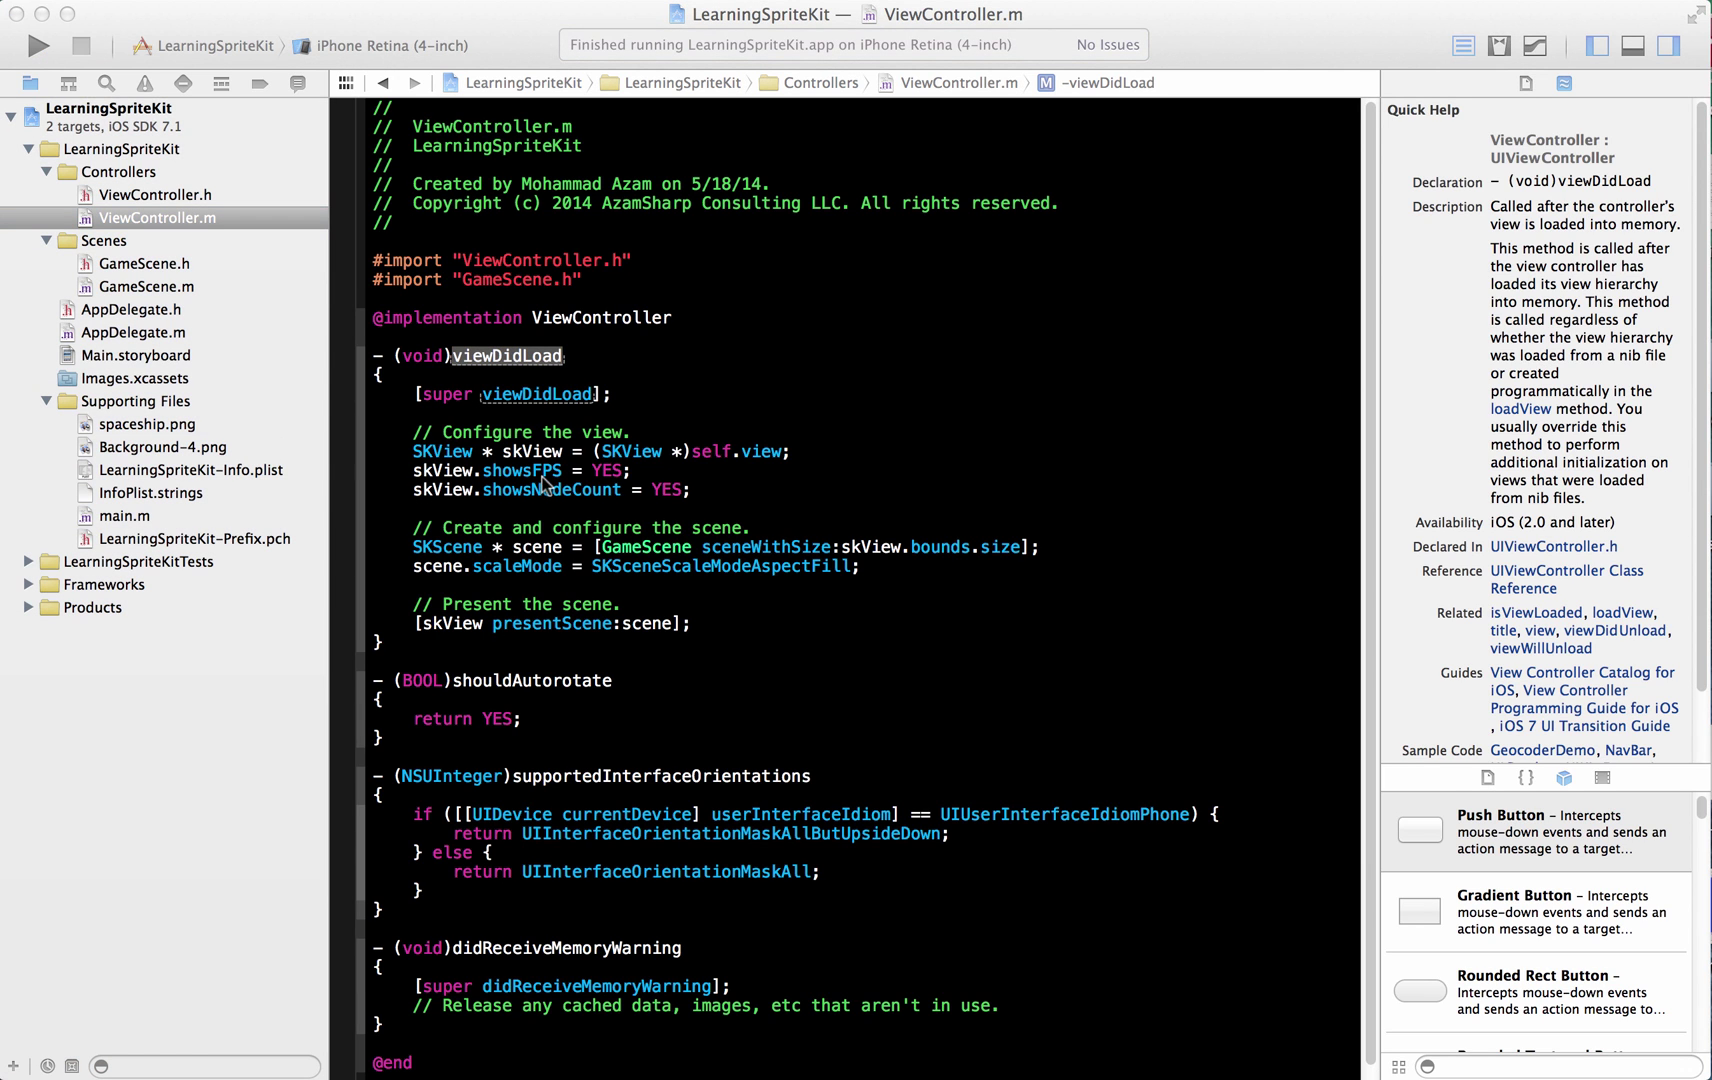
left_click(760, 452)
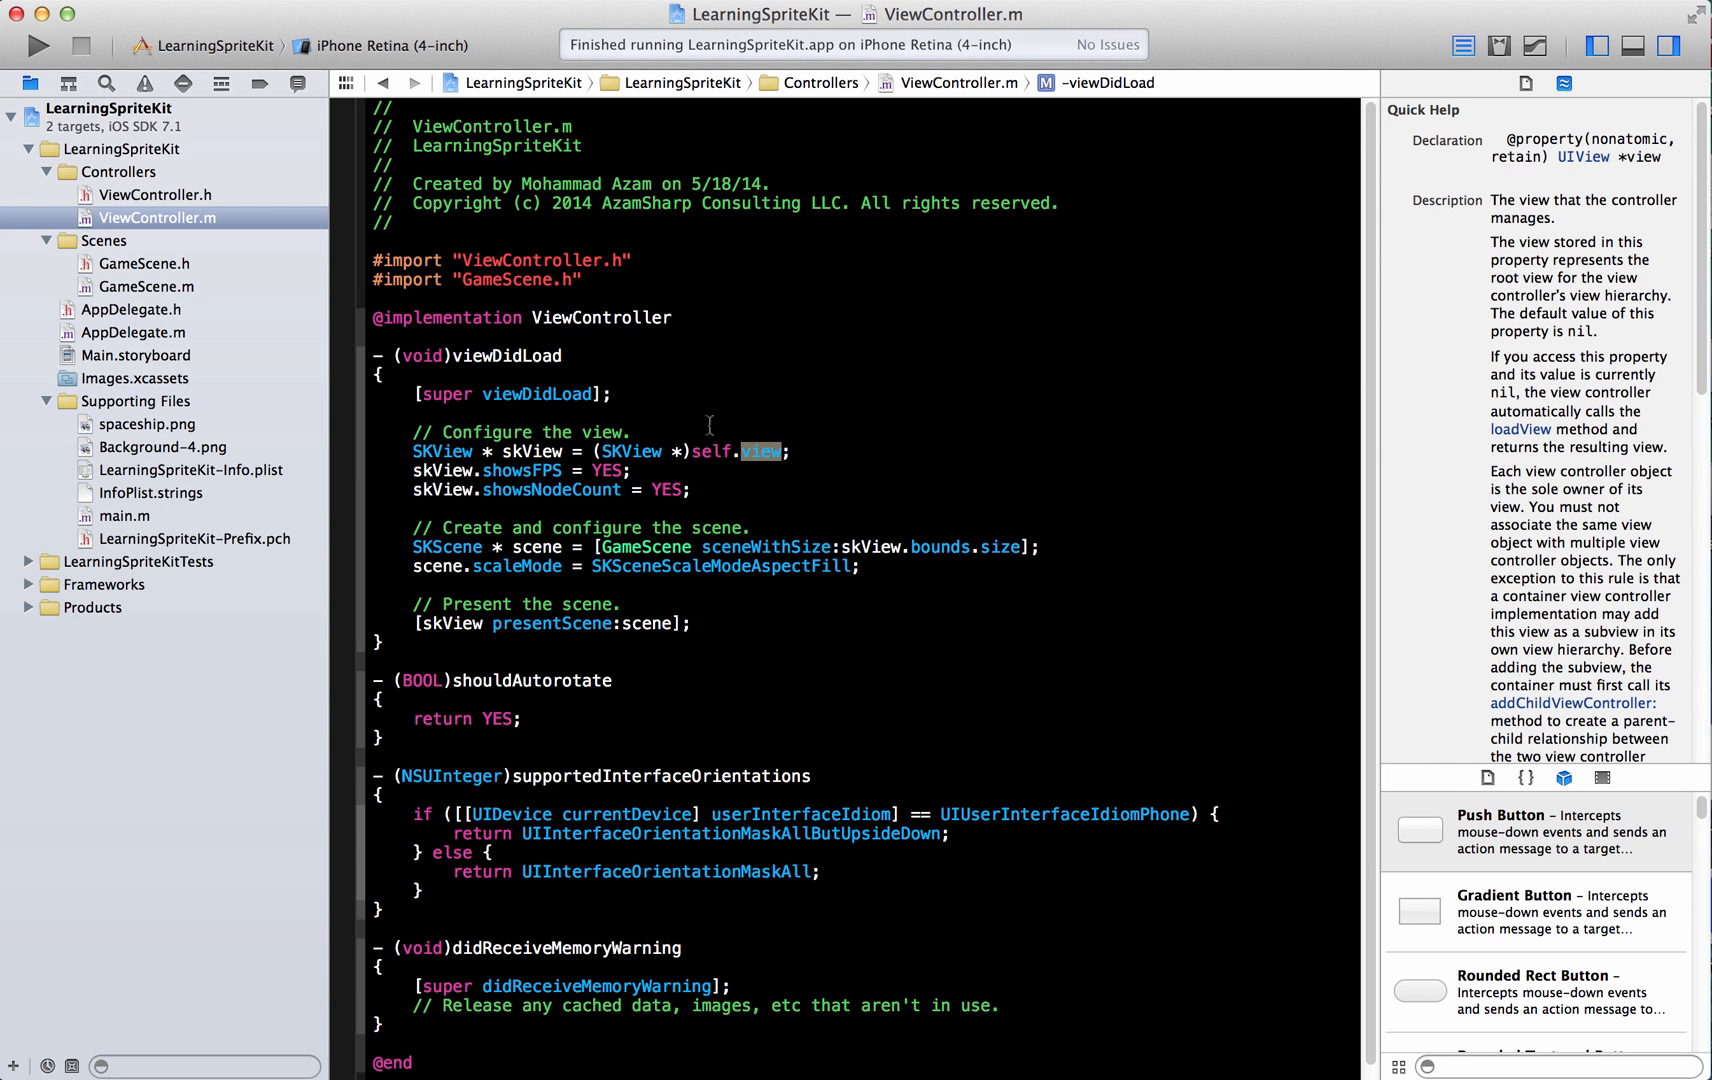
mouse_move(752, 468)
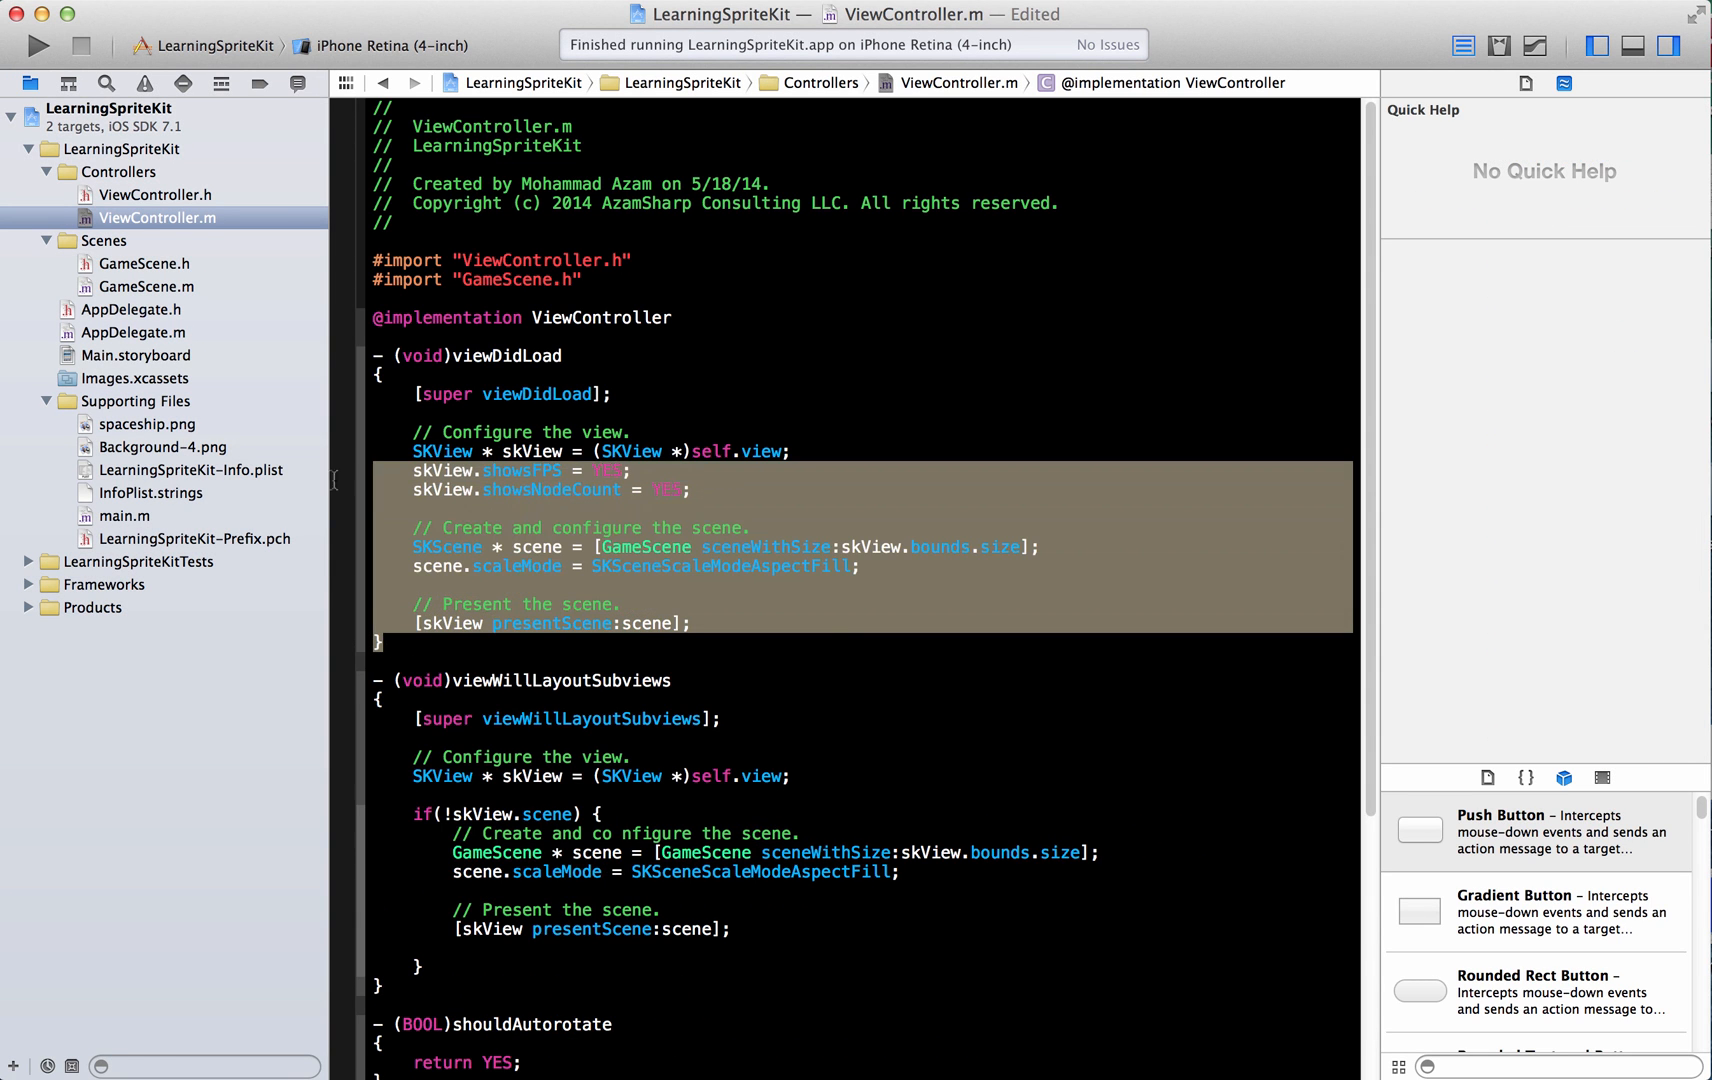
Step: Comment out the scene setup in viewDidLoad with Cmd+/ and run the app
key("cmd+/")
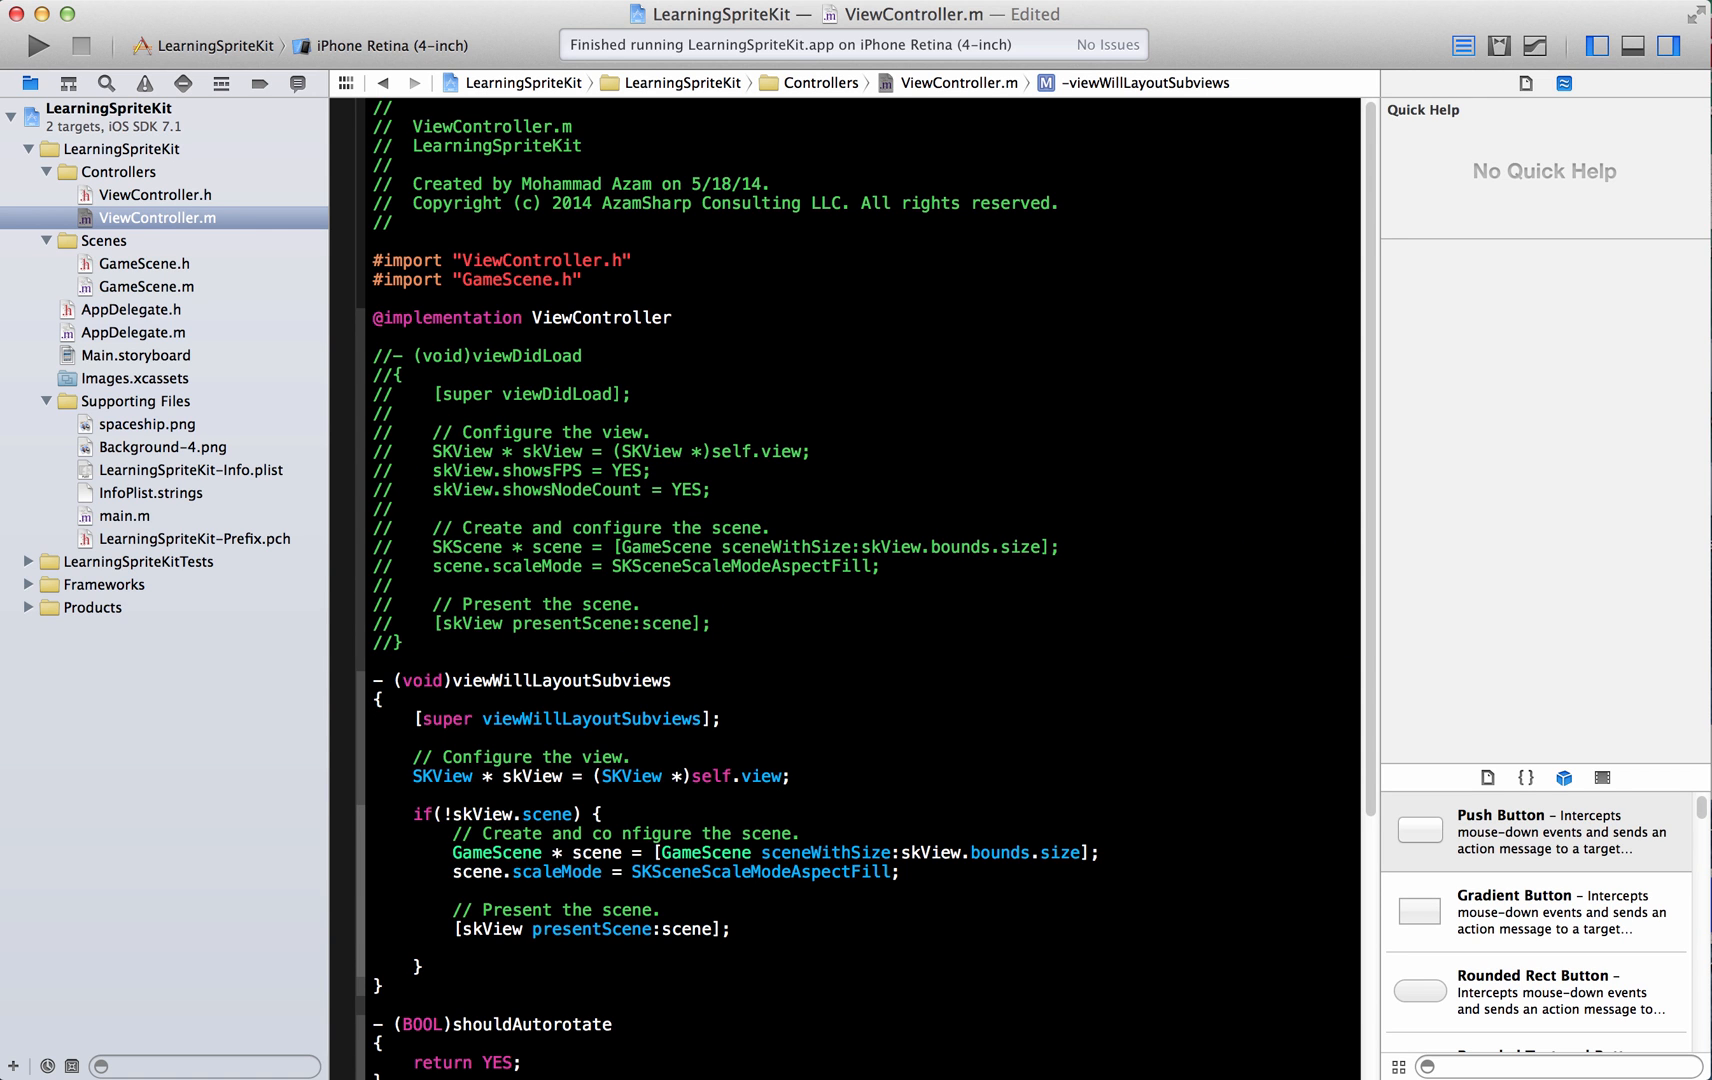
left_click(38, 40)
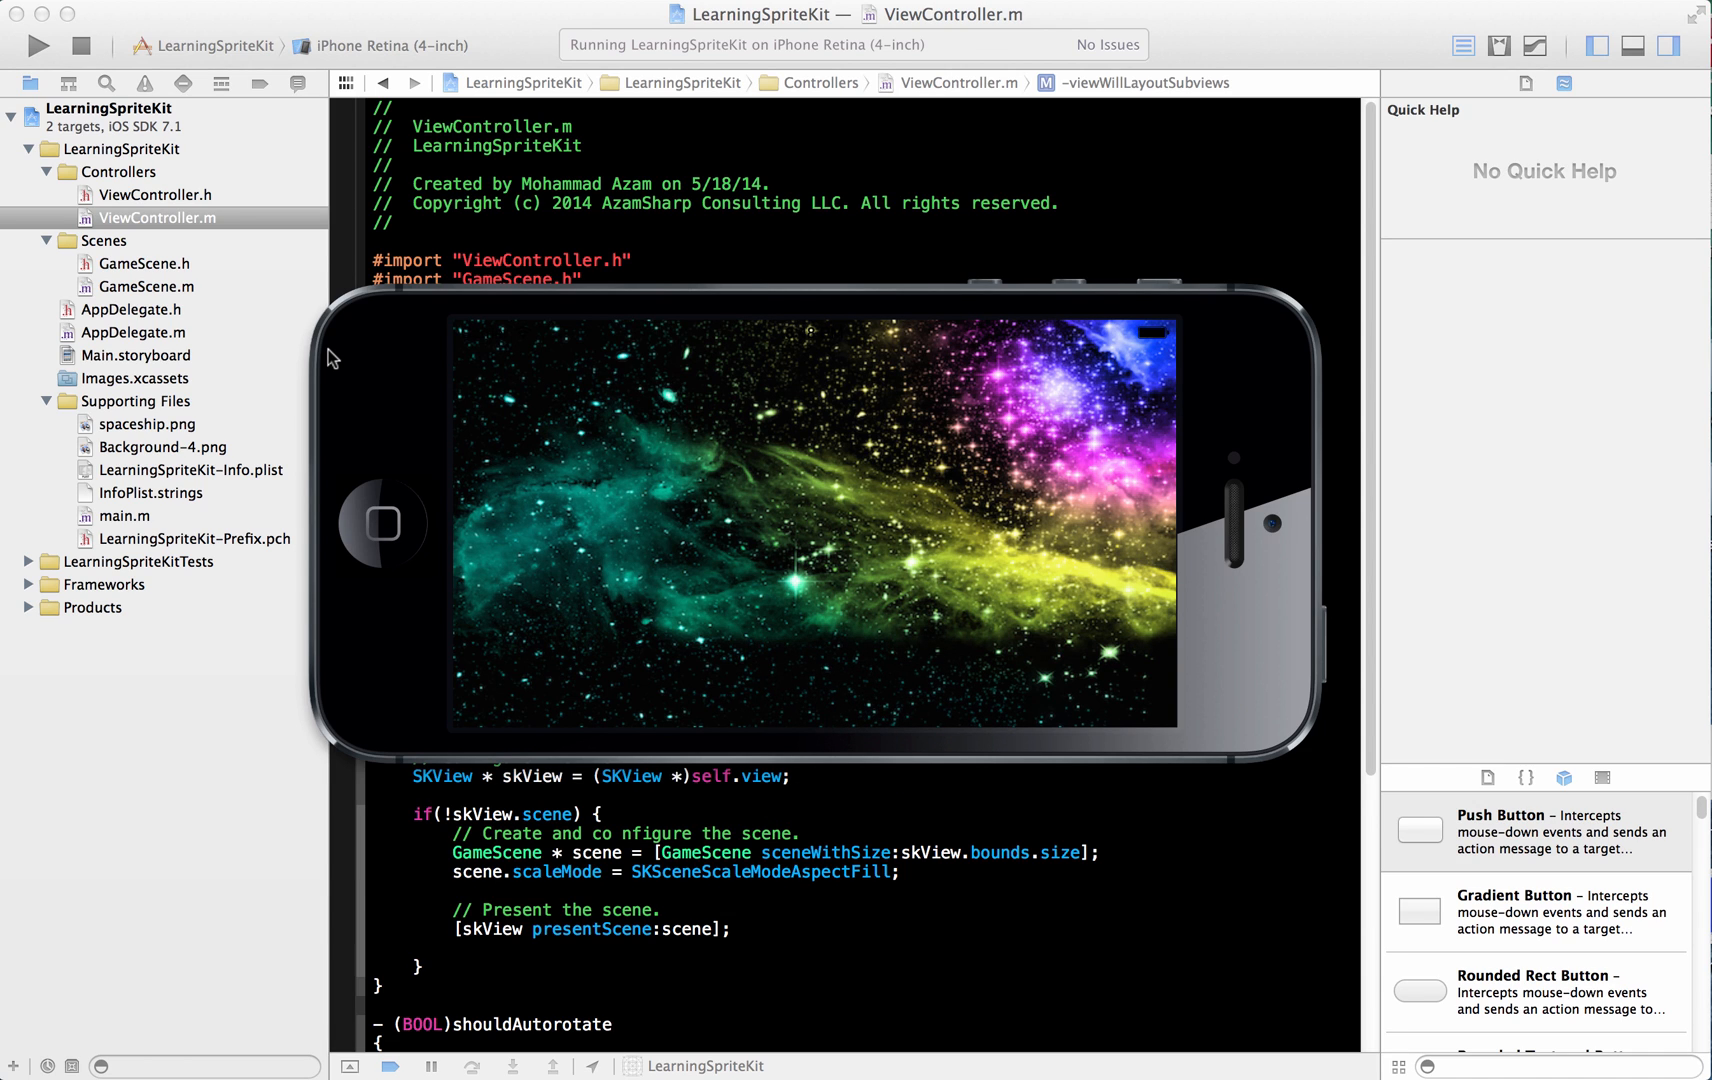
mouse_move(936, 450)
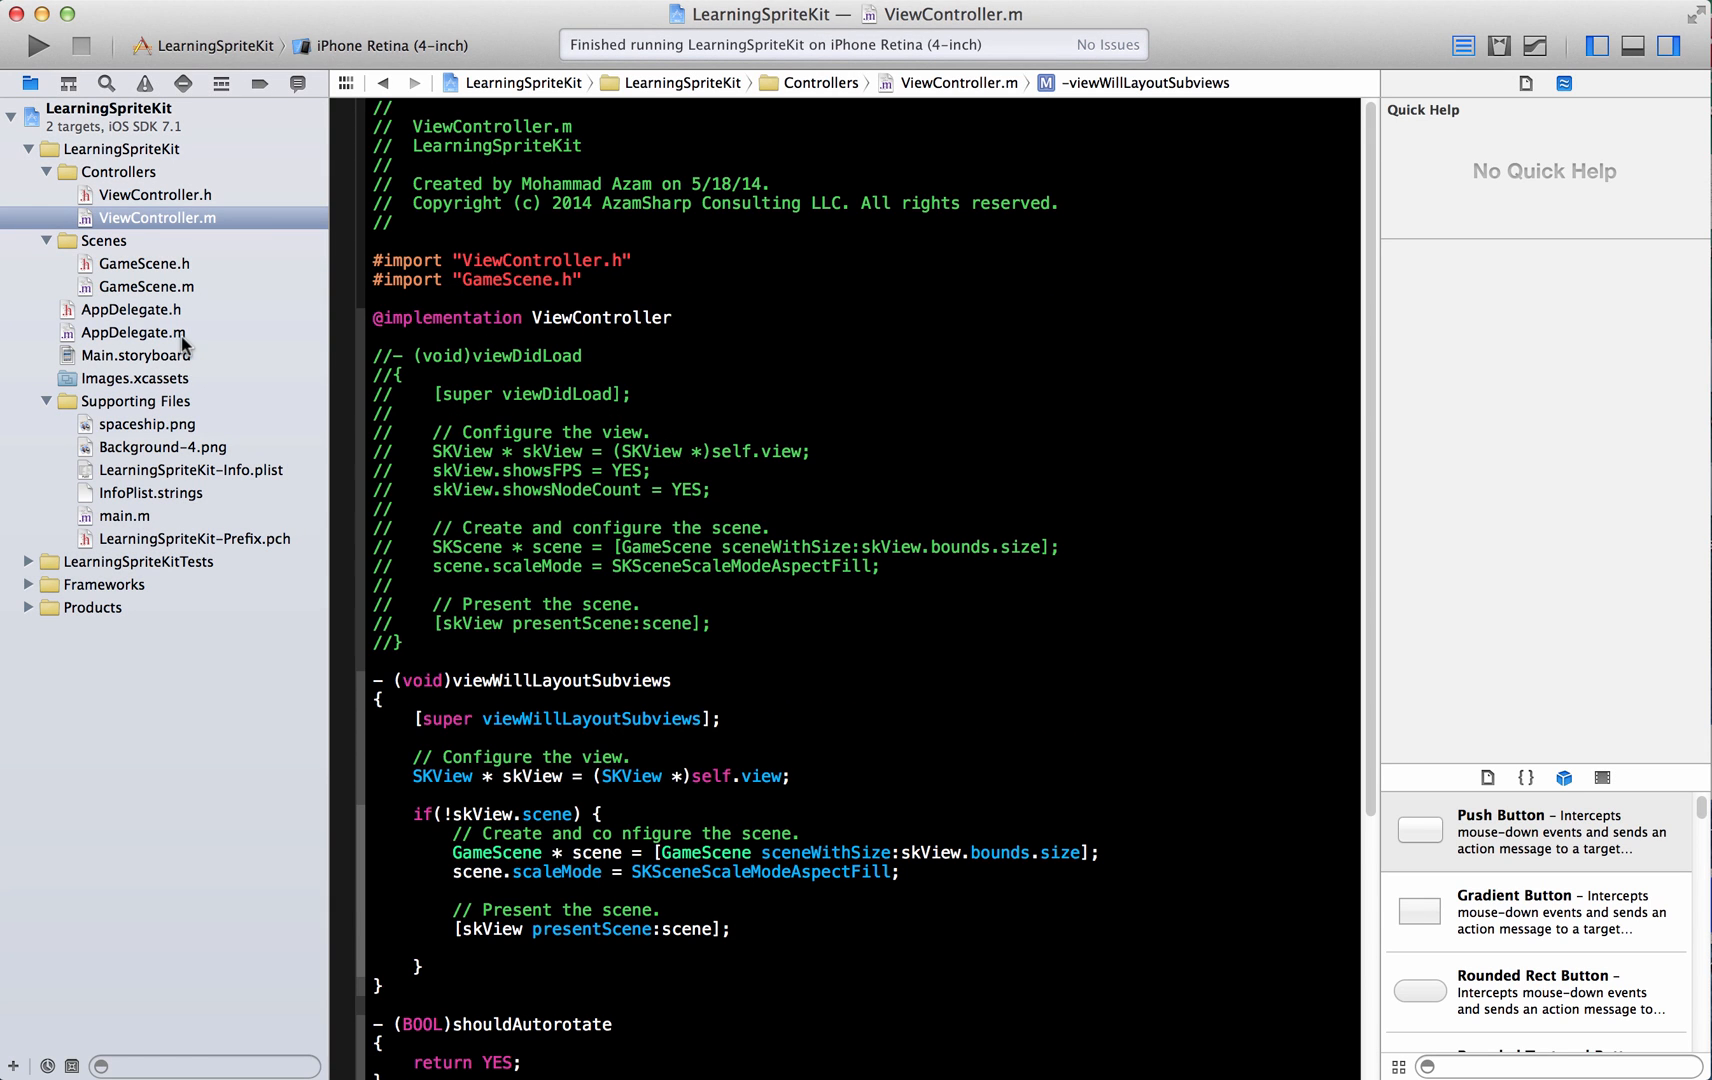
Step: Call [self setupSpaceship] from setup and start setupSpaceship creating an SKSpriteNode named spaceship
left_click(148, 288)
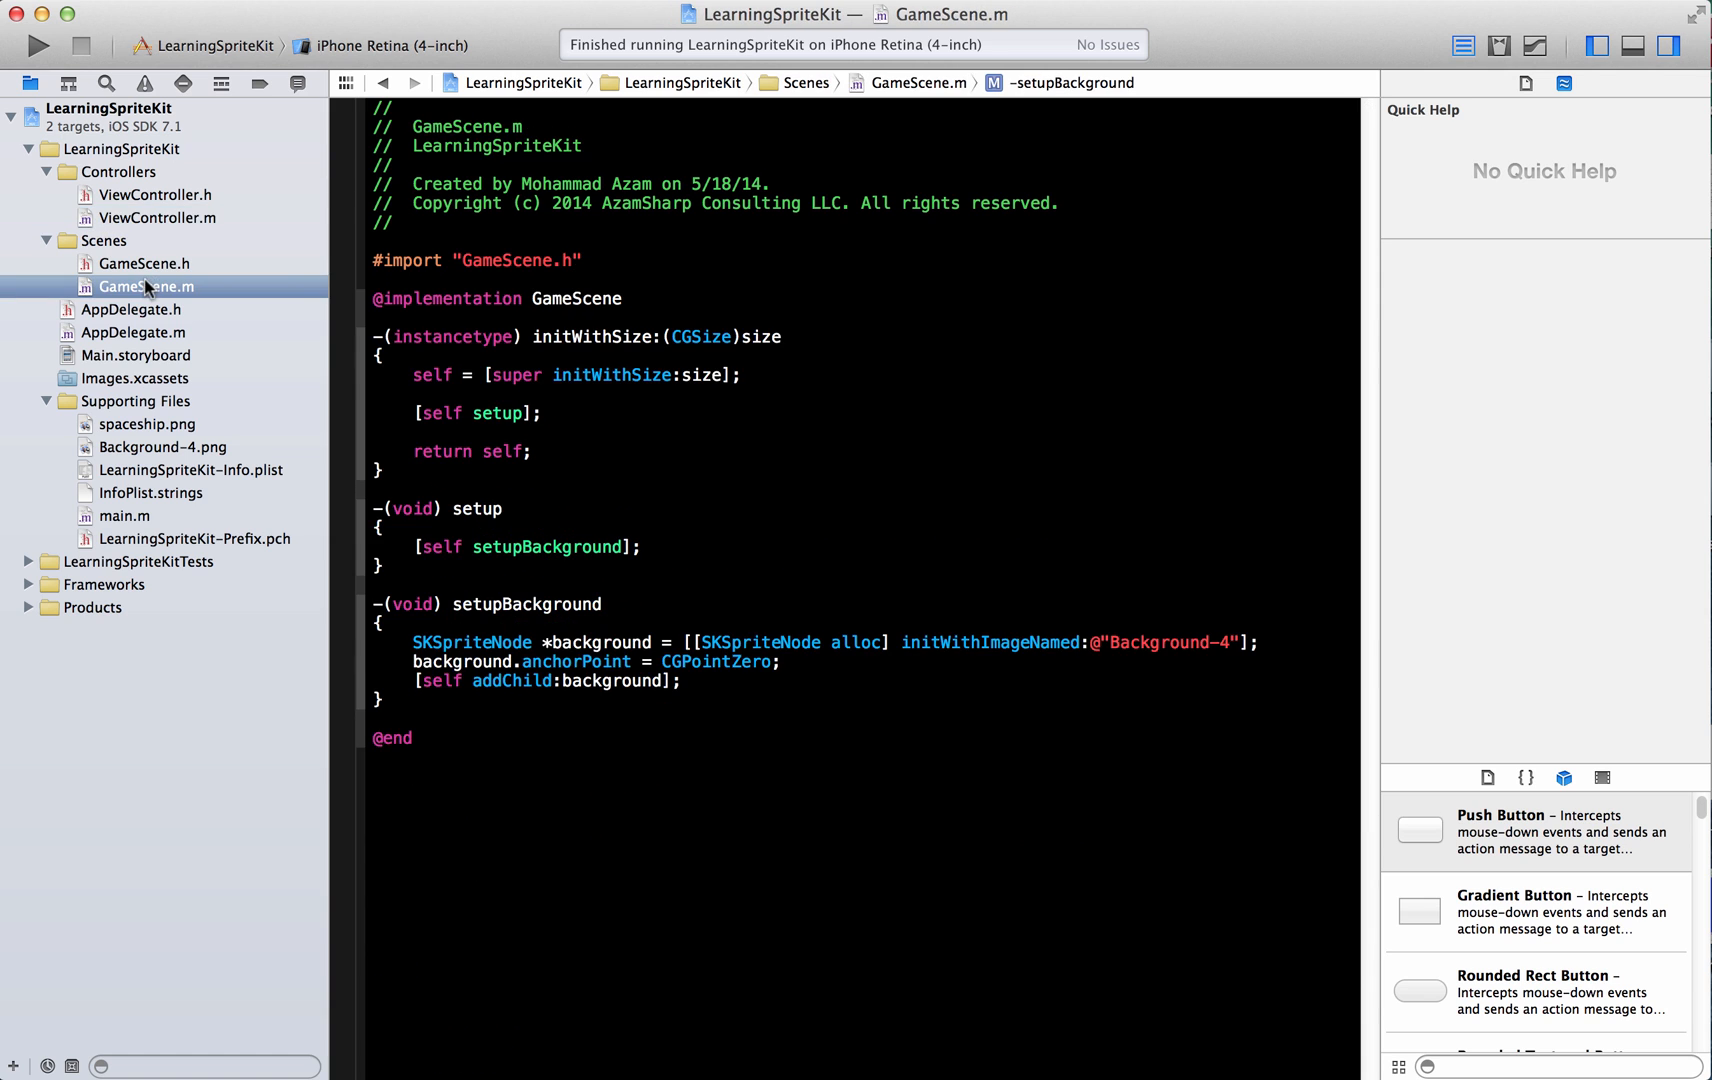
type("[self setup")
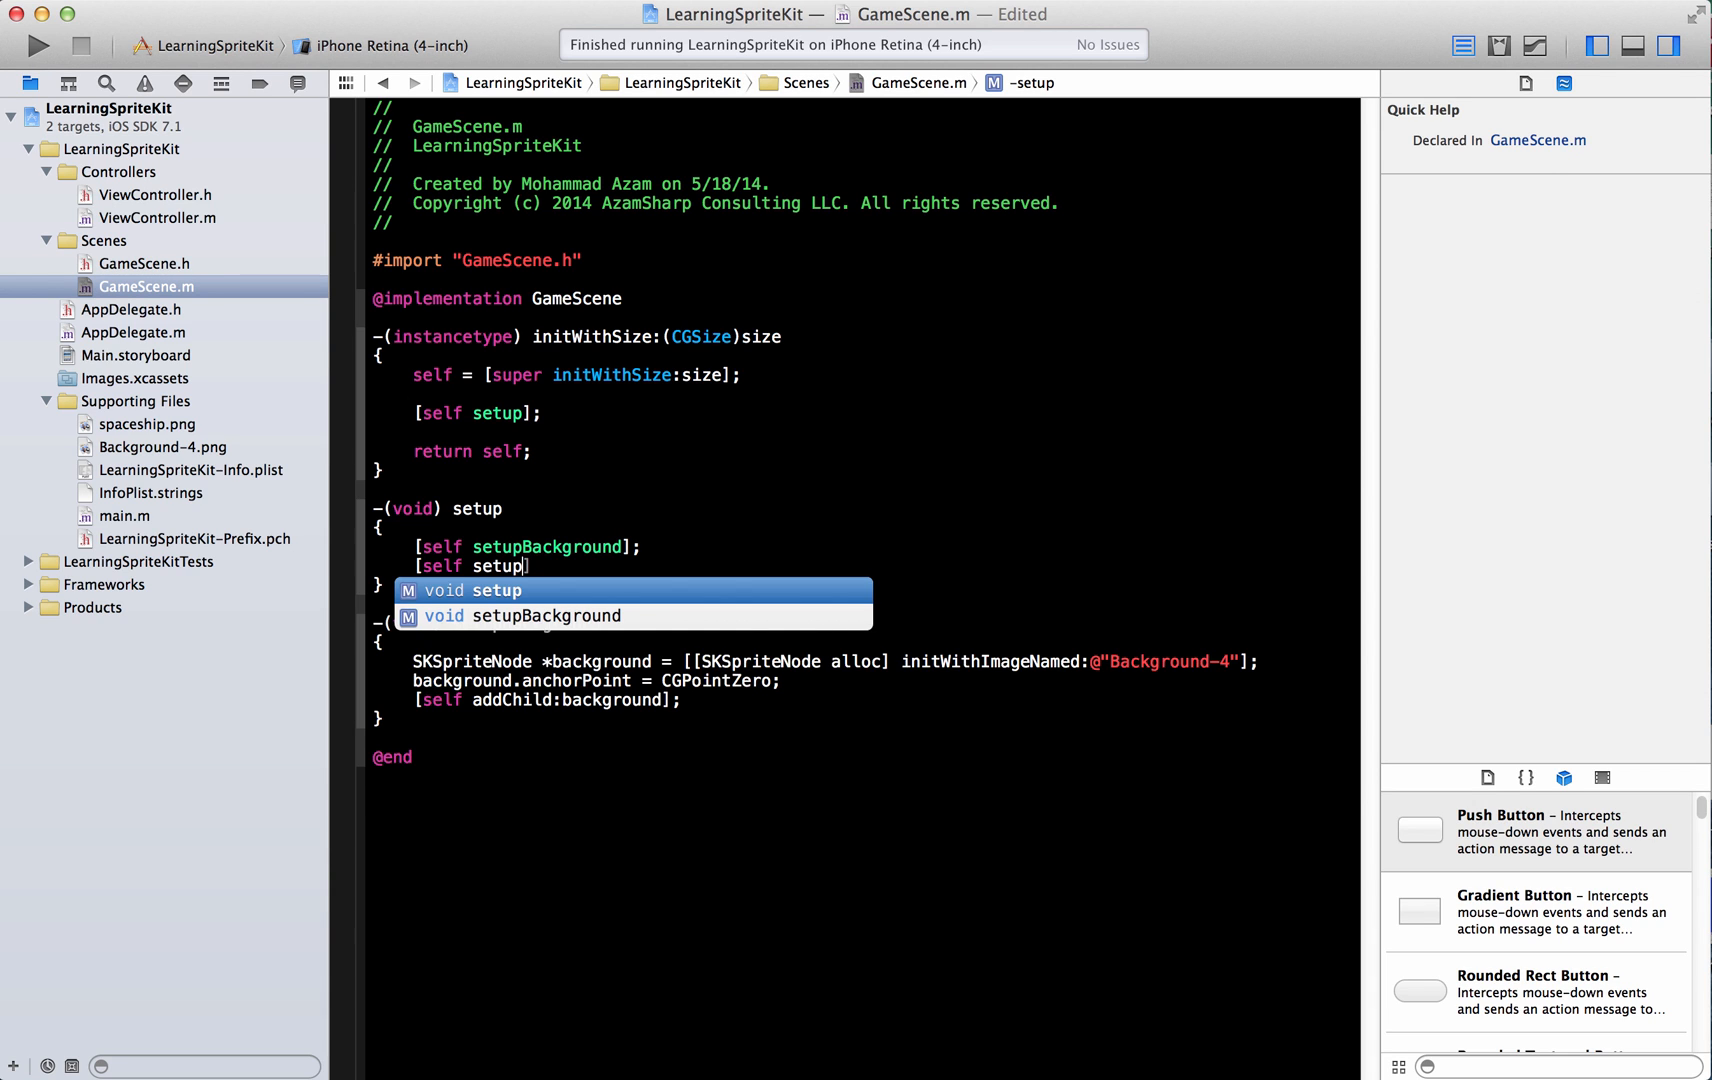
type("Spaceship];")
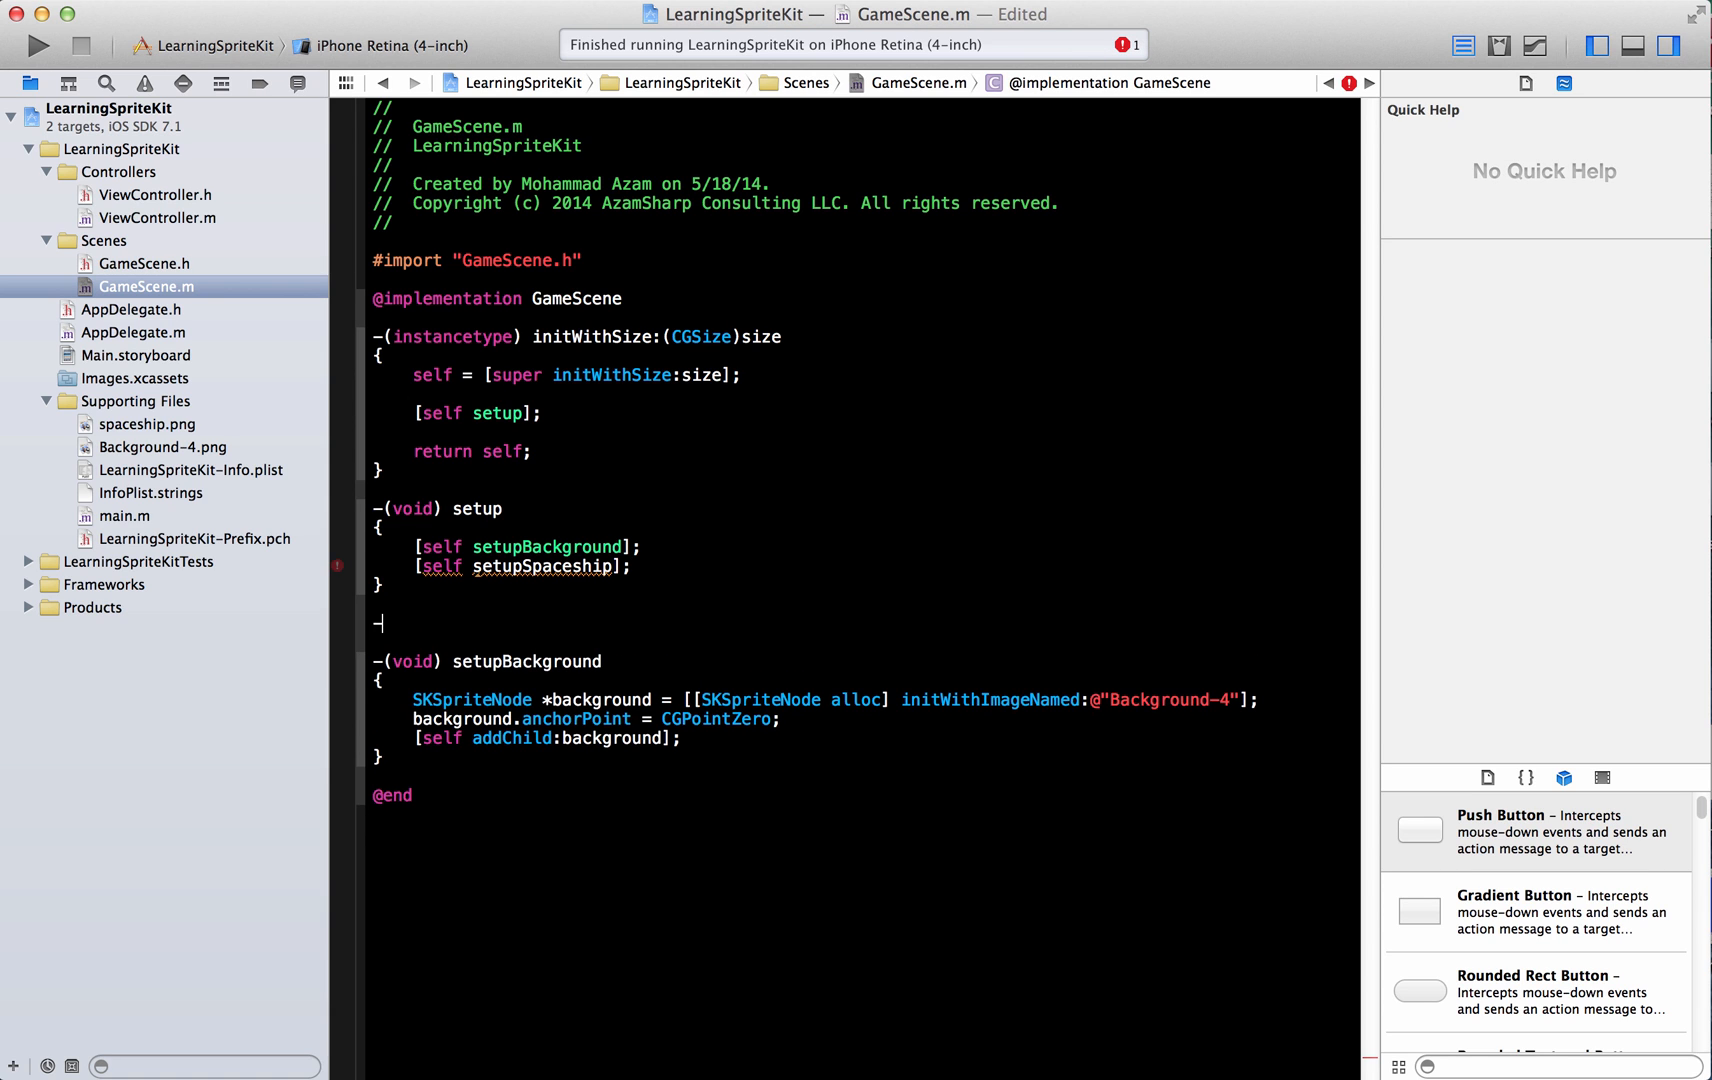
type("-(void) setupS")
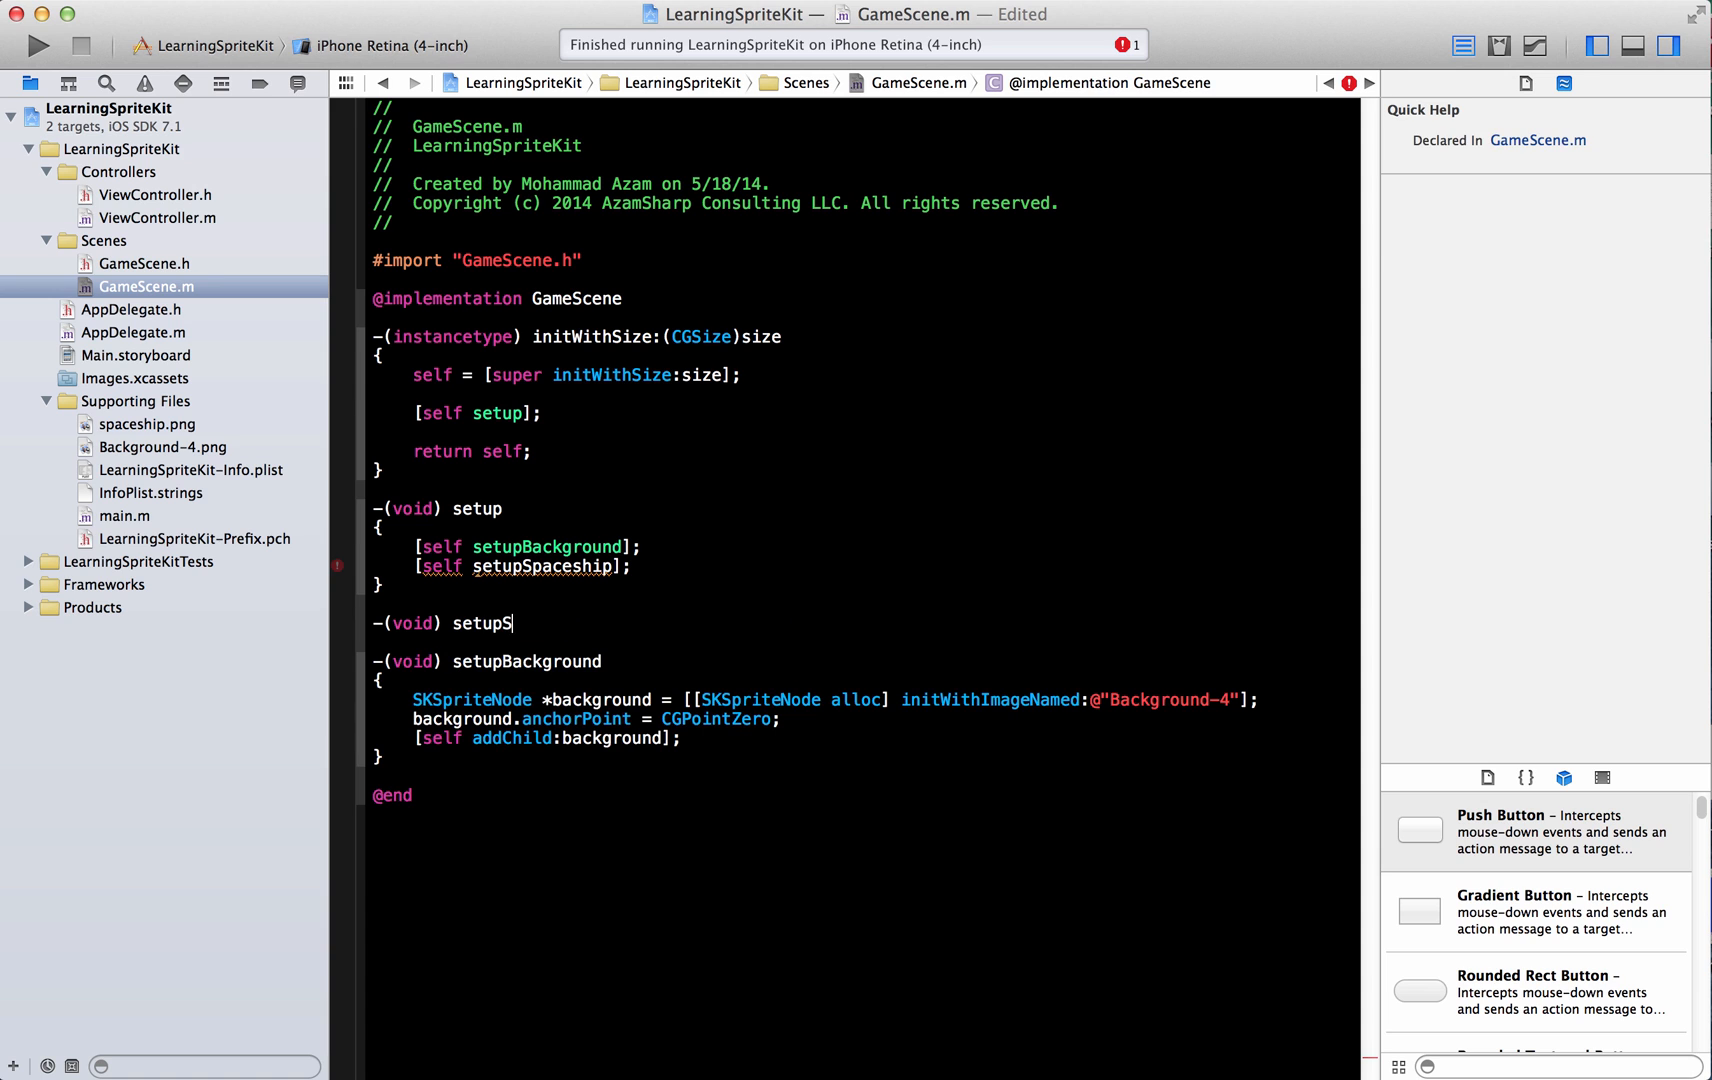
type("paceship")
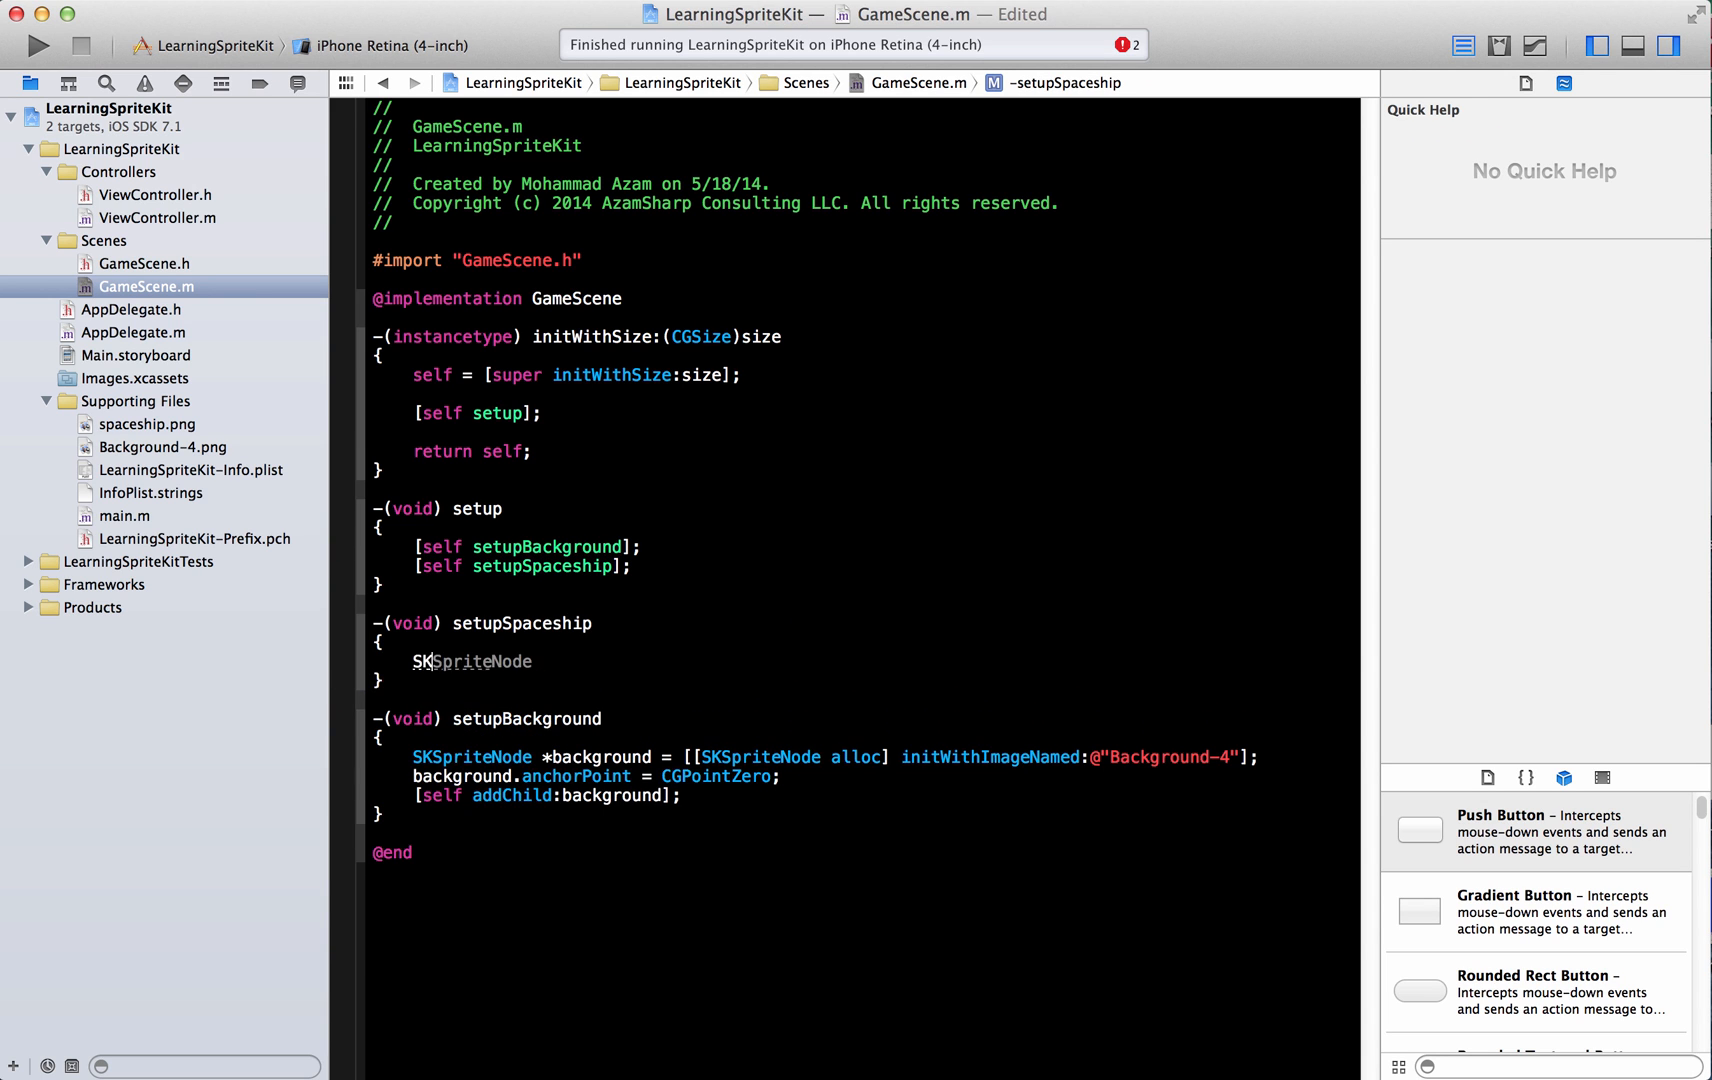
type("*spaceship")
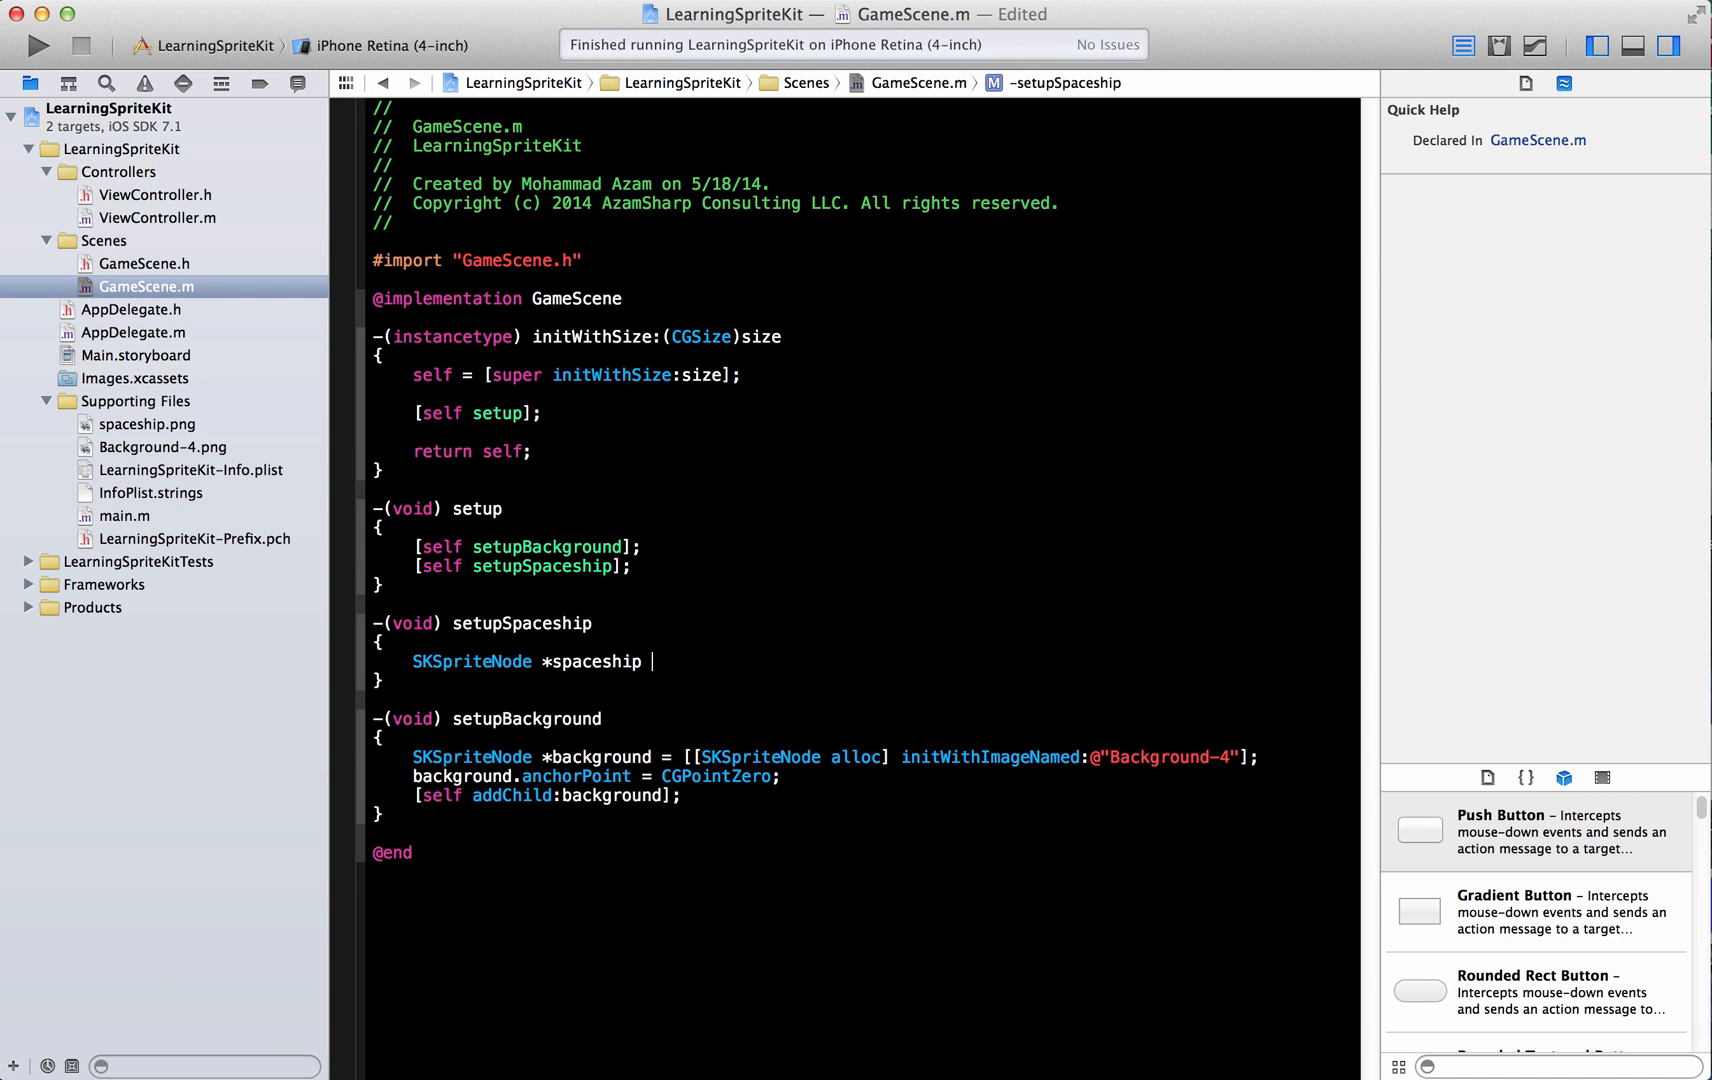
type("= [SKSpriteNode a")
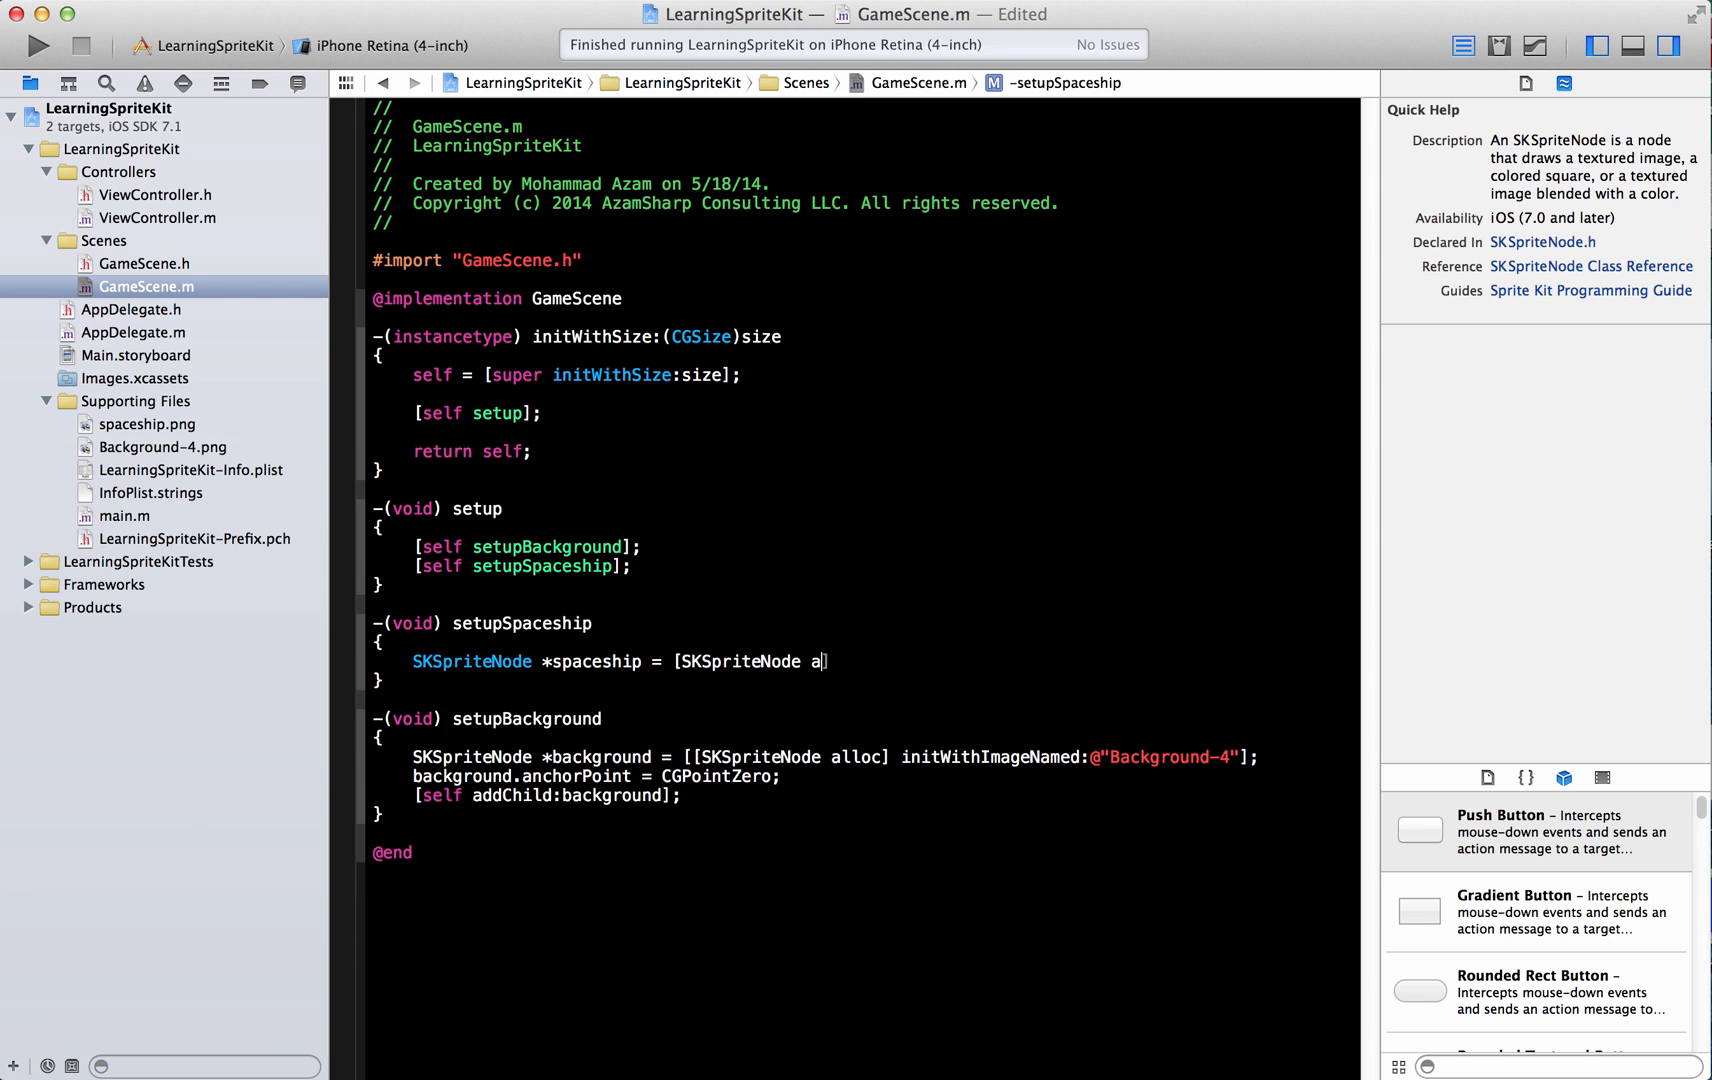
type("lloc] initWithImageNamed:@\"s")
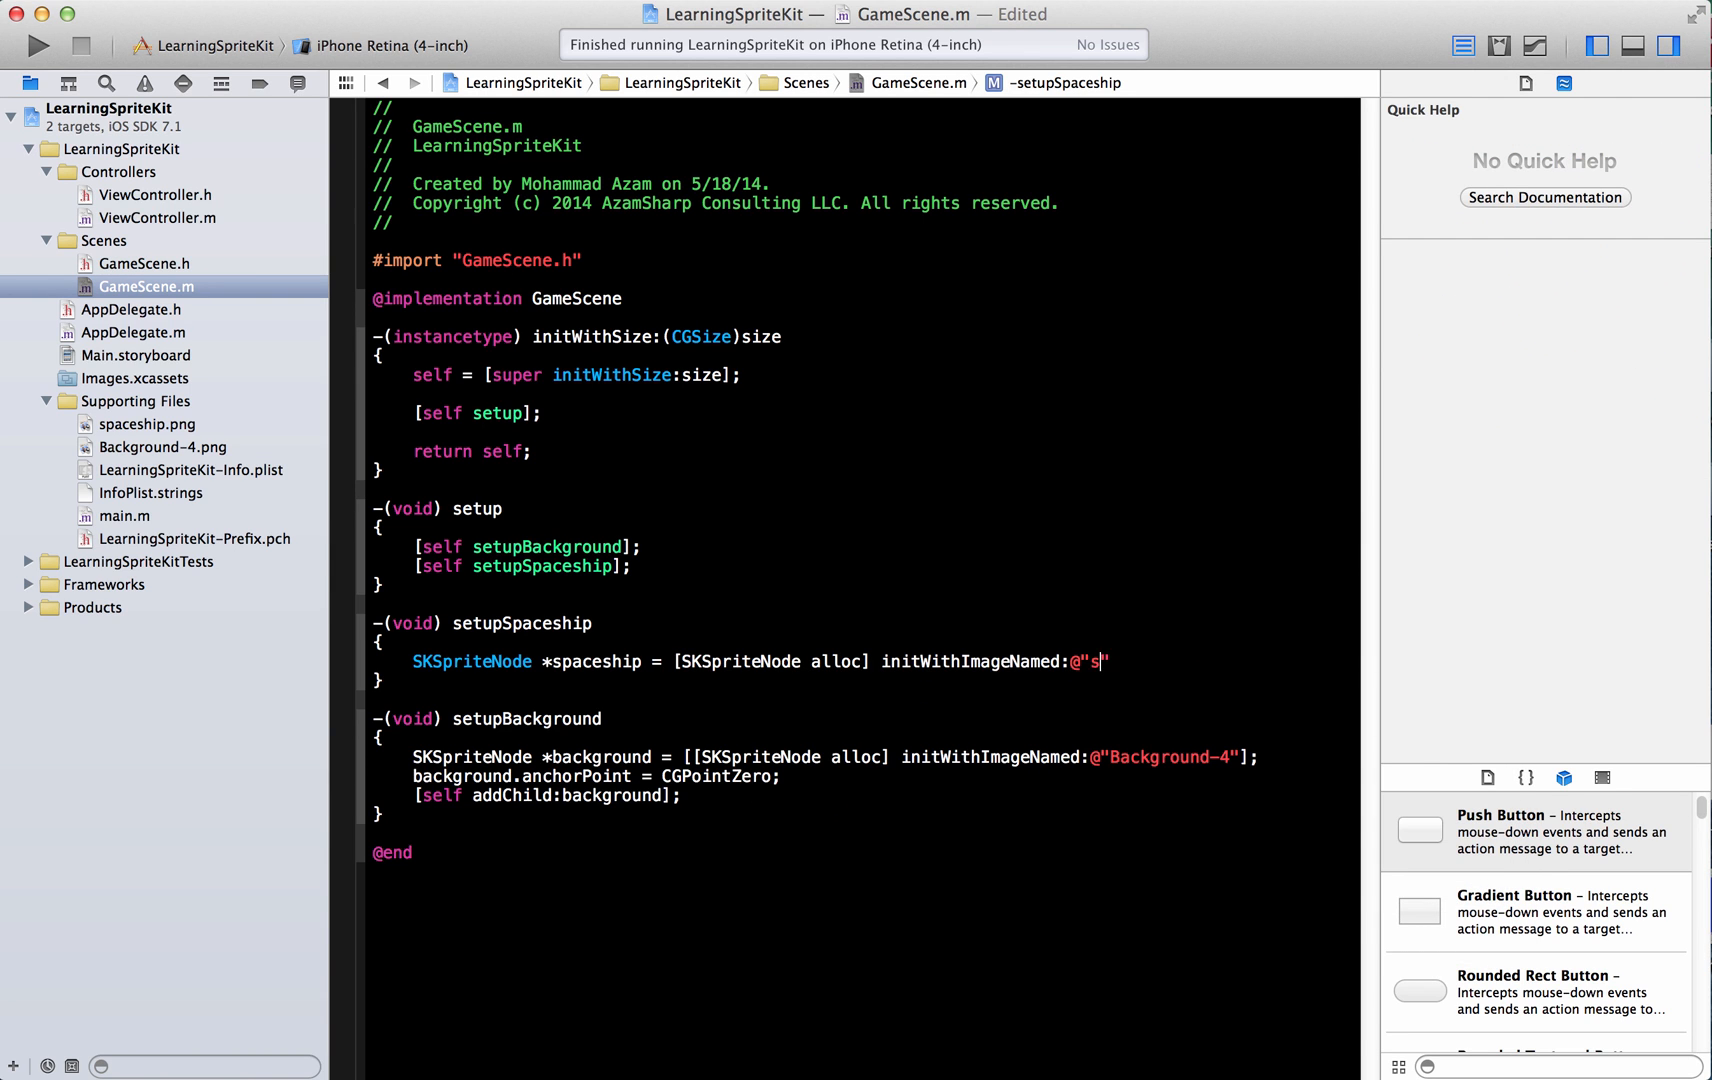
type("paceship")
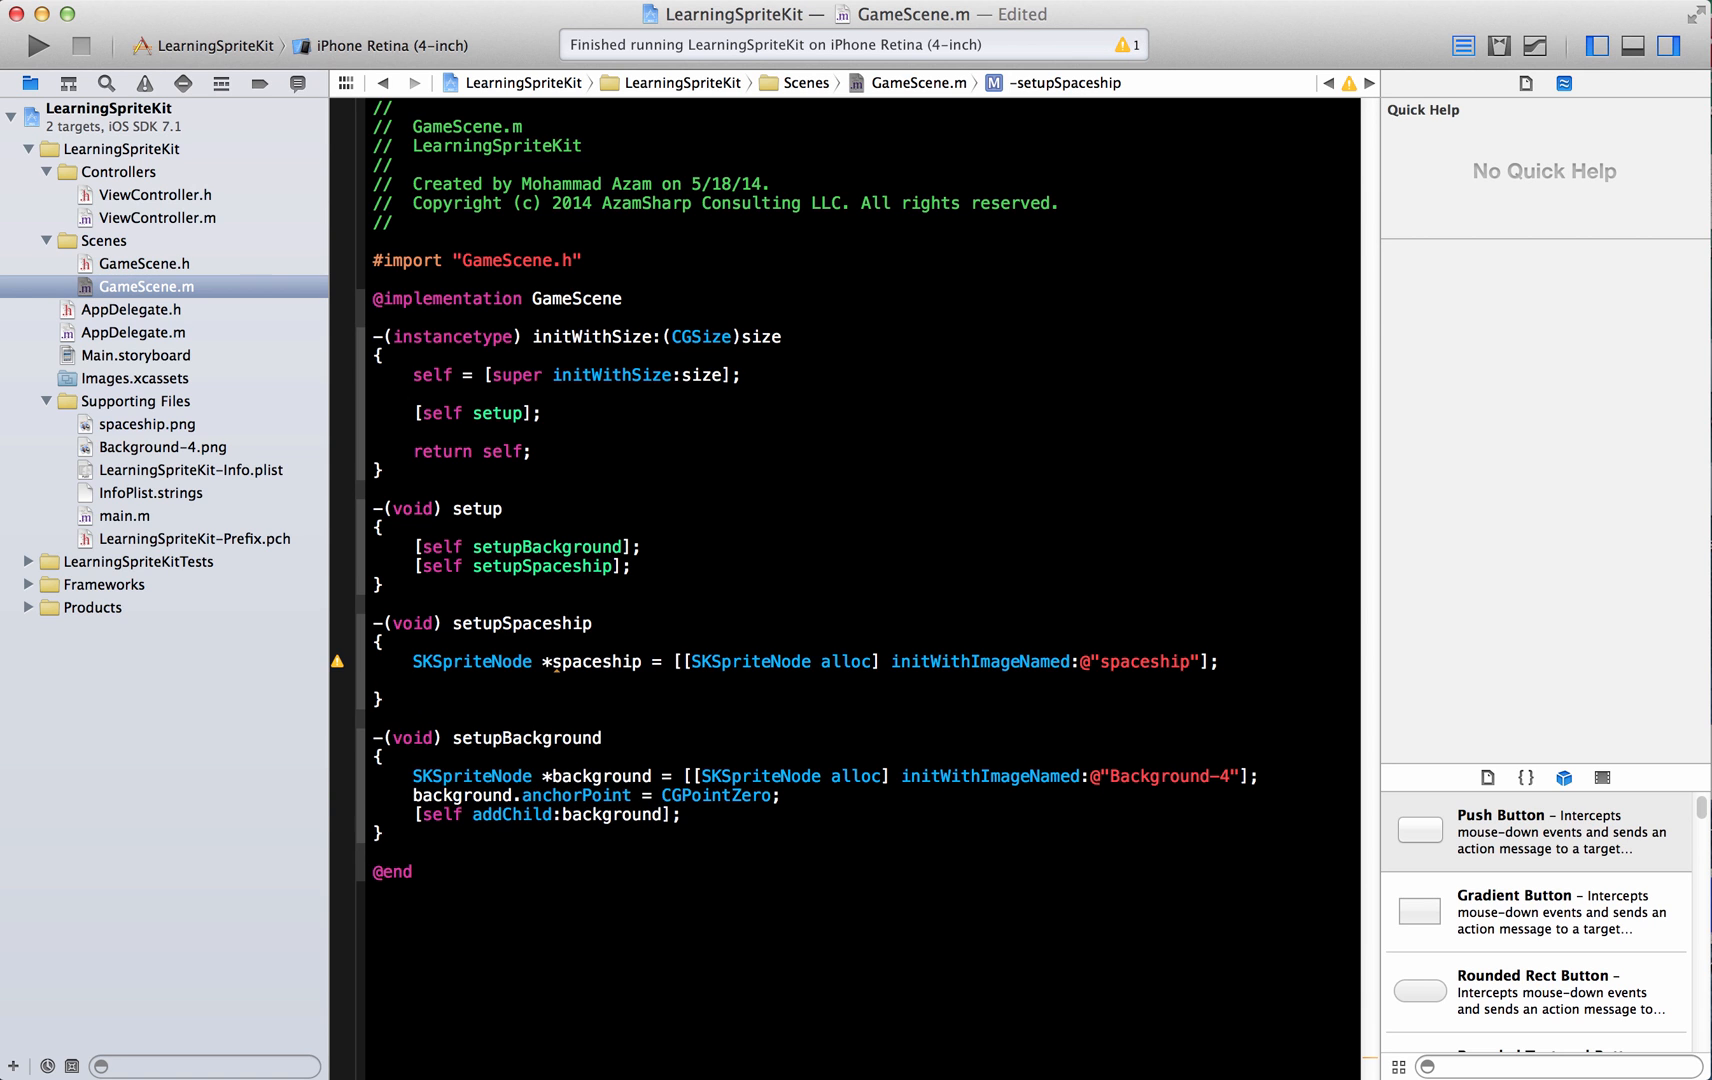
Step: Position the spaceship at the scene centre using self.size width and height, add it with addChild:, and run
type("spaceship.position = CGPointMa")
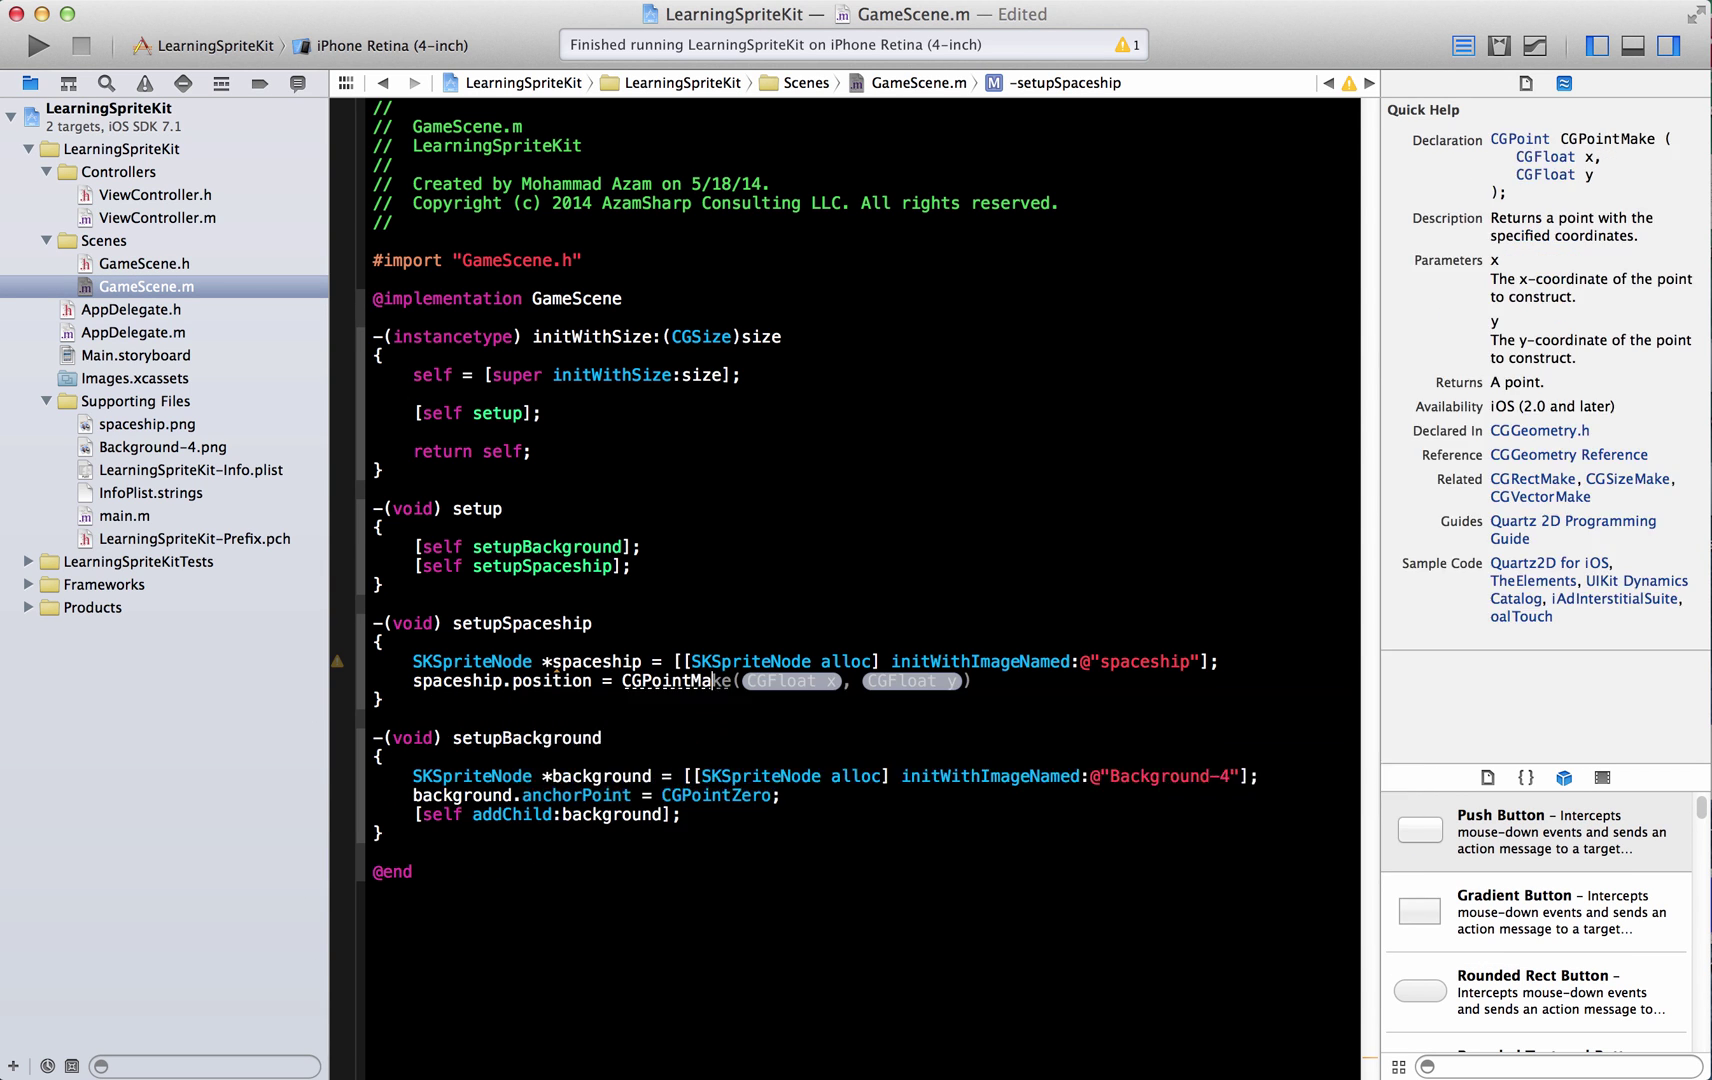
type("self.size")
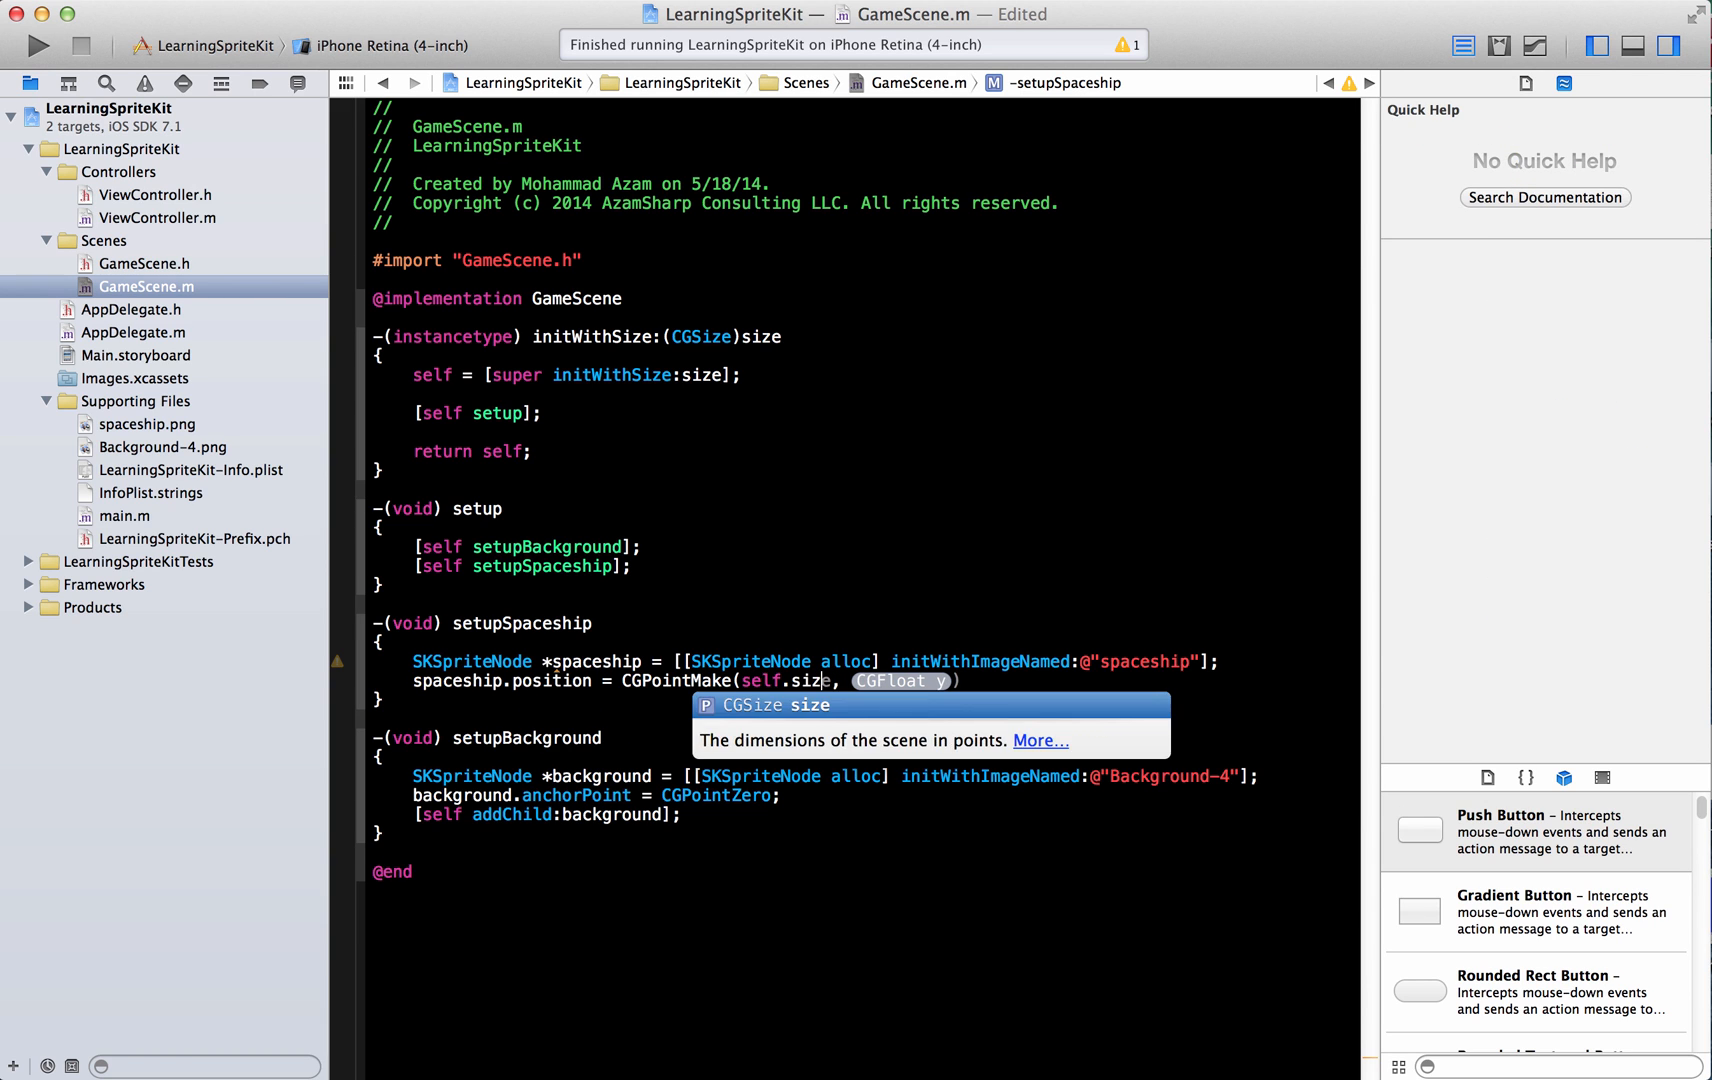
type("width/2")
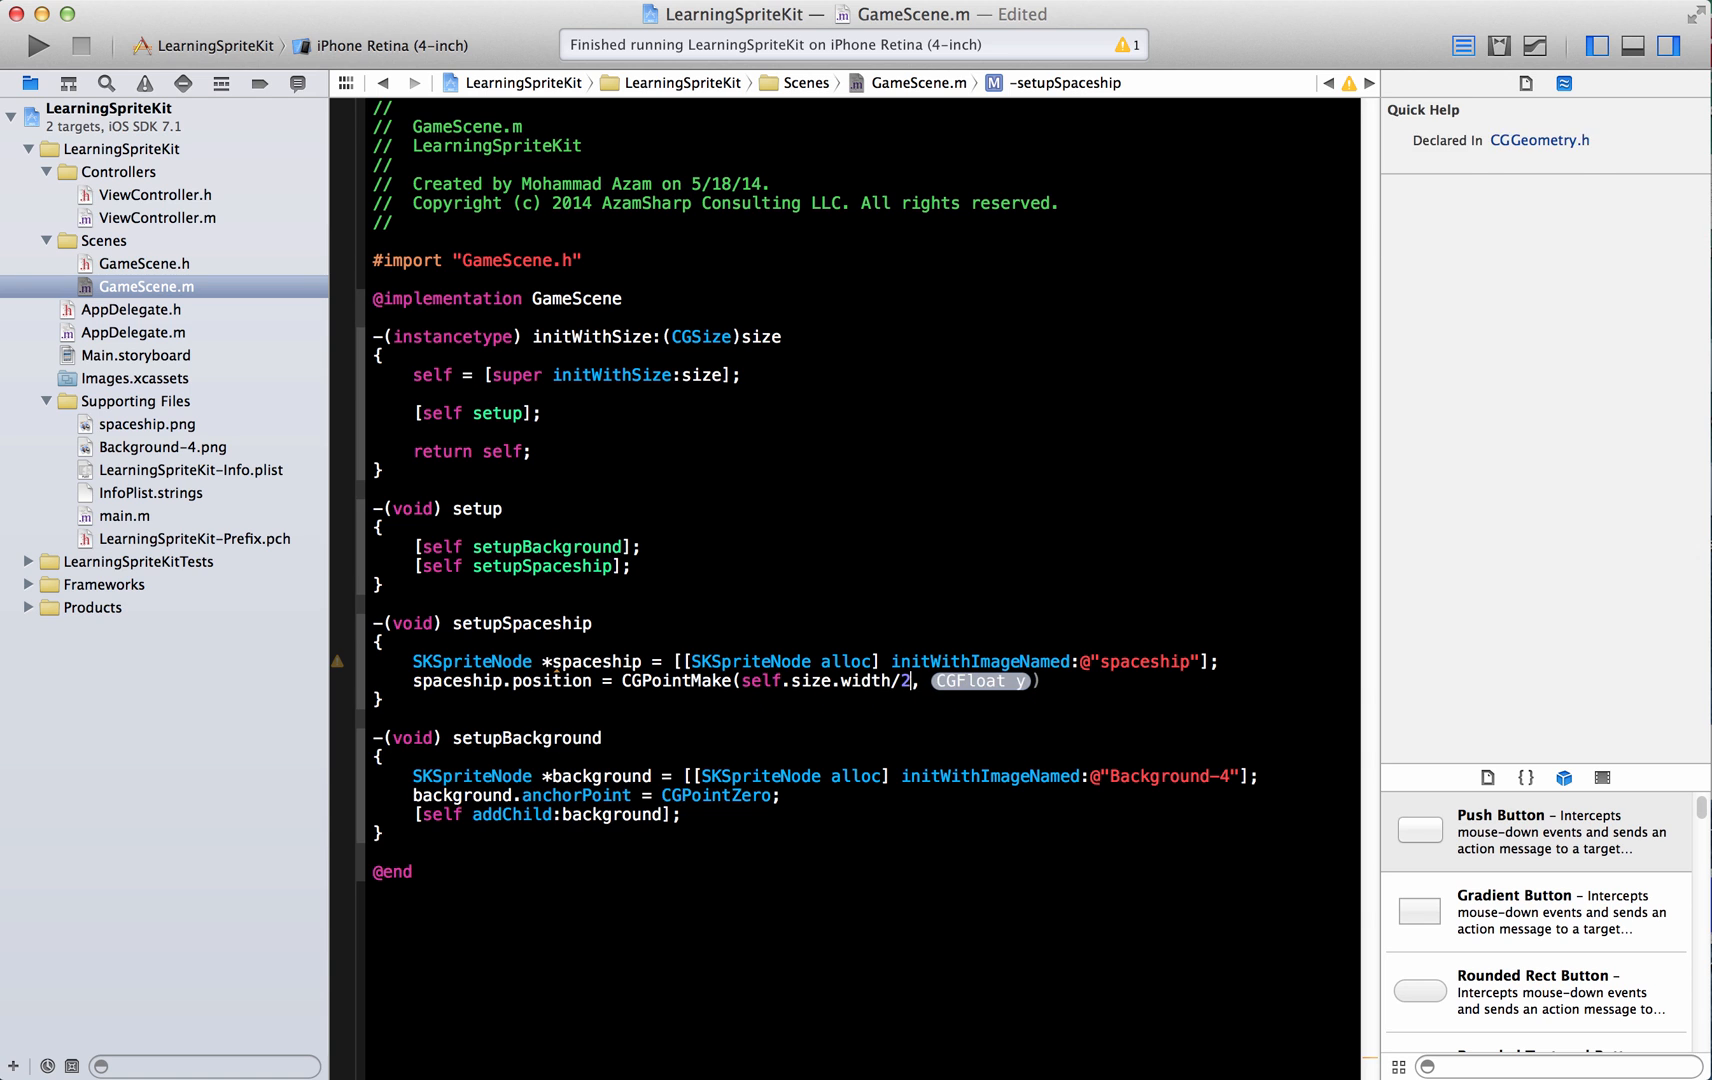
type("self.size.height/2")
type("[s")
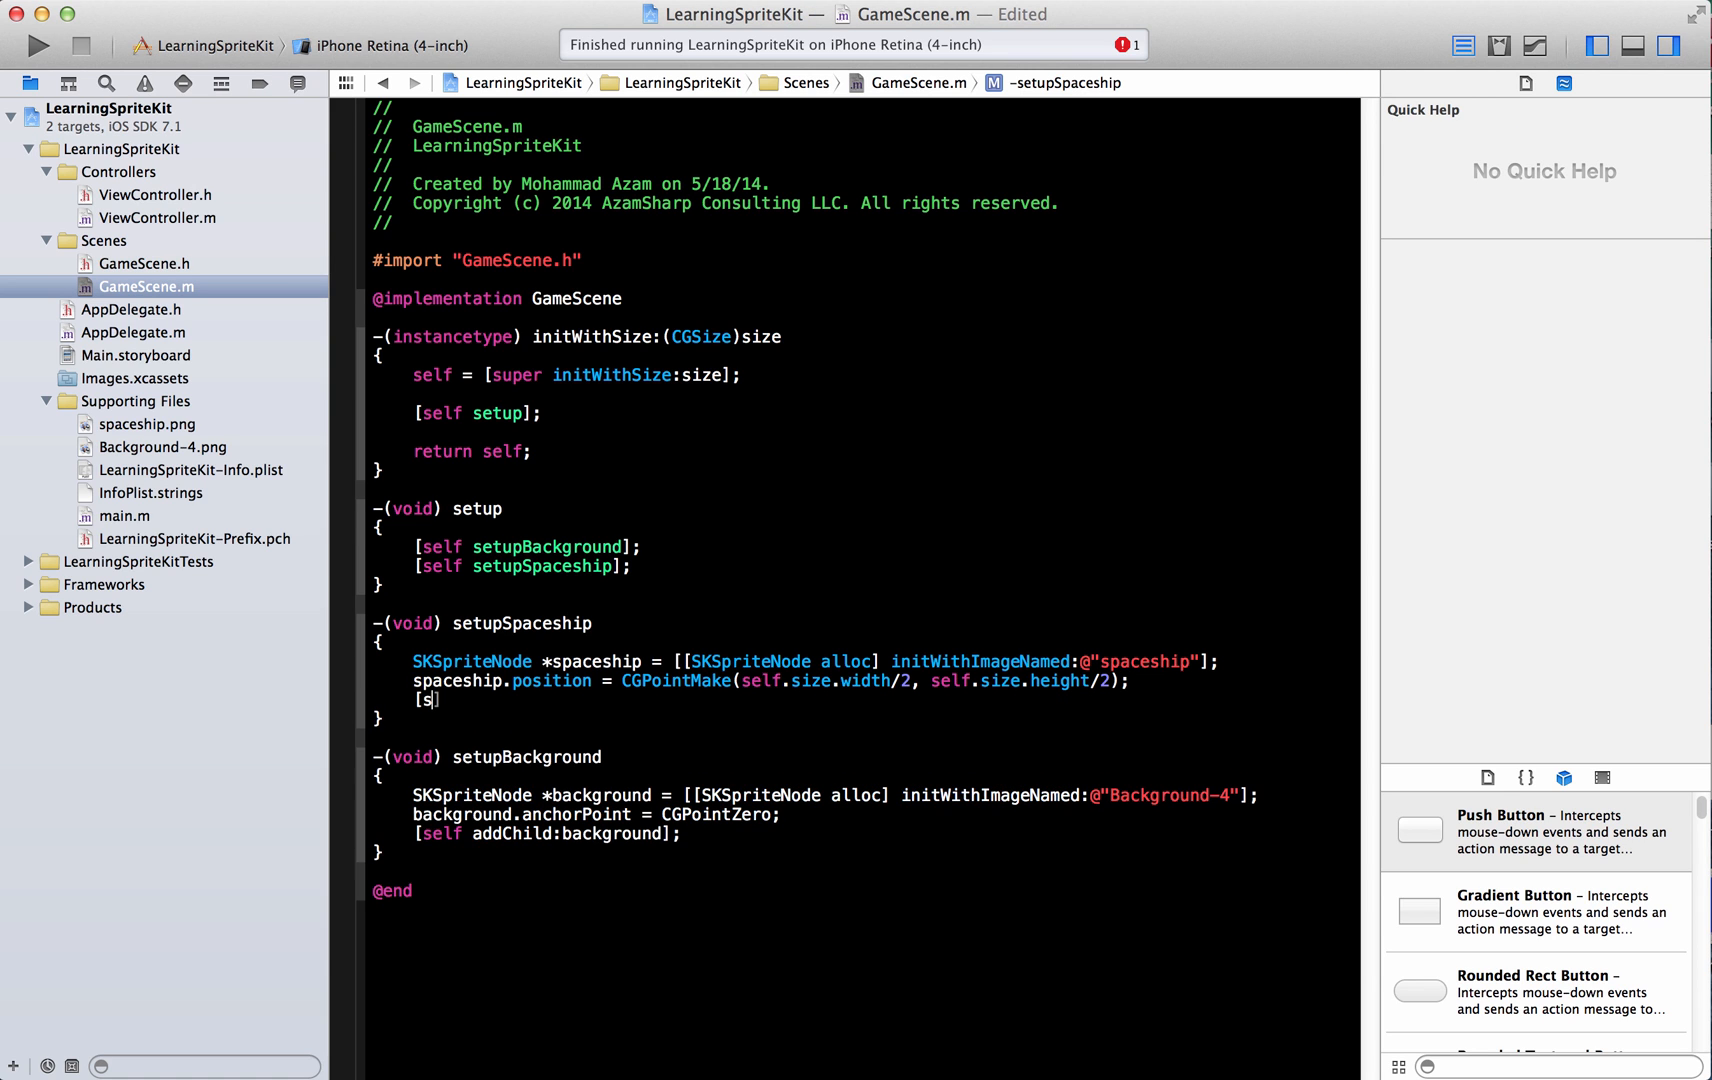
type("addChild:spaceship")
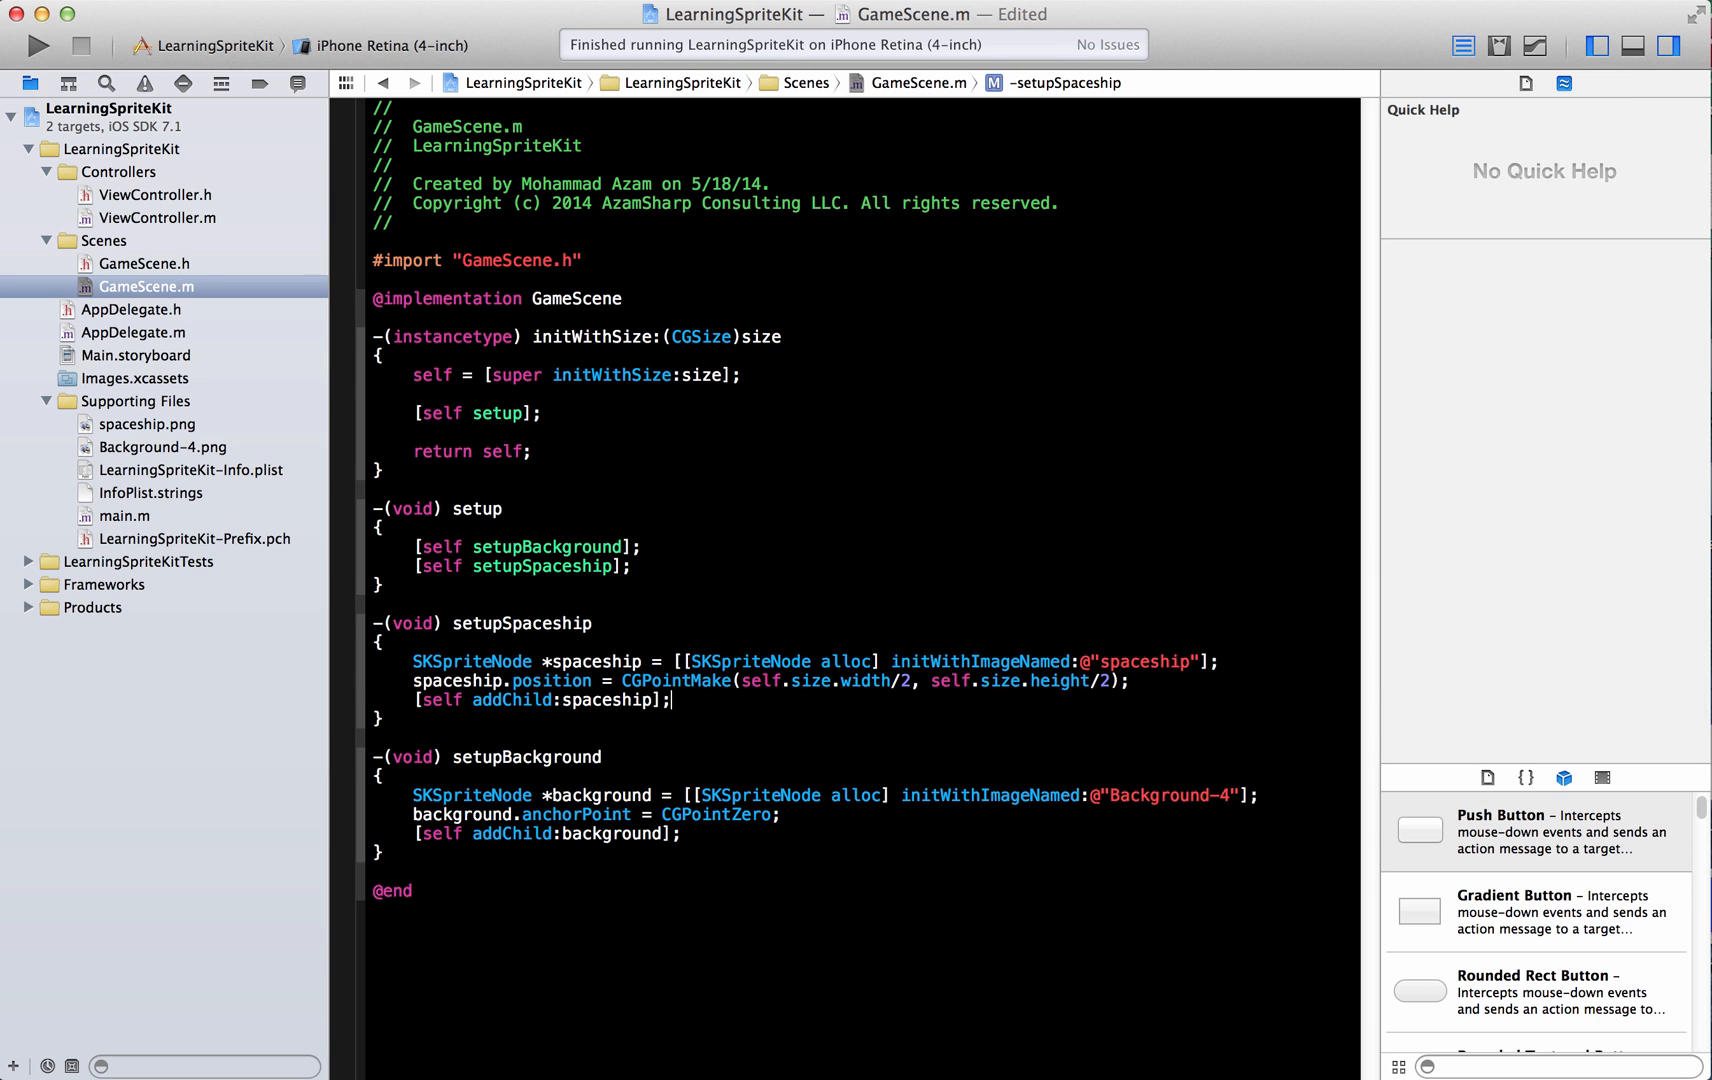
left_click(38, 40)
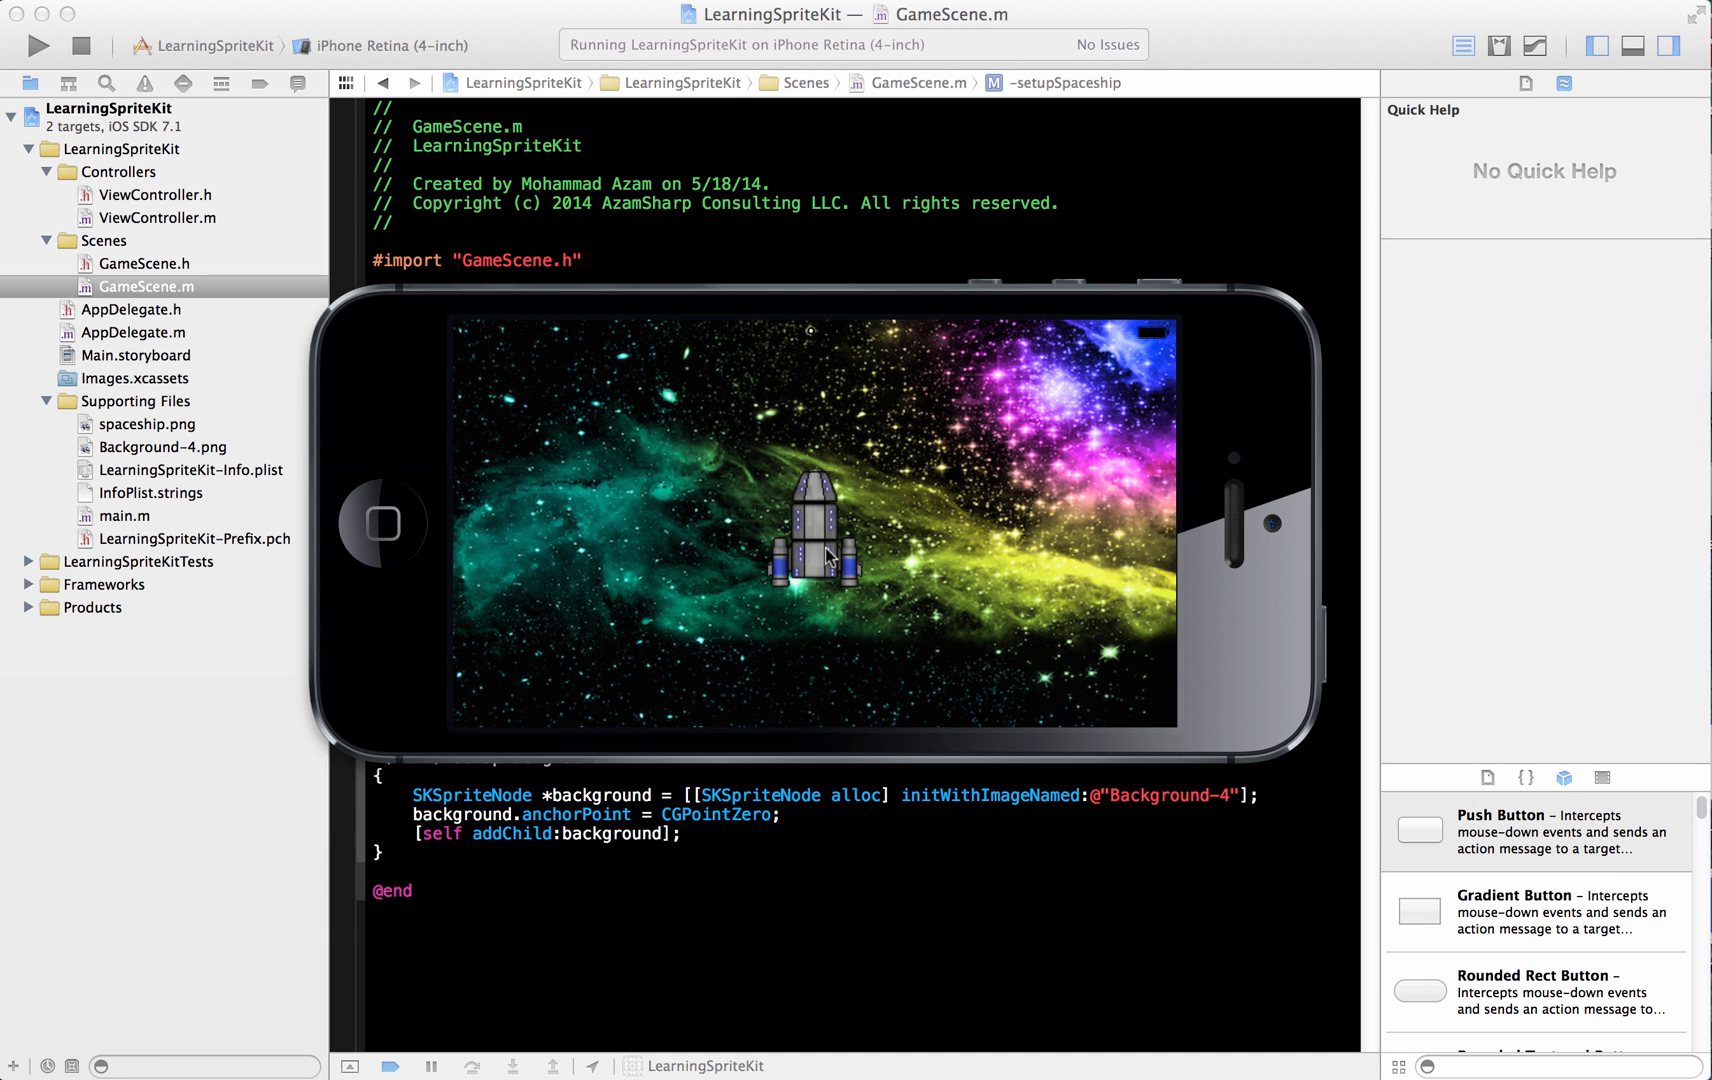
mouse_move(850, 590)
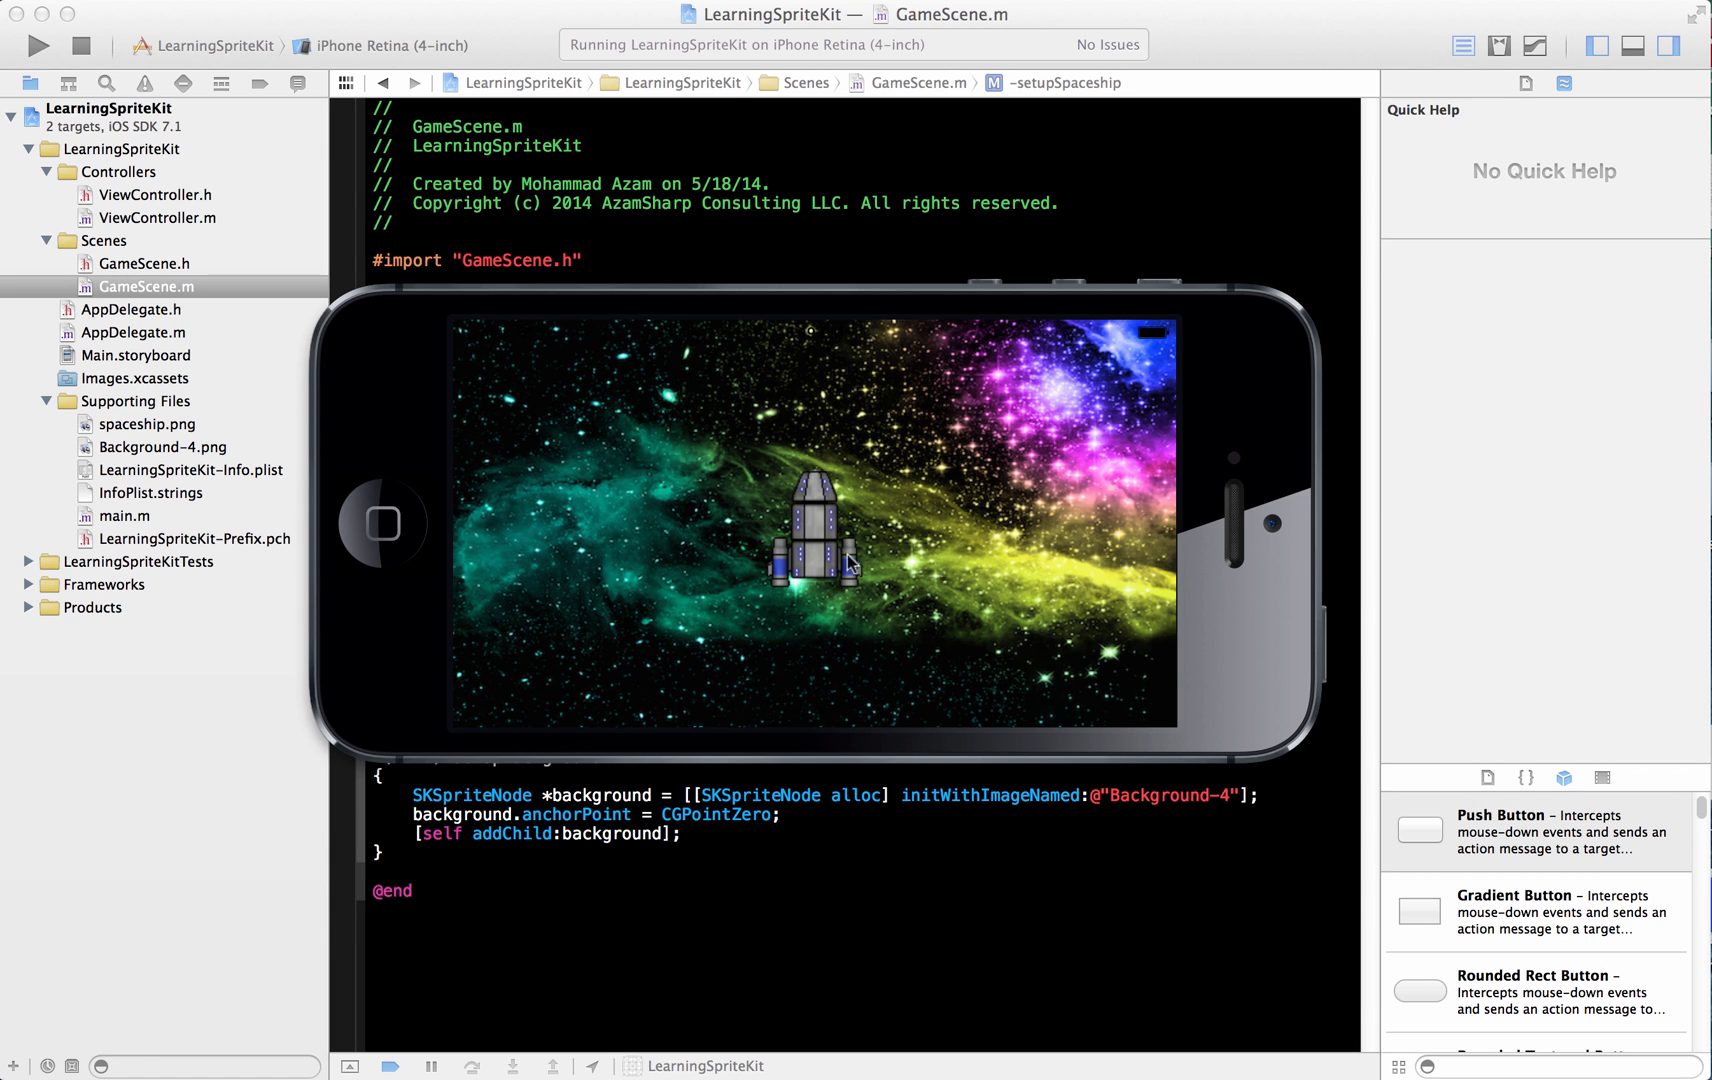
mouse_move(902, 592)
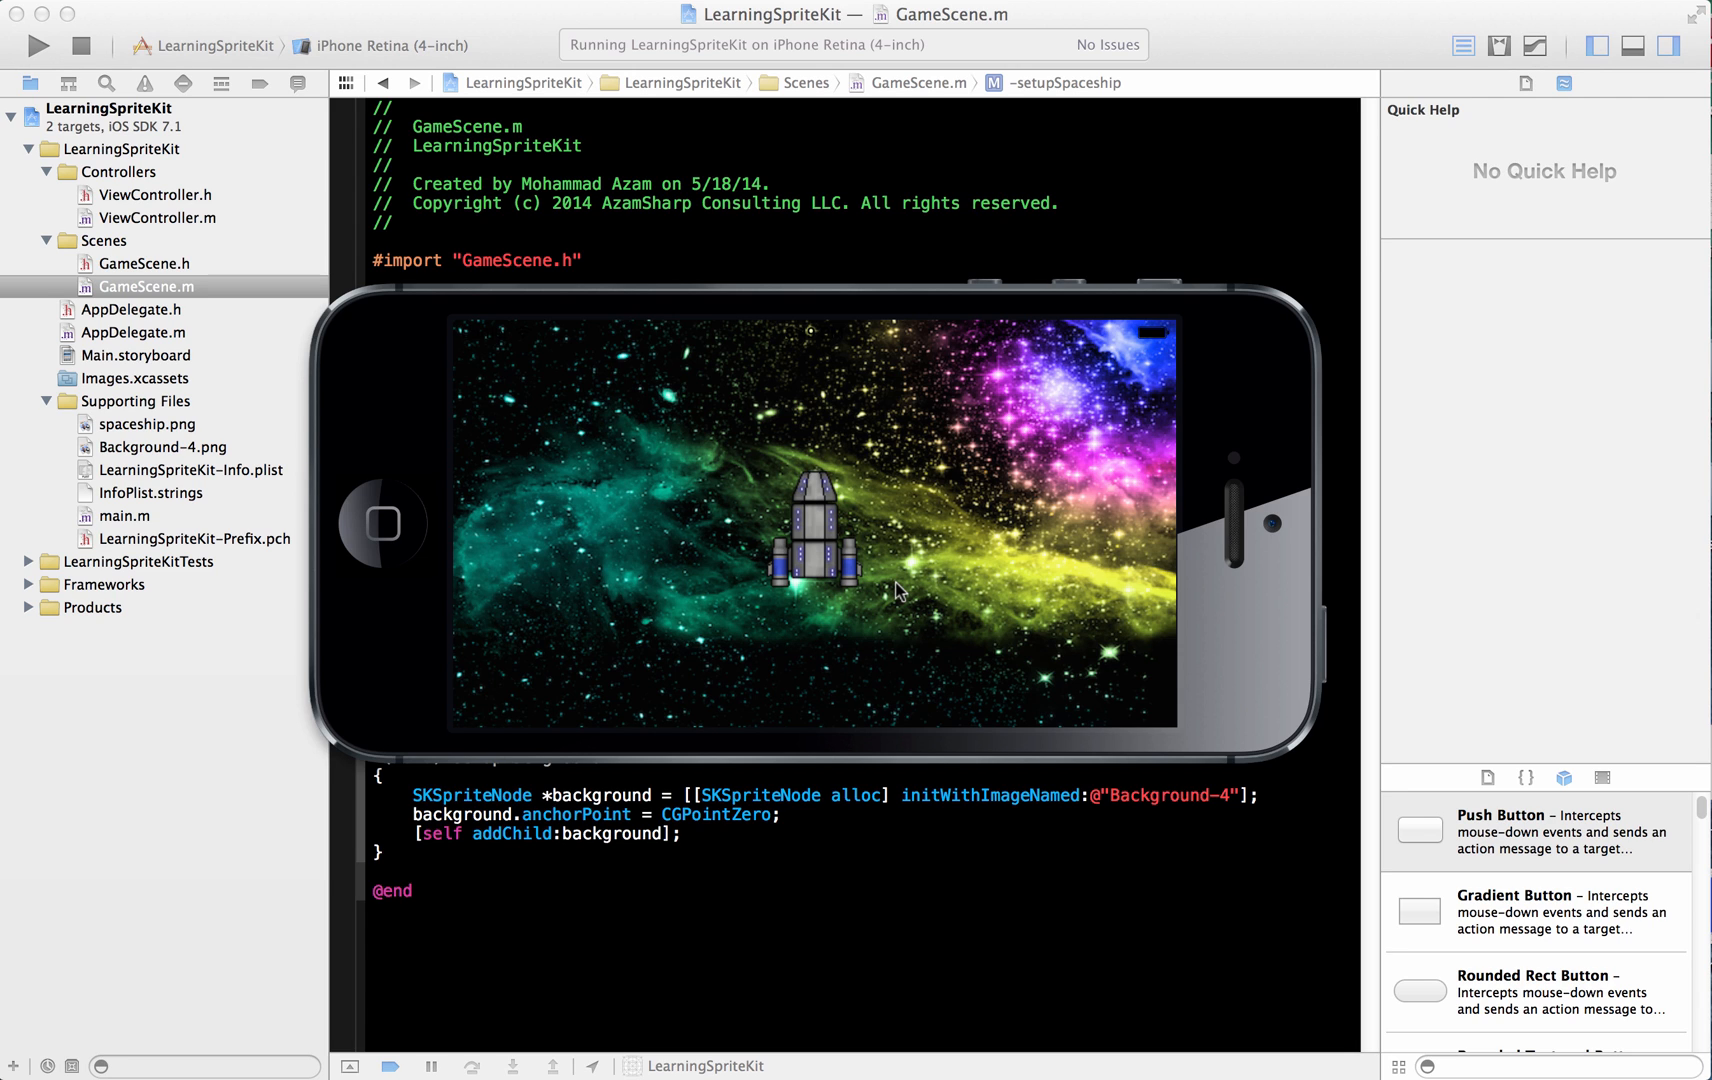
mouse_move(980, 496)
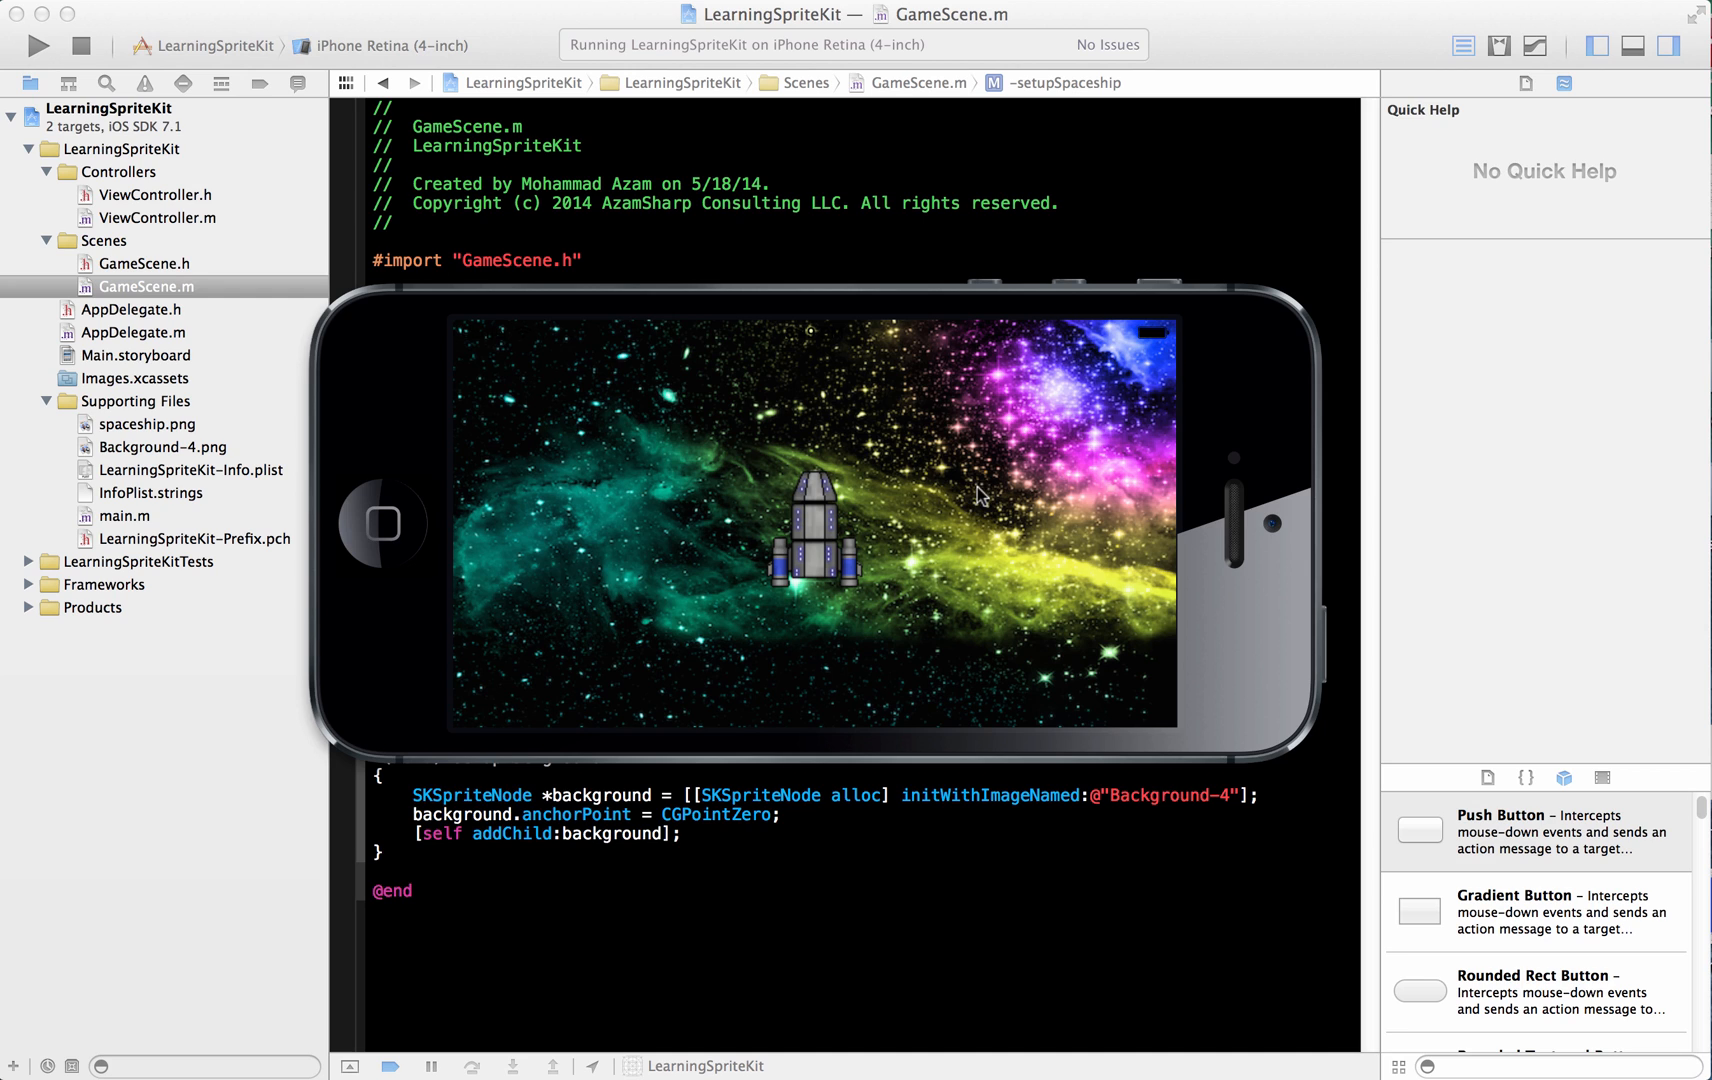
mouse_move(828, 542)
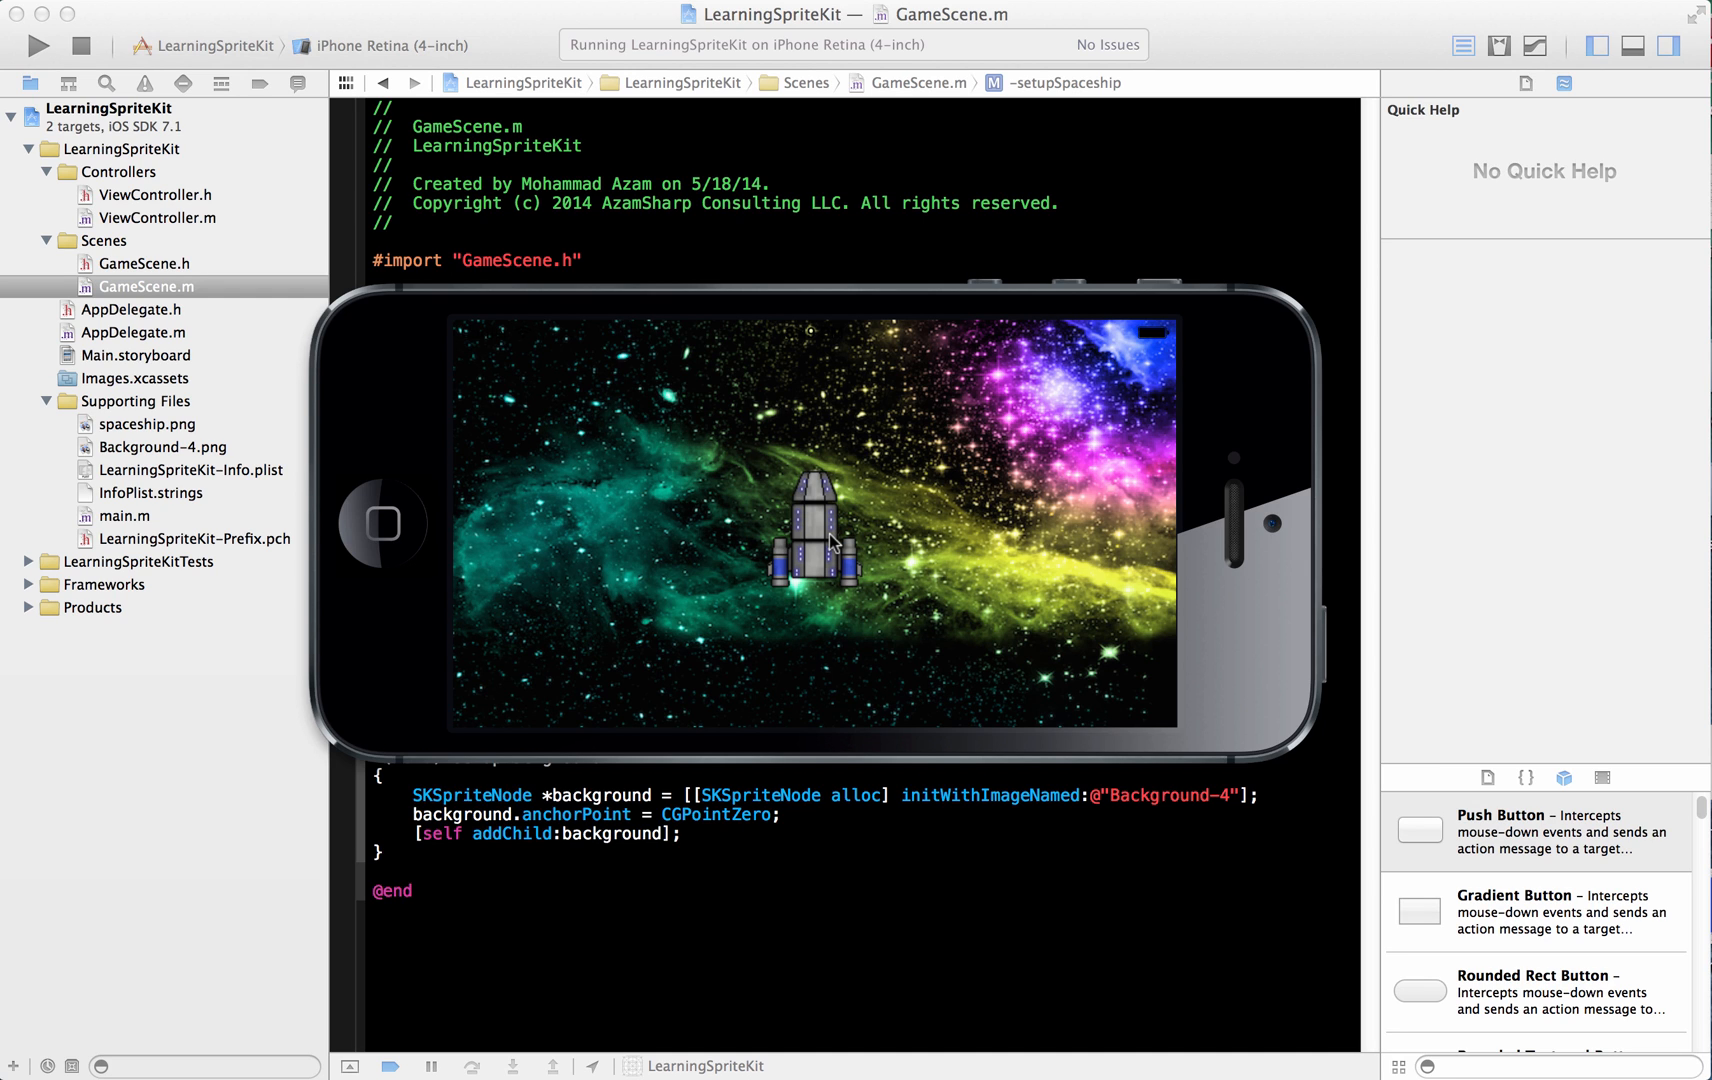
mouse_move(680, 576)
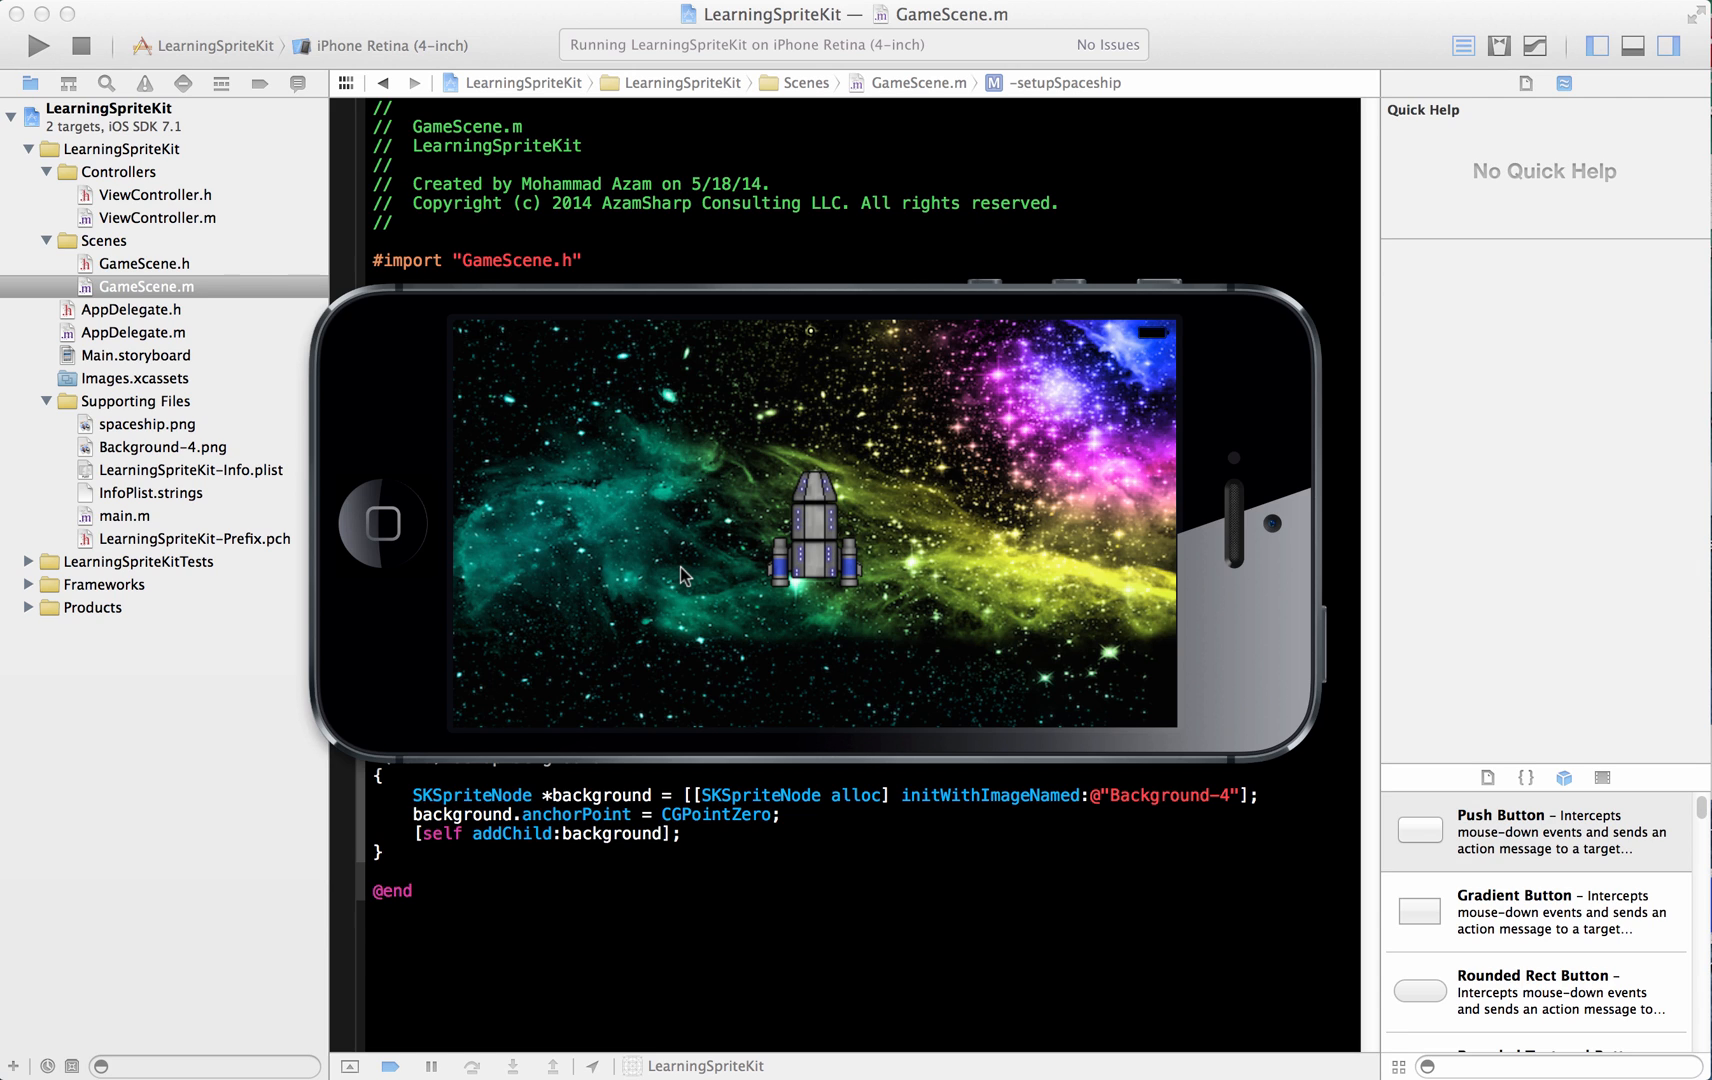